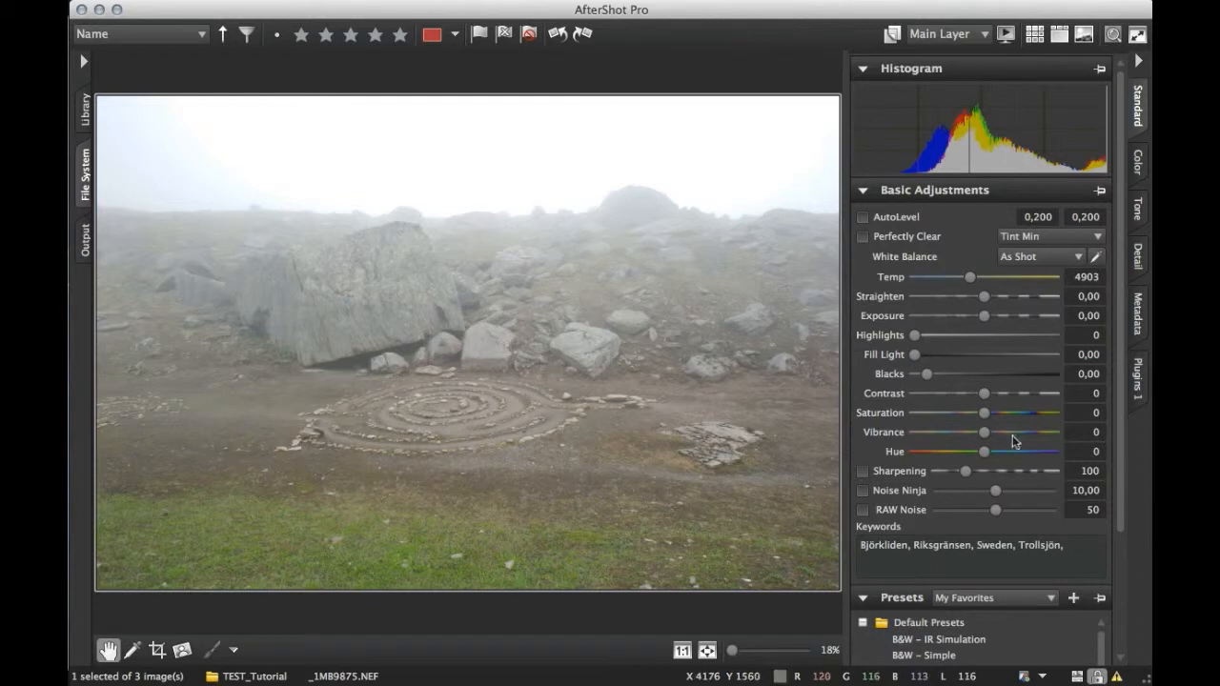
pyautogui.moveTo(1142, 267)
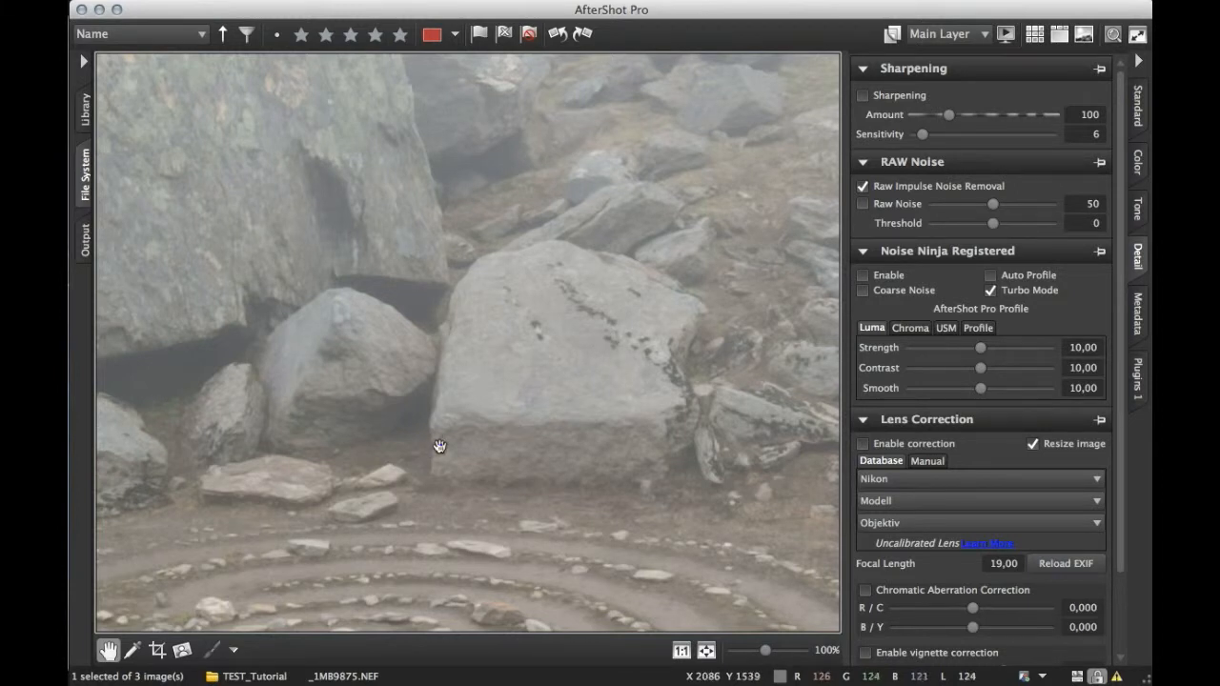
# Pan the 100% view to bring the stone spiral into view
pyautogui.moveTo(439, 446); pyautogui.dragTo(648, 286)
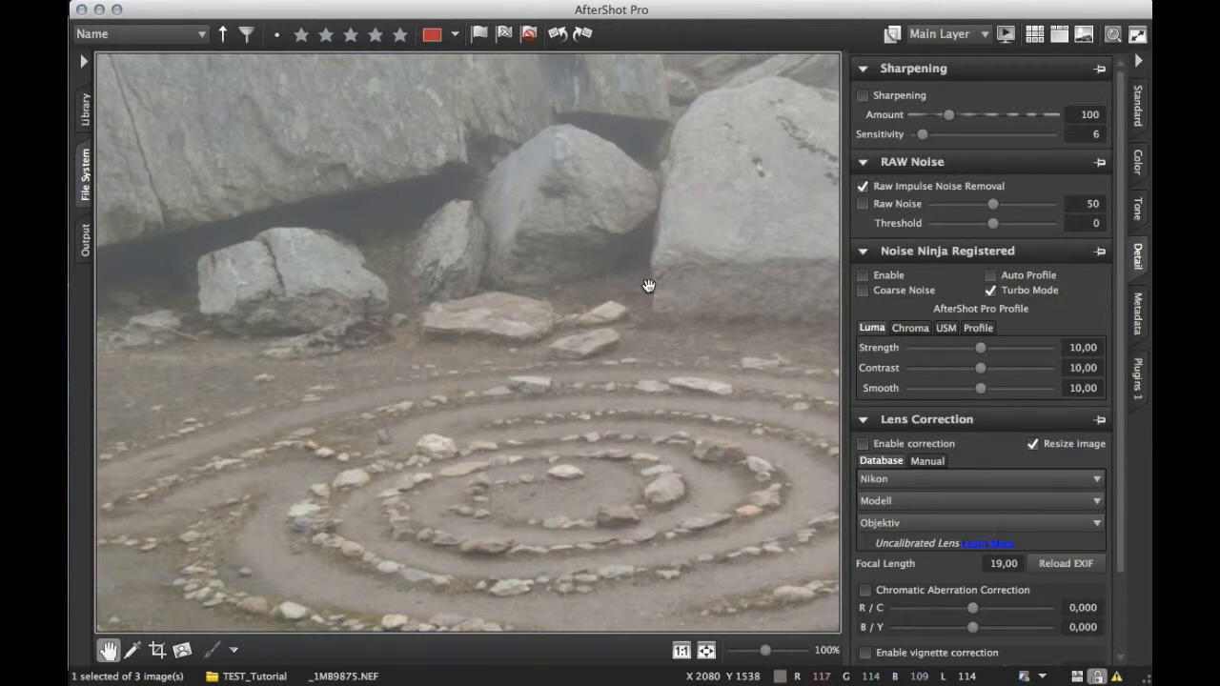
pyautogui.moveTo(762, 352)
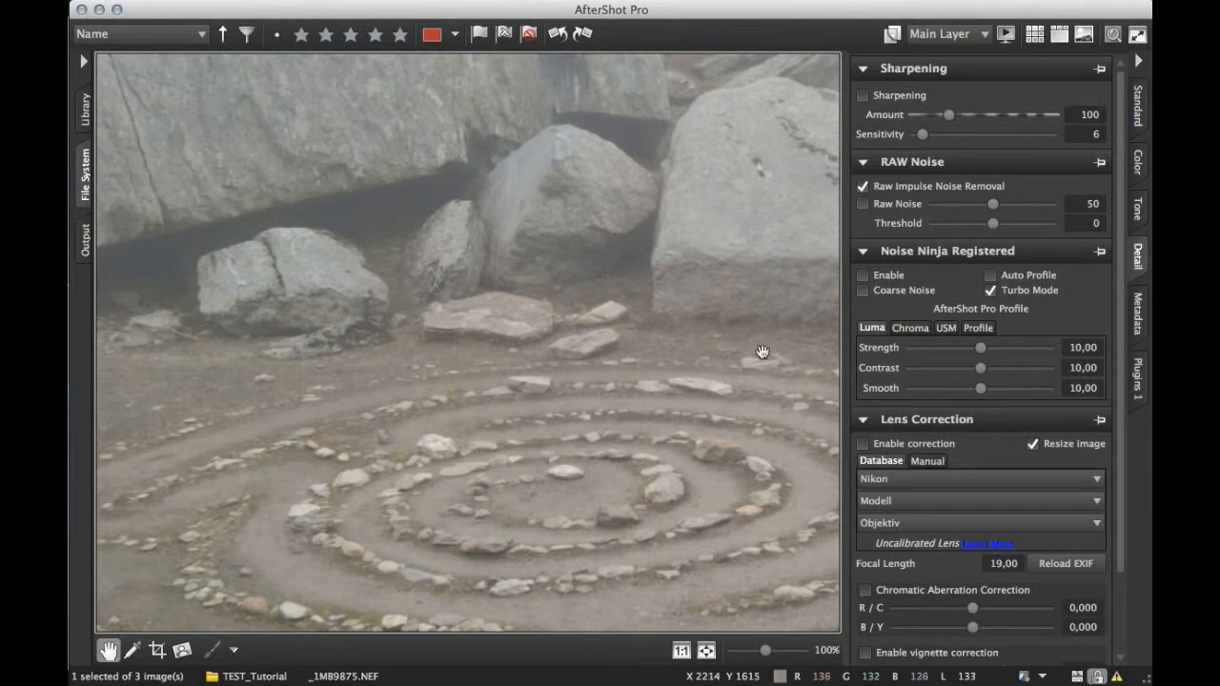
pyautogui.moveTo(882, 314)
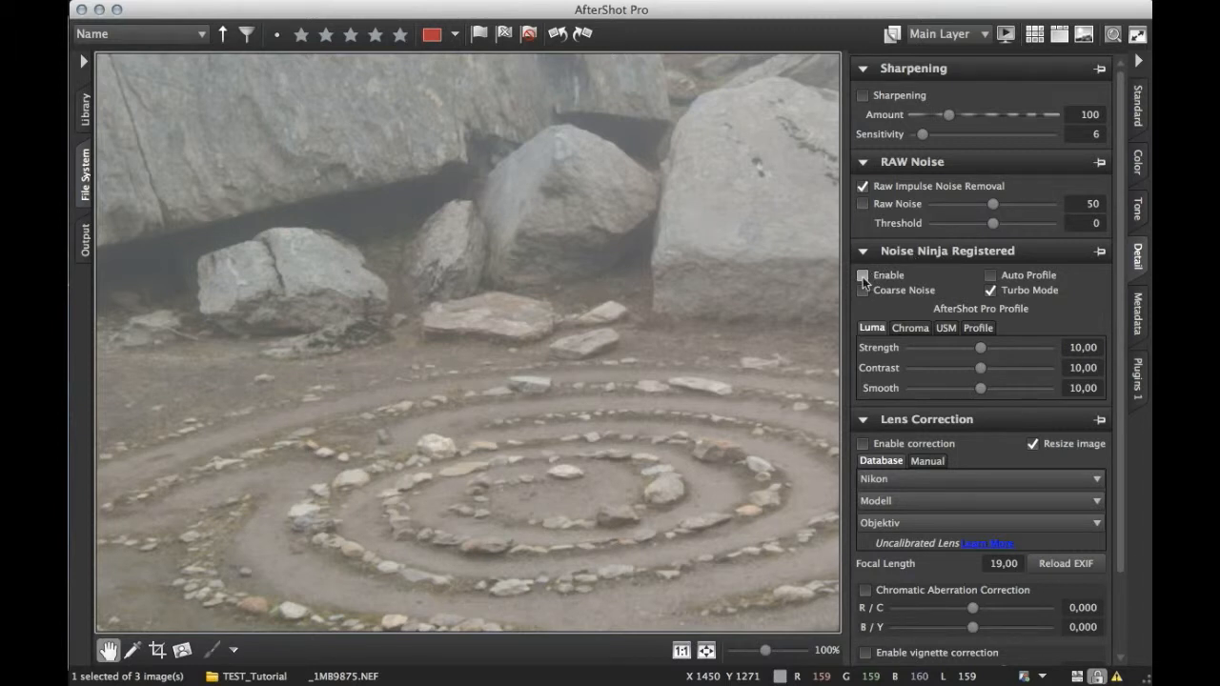
# Tick Enable in the Noise Ninja Registered panel to apply noise reduction
pyautogui.click(863, 274)
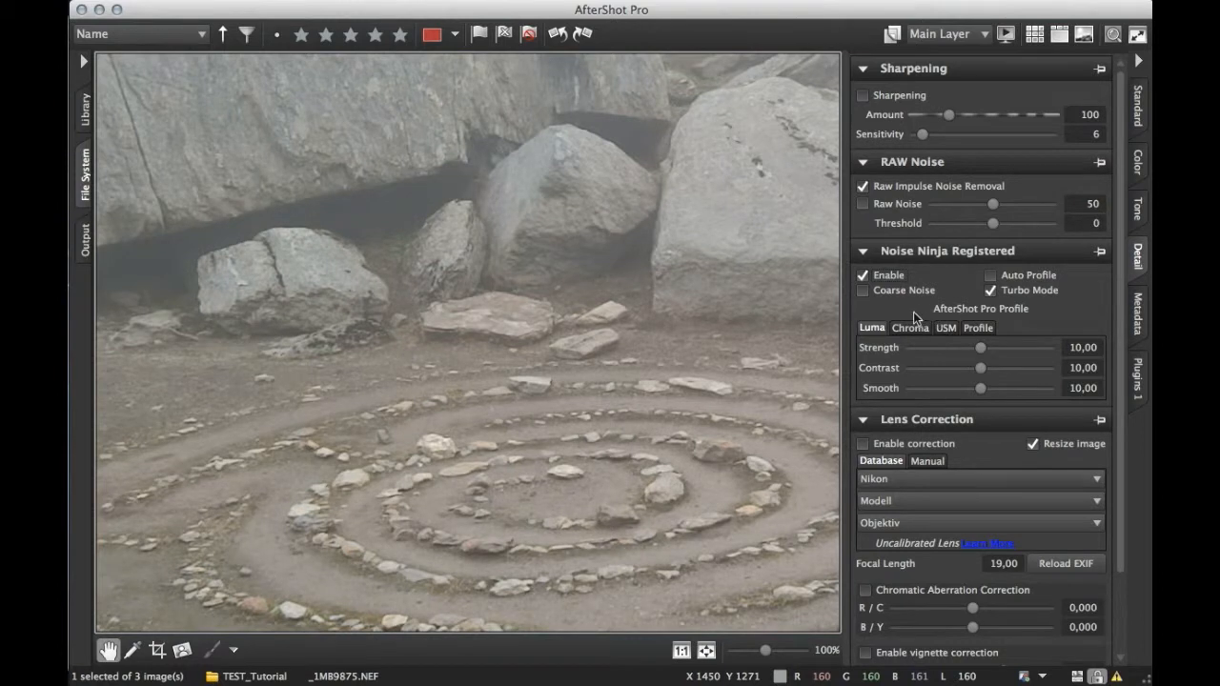
pyautogui.moveTo(896, 311)
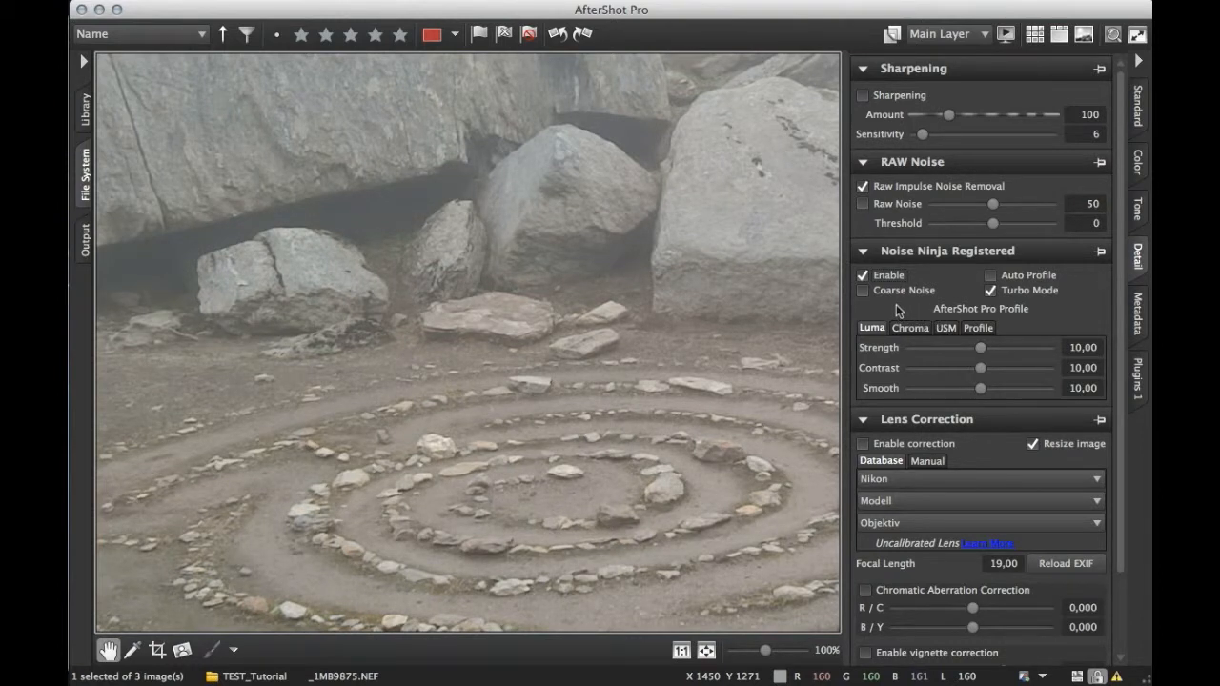
pyautogui.moveTo(932, 191)
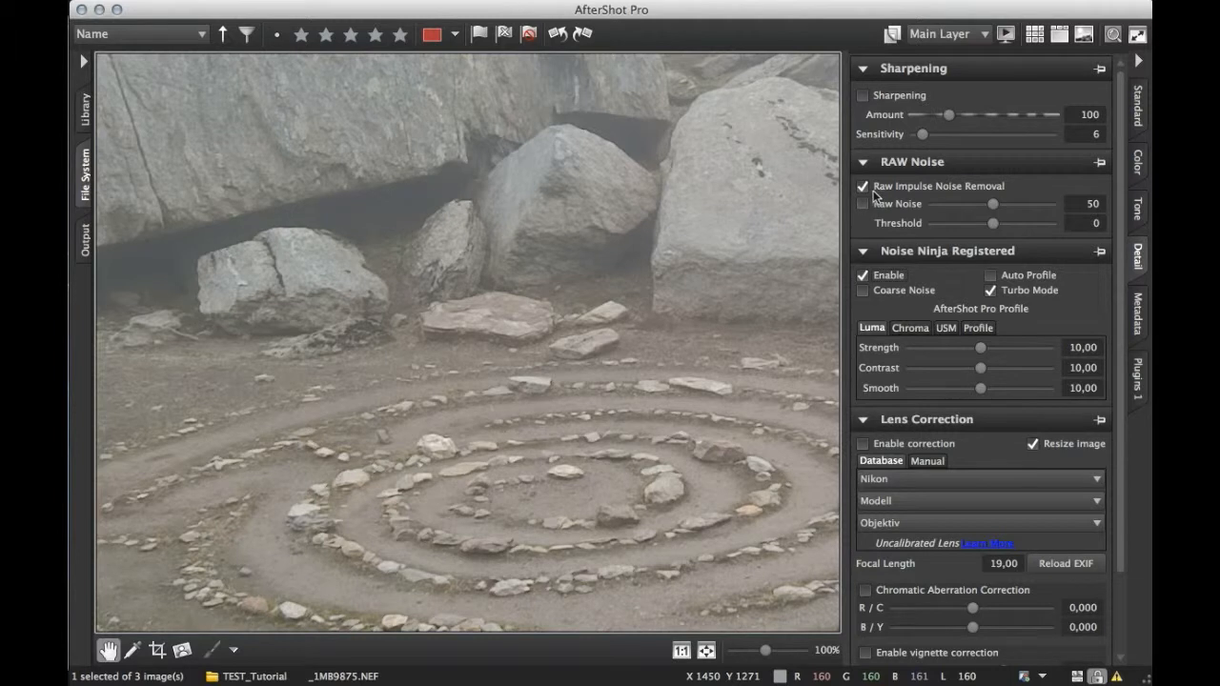
pyautogui.moveTo(927, 197)
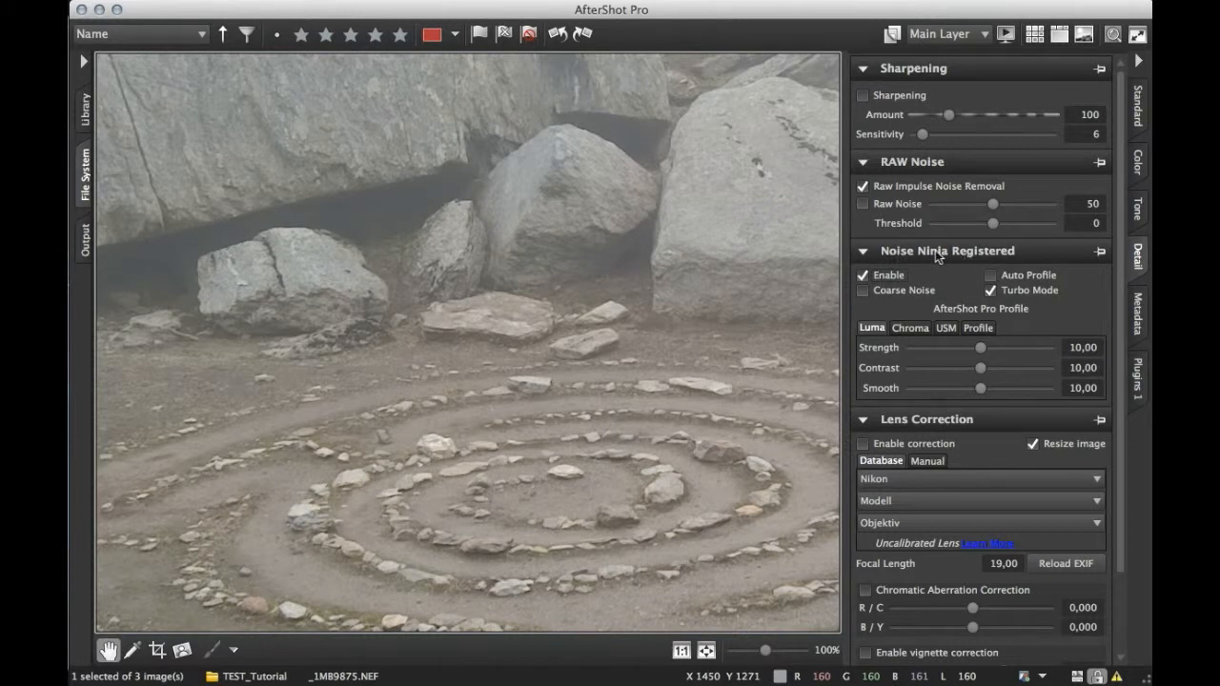
pyautogui.moveTo(953, 343)
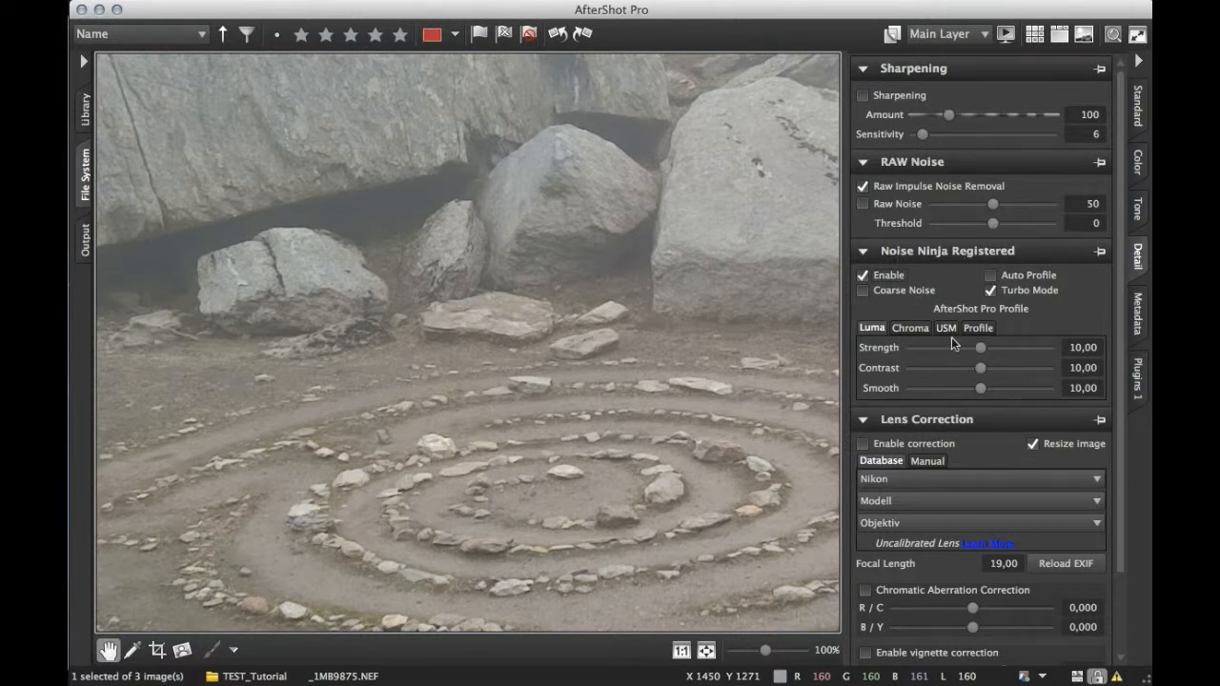
# Try Noise Ninja USM amounts of 180, 140 and 160, settling back at 120
pyautogui.click(946, 327)
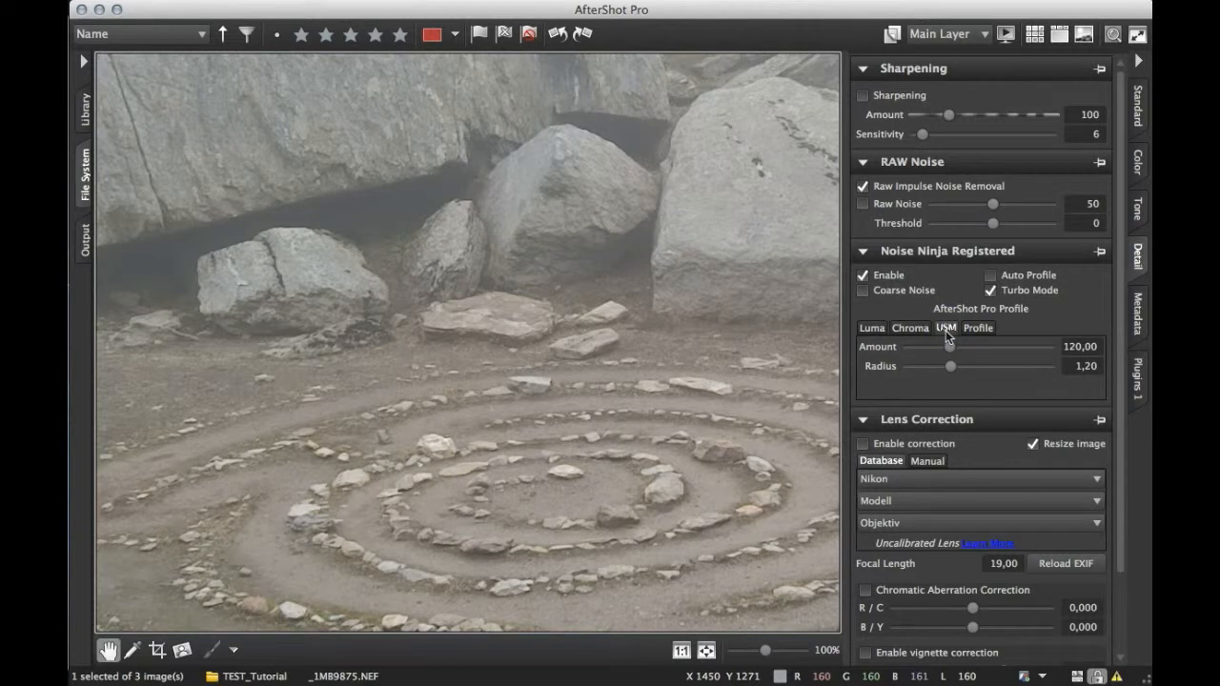
pyautogui.moveTo(945, 340)
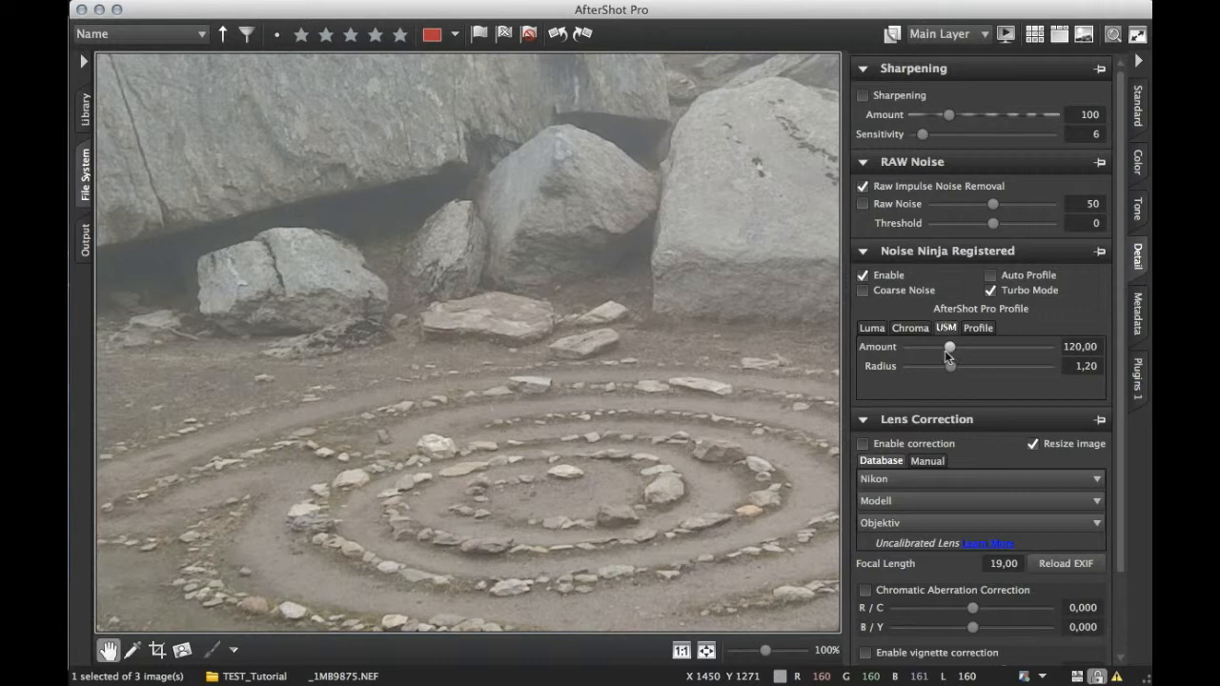
pyautogui.moveTo(919, 356)
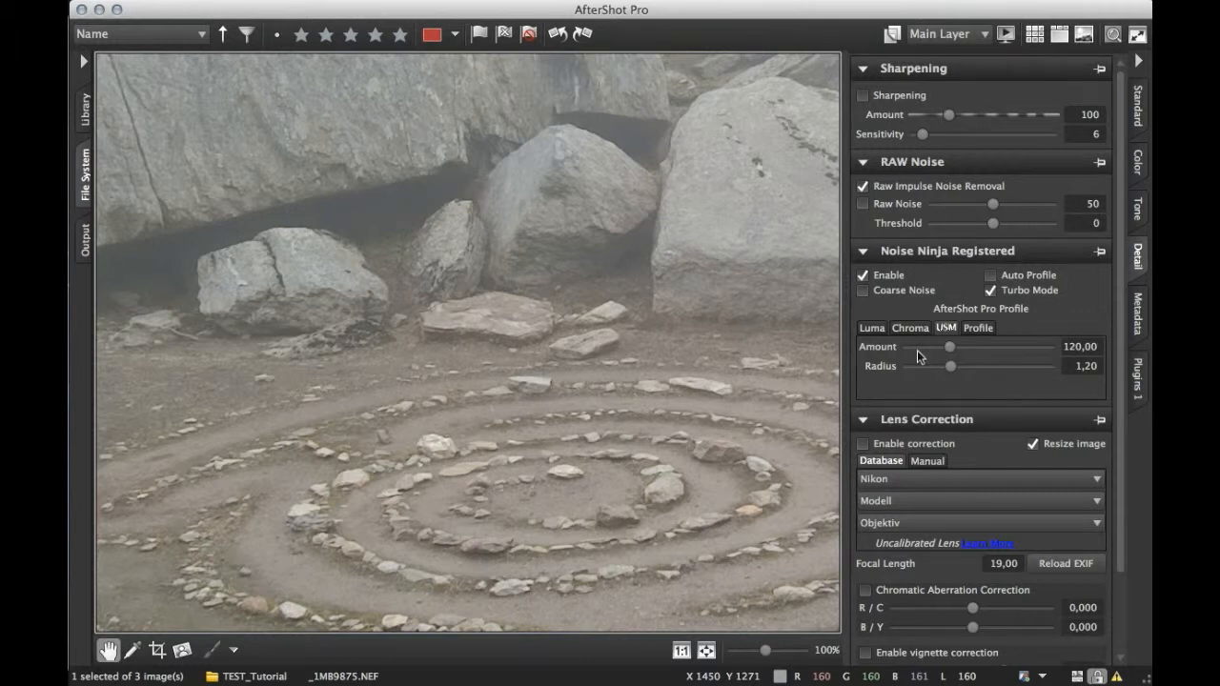
pyautogui.moveTo(1028, 354)
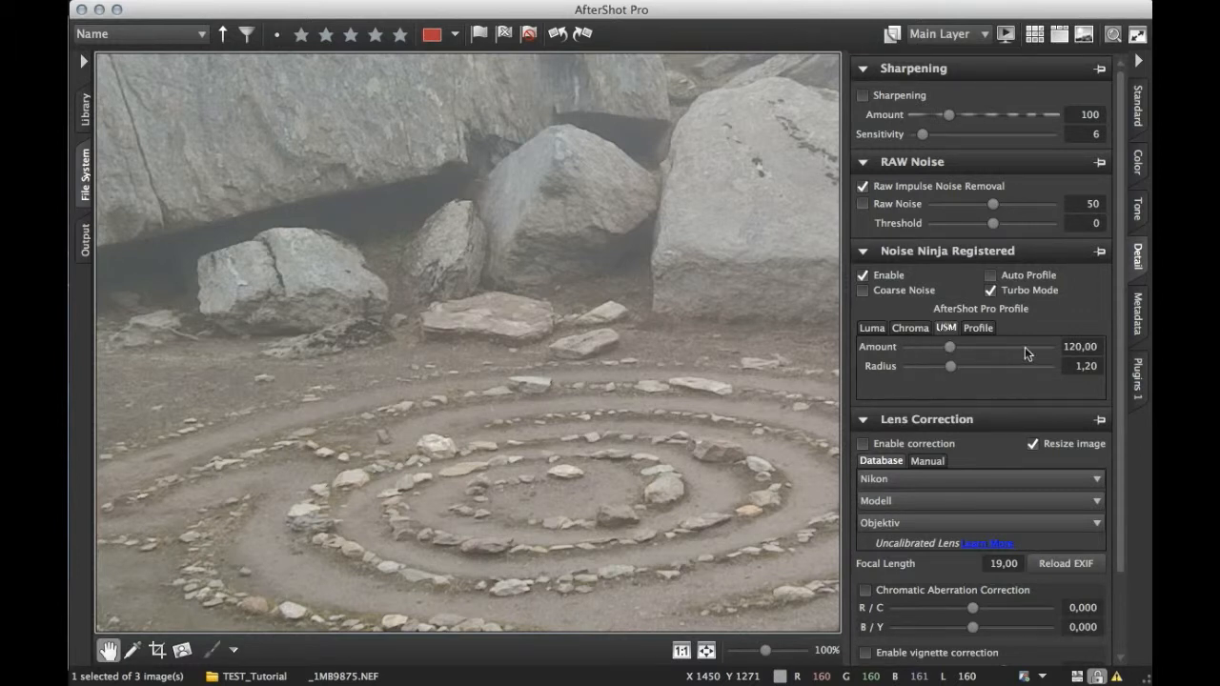
pyautogui.moveTo(907, 353)
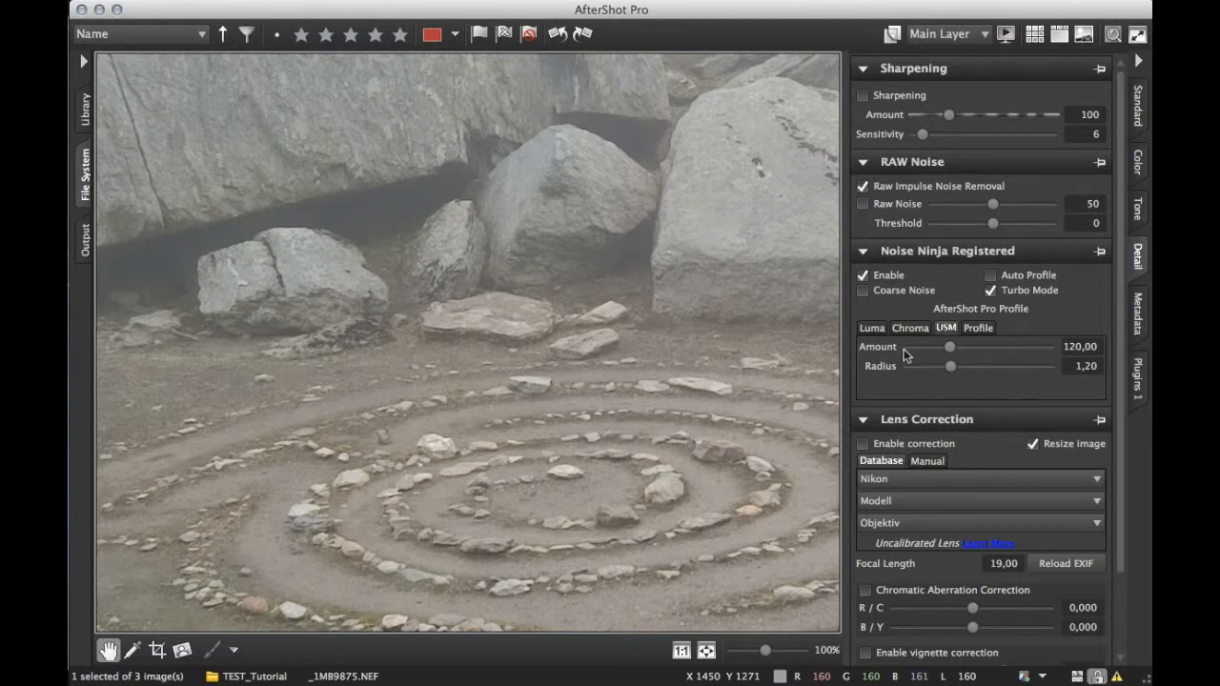
pyautogui.moveTo(1024, 354)
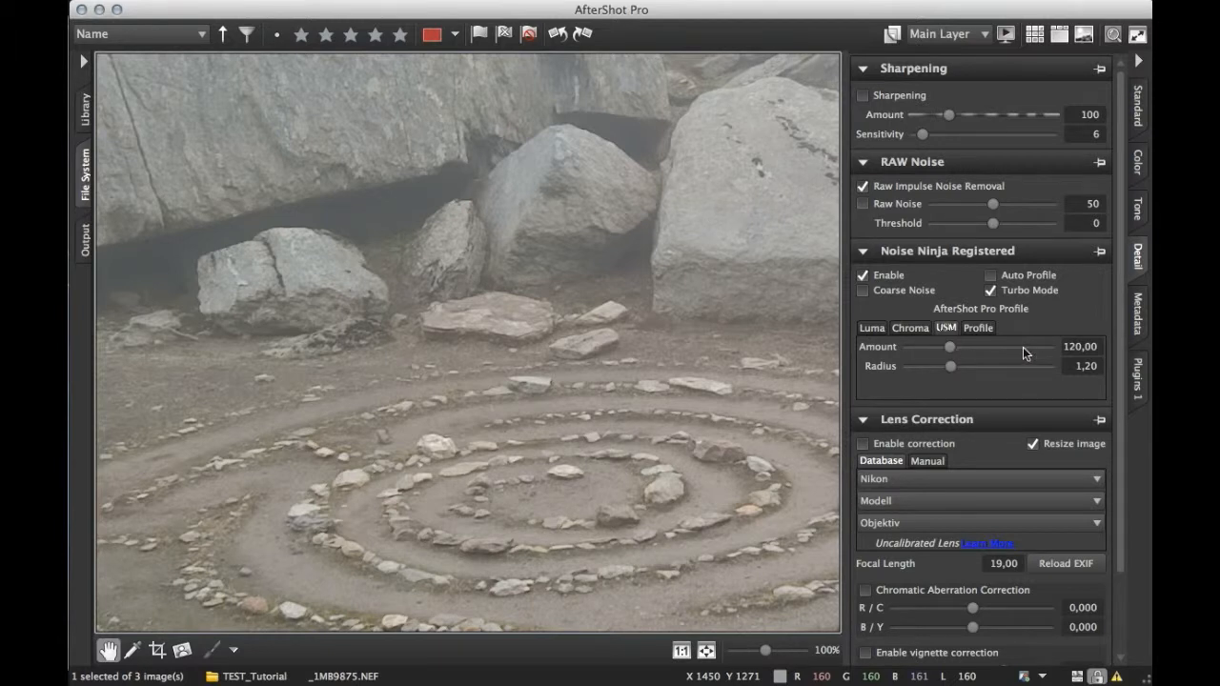
pyautogui.moveTo(926, 346); pyautogui.dragTo(971, 346)
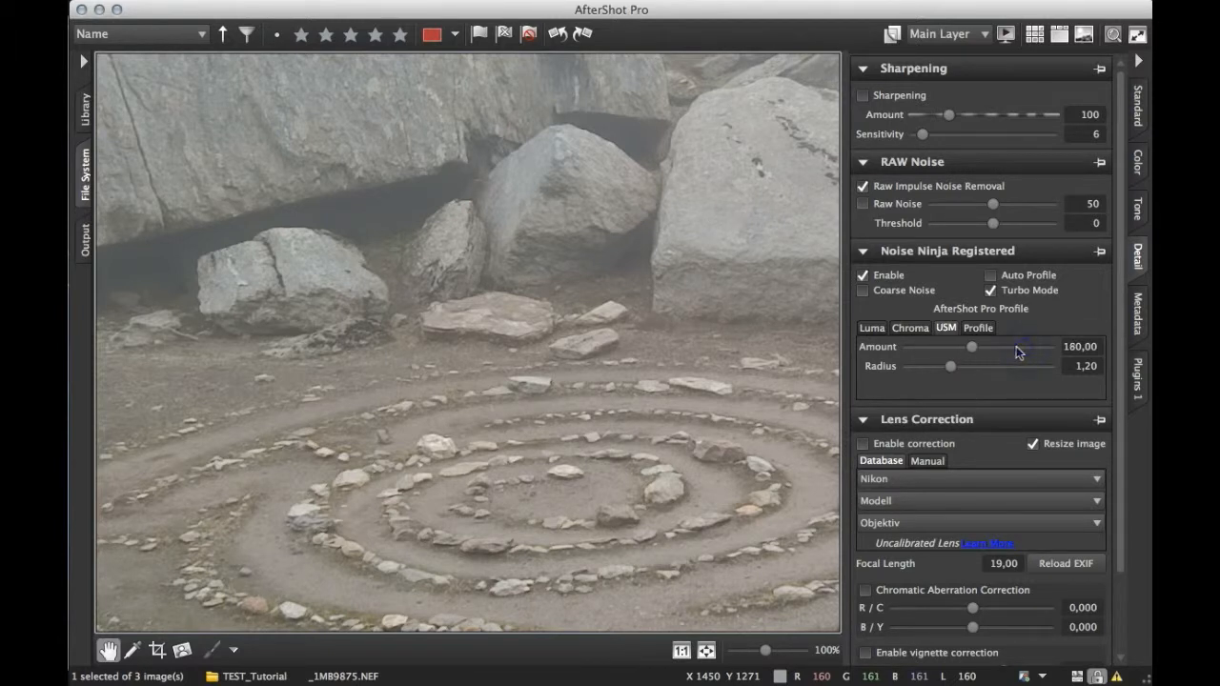
pyautogui.moveTo(970, 347); pyautogui.dragTo(956, 347)
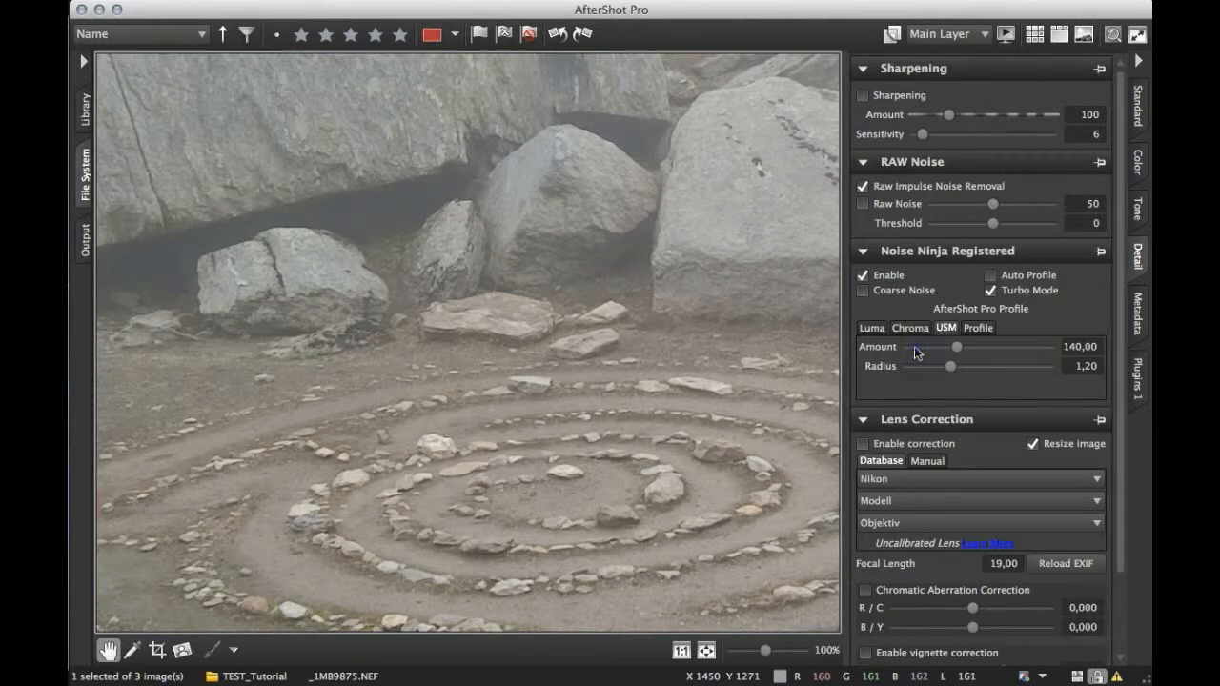
pyautogui.moveTo(956, 346); pyautogui.dragTo(942, 346)
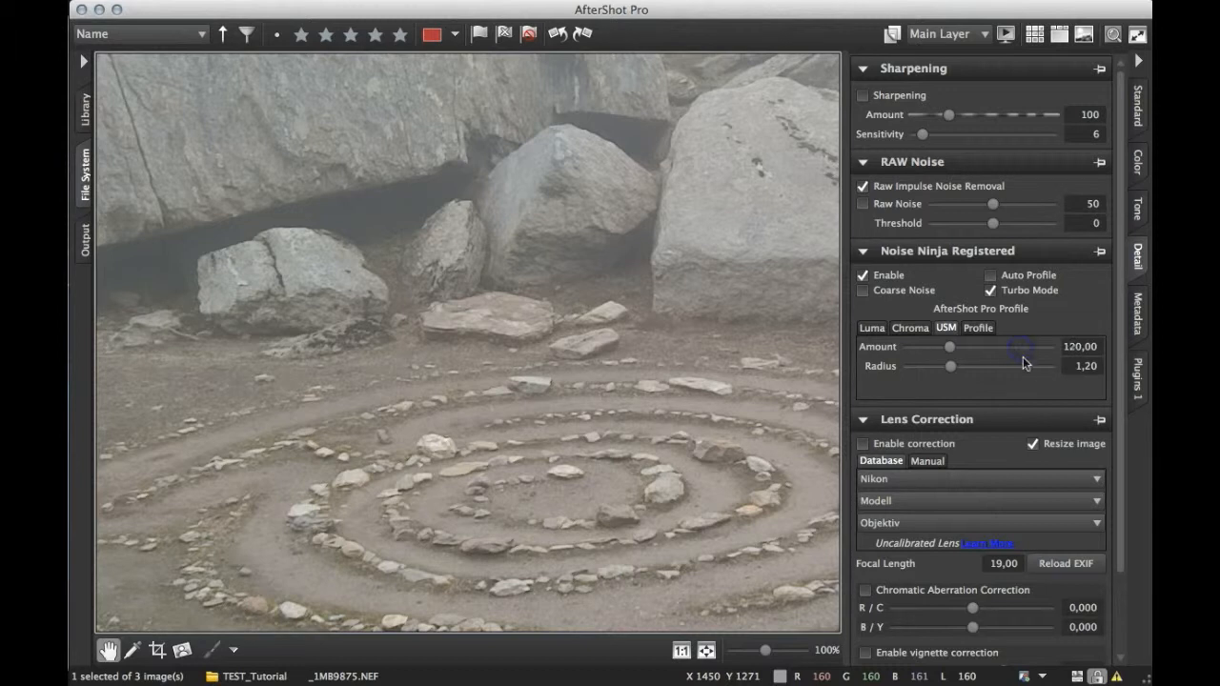
pyautogui.moveTo(953, 346); pyautogui.dragTo(958, 346)
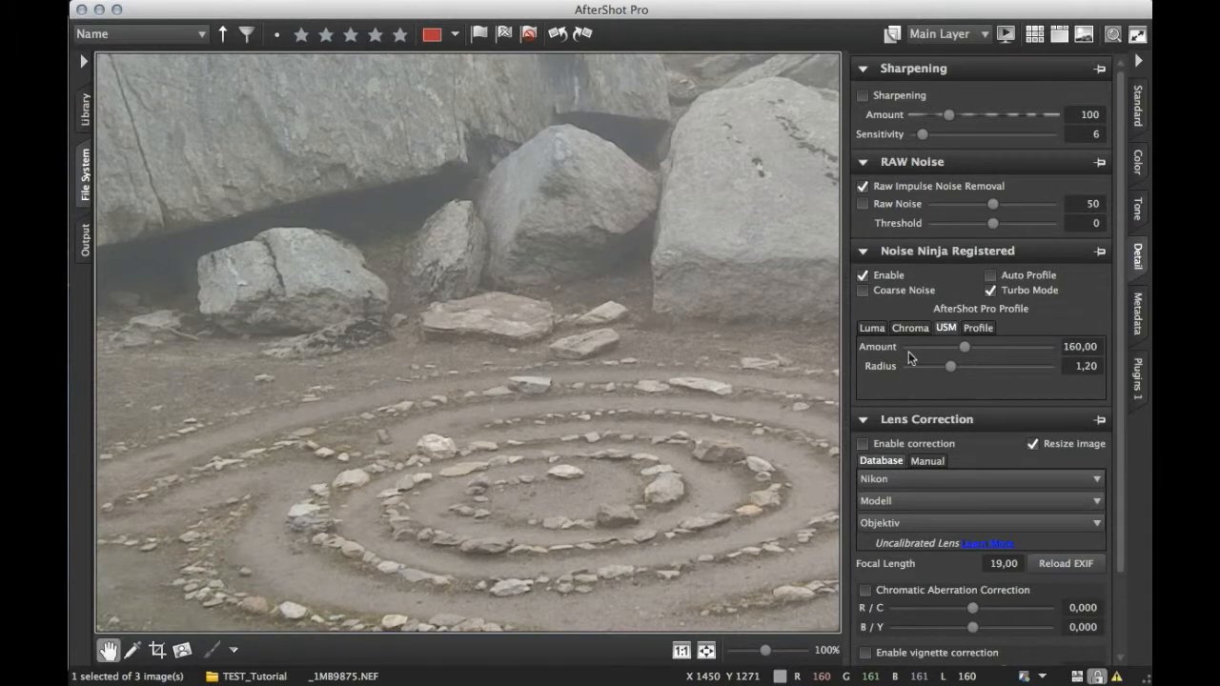
pyautogui.moveTo(964, 364); pyautogui.dragTo(951, 364)
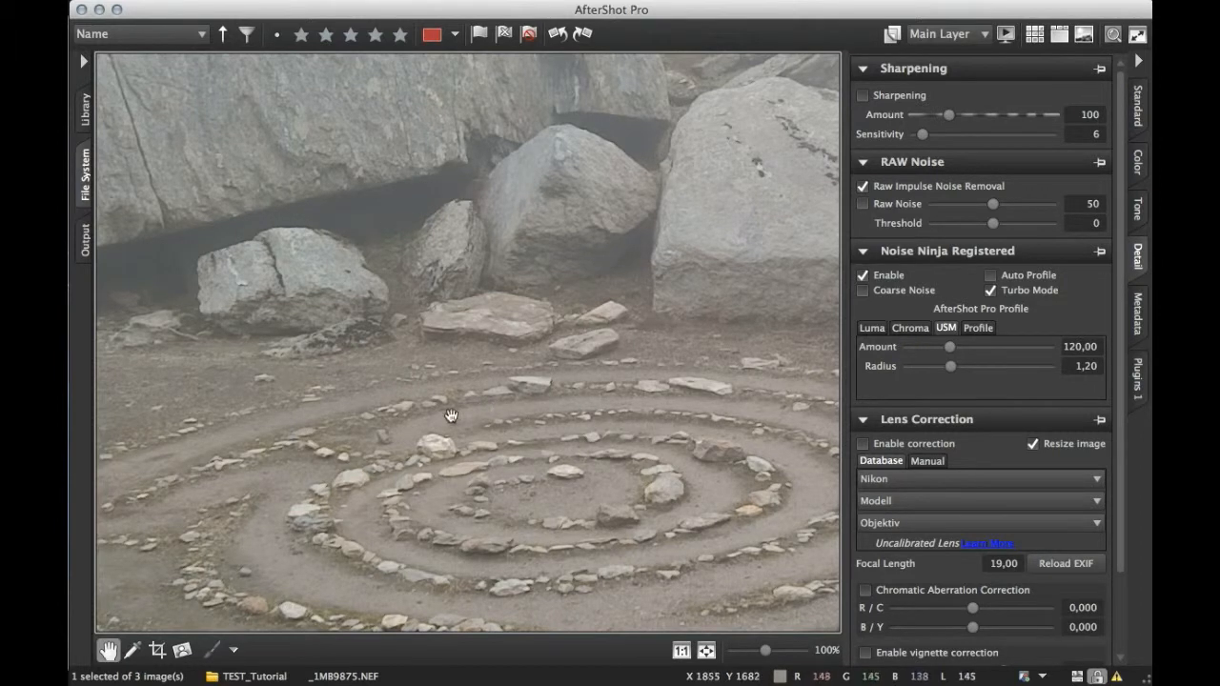
pyautogui.moveTo(451, 414); pyautogui.dragTo(502, 431)
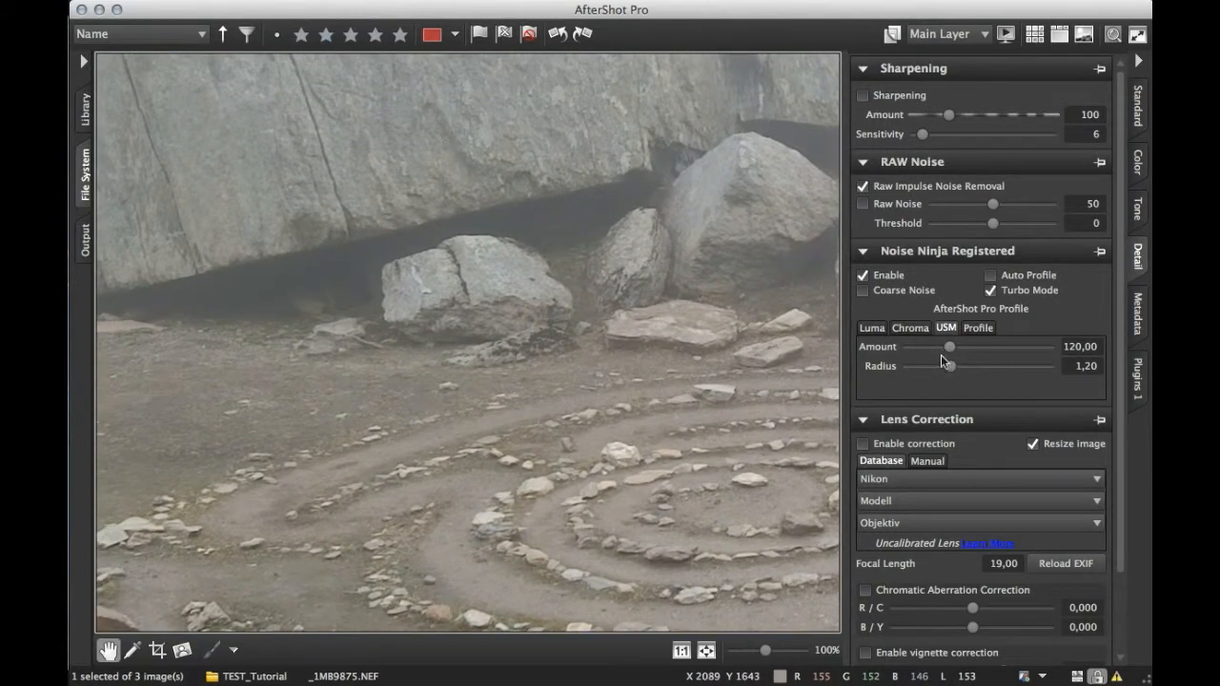
# Set Noise Ninja luma strength to 8 and pan across the rocks to check noise
pyautogui.click(909, 327)
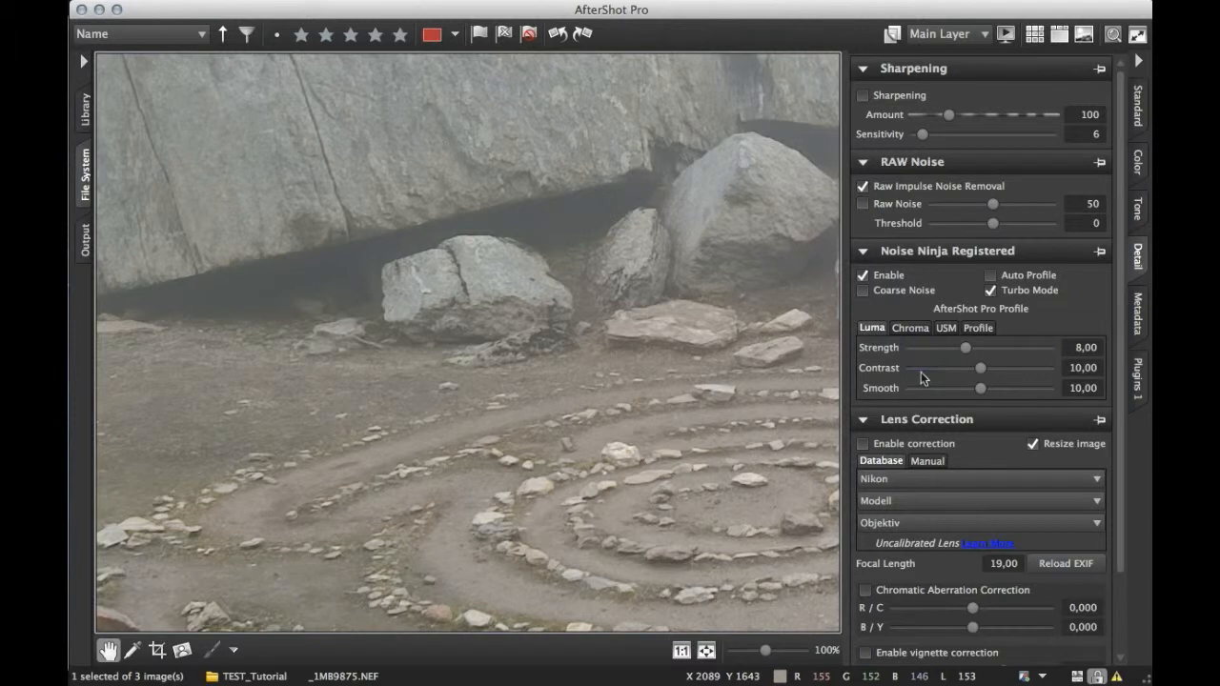
pyautogui.moveTo(917, 368)
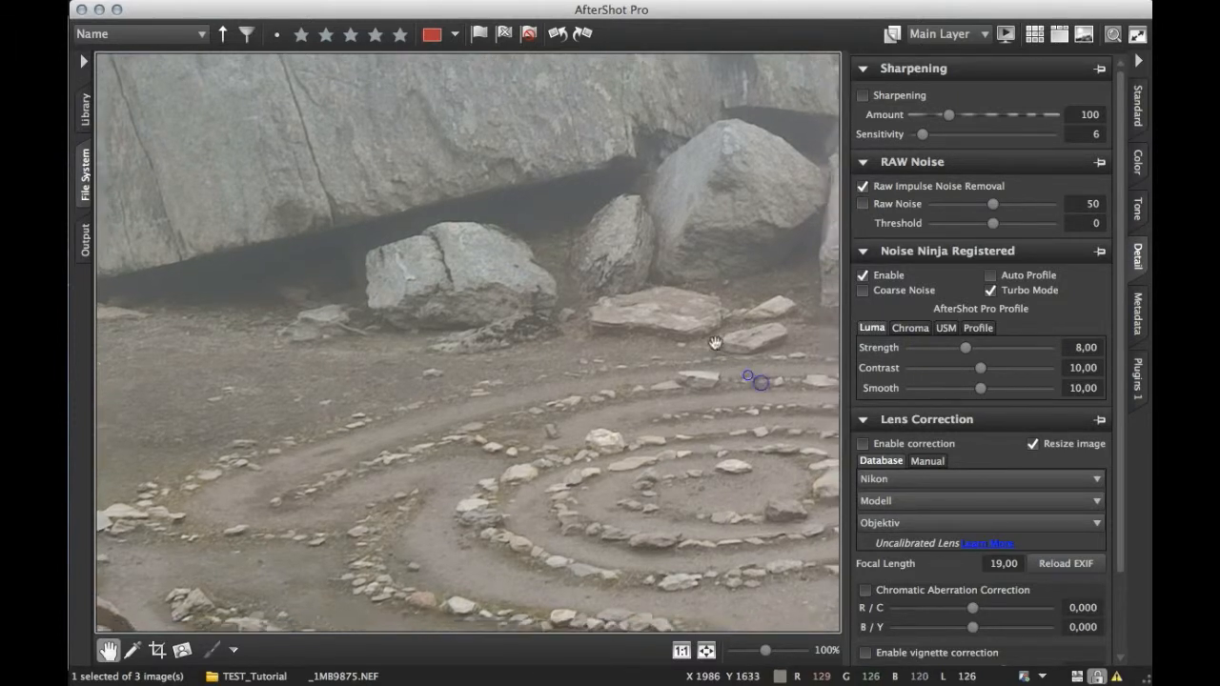
pyautogui.moveTo(715, 341); pyautogui.dragTo(437, 469)
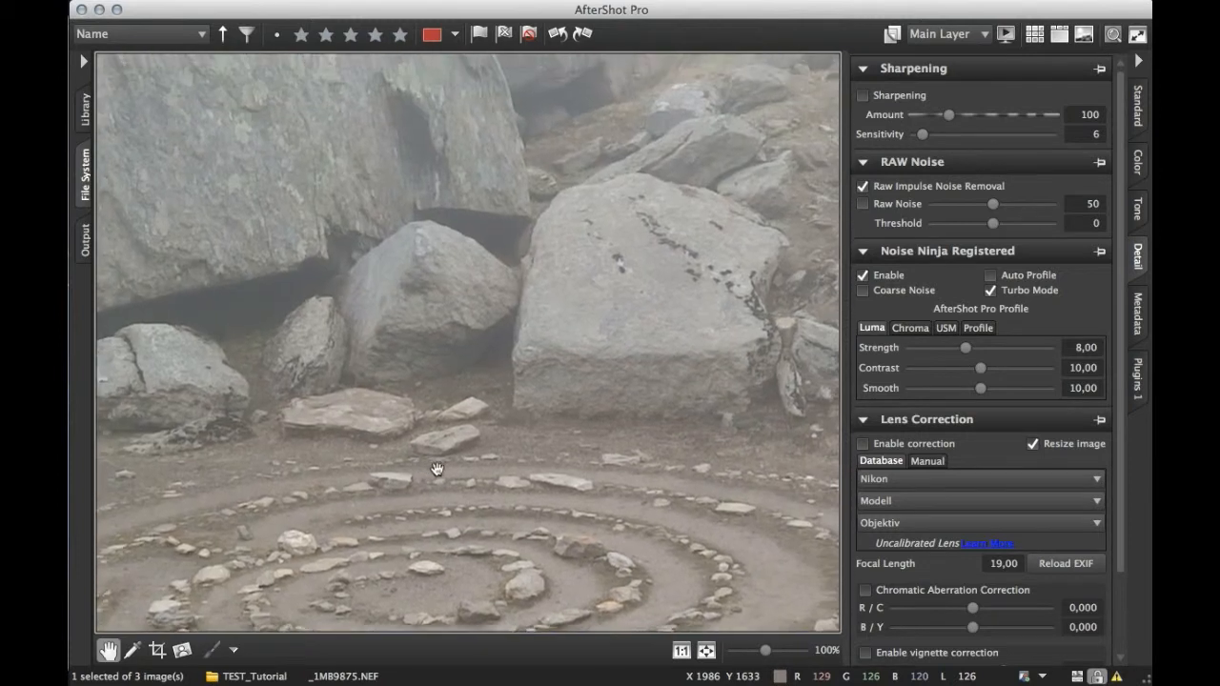
pyautogui.moveTo(436, 468); pyautogui.dragTo(640, 343)
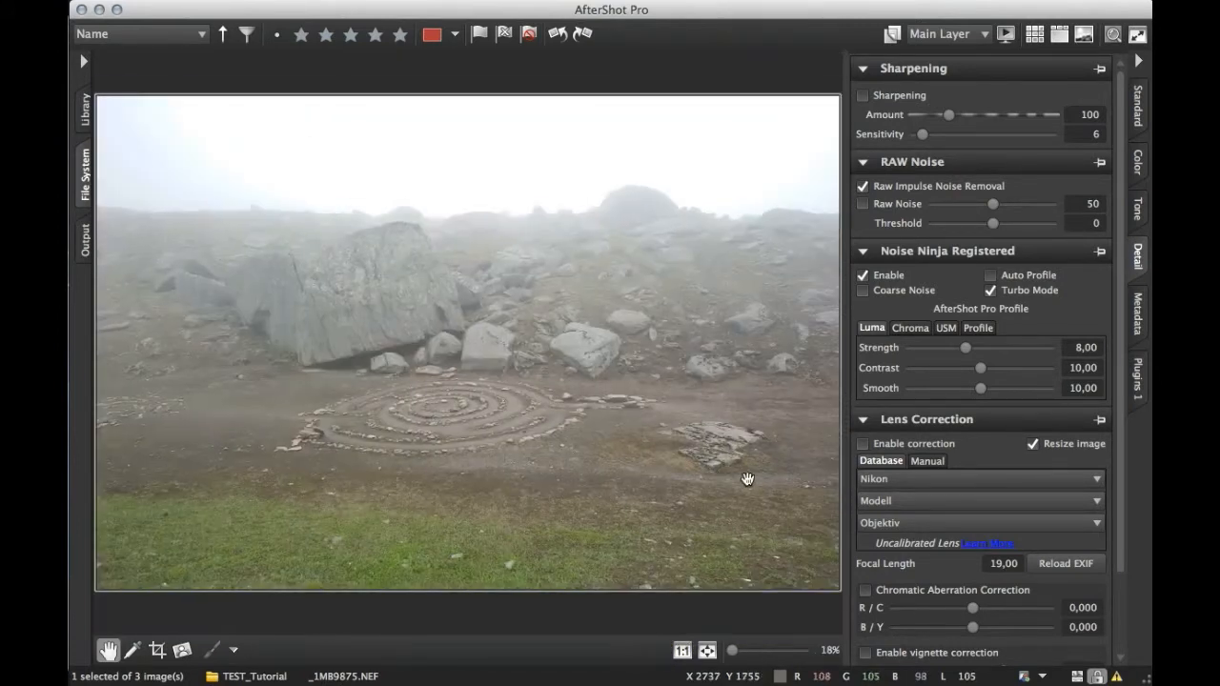
pyautogui.moveTo(1053, 300)
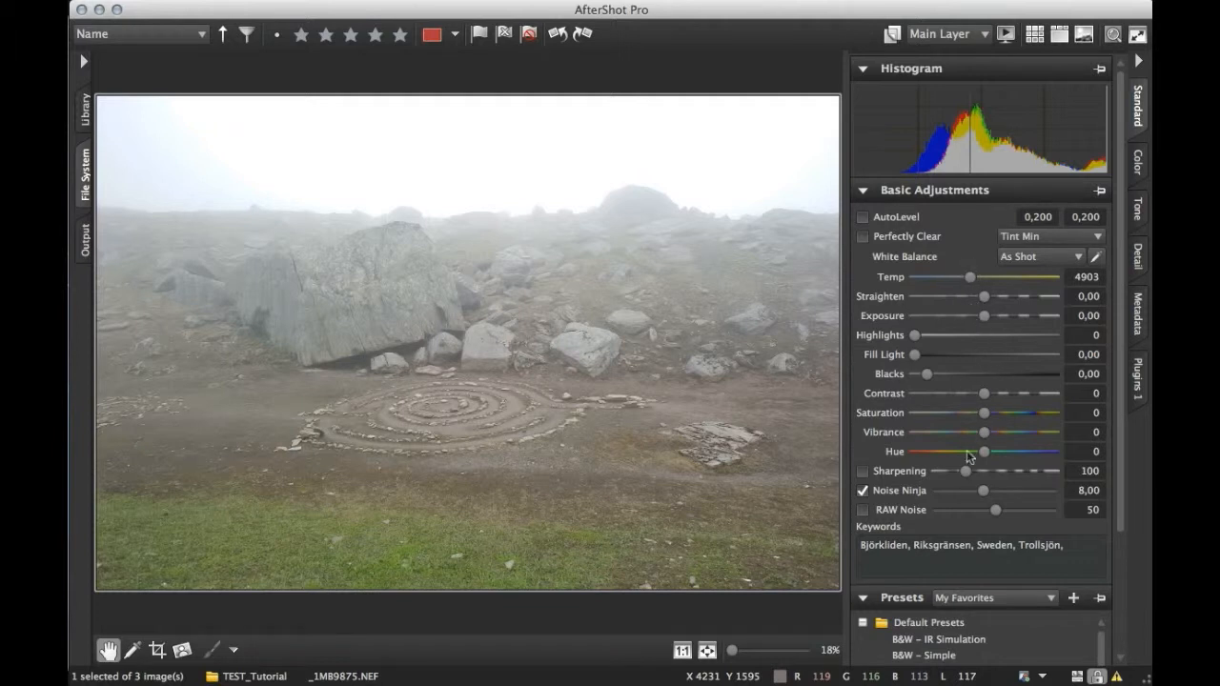
pyautogui.moveTo(984, 372)
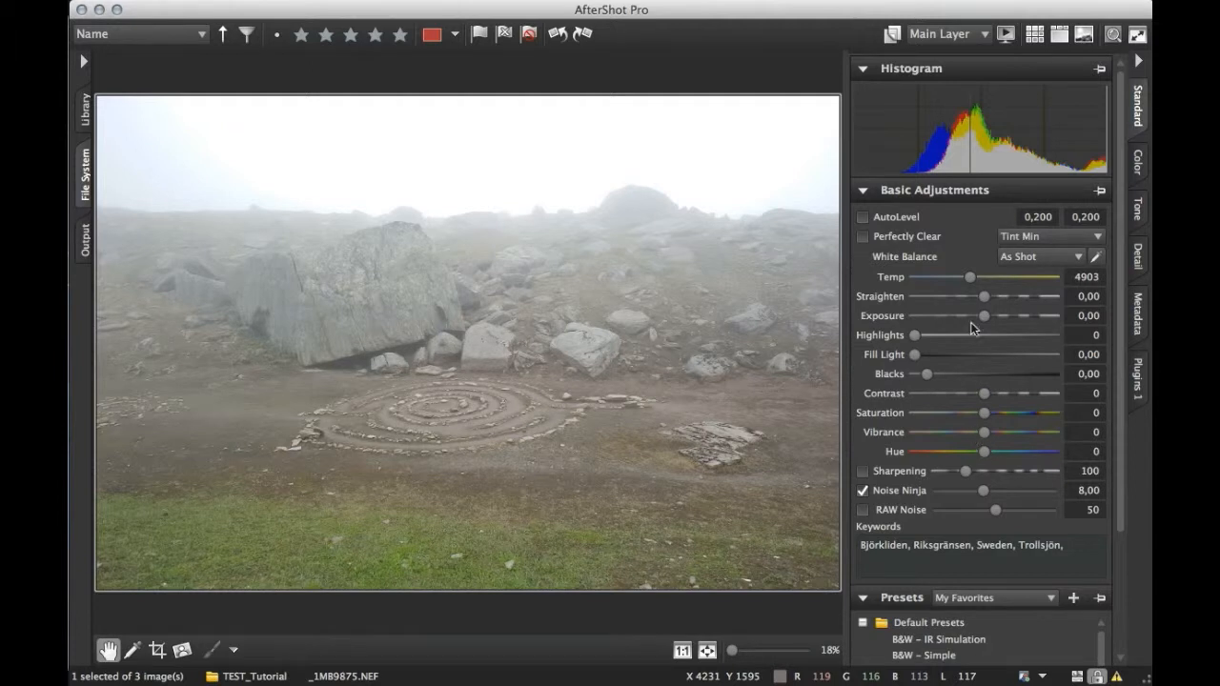
pyautogui.moveTo(972, 429)
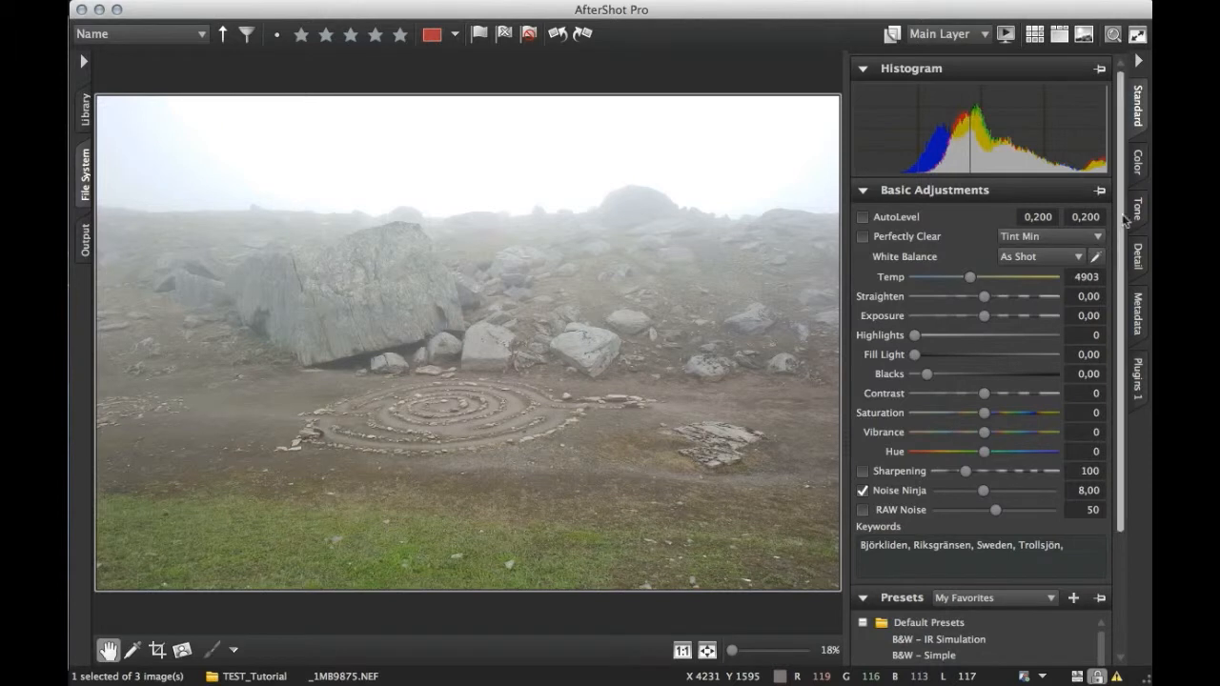
pyautogui.moveTo(862, 410)
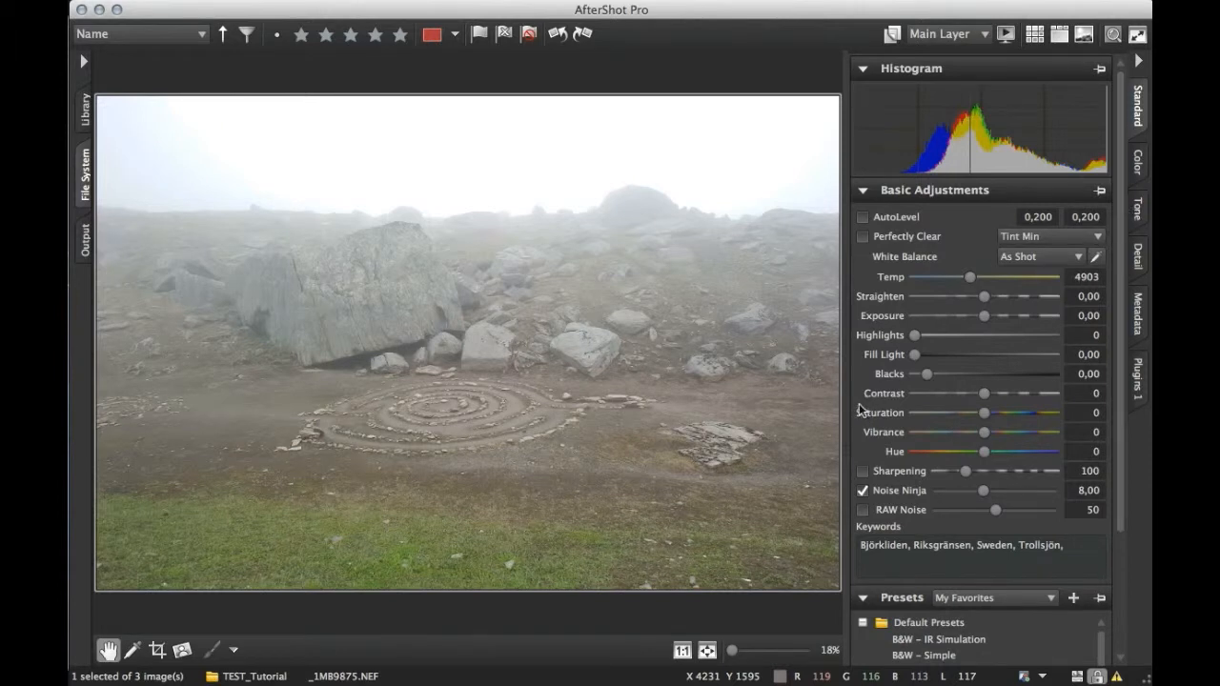
pyautogui.moveTo(614, 308)
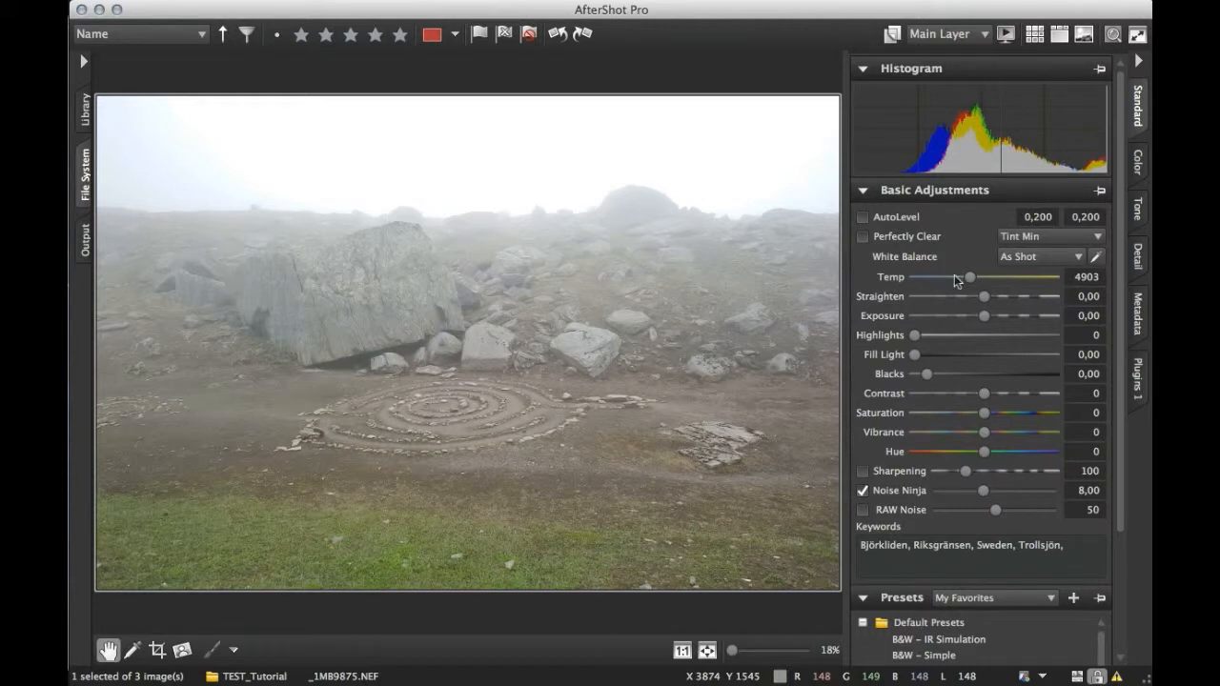
pyautogui.moveTo(577, 361)
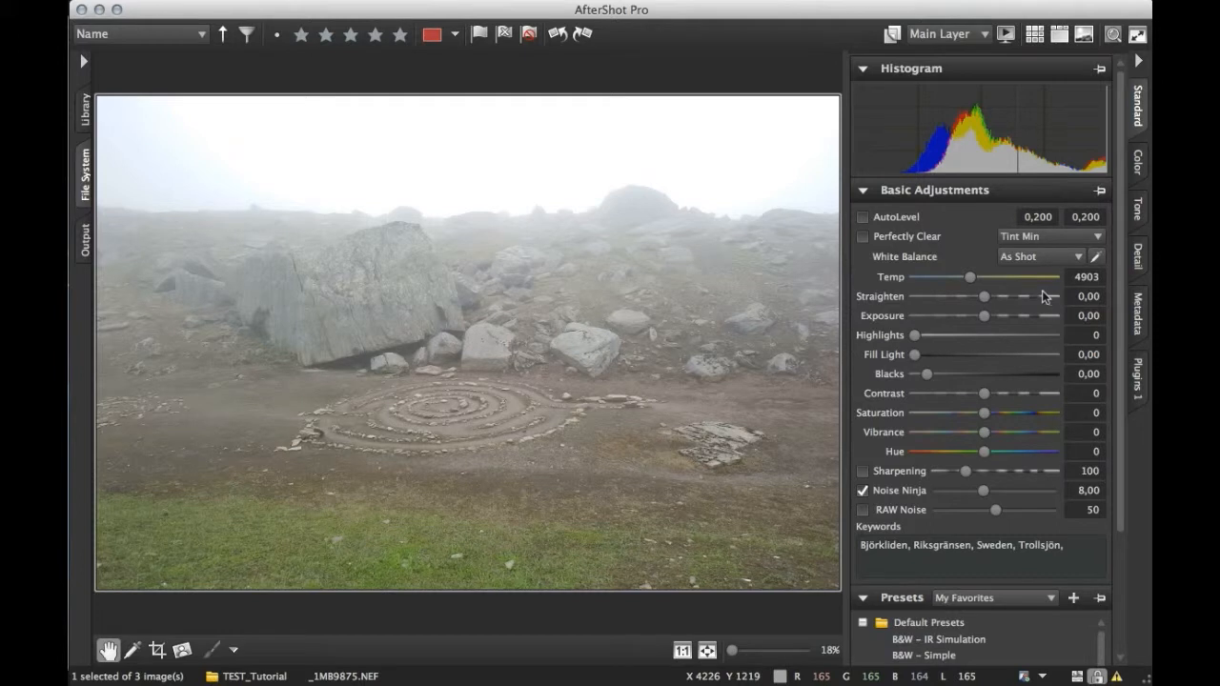
pyautogui.moveTo(1022, 297)
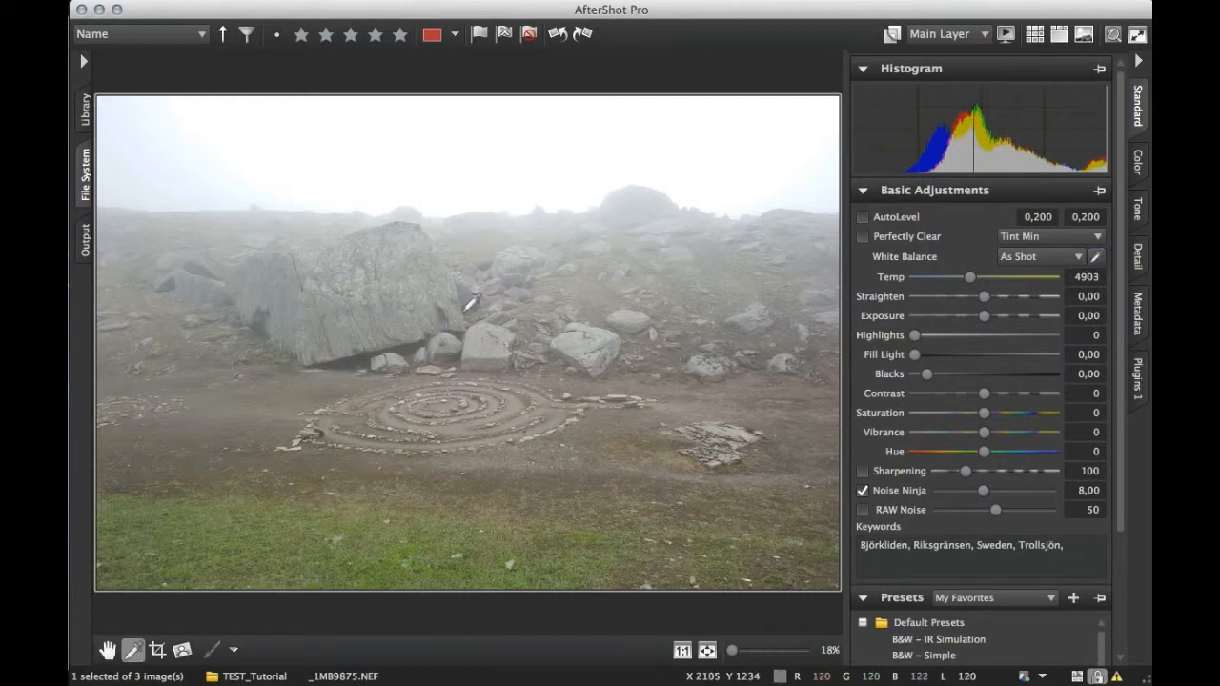
pyautogui.moveTo(348, 324)
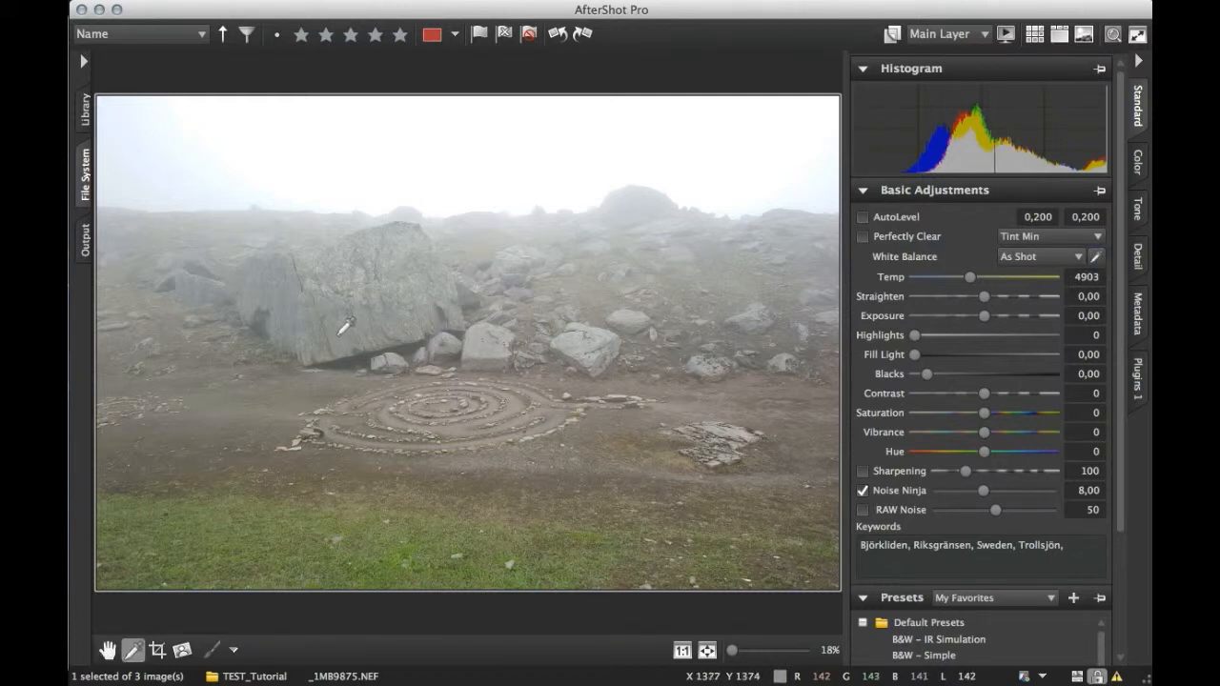
# Sample the grey boulder as neutral to set Click White balance
pyautogui.click(345, 322)
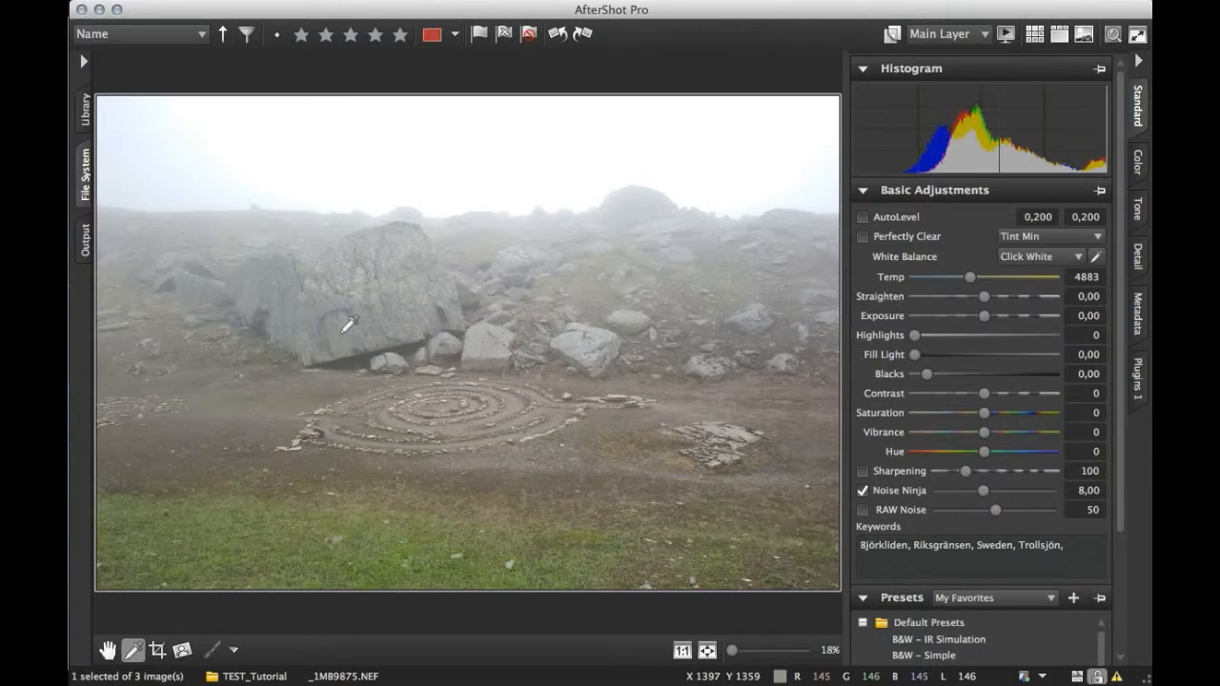
pyautogui.moveTo(374, 321)
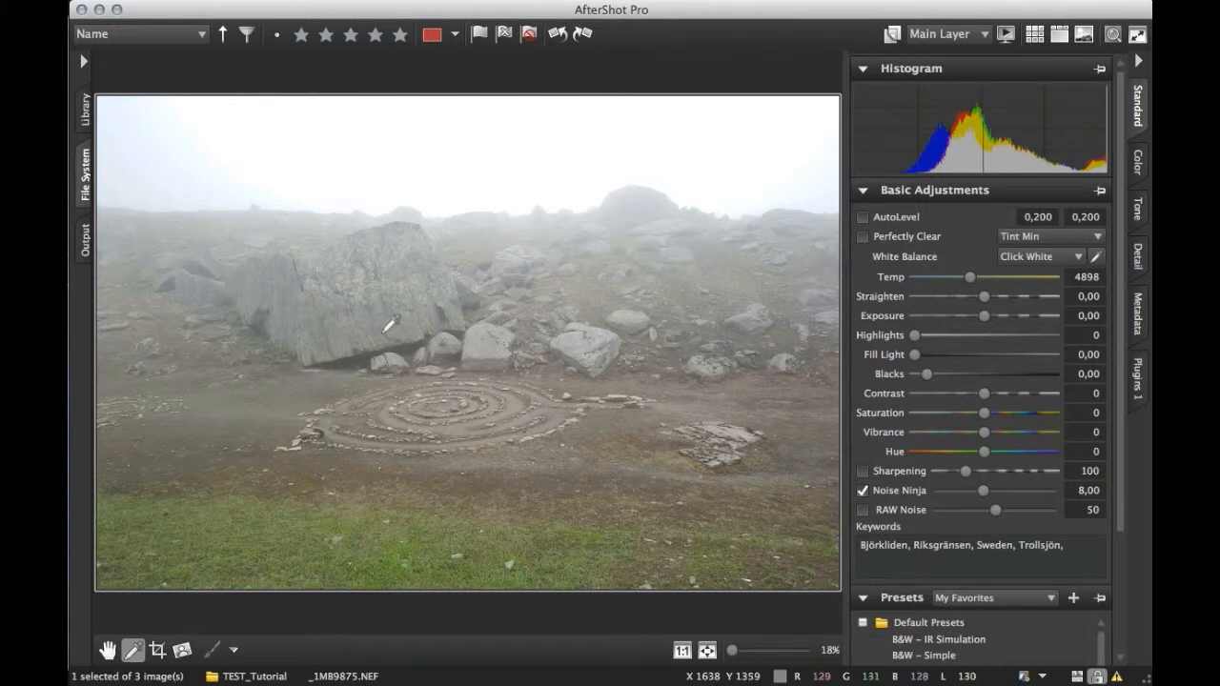
pyautogui.moveTo(439, 307)
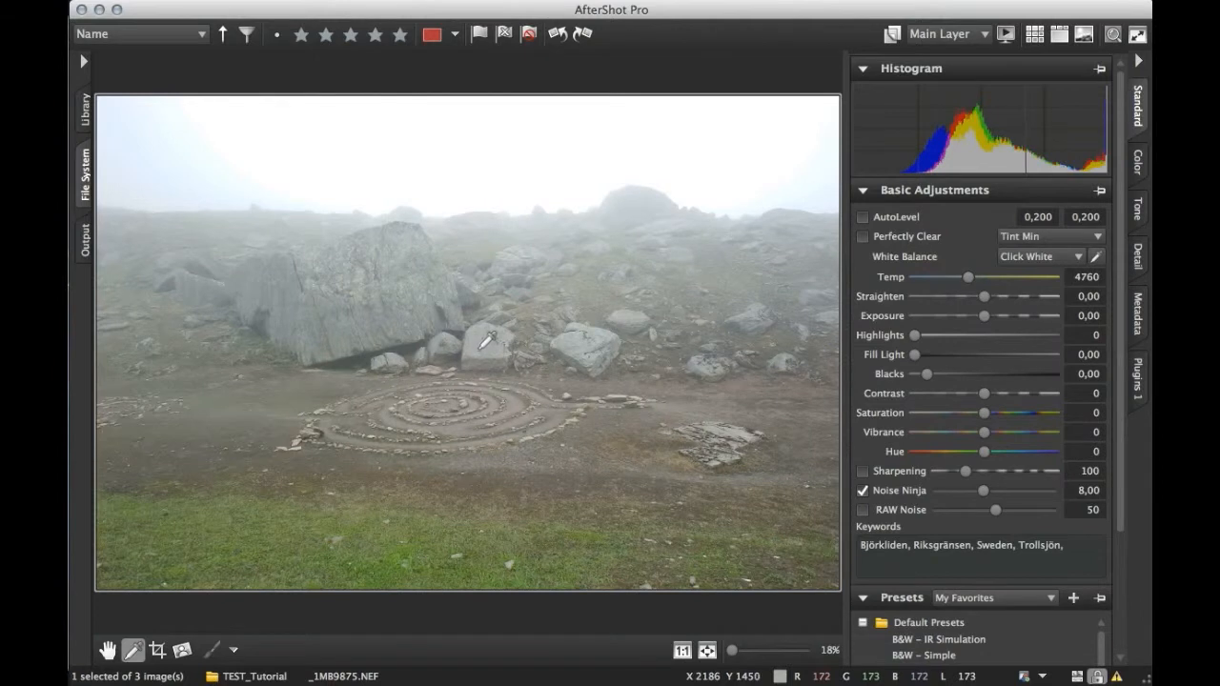
pyautogui.moveTo(477, 313)
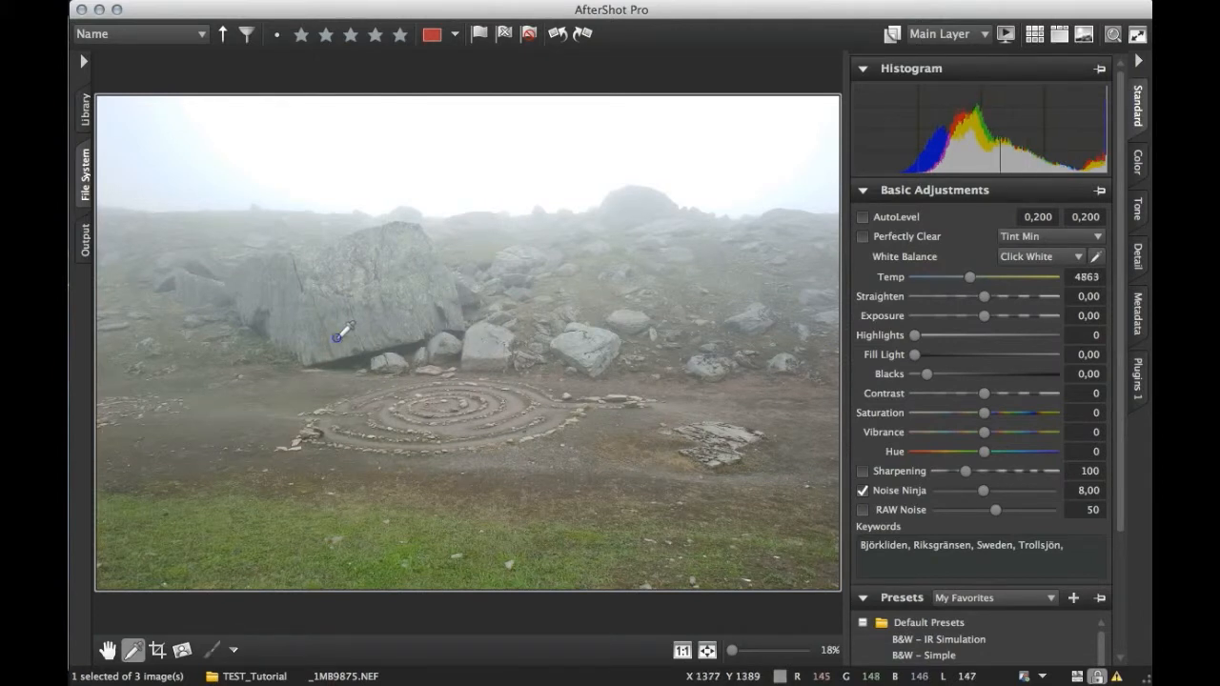
pyautogui.moveTo(327, 306)
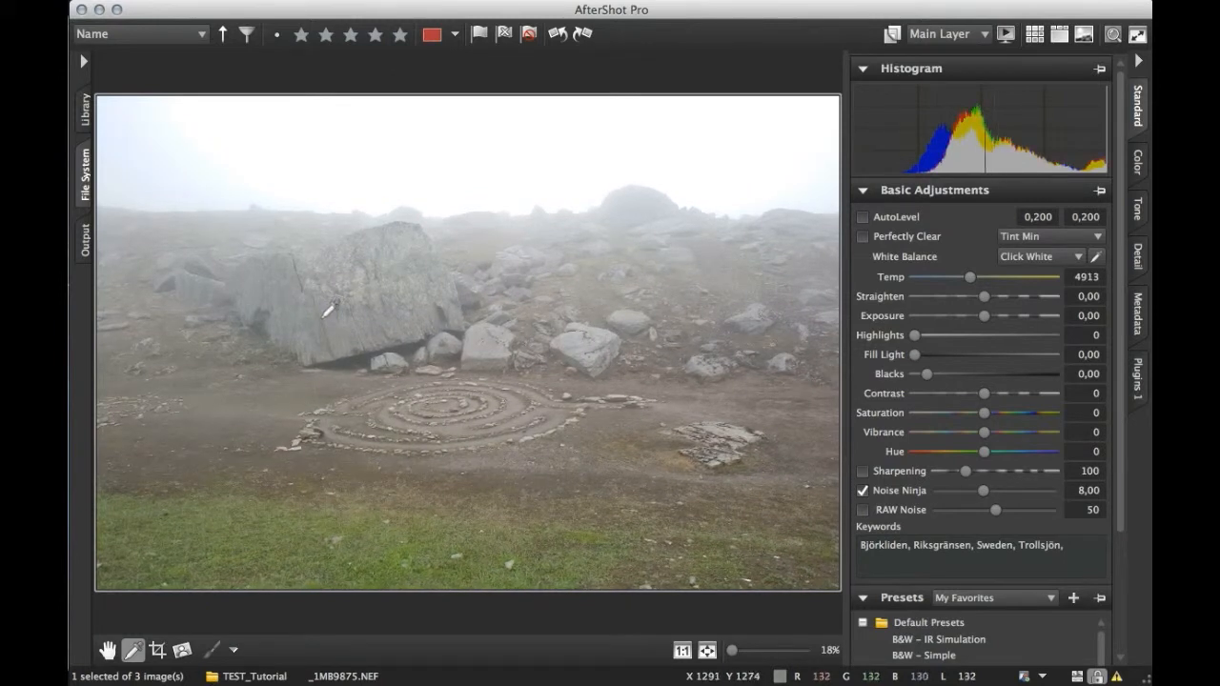
pyautogui.moveTo(381, 309)
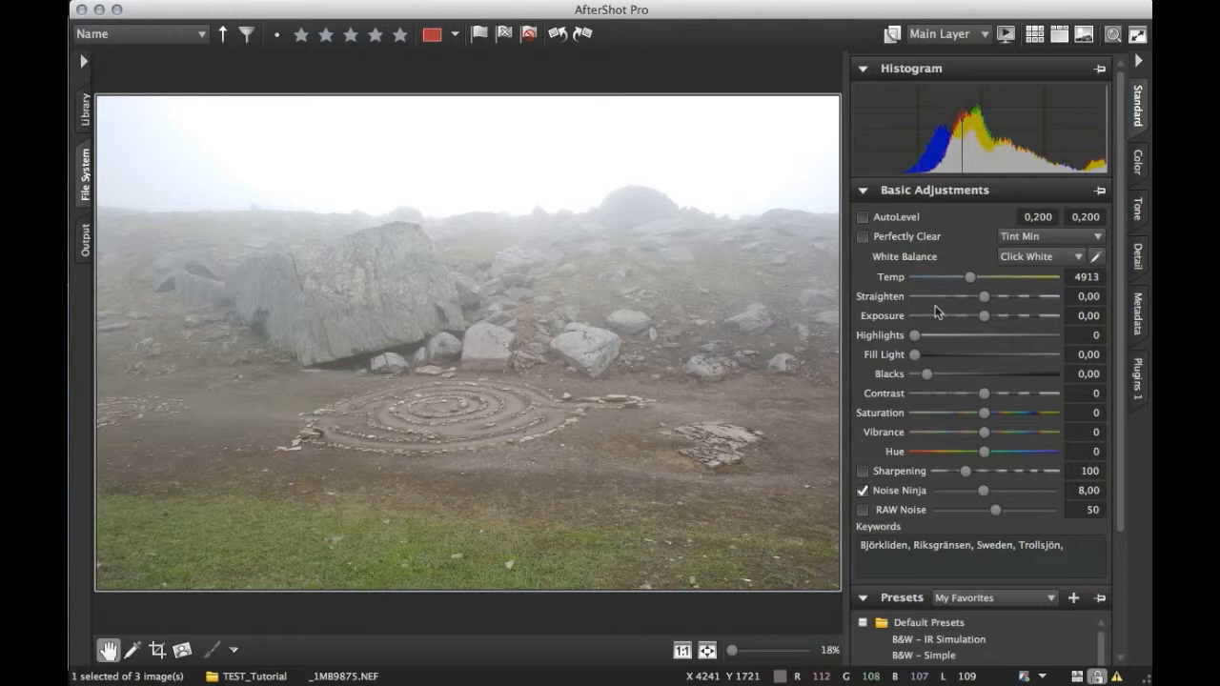
pyautogui.moveTo(937, 256)
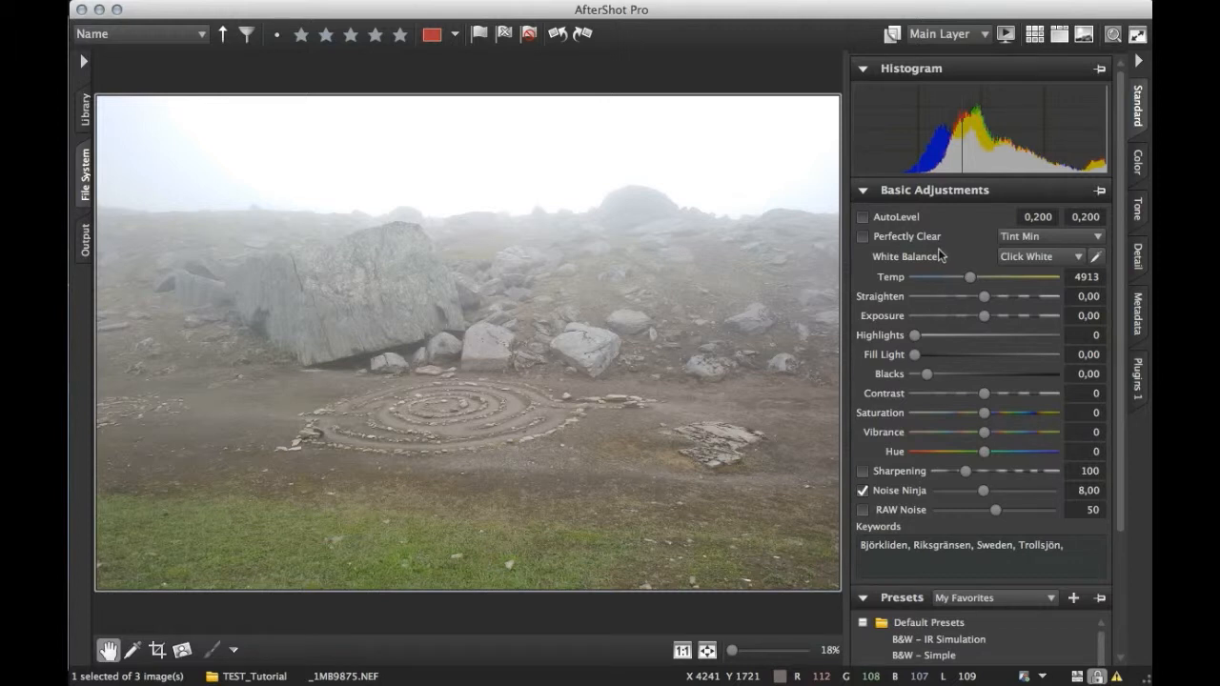
pyautogui.moveTo(959, 310)
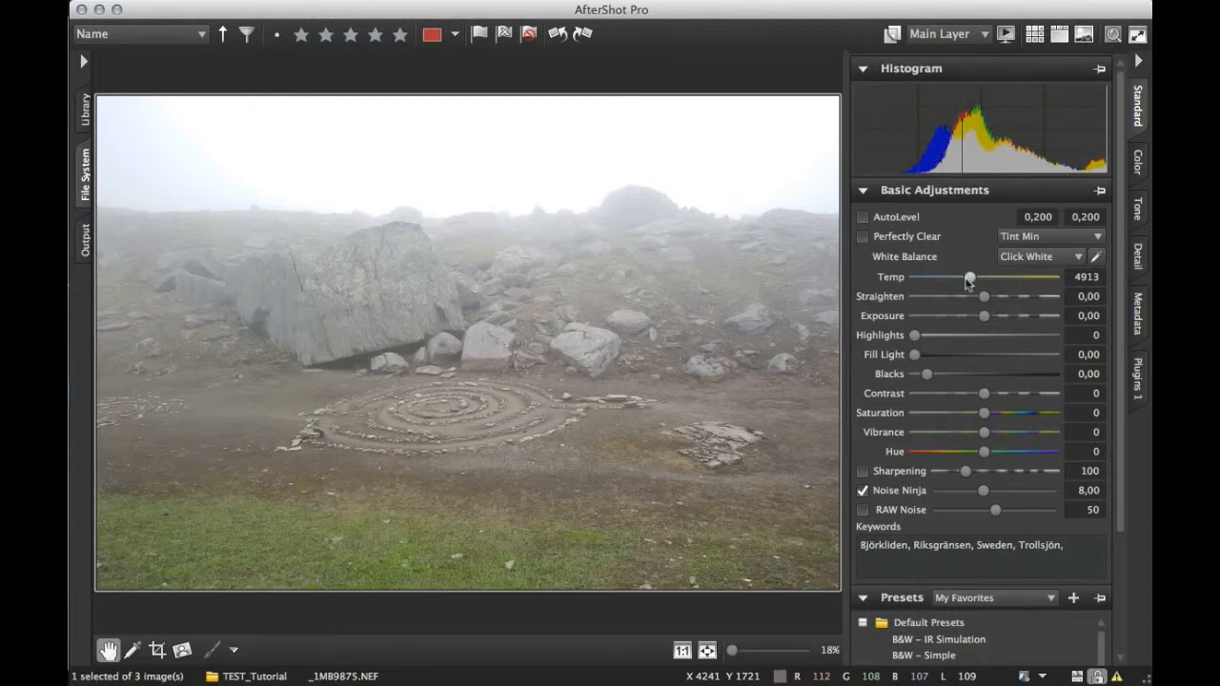
pyautogui.moveTo(892, 181)
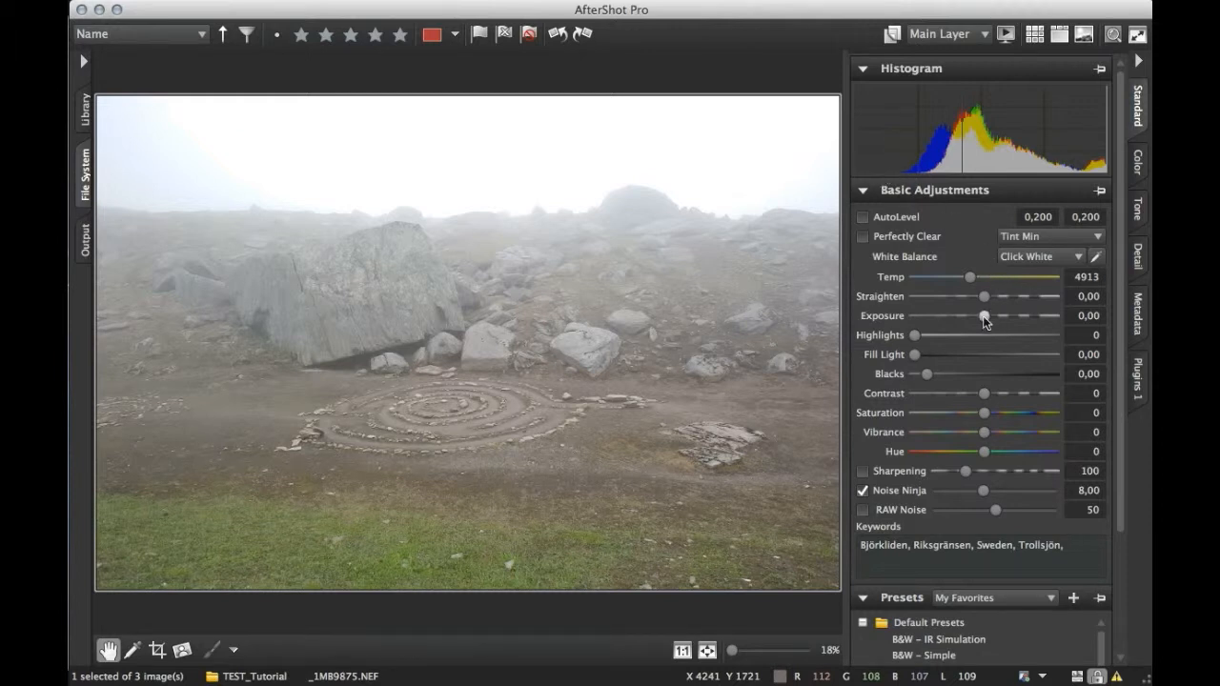
# Darken exposure to around -1.06, then ease it back up to -0.68
pyautogui.moveTo(982, 315); pyautogui.dragTo(949, 315)
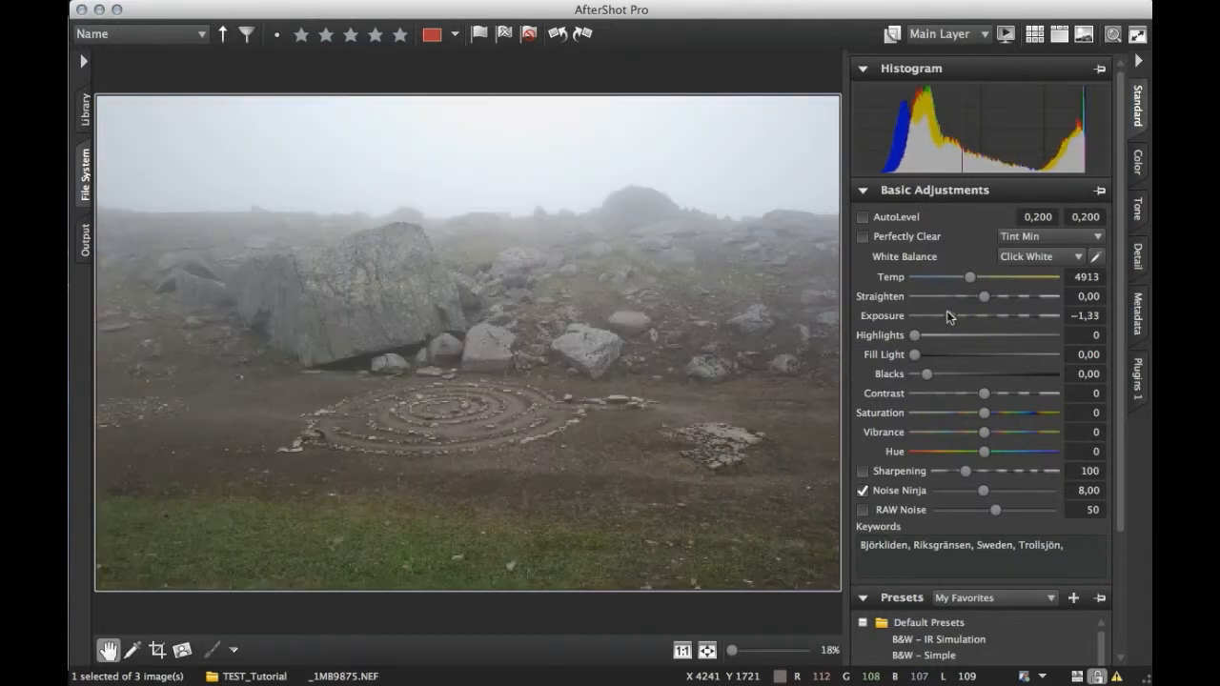
pyautogui.moveTo(953, 316); pyautogui.dragTo(962, 315)
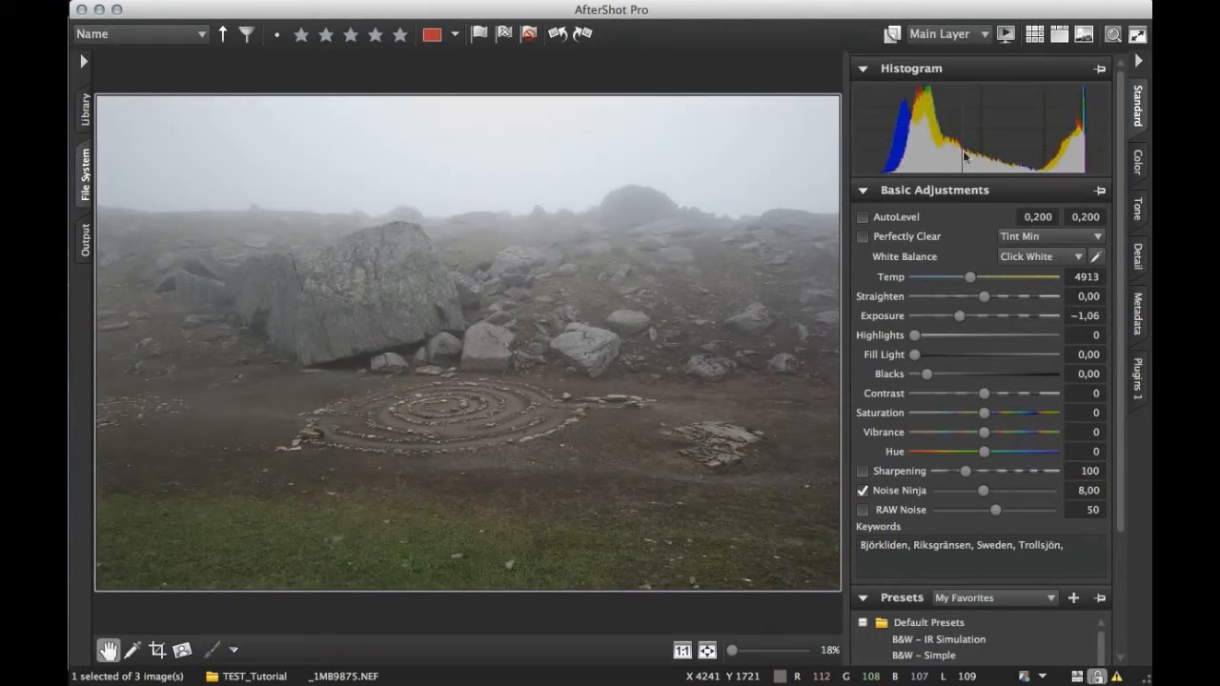
pyautogui.moveTo(949, 333)
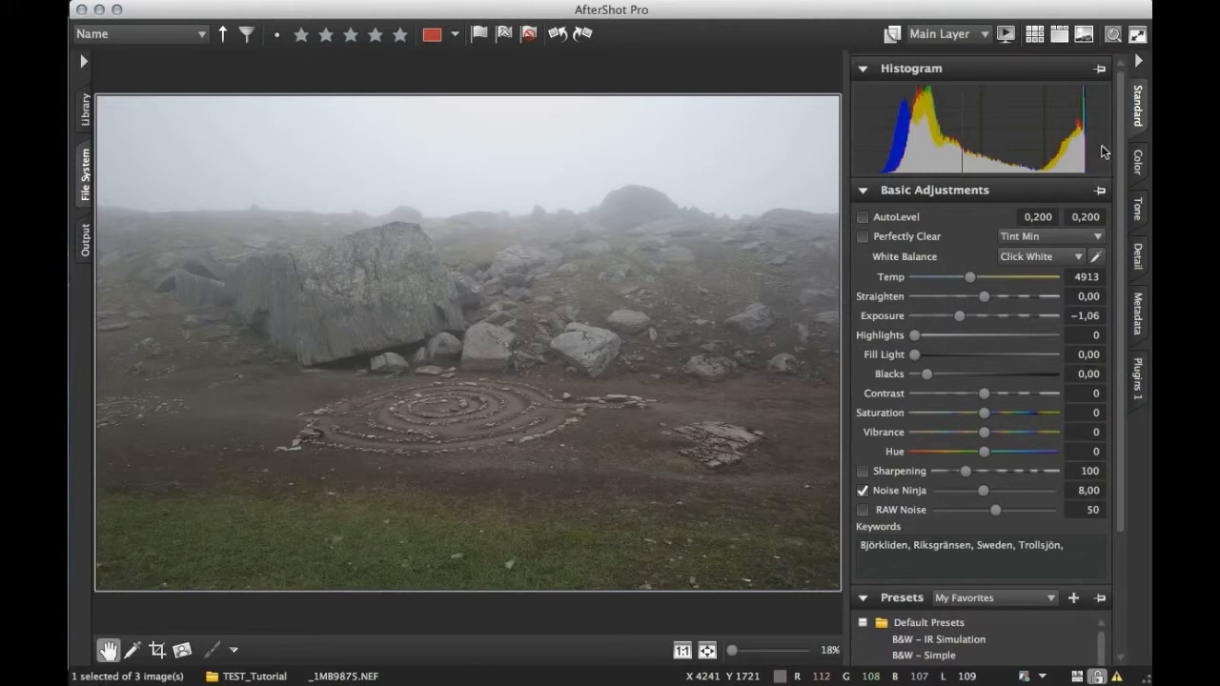
pyautogui.moveTo(961, 319)
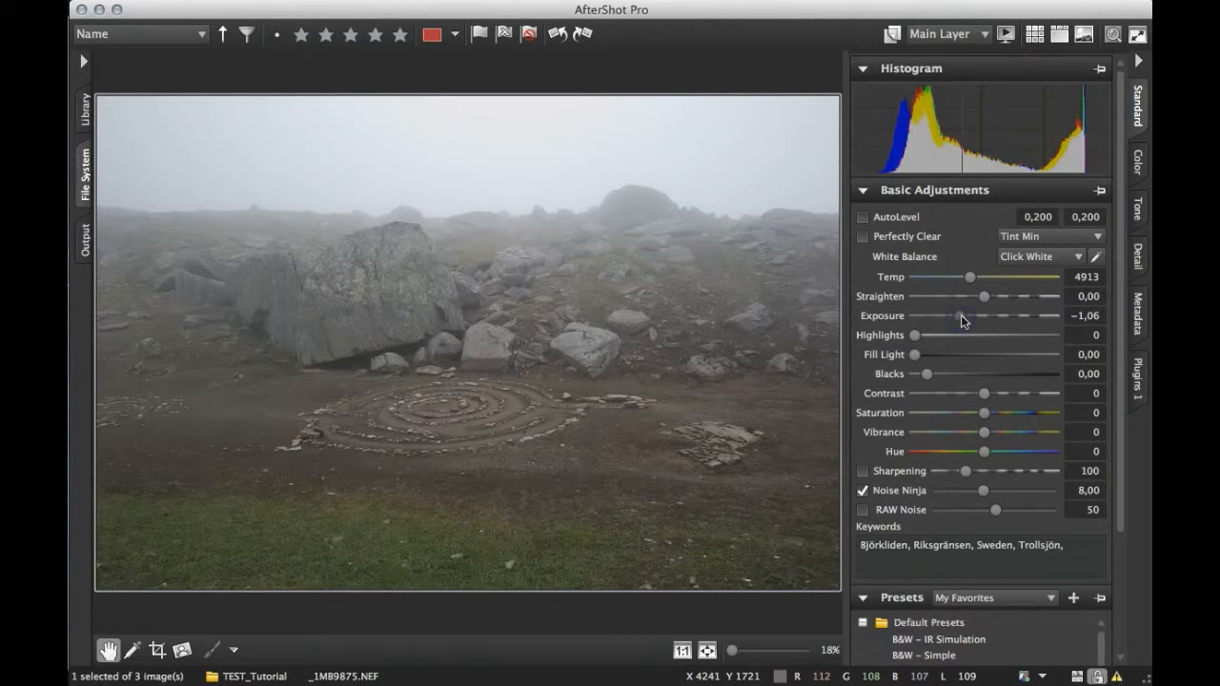
pyautogui.moveTo(953, 315); pyautogui.dragTo(970, 316)
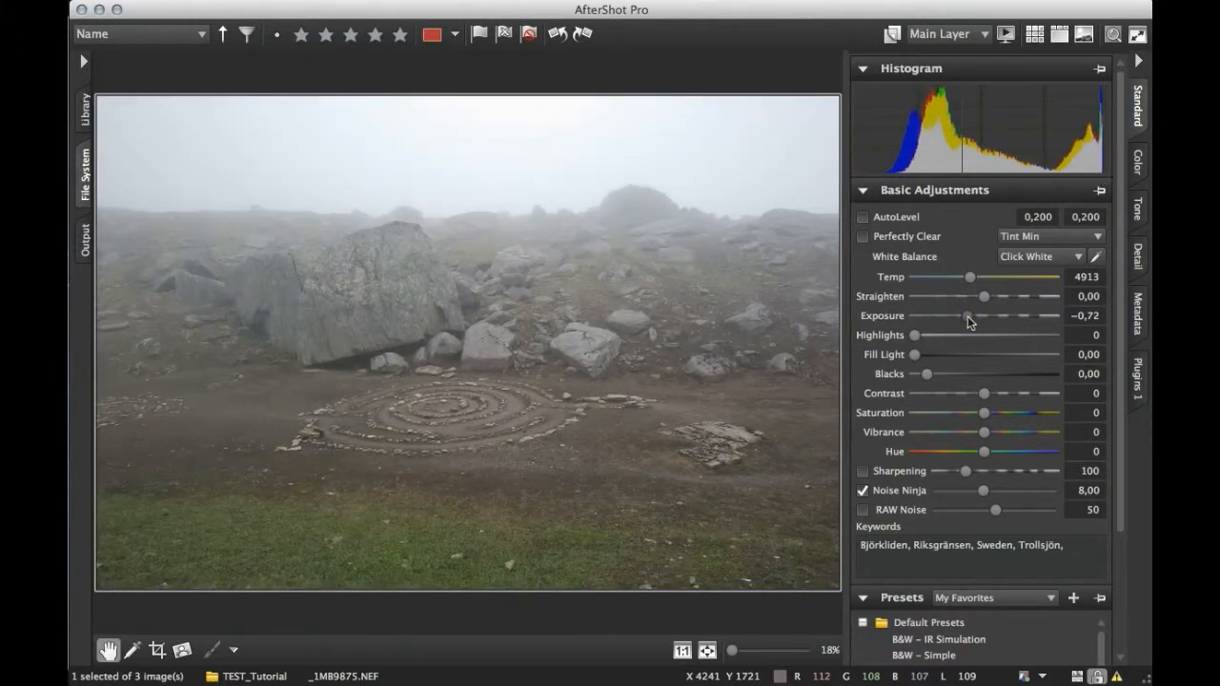
pyautogui.moveTo(965, 316); pyautogui.dragTo(970, 315)
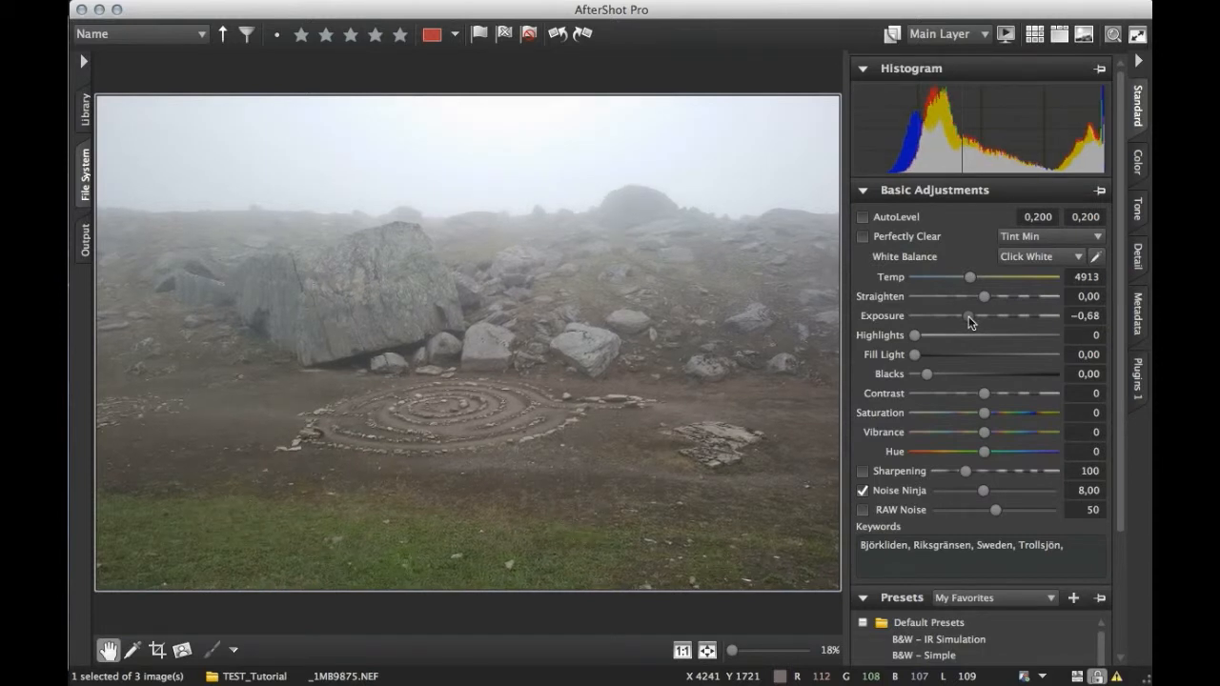
pyautogui.moveTo(1109, 154)
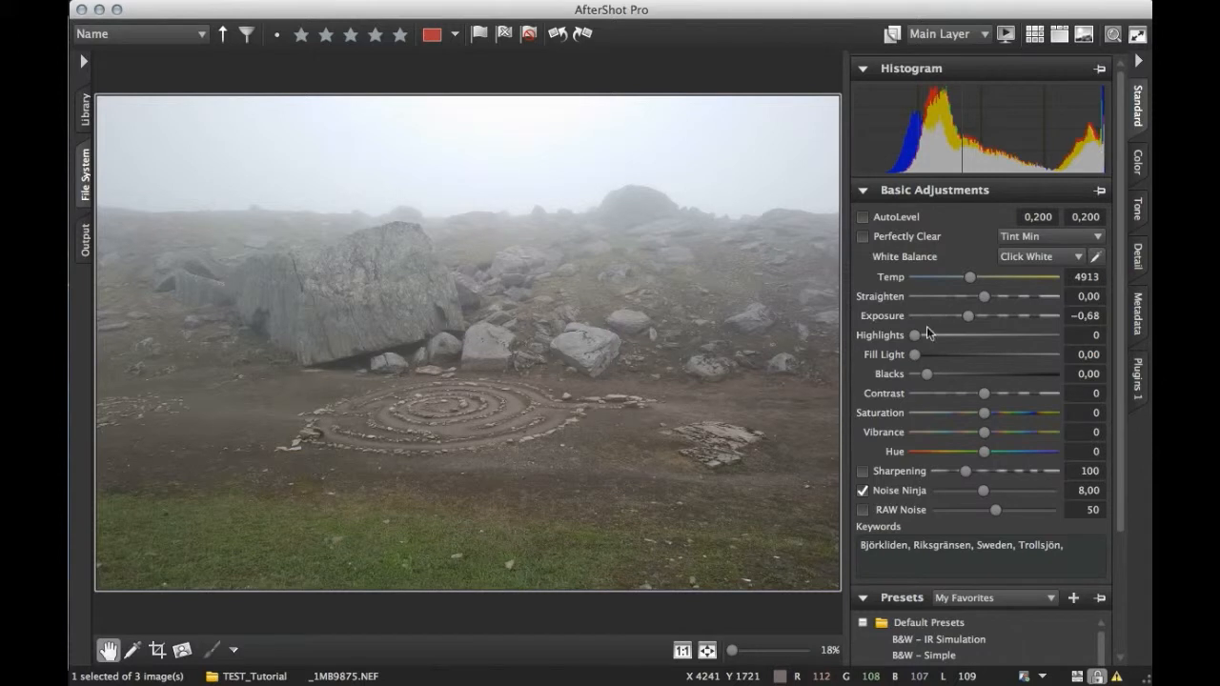
pyautogui.moveTo(875, 179)
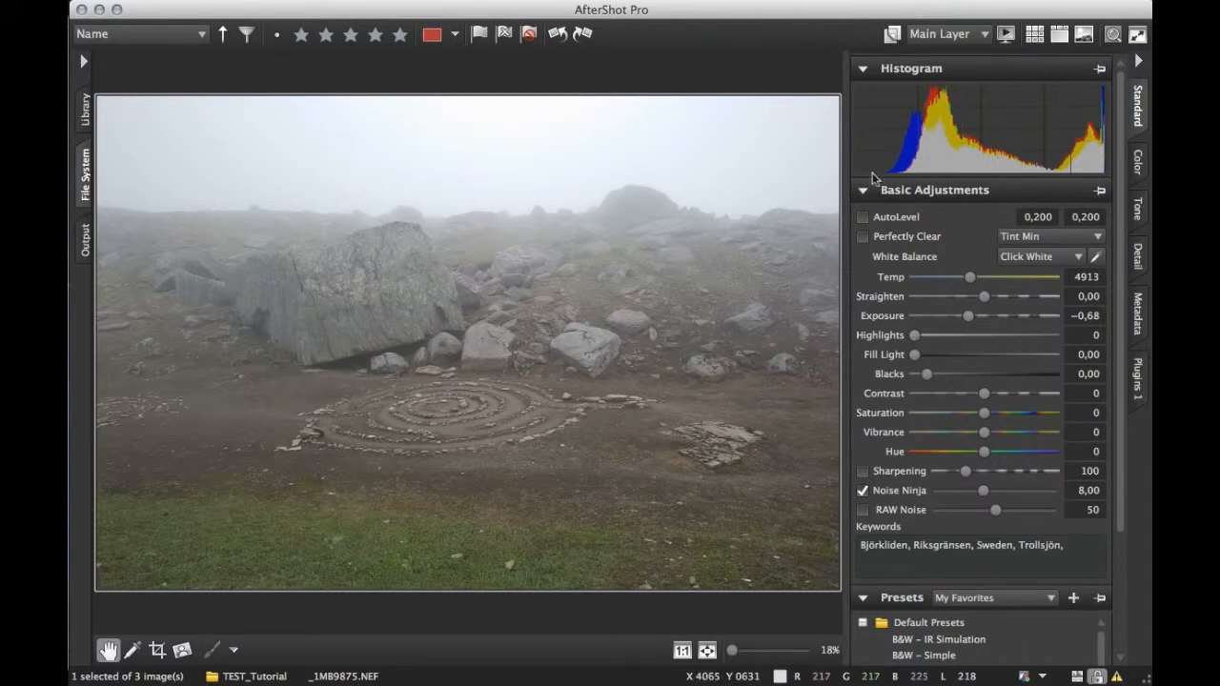
pyautogui.moveTo(475, 147)
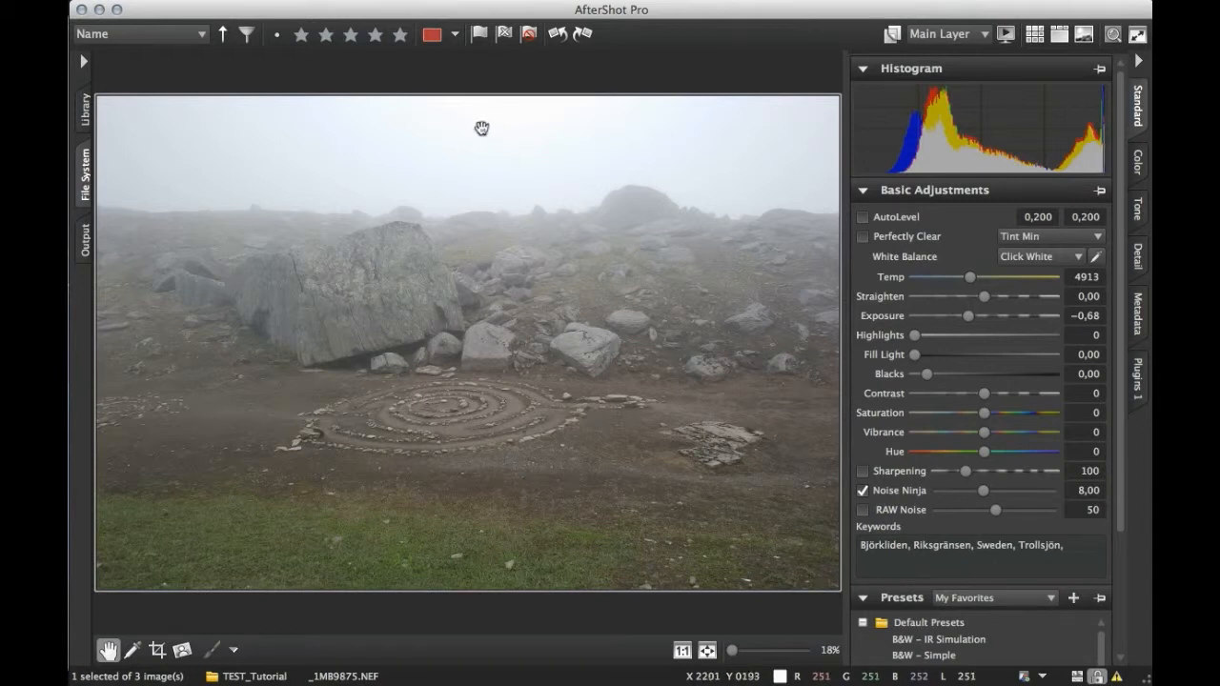
pyautogui.moveTo(484, 122)
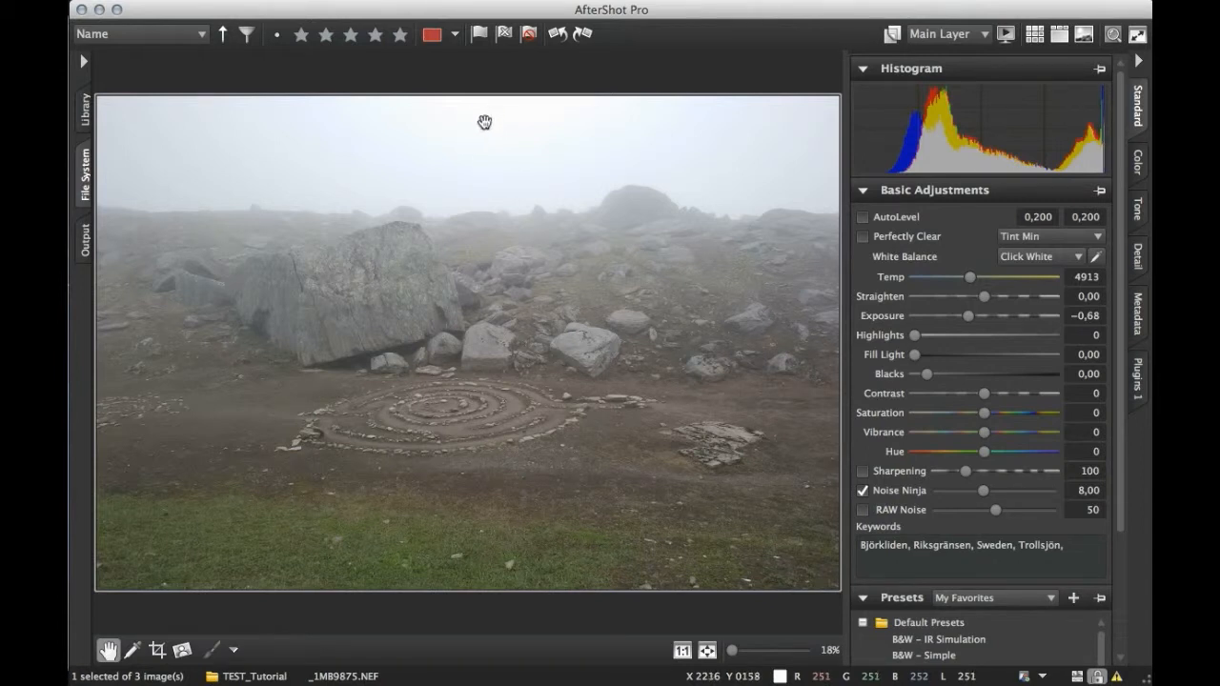
pyautogui.moveTo(409, 114)
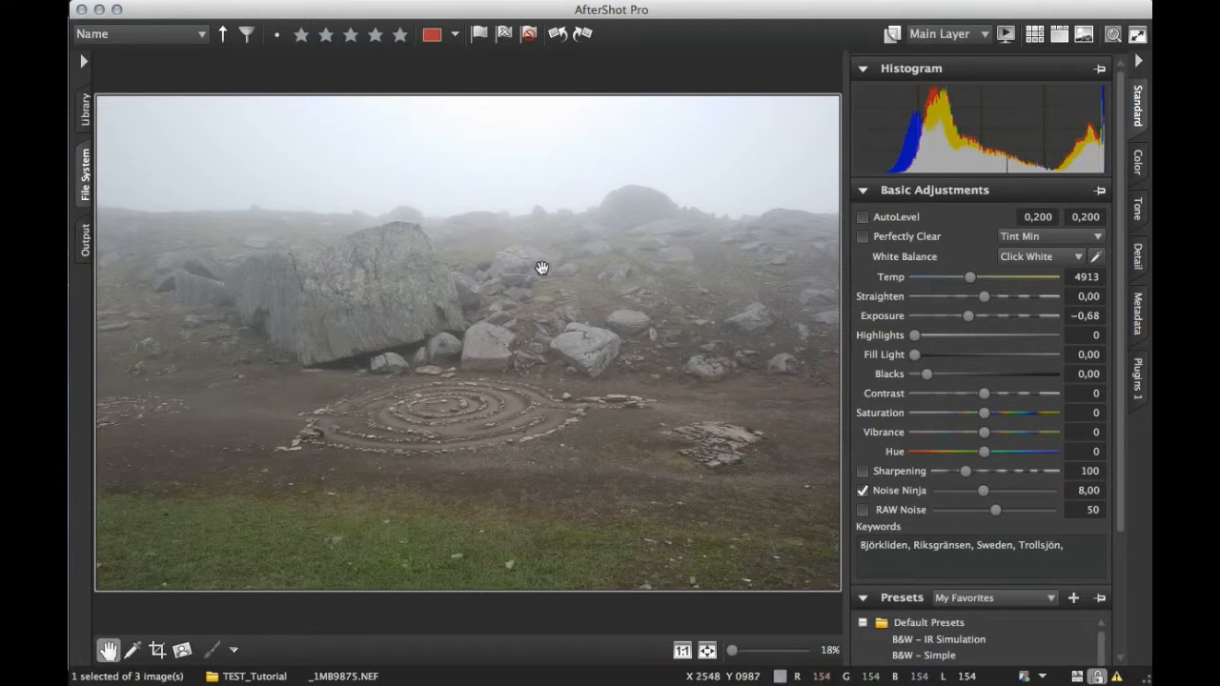
pyautogui.moveTo(555, 217)
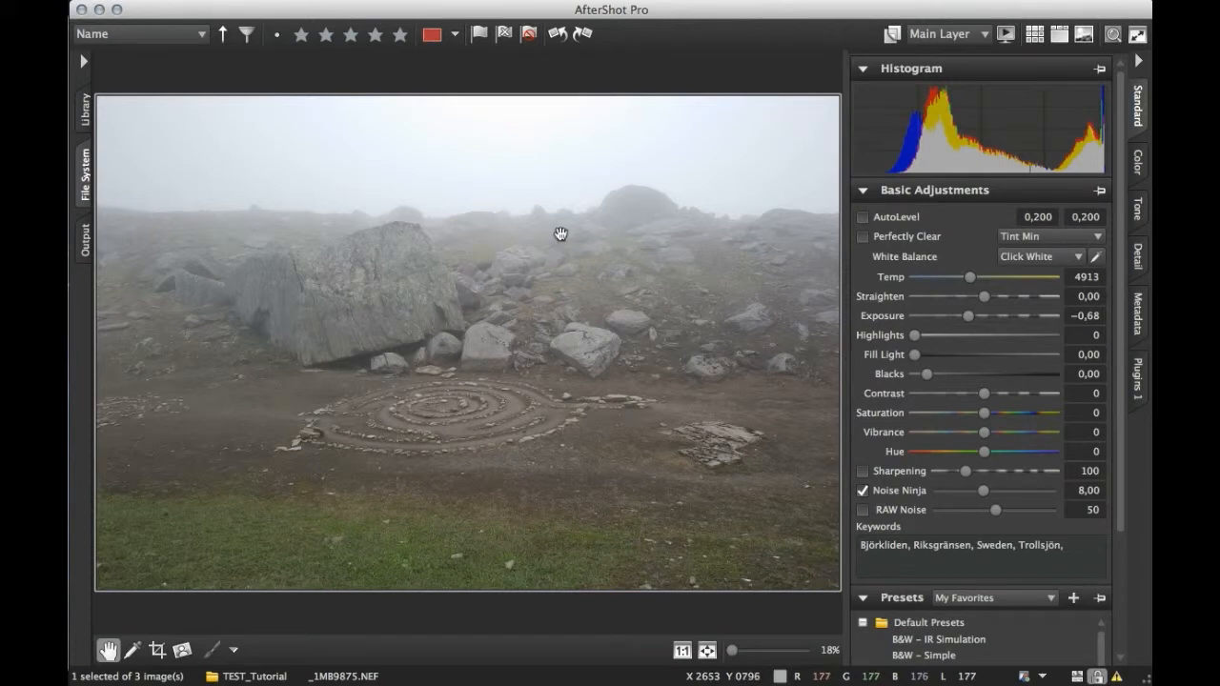
pyautogui.moveTo(562, 245)
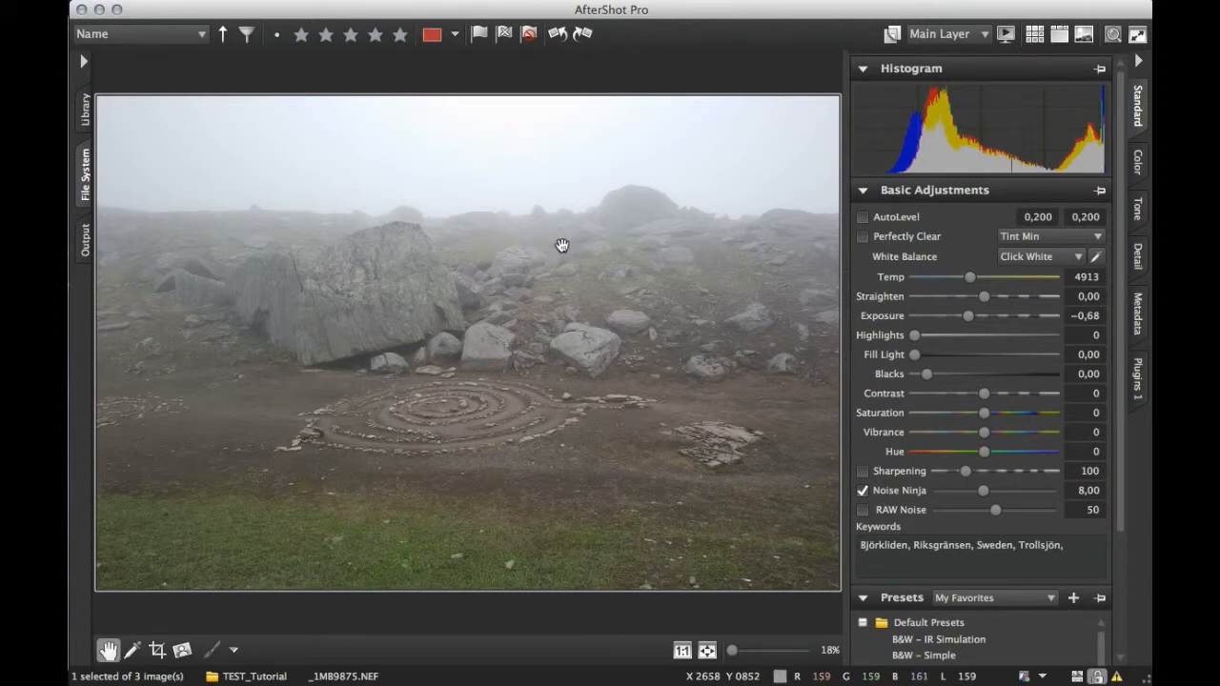
pyautogui.moveTo(529, 290)
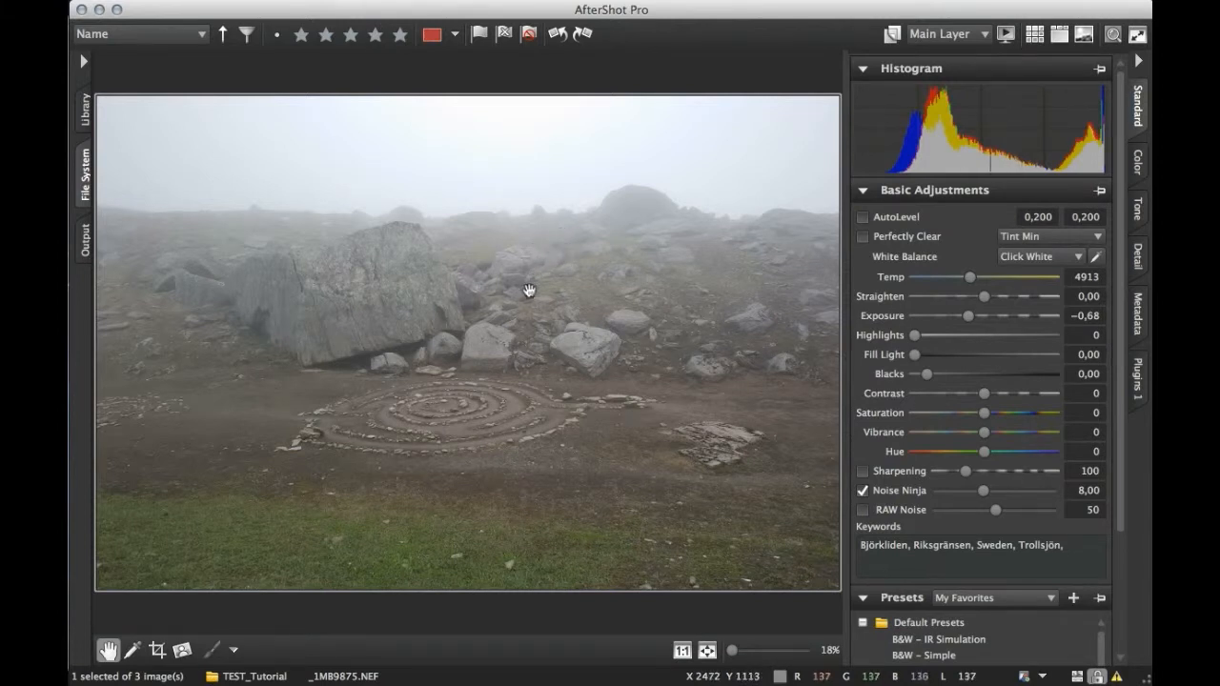
pyautogui.moveTo(574, 162)
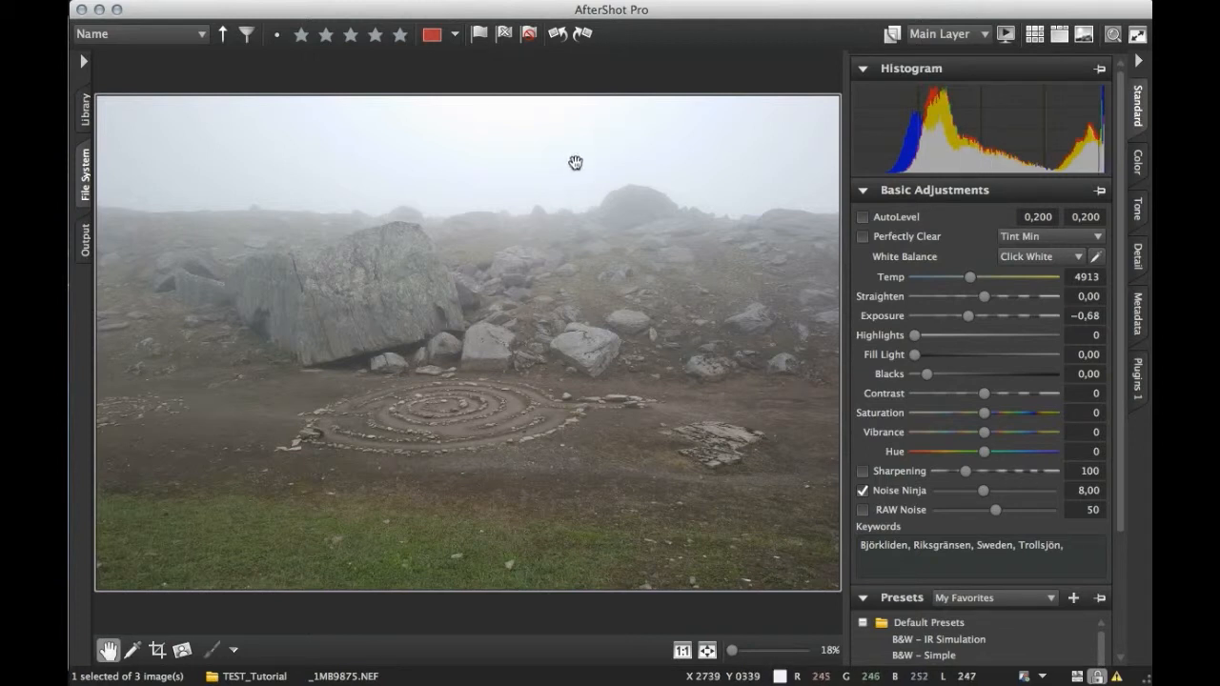
pyautogui.moveTo(561, 345)
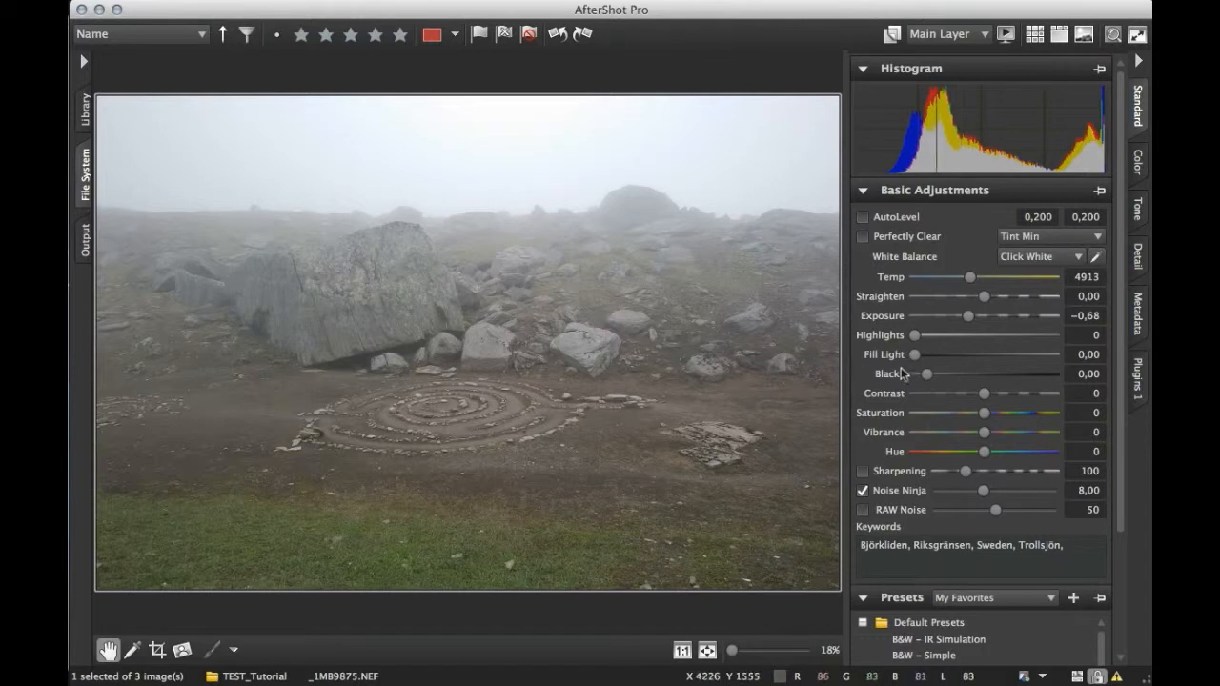
pyautogui.moveTo(904, 187)
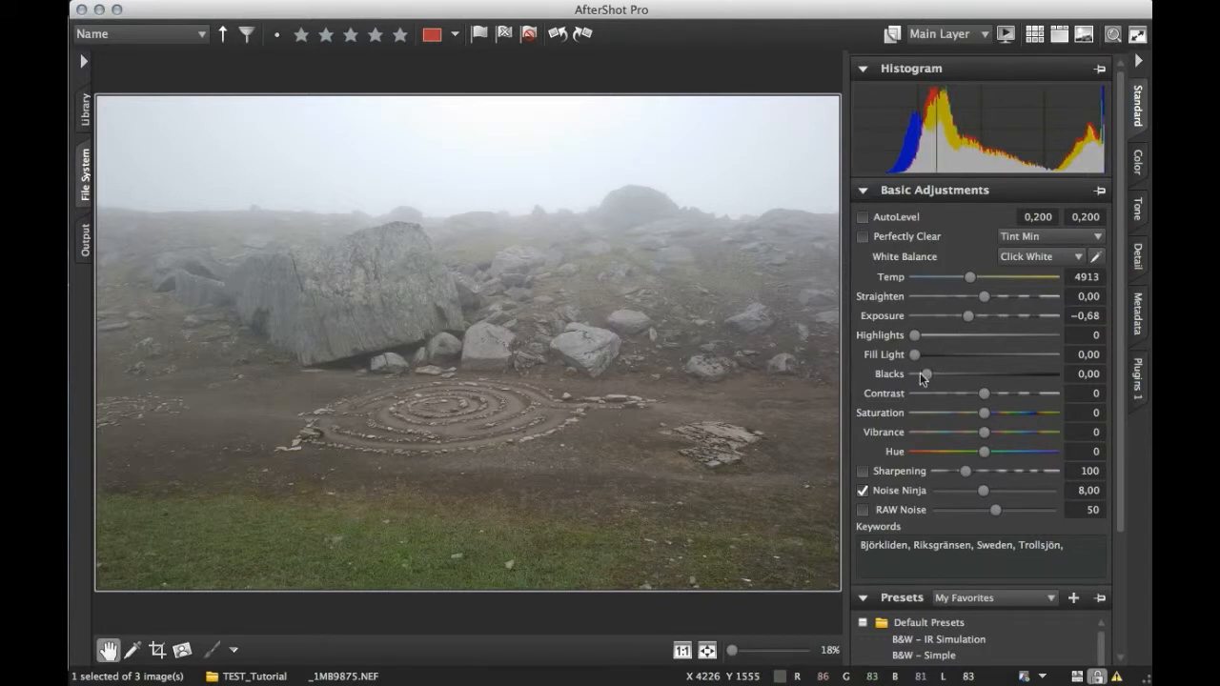
pyautogui.moveTo(925, 374); pyautogui.dragTo(944, 374)
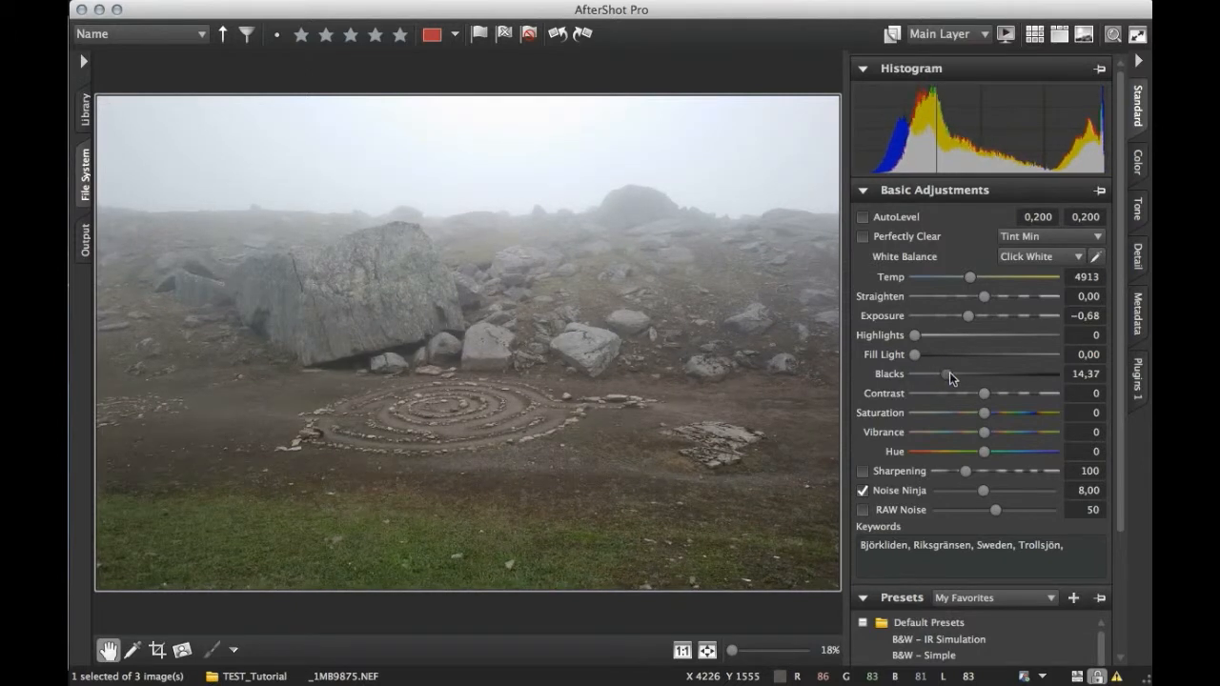
pyautogui.moveTo(940, 374); pyautogui.dragTo(956, 373)
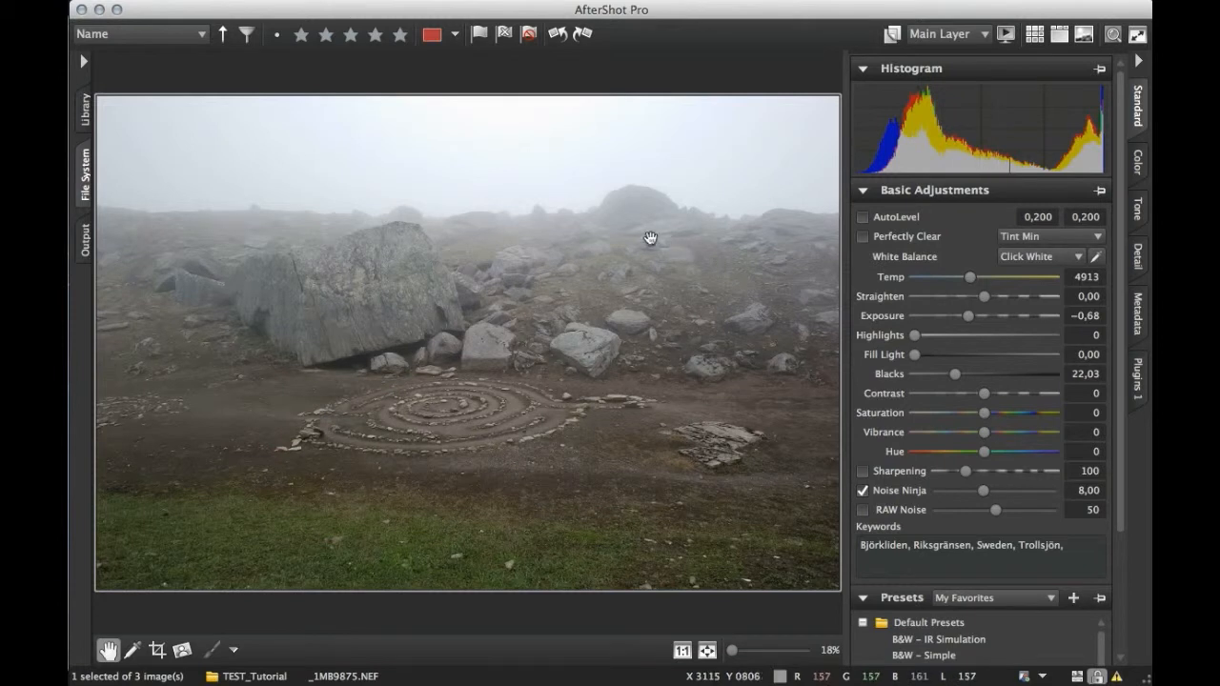
pyautogui.moveTo(559, 255)
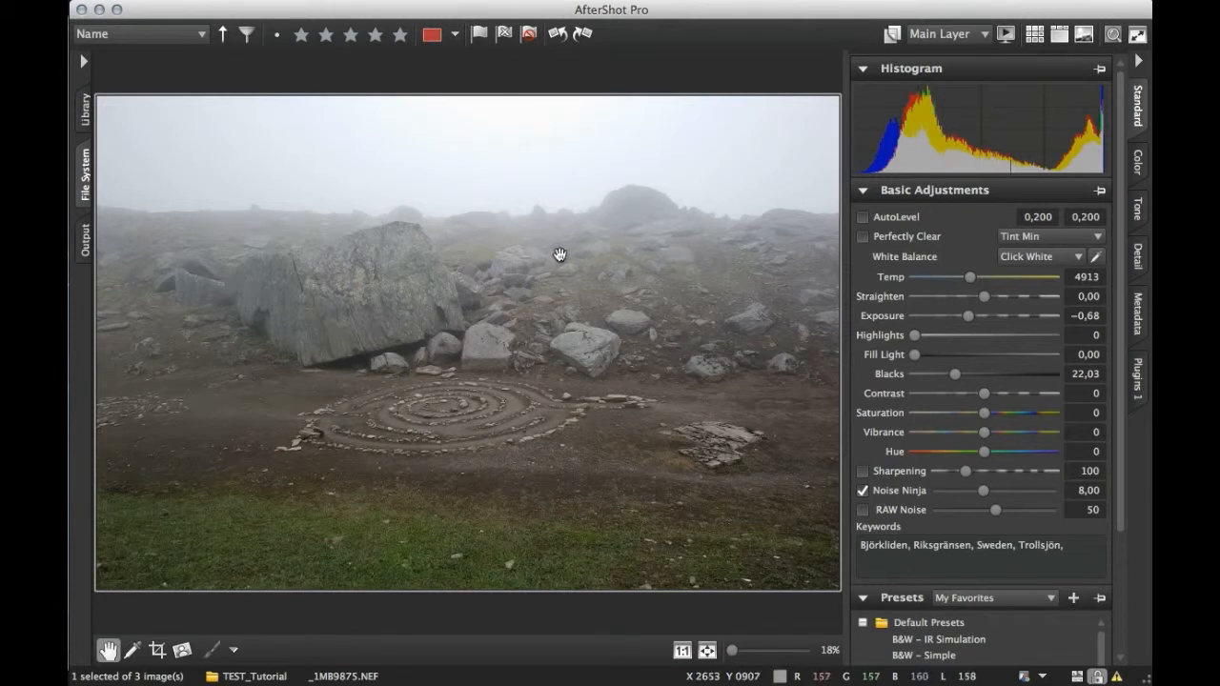
pyautogui.moveTo(546, 268)
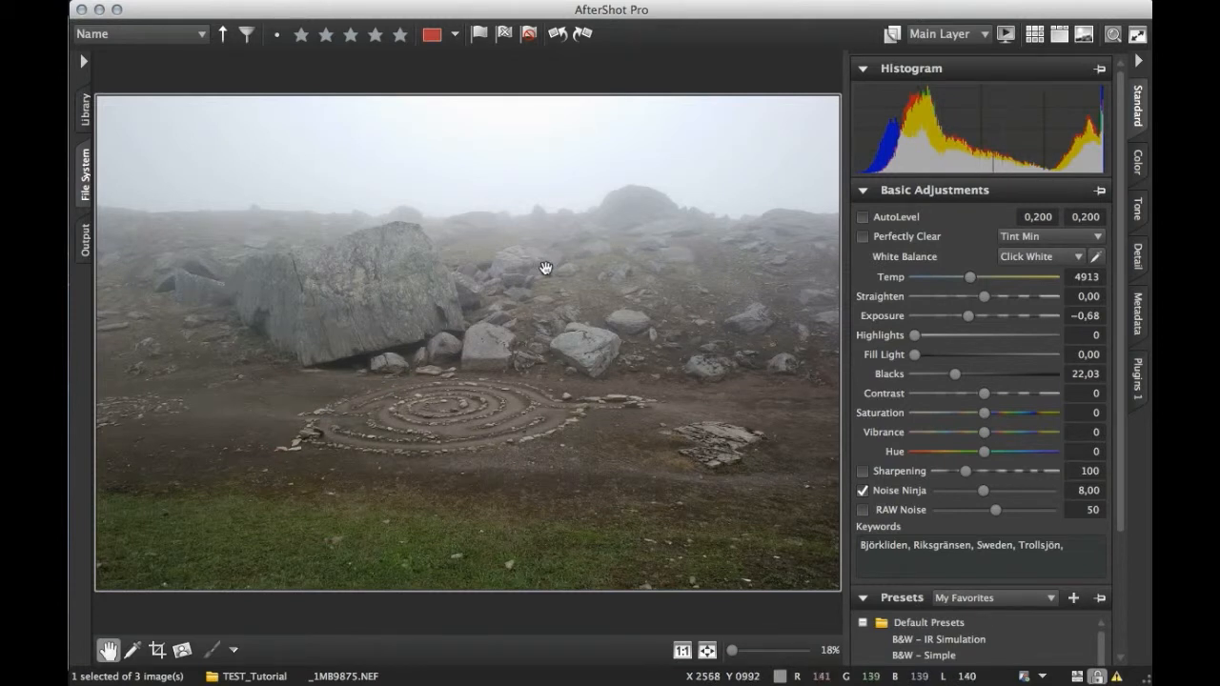
pyautogui.moveTo(551, 300)
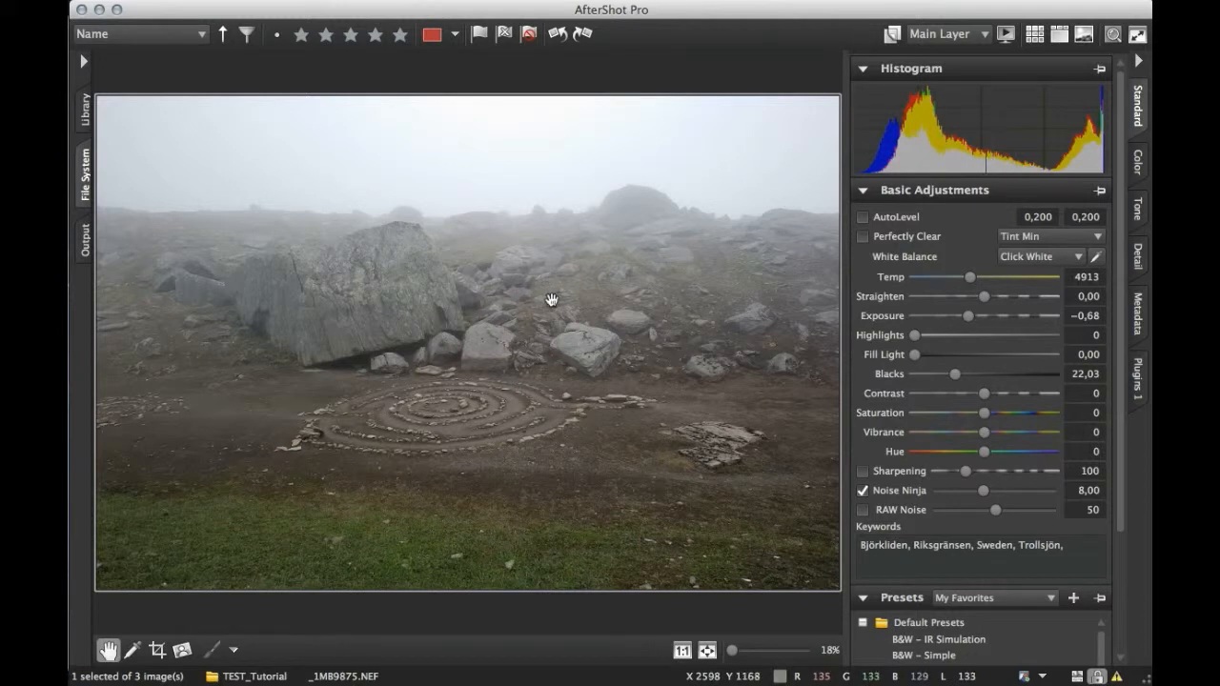
pyautogui.moveTo(384, 377)
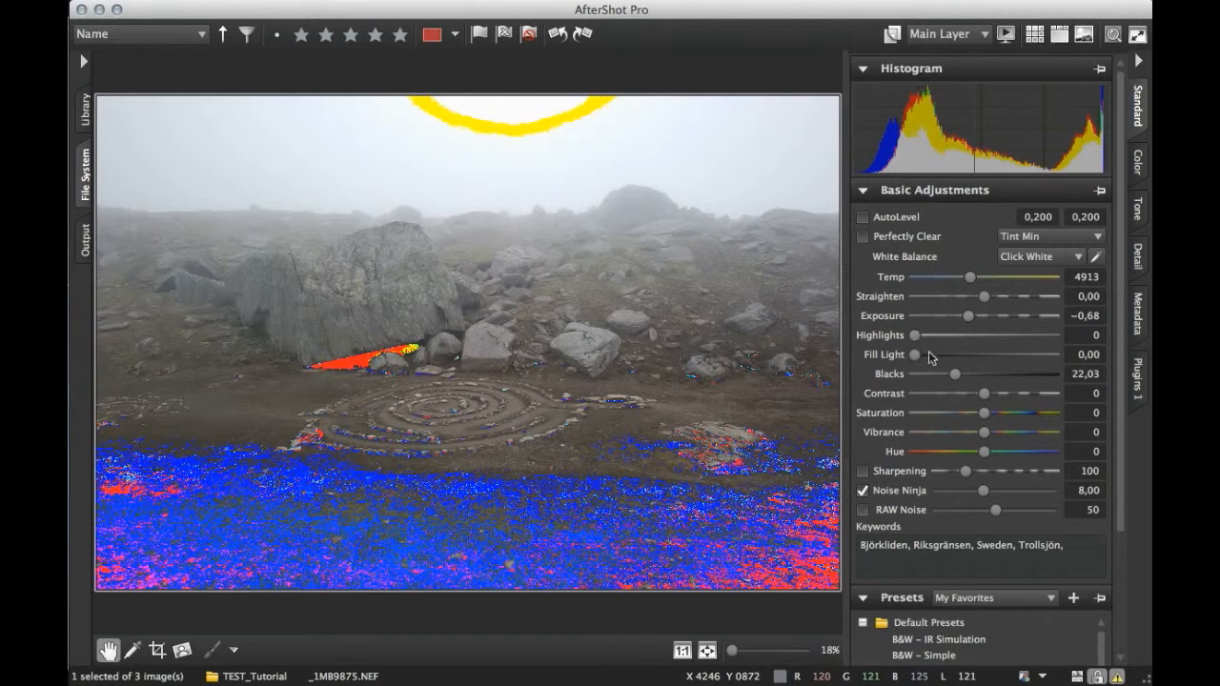
# Set Highlights to 5, Exposure to -0.42 and Blacks to 36.65
pyautogui.moveTo(914, 335); pyautogui.dragTo(925, 334)
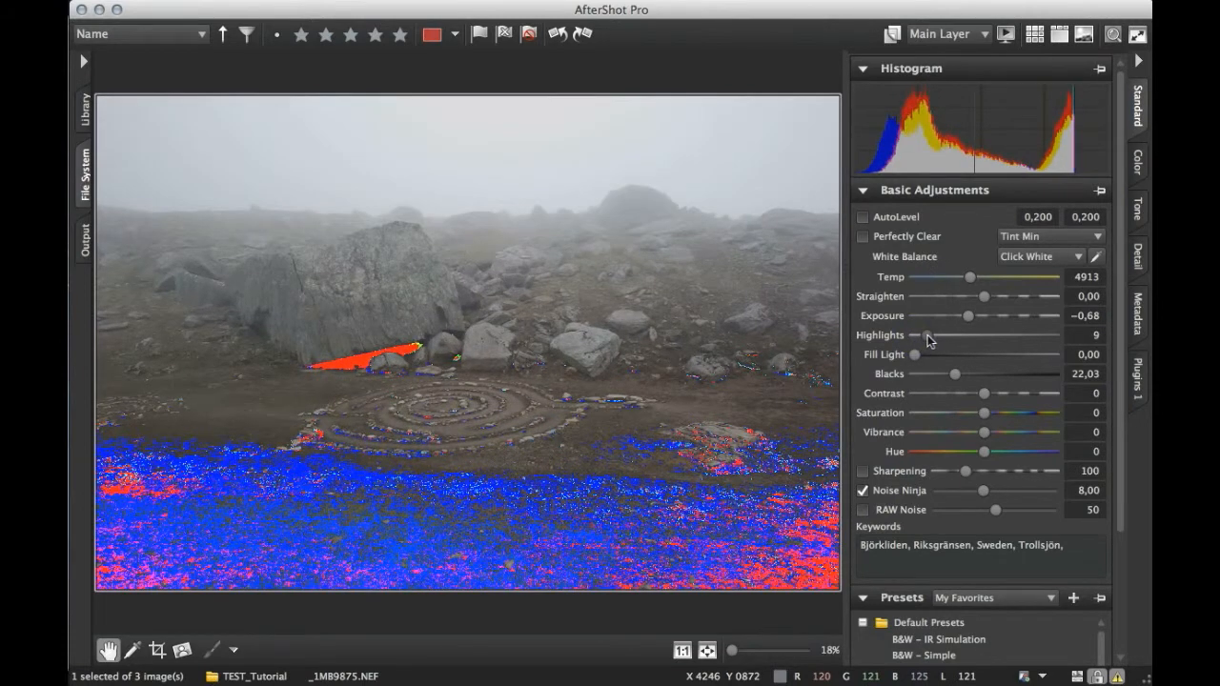
pyautogui.moveTo(929, 334); pyautogui.dragTo(914, 335)
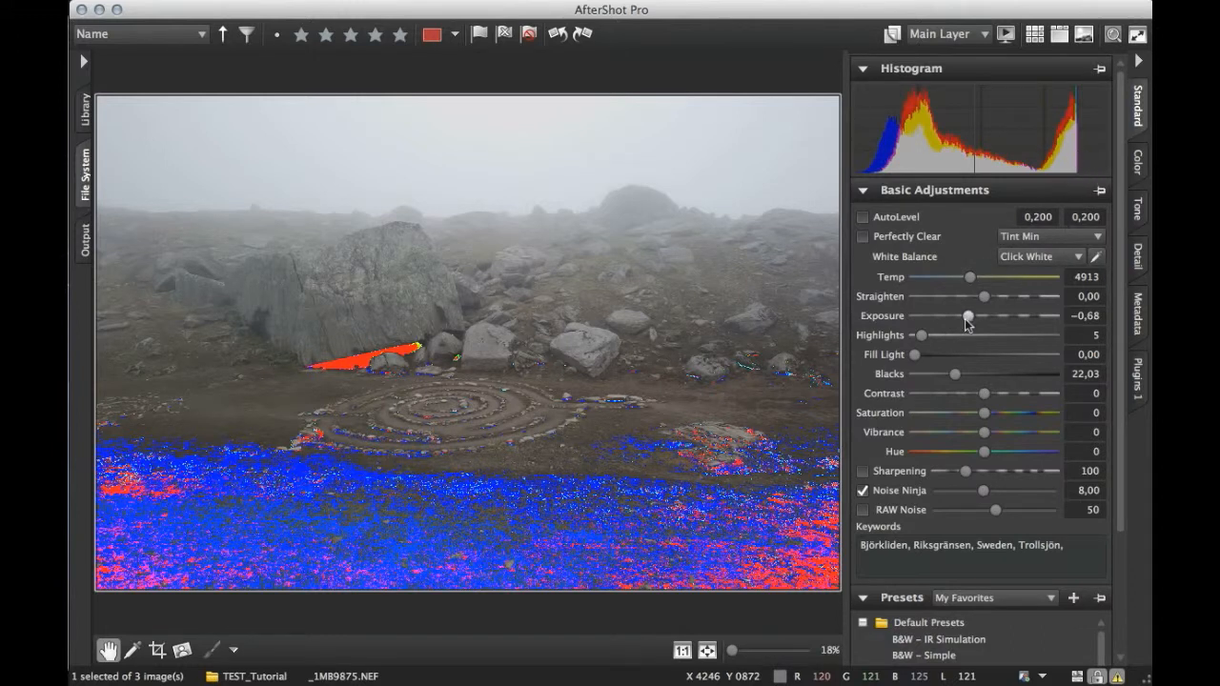
pyautogui.moveTo(970, 315); pyautogui.dragTo(975, 316)
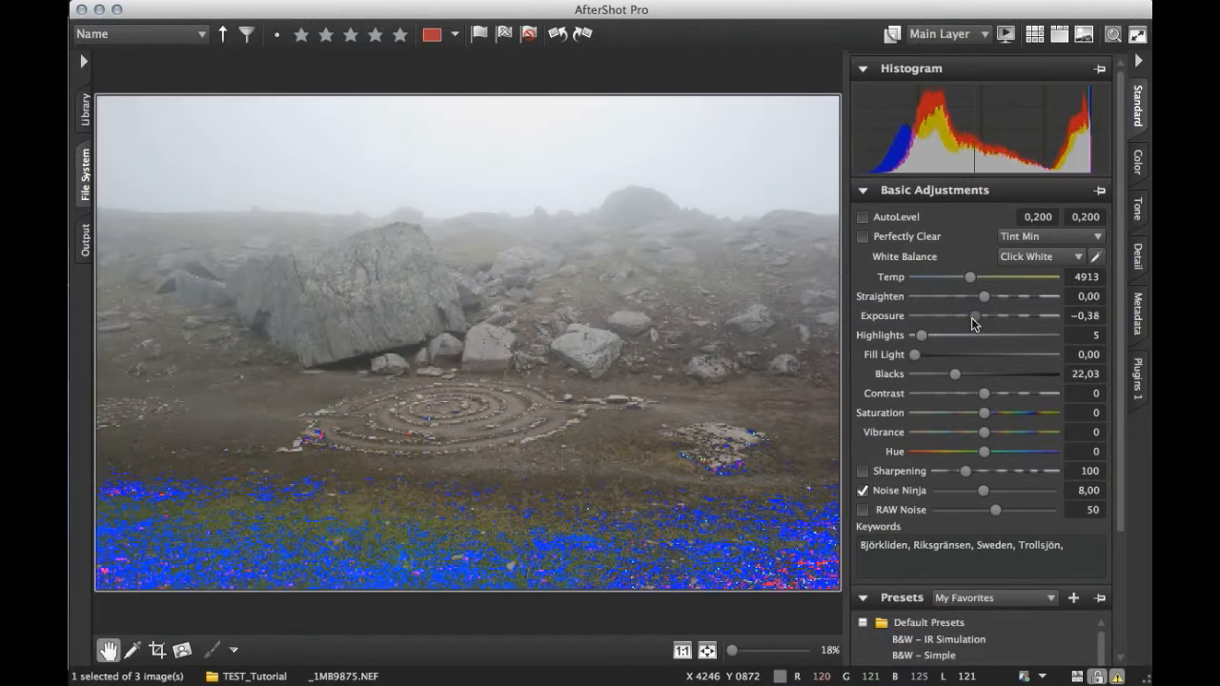
pyautogui.moveTo(974, 316); pyautogui.dragTo(972, 316)
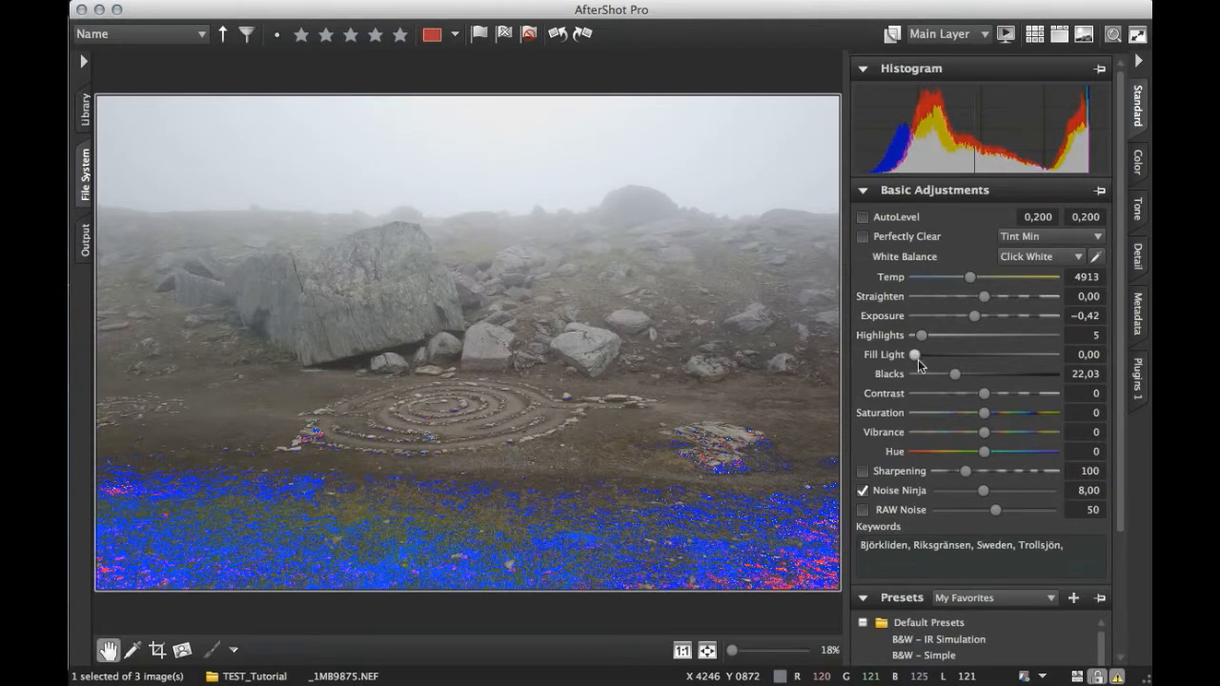
pyautogui.moveTo(956, 382)
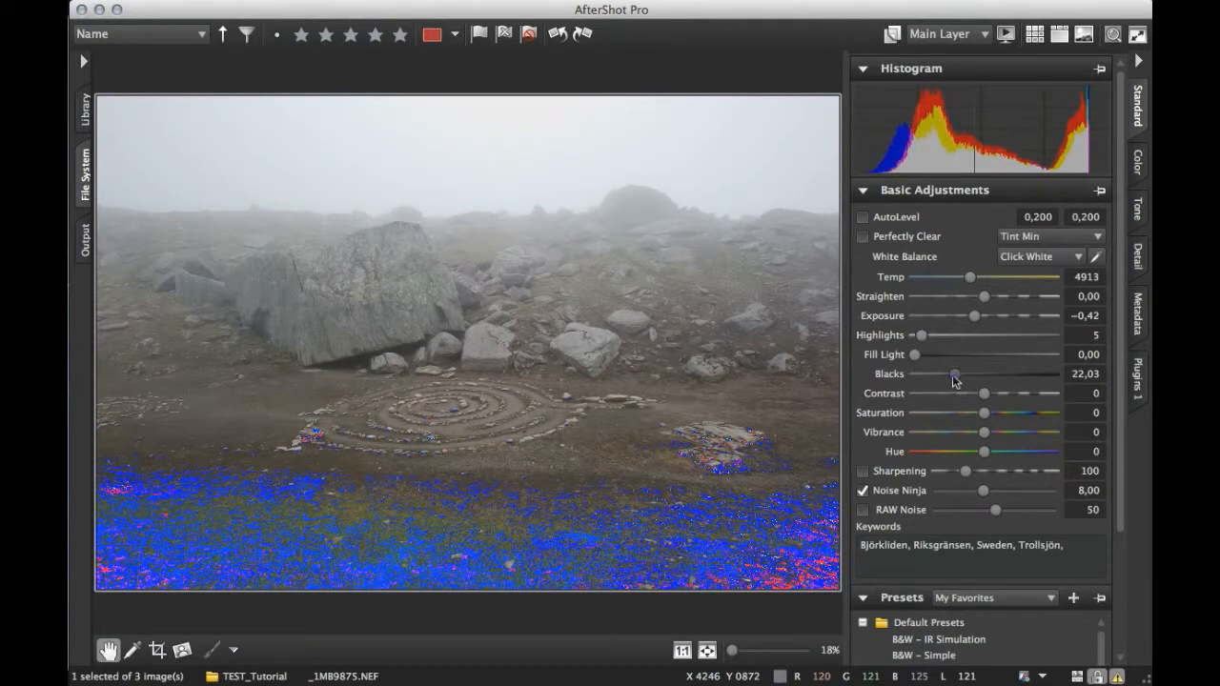
pyautogui.moveTo(958, 373); pyautogui.dragTo(943, 373)
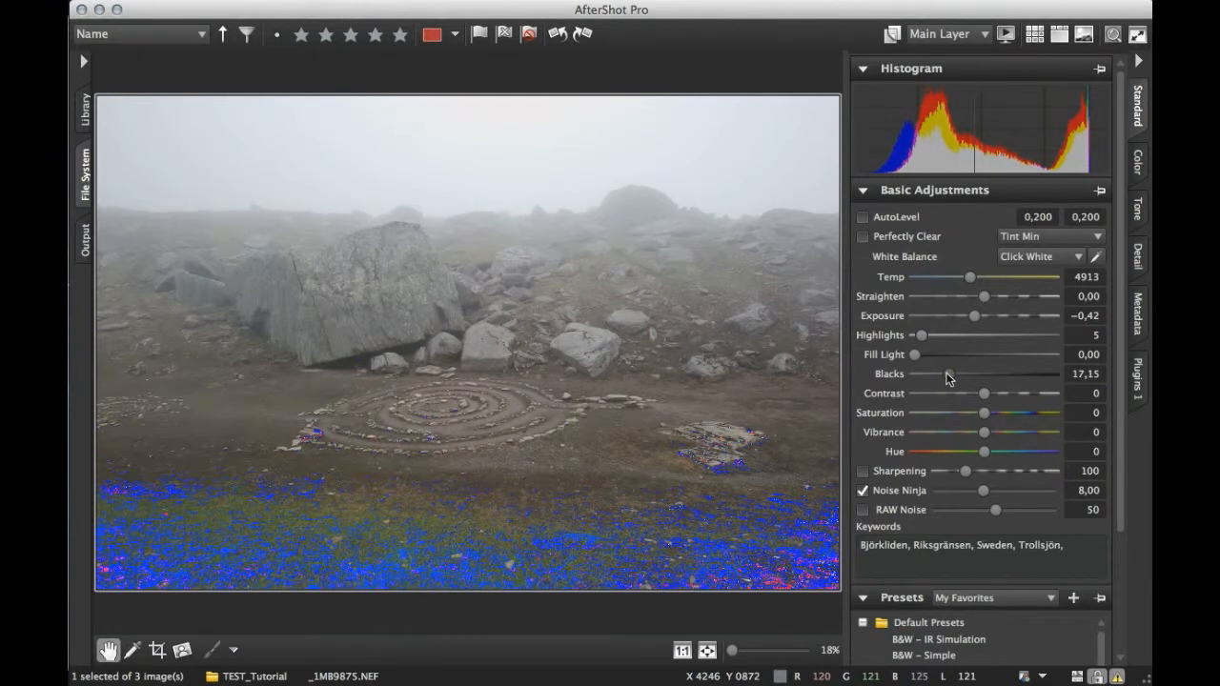
pyautogui.moveTo(948, 373); pyautogui.dragTo(963, 374)
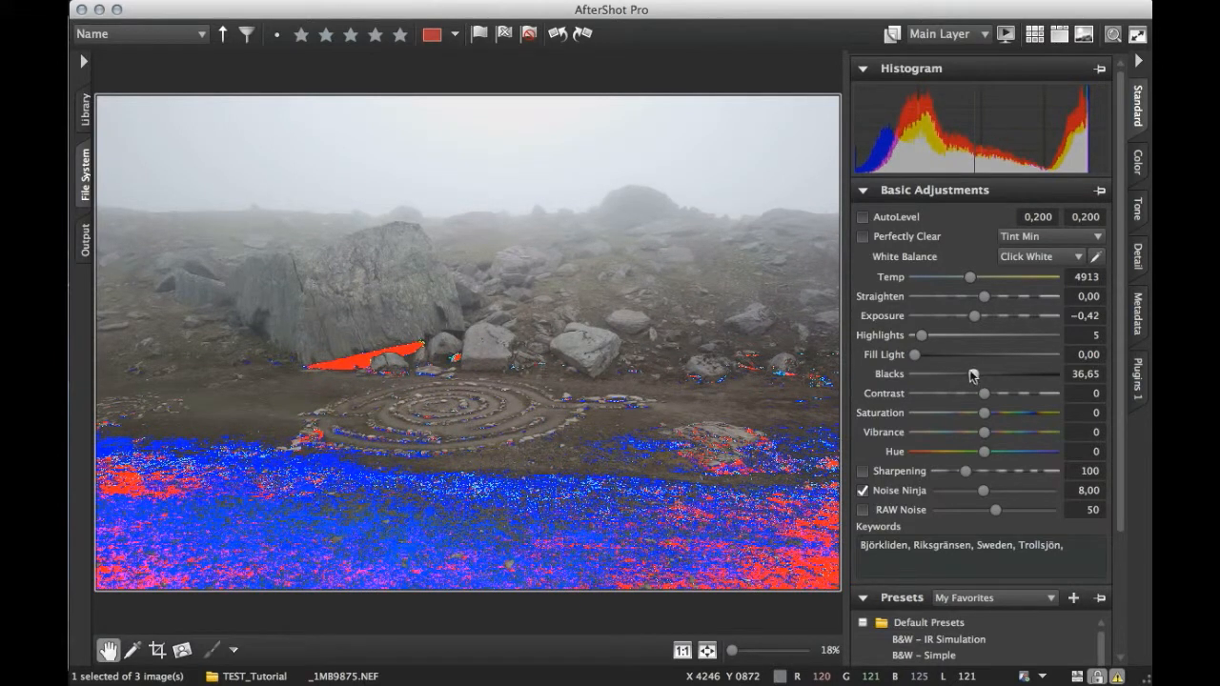
pyautogui.moveTo(415, 343)
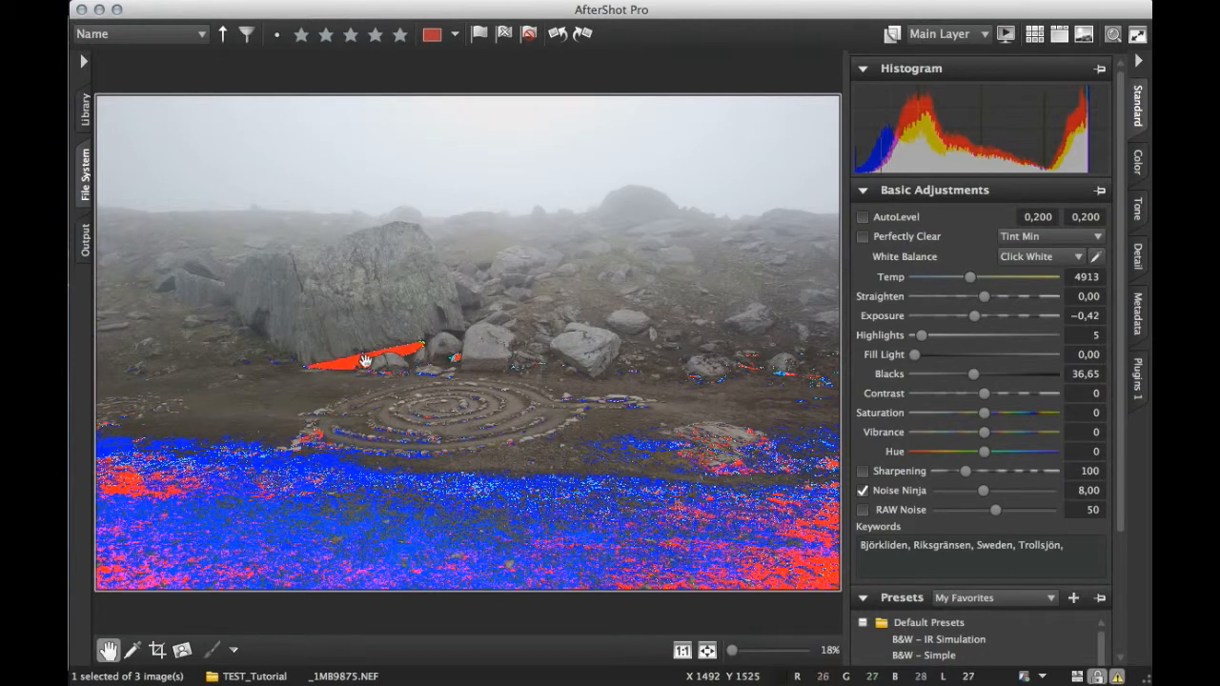
pyautogui.moveTo(710, 467)
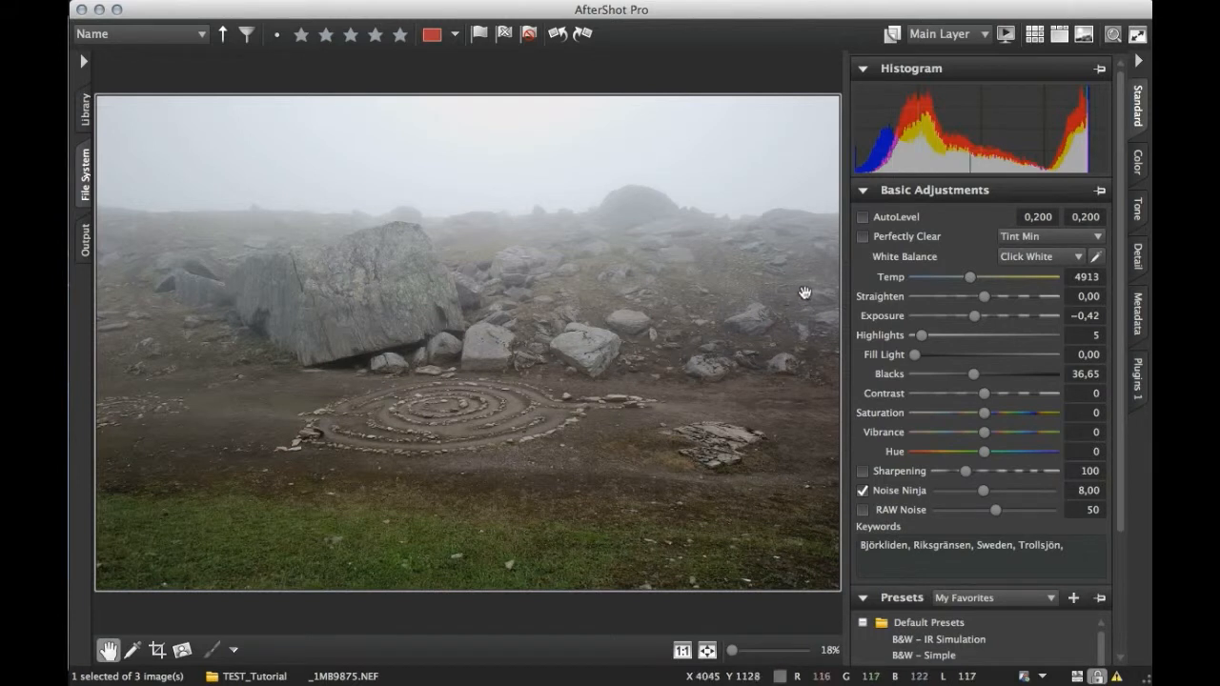
pyautogui.moveTo(775, 311)
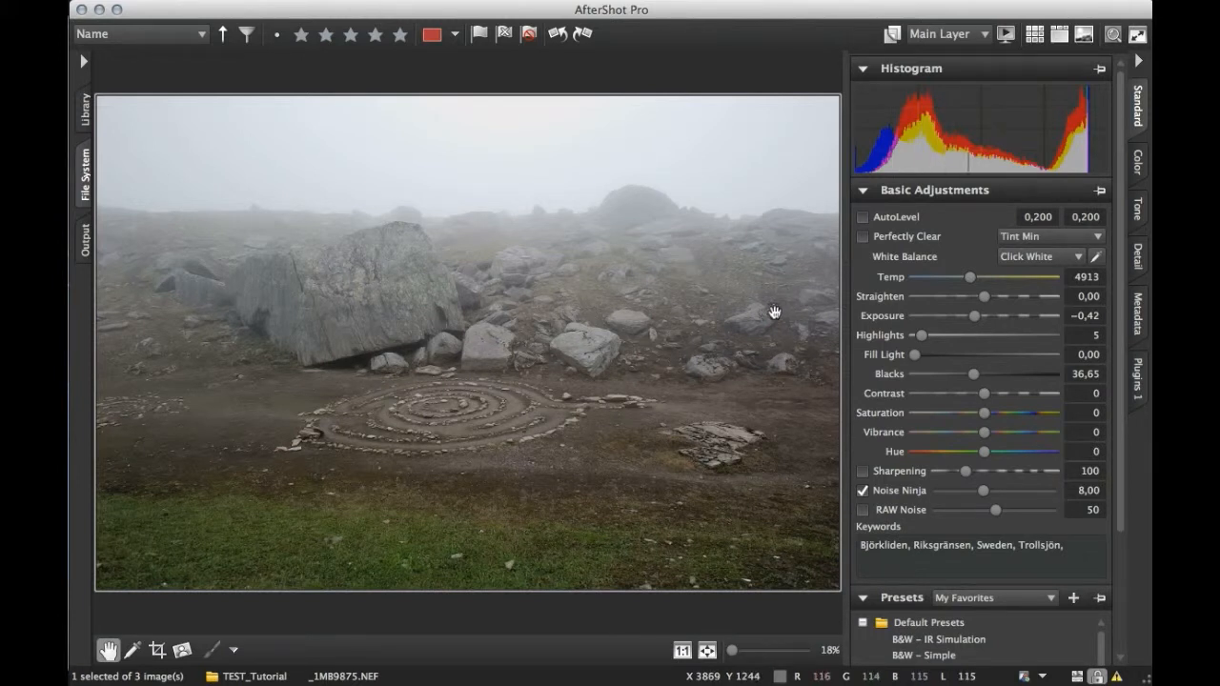
pyautogui.moveTo(767, 322)
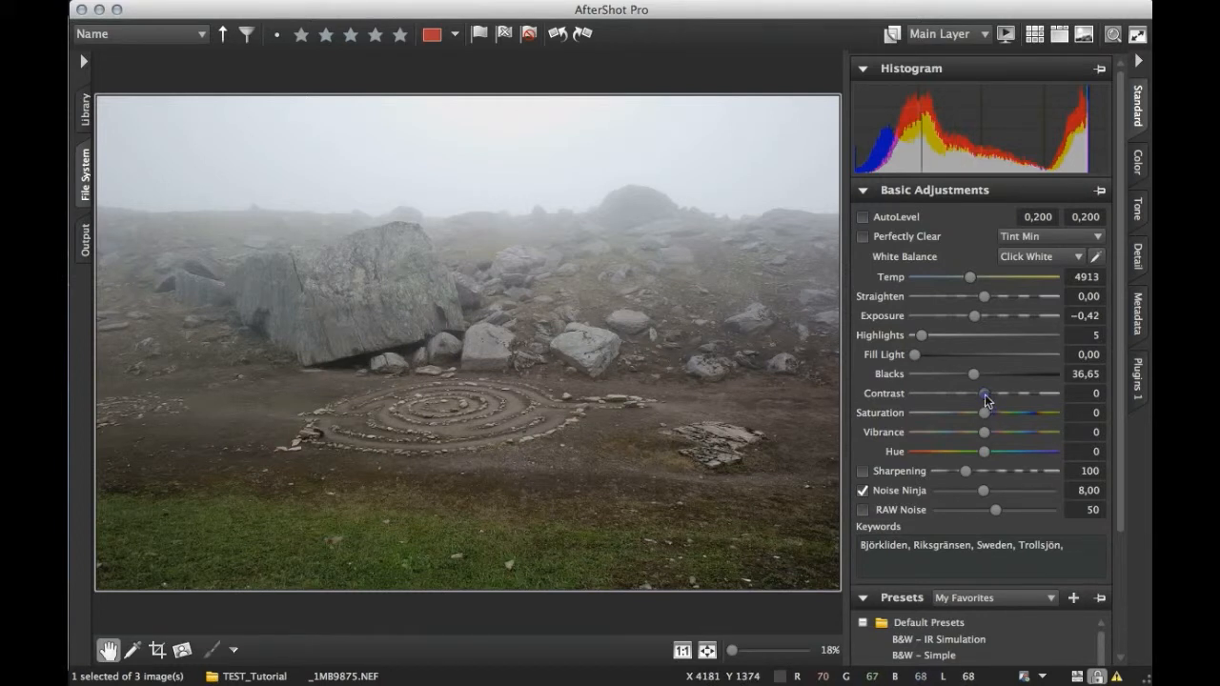
# Raise contrast to 10 and vibrance to 47, leaving saturation at 0
pyautogui.moveTo(982, 393); pyautogui.dragTo(994, 393)
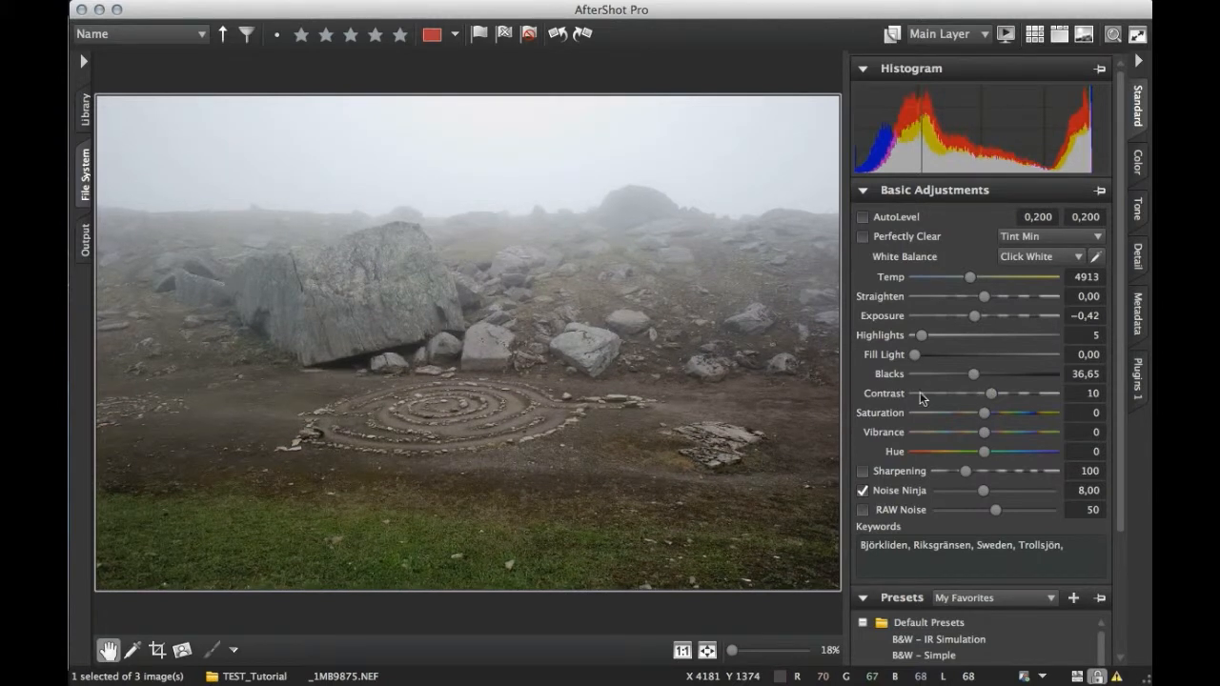
pyautogui.moveTo(942, 401)
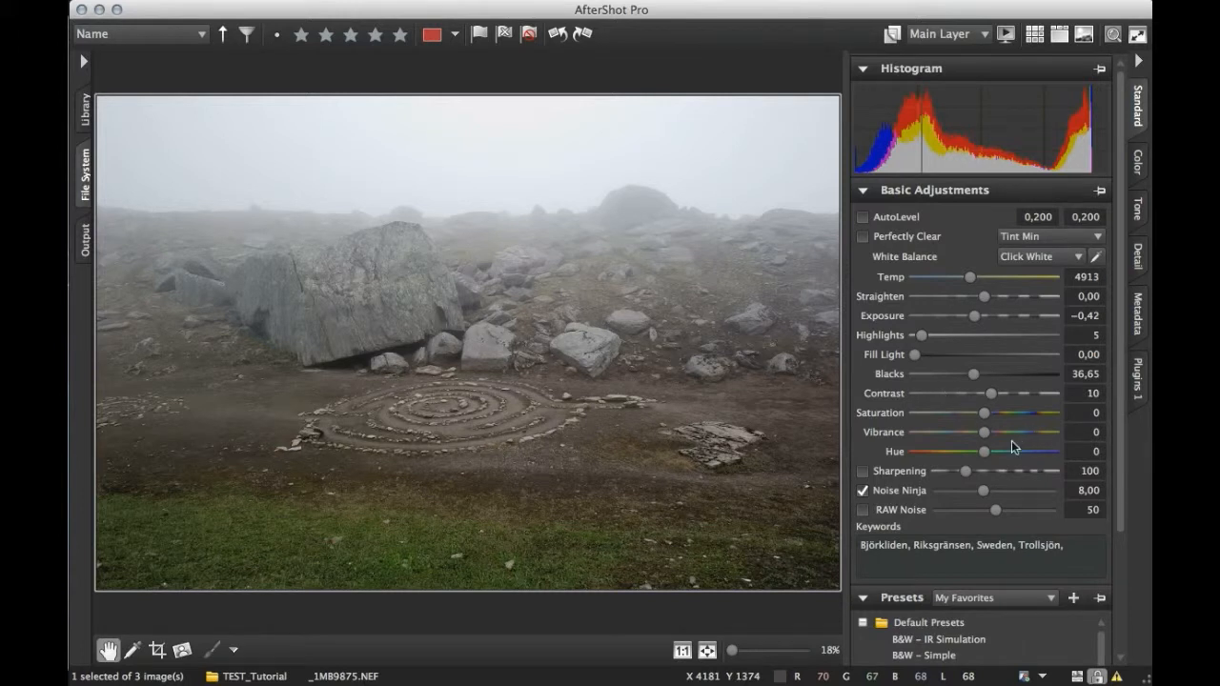
pyautogui.moveTo(998, 433)
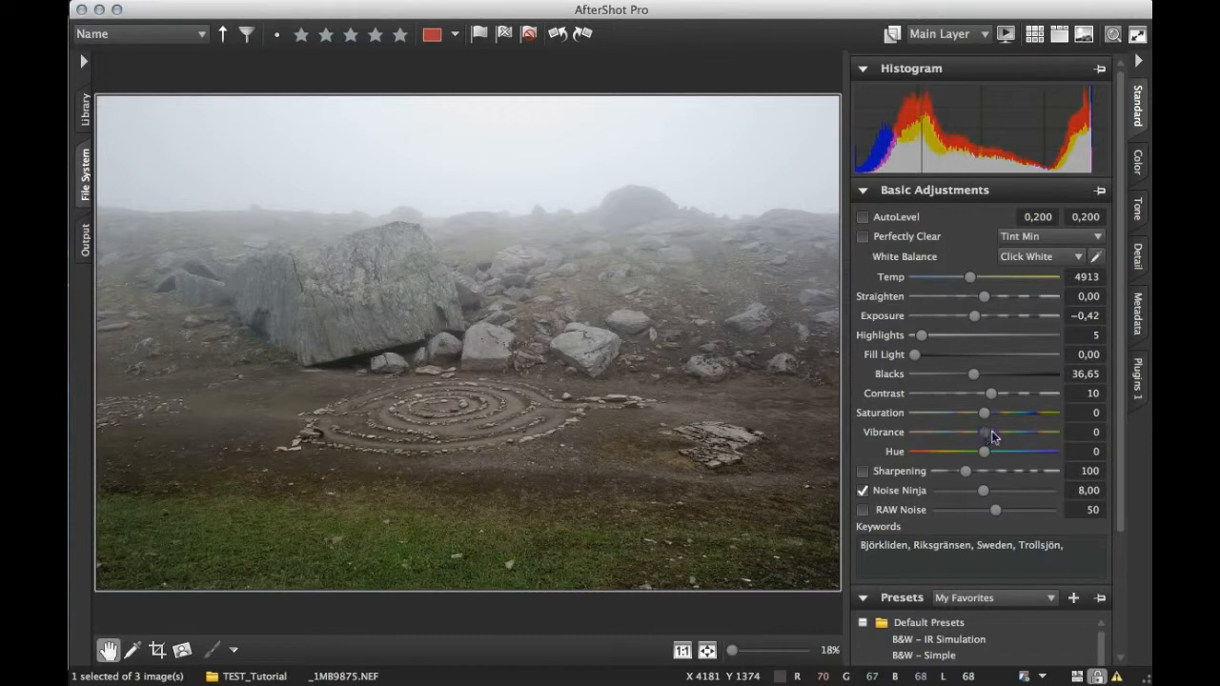
pyautogui.moveTo(985, 432); pyautogui.dragTo(1001, 432)
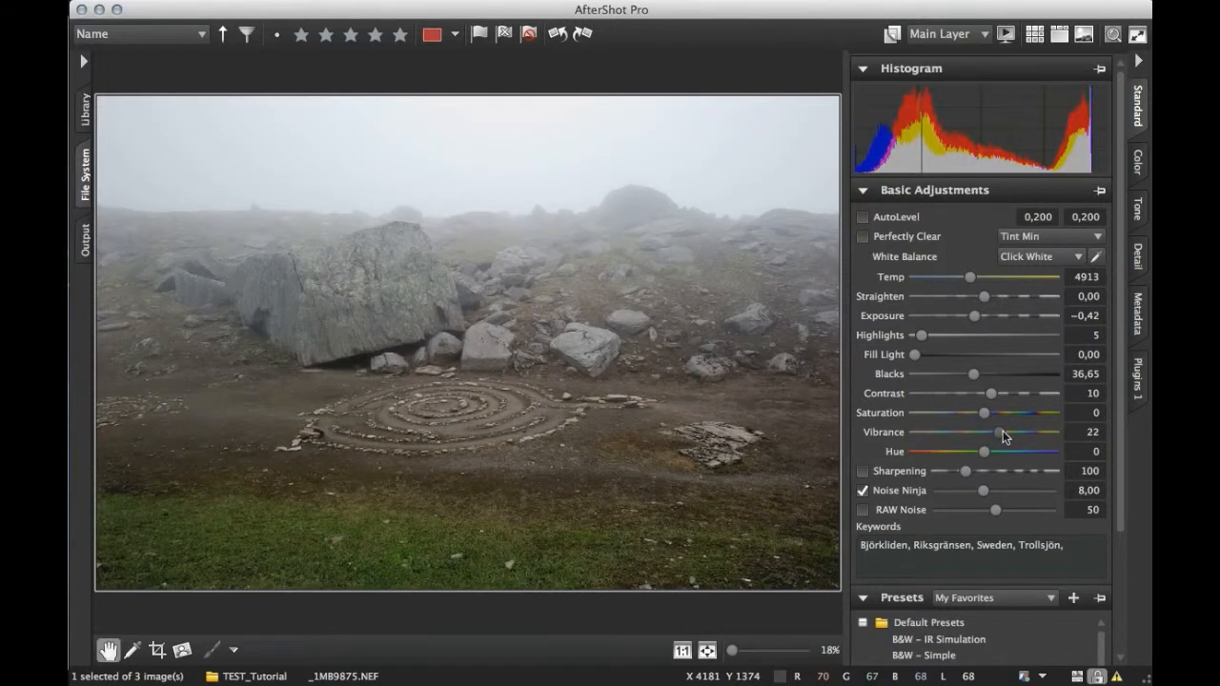
pyautogui.moveTo(985, 431); pyautogui.dragTo(998, 431)
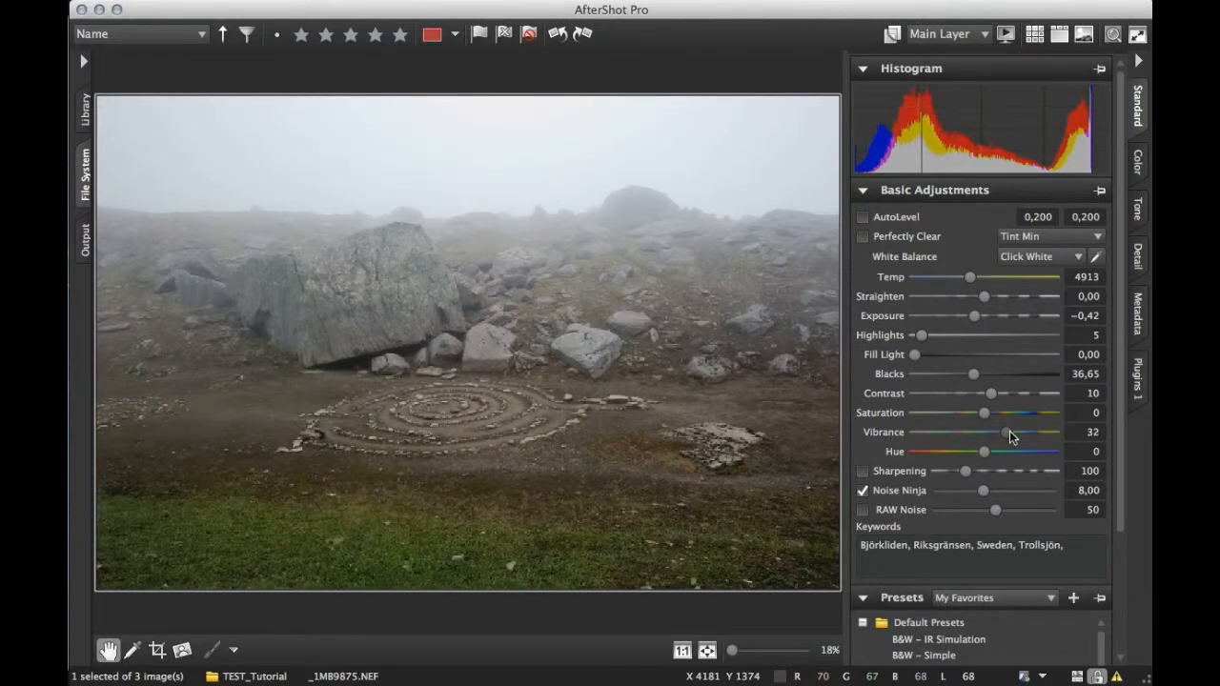
pyautogui.moveTo(985, 431); pyautogui.dragTo(996, 432)
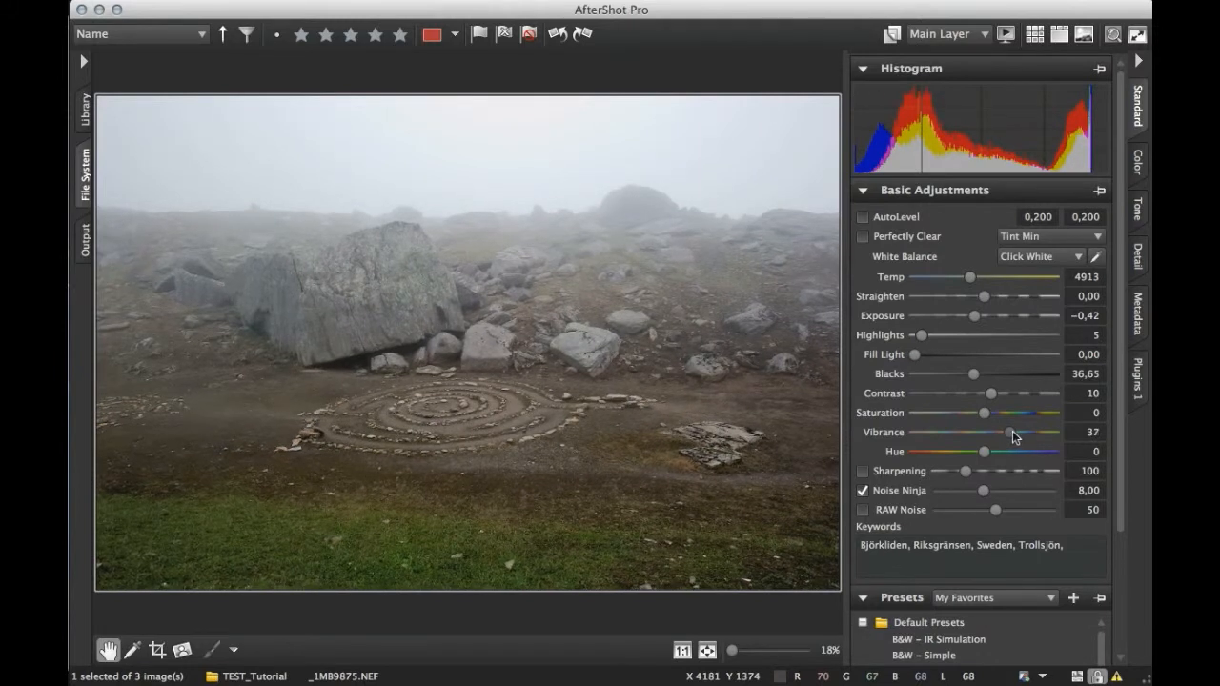
pyautogui.moveTo(1016, 432); pyautogui.dragTo(1009, 432)
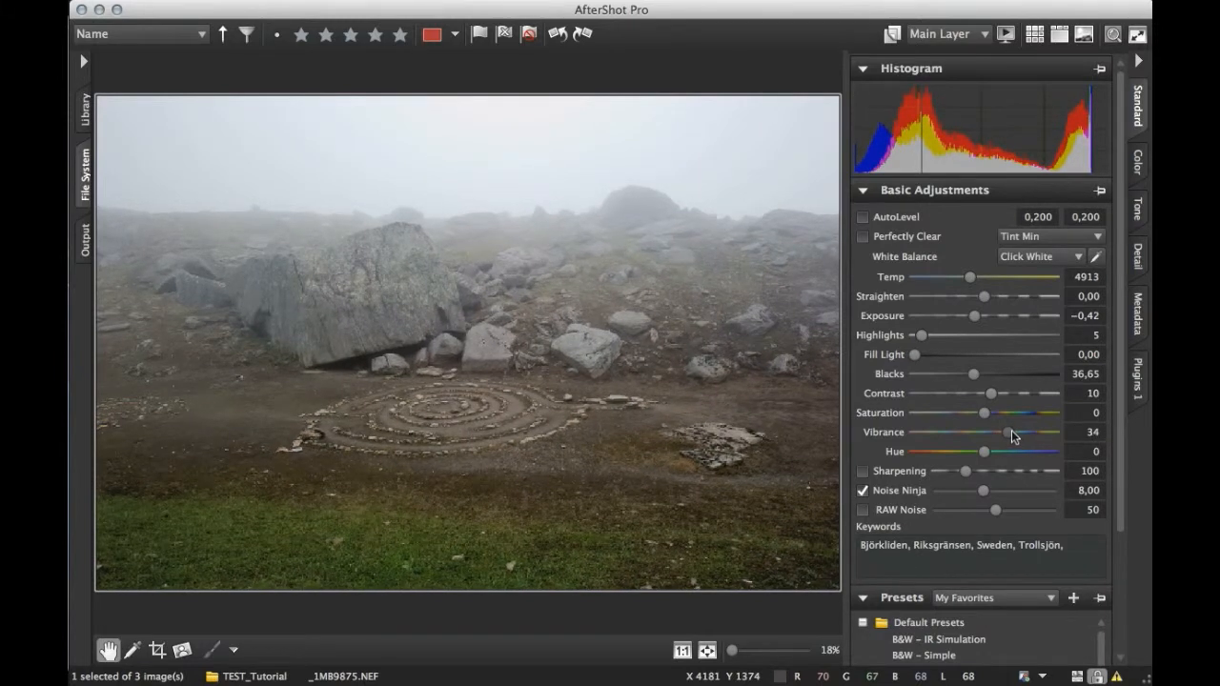
pyautogui.moveTo(986, 431); pyautogui.dragTo(992, 432)
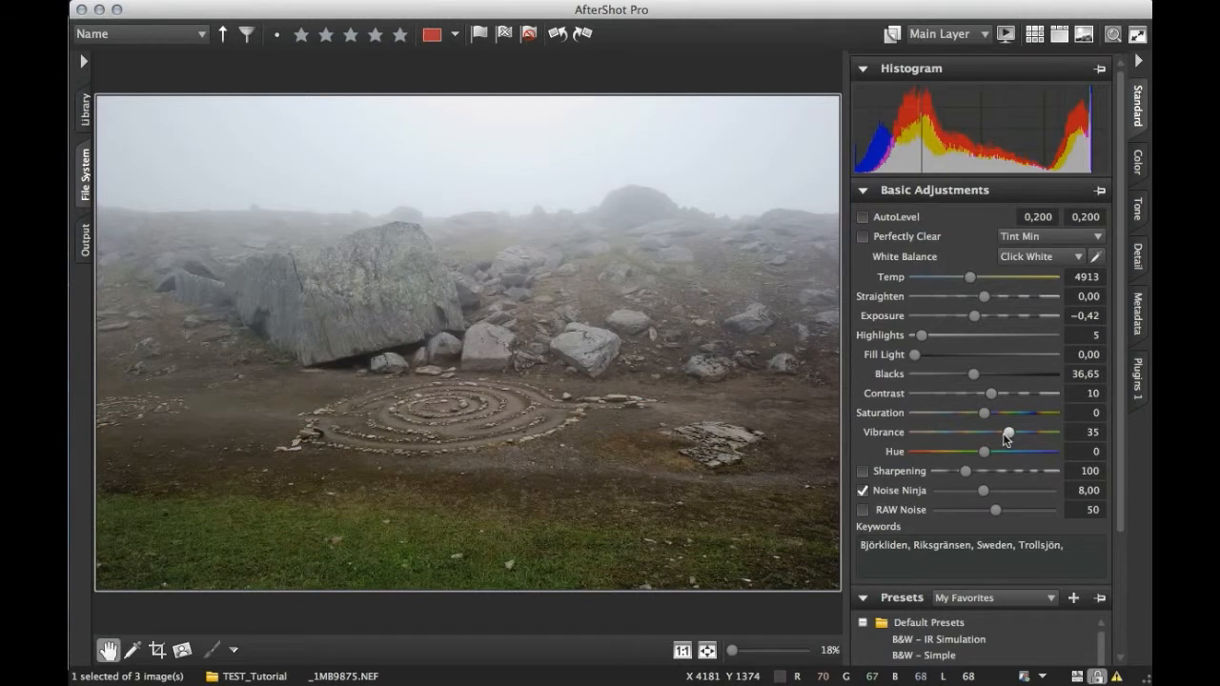
pyautogui.moveTo(991, 431)
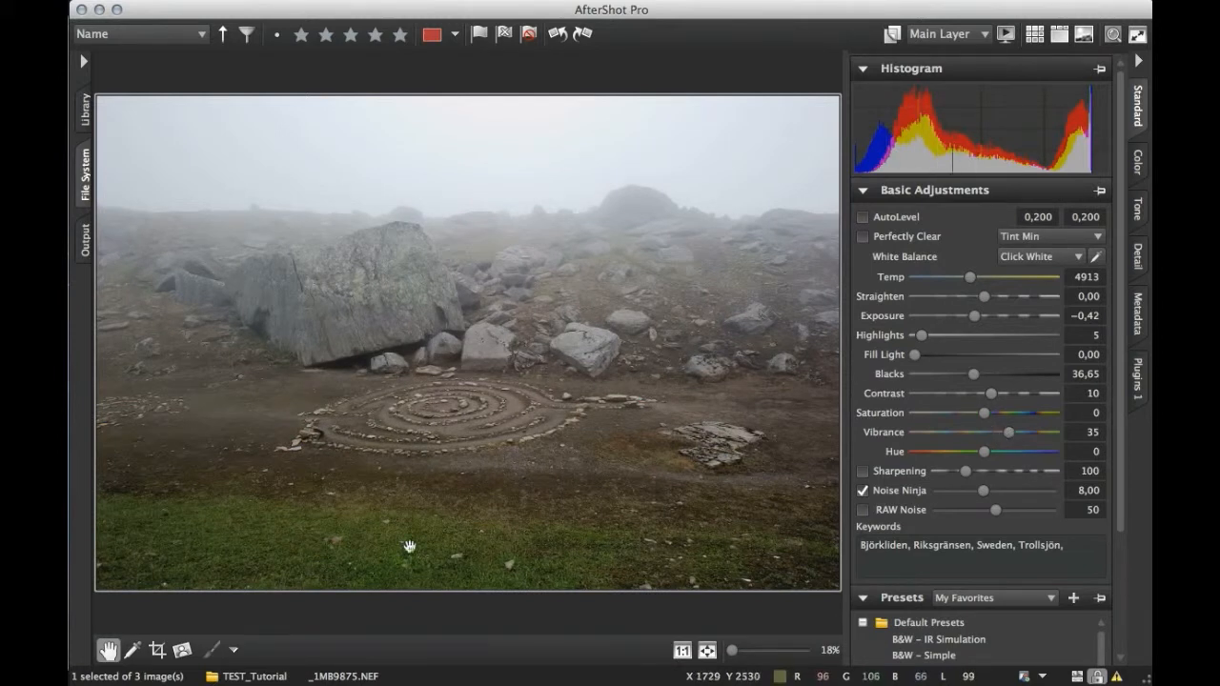
pyautogui.moveTo(610, 153)
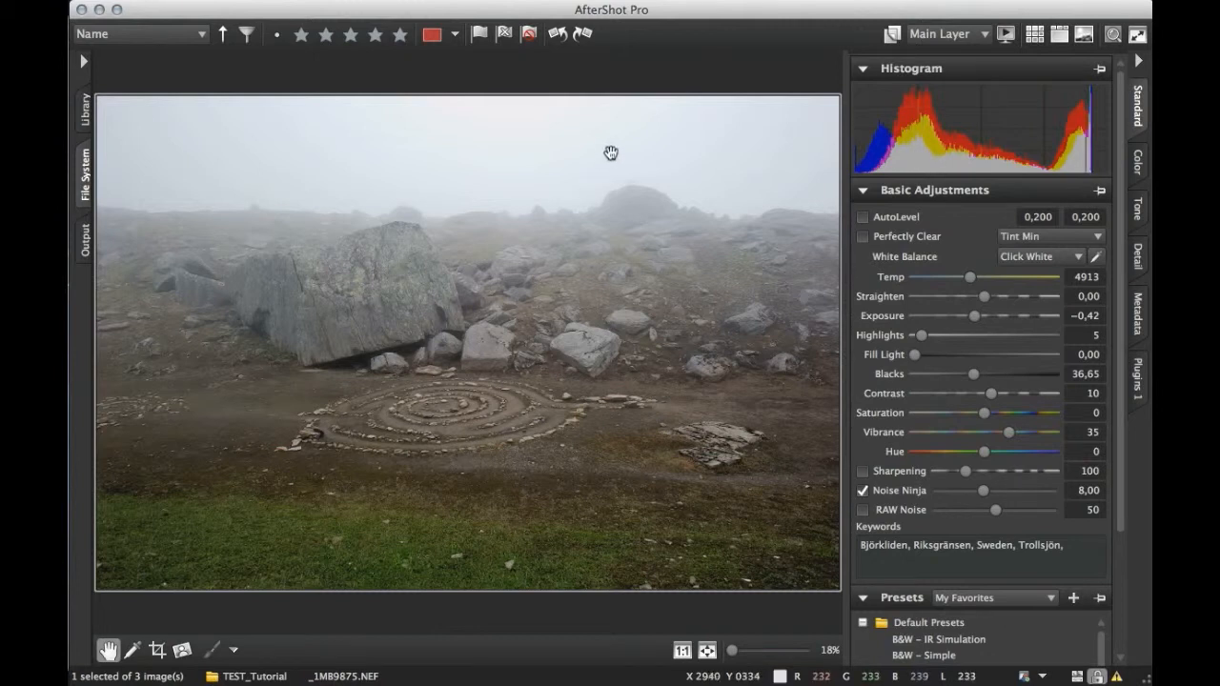
pyautogui.moveTo(550, 196)
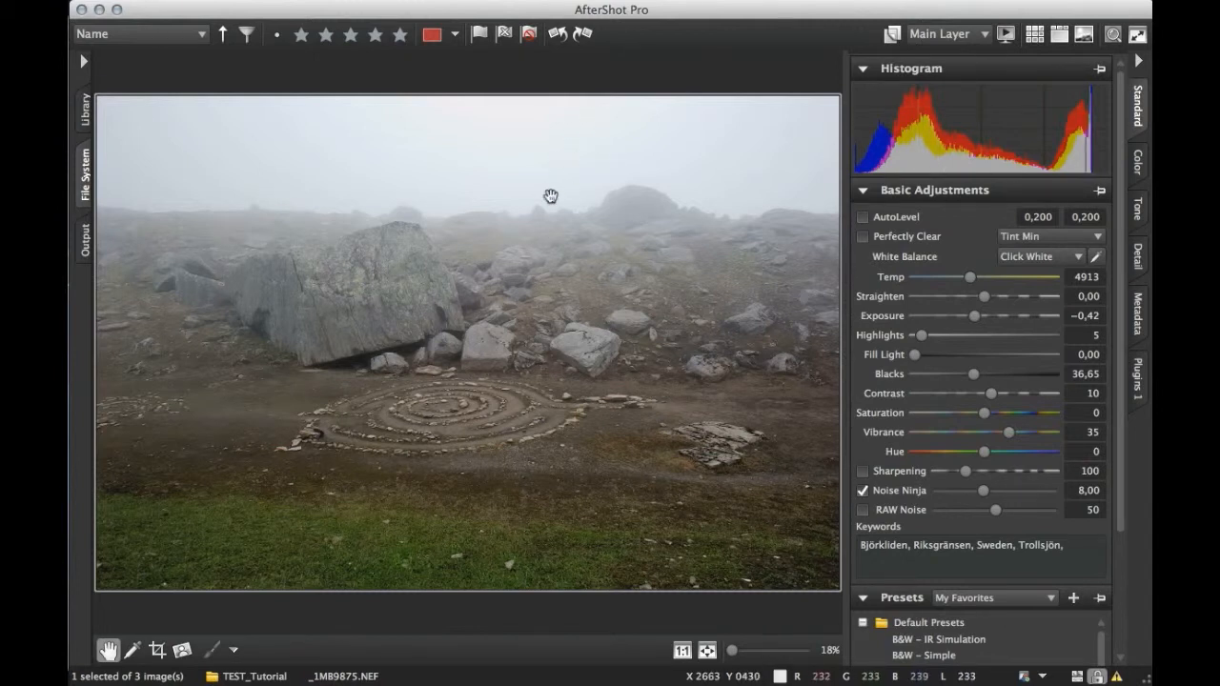
pyautogui.moveTo(610, 289)
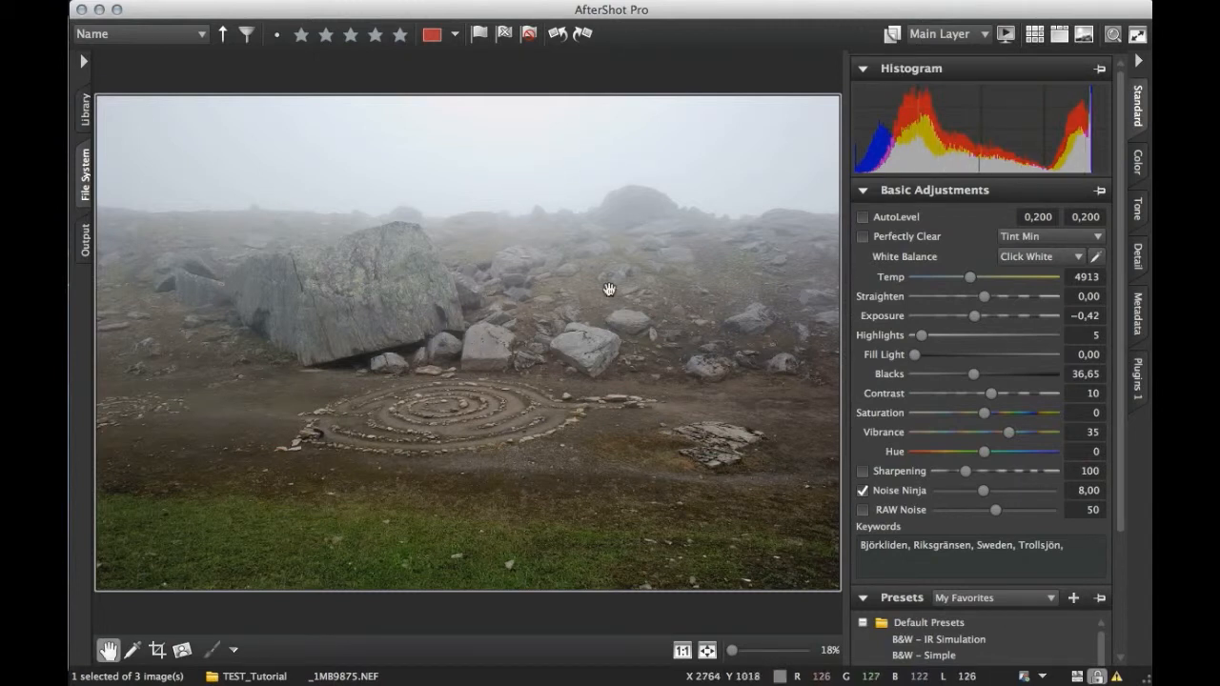
pyautogui.moveTo(650, 293)
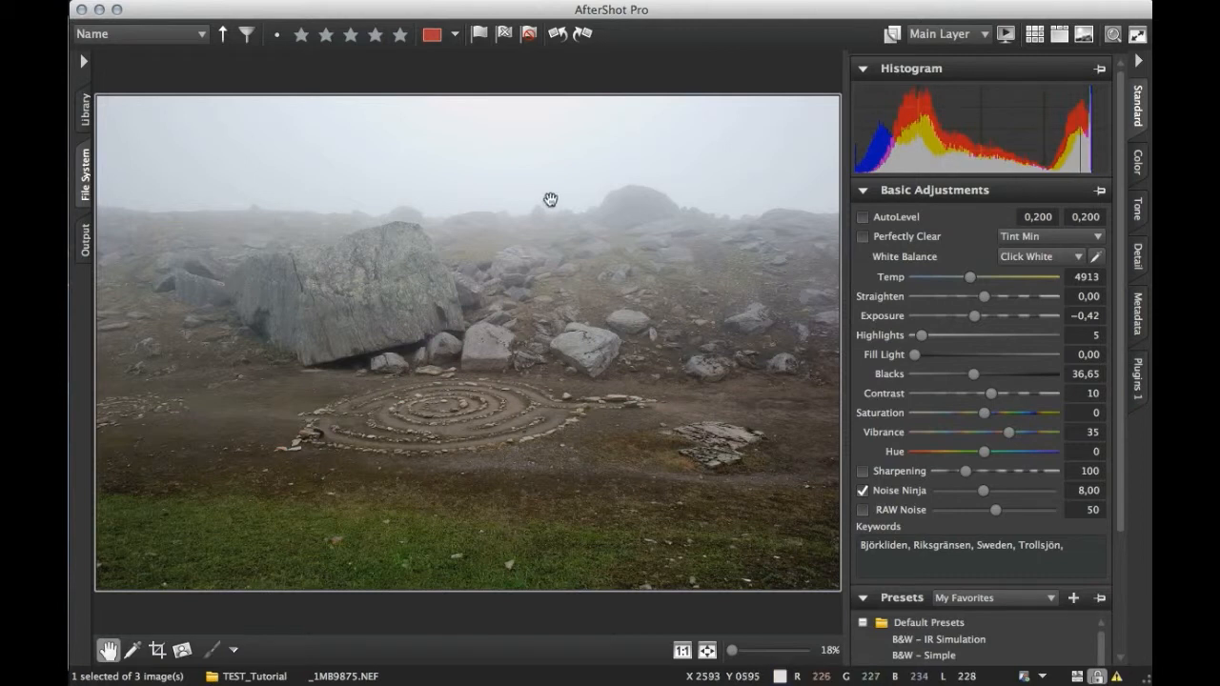
pyautogui.moveTo(541, 172)
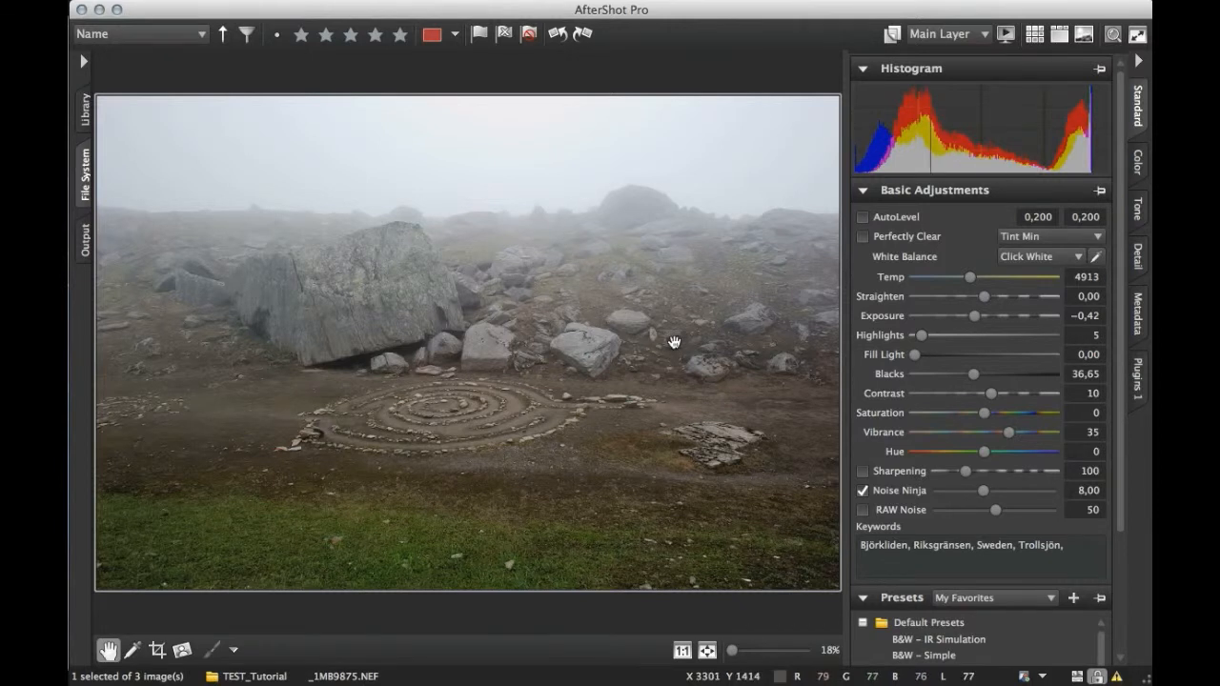
pyautogui.moveTo(1011, 436)
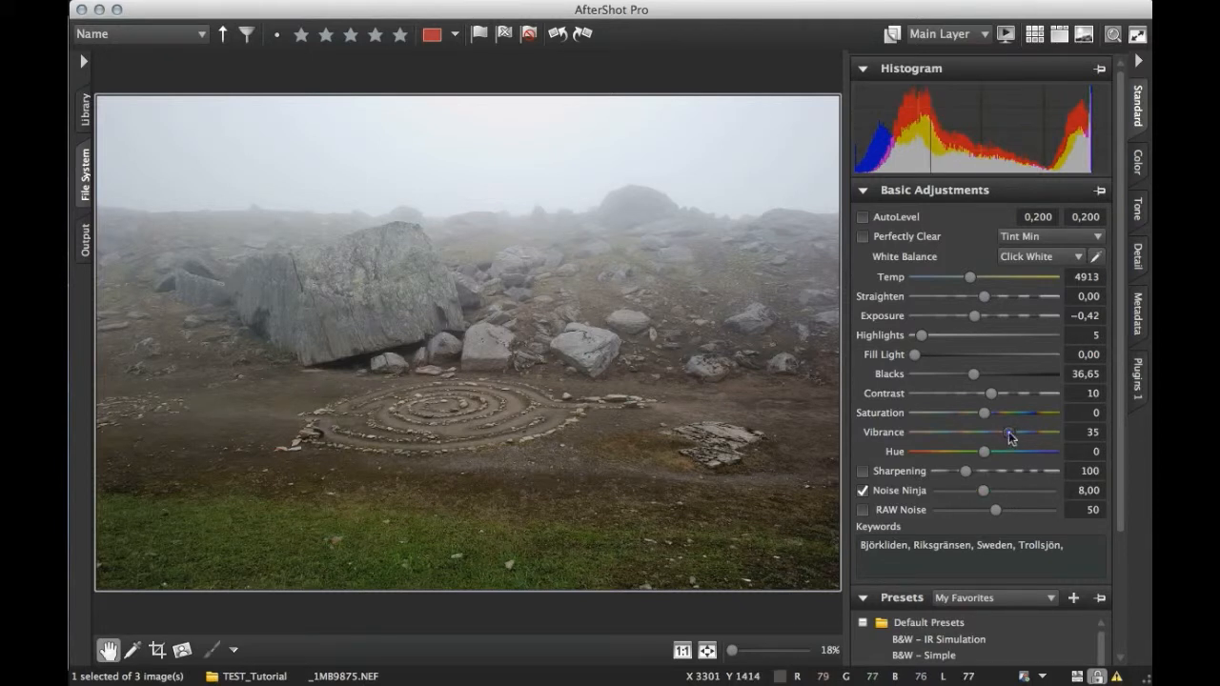
pyautogui.moveTo(1006, 432); pyautogui.dragTo(1017, 432)
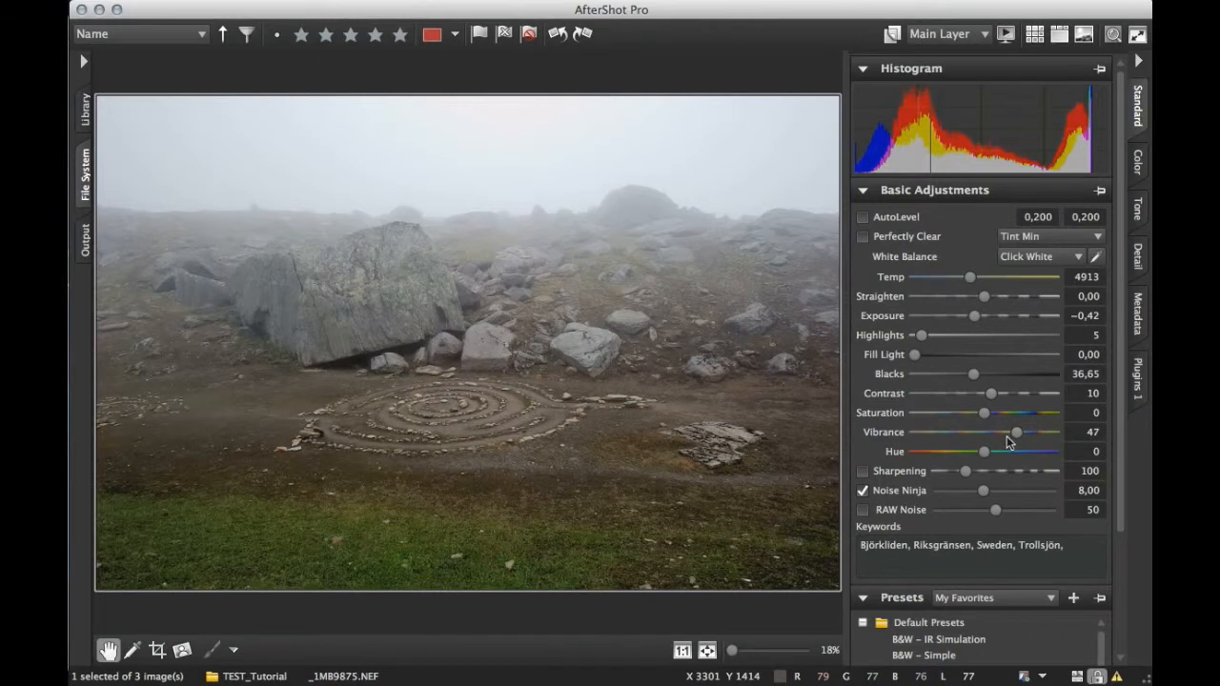
pyautogui.moveTo(985, 413)
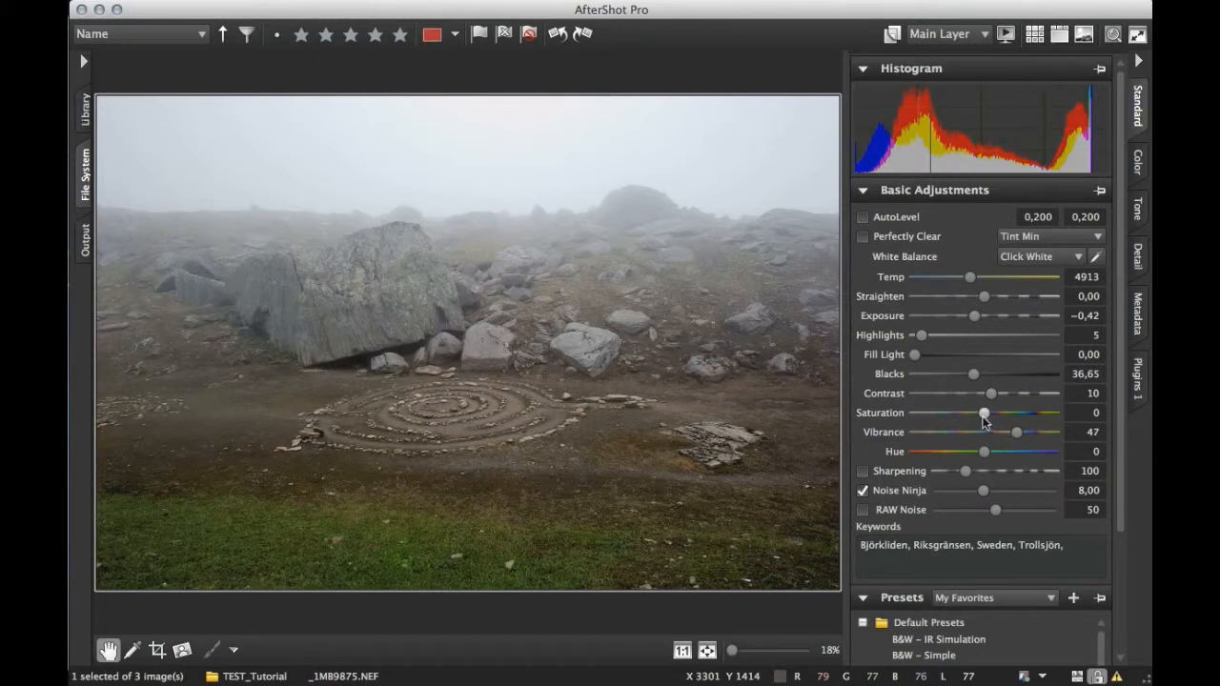
pyautogui.moveTo(980, 421)
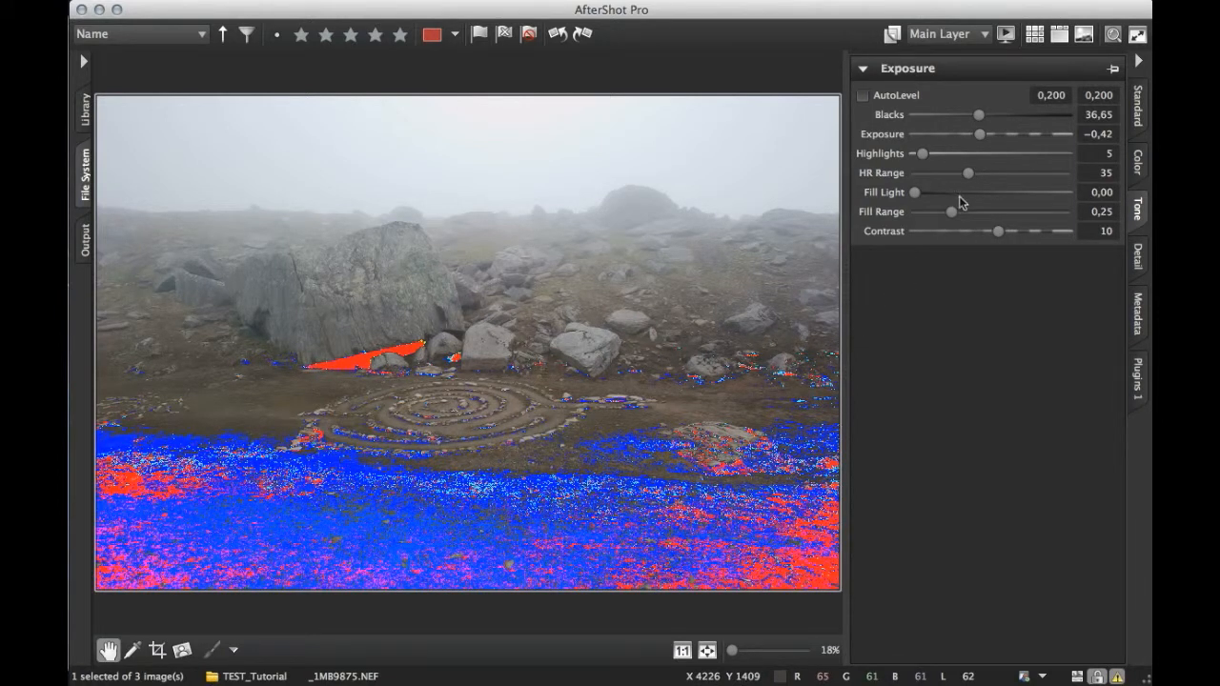
pyautogui.moveTo(937, 198)
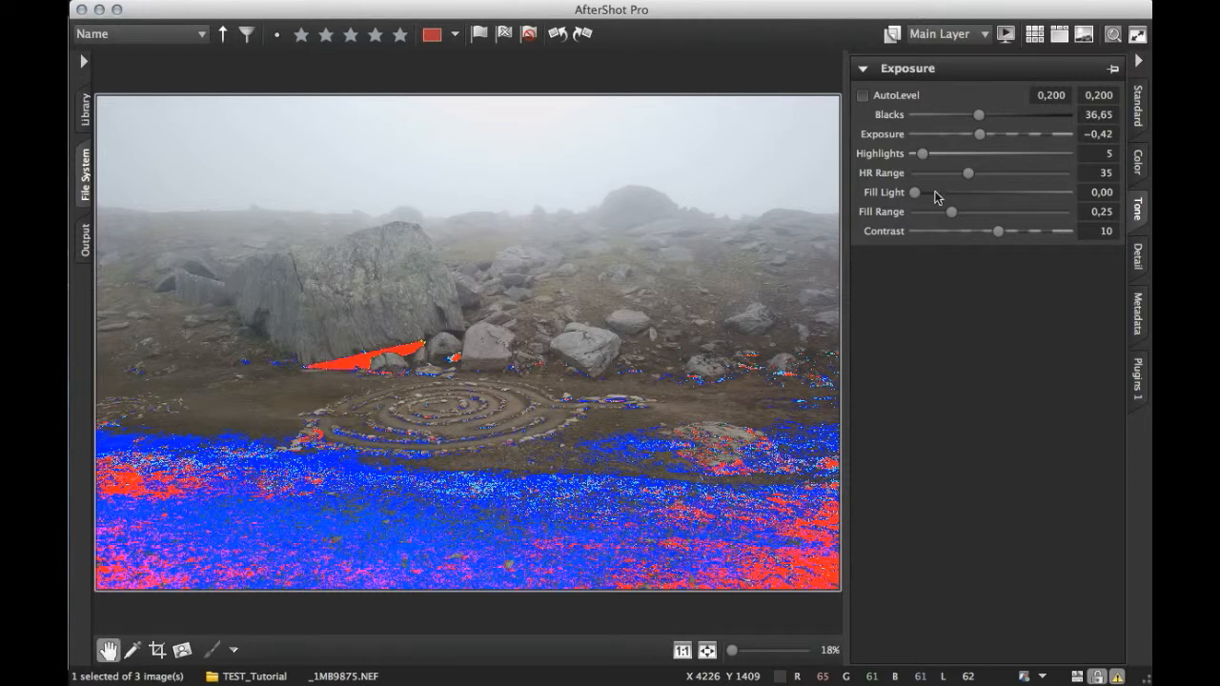
# In the Tone tab, raise Fill Light to 0.51 and widen Fill Range to 0.54
pyautogui.moveTo(915, 192); pyautogui.dragTo(926, 191)
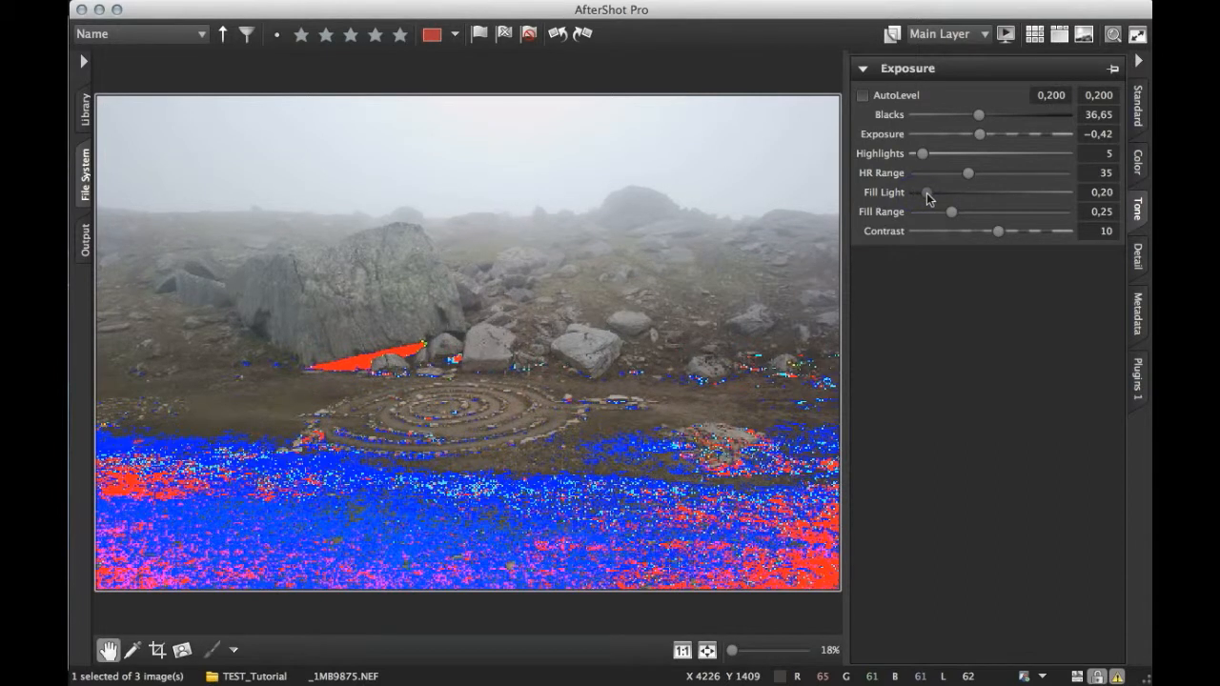
pyautogui.moveTo(927, 192); pyautogui.dragTo(939, 192)
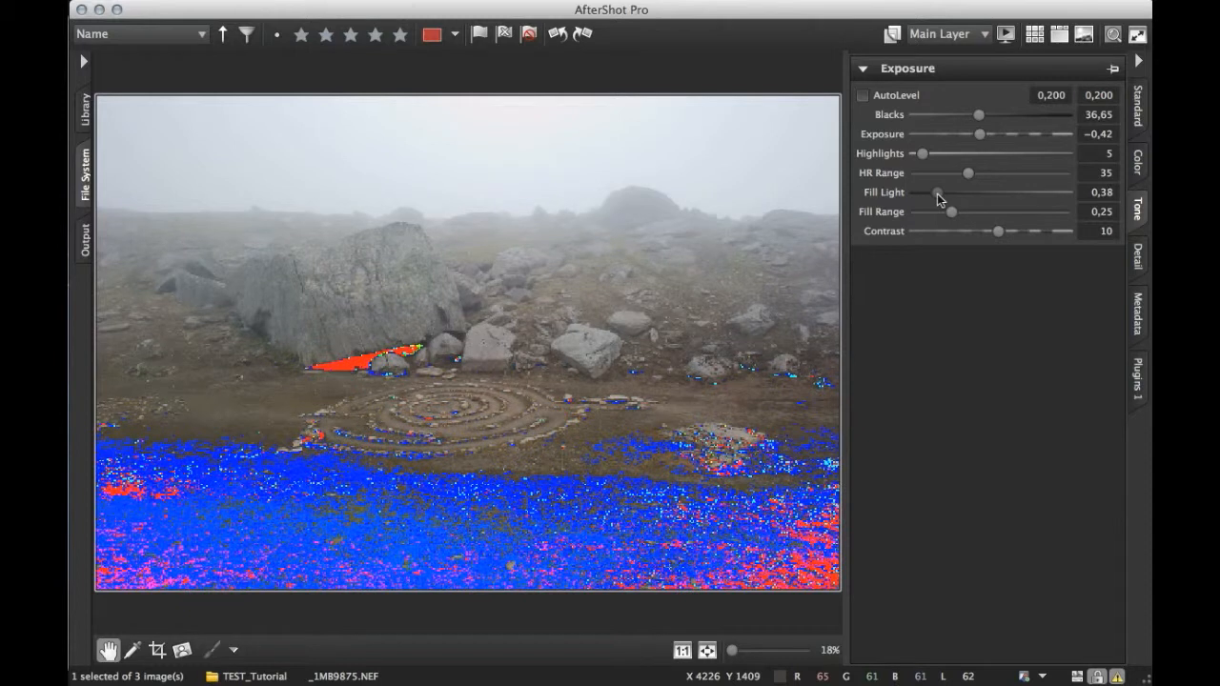
pyautogui.moveTo(936, 192); pyautogui.dragTo(951, 192)
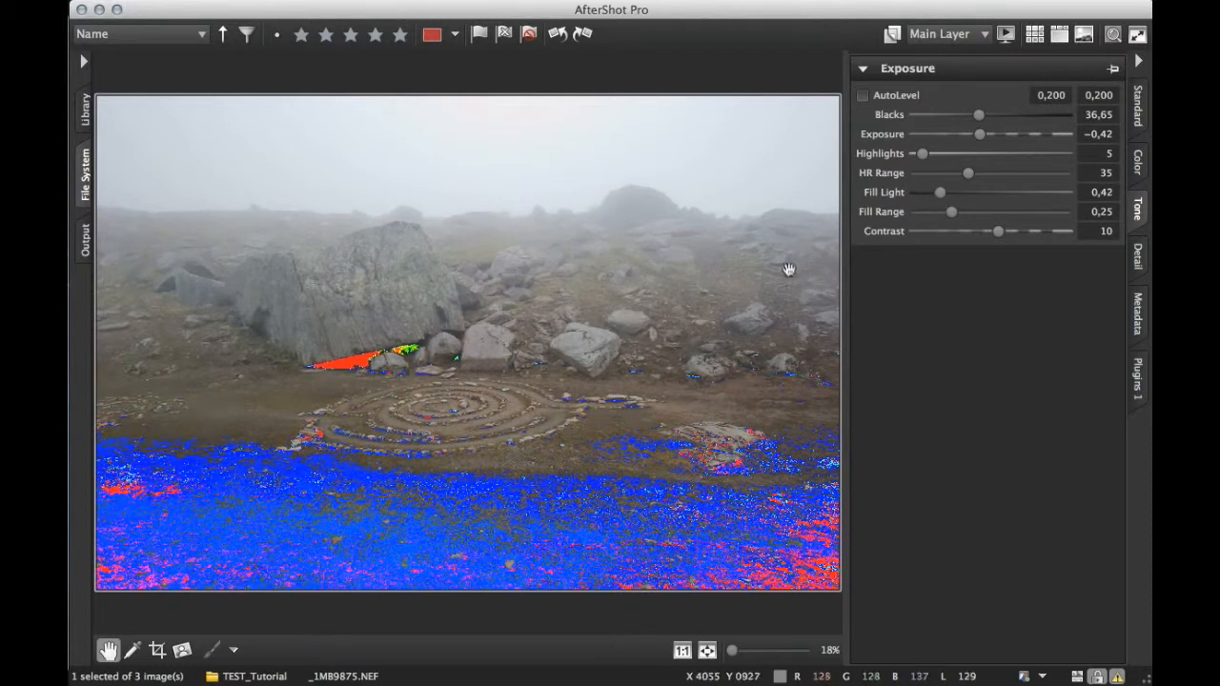
pyautogui.moveTo(924, 210)
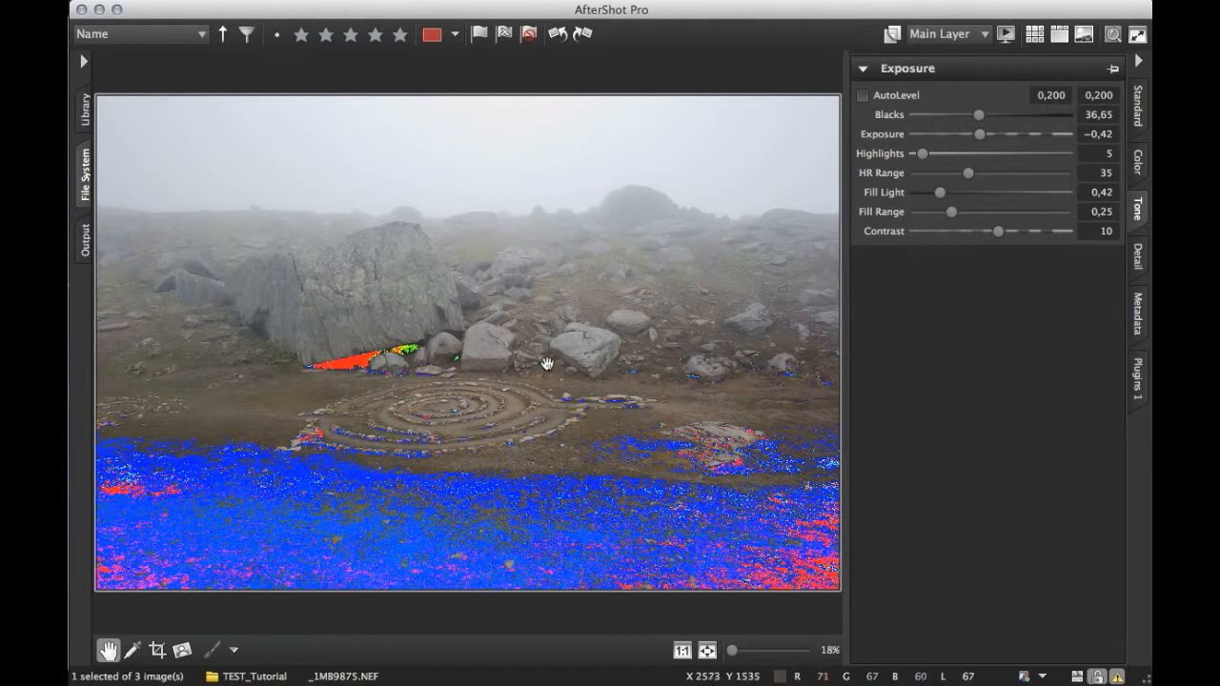
pyautogui.moveTo(524, 314)
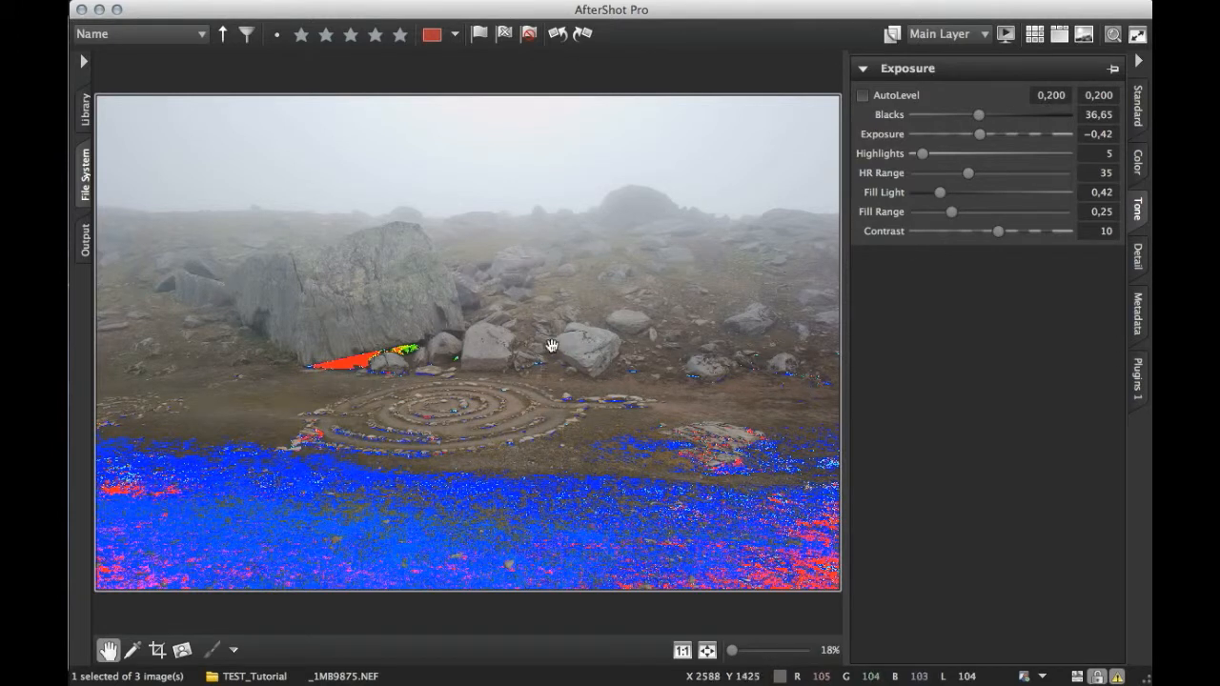
pyautogui.moveTo(1002, 200)
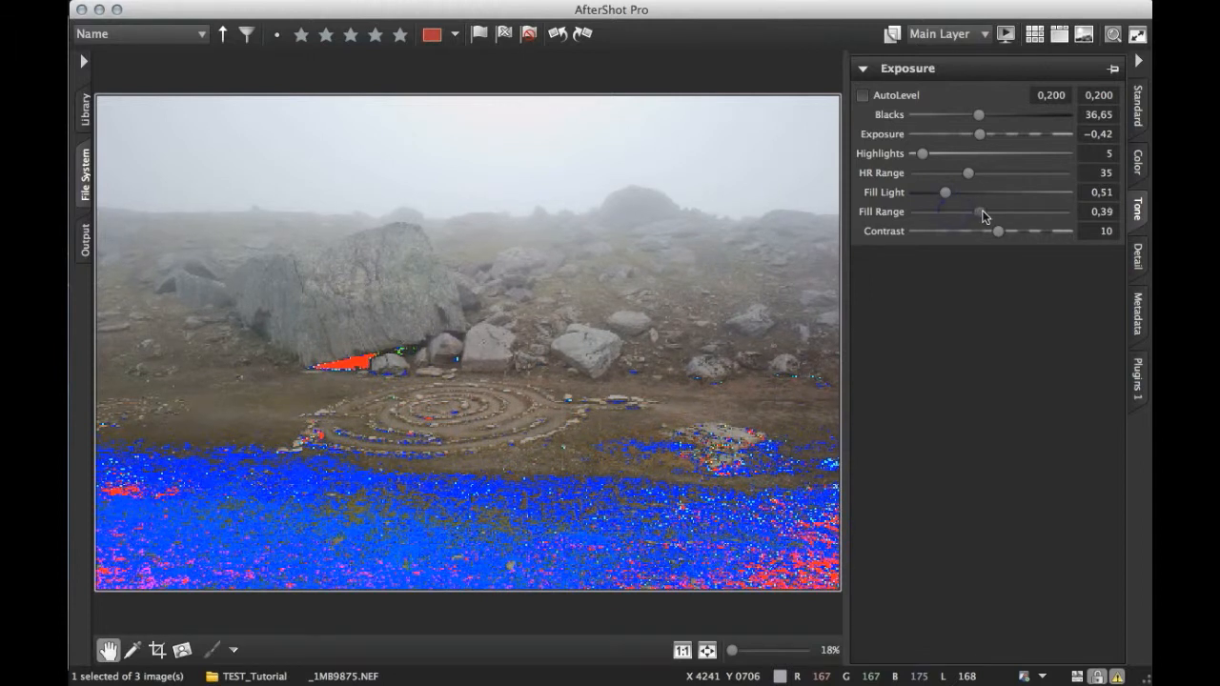
pyautogui.moveTo(980, 210); pyautogui.dragTo(996, 210)
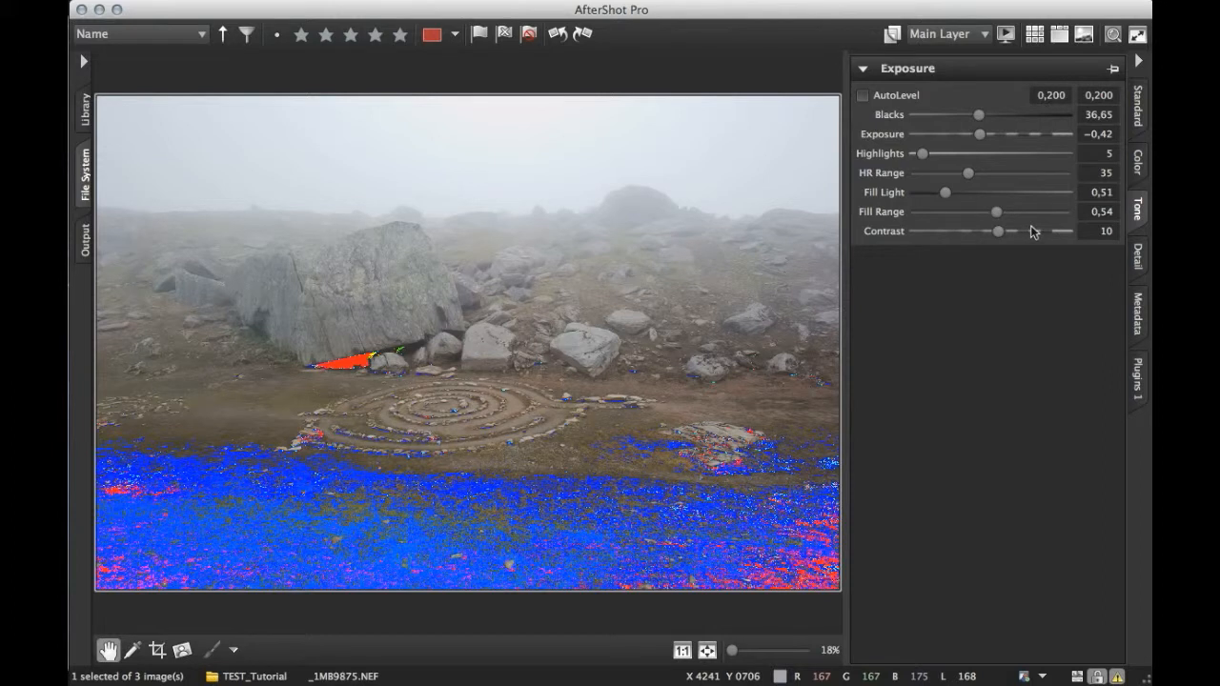
pyautogui.moveTo(1001, 305)
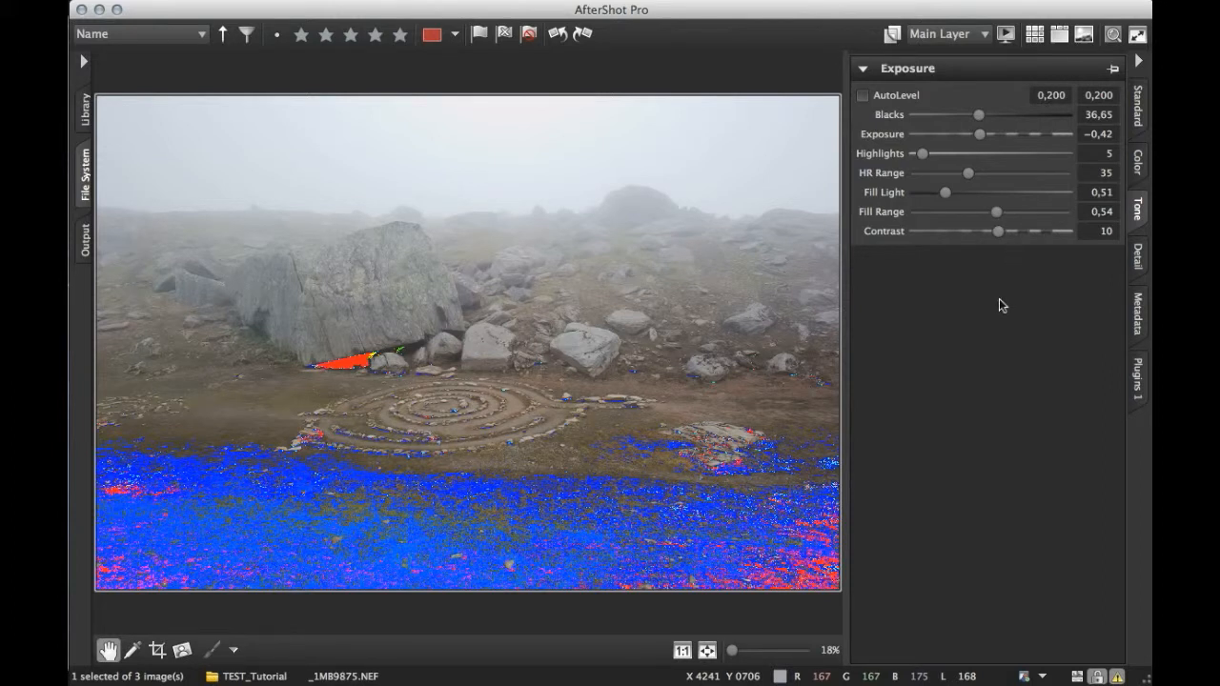
pyautogui.moveTo(1061, 248)
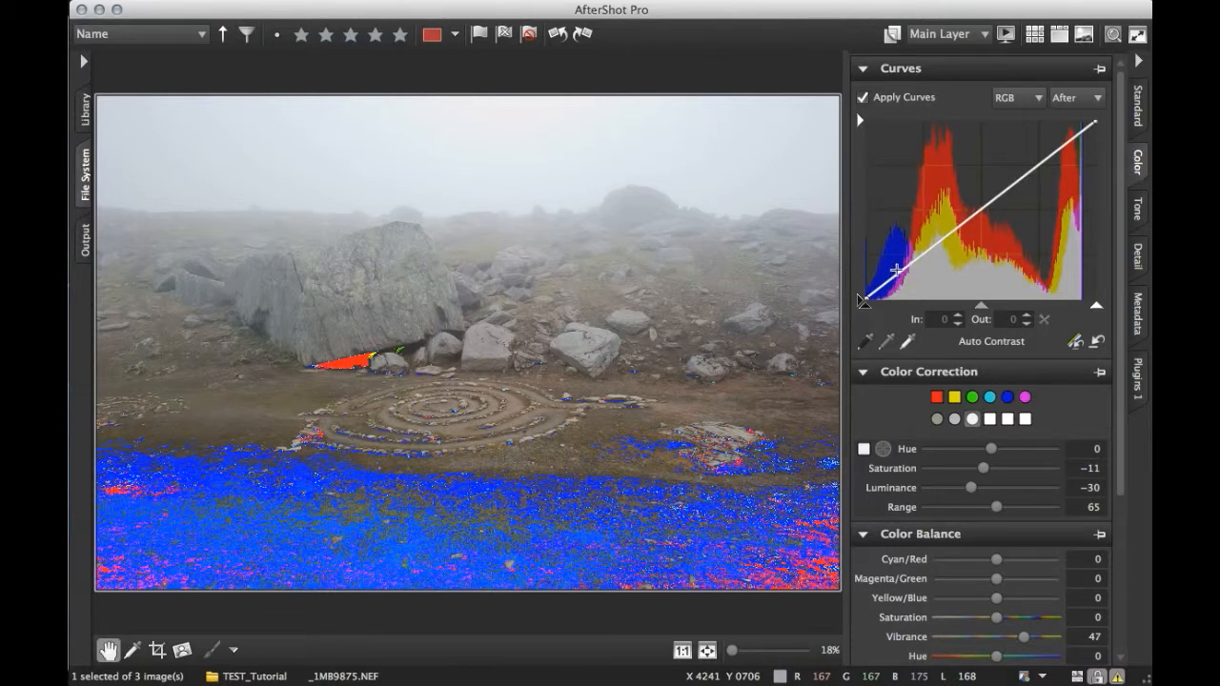
pyautogui.moveTo(1058, 164)
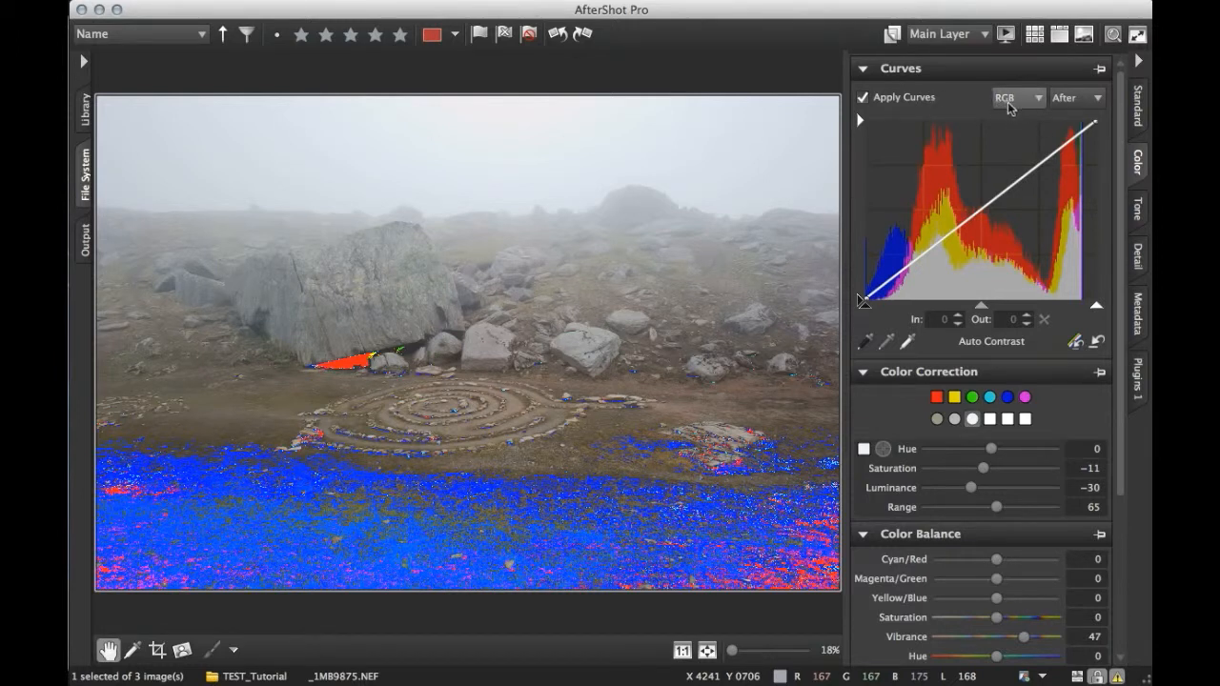
# On the RGB curve, pull a shadow point down and lift a highlight point
pyautogui.click(1015, 97)
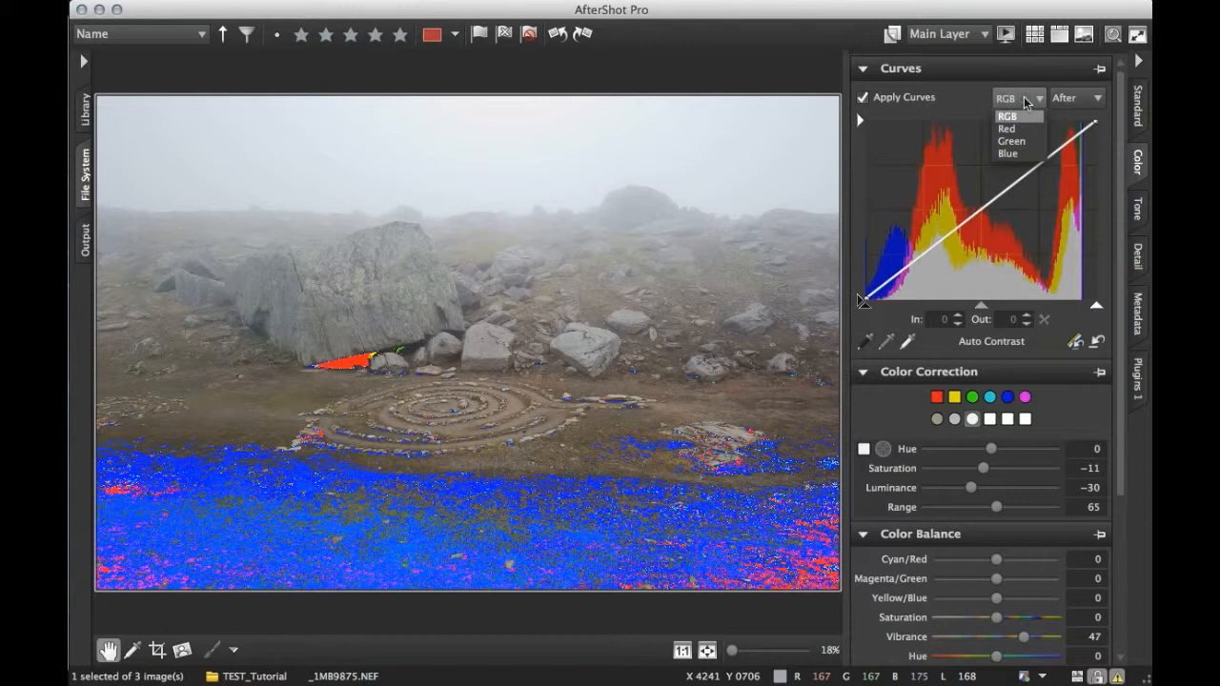
pyautogui.click(1007, 115)
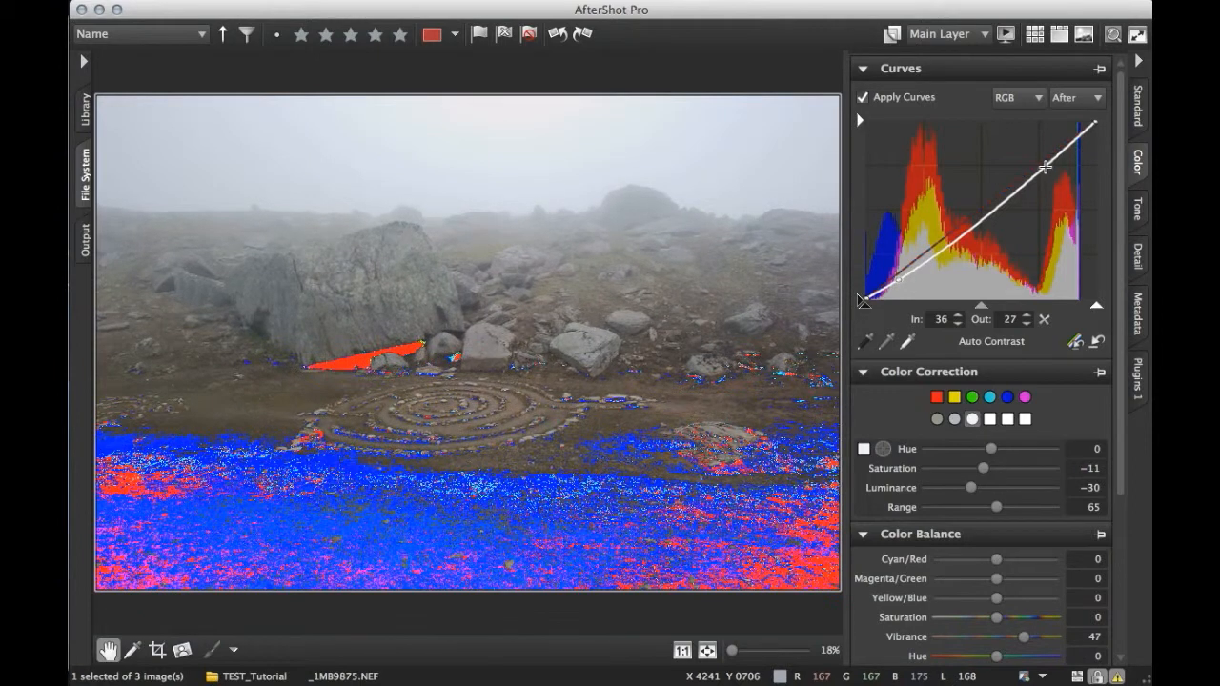
pyautogui.moveTo(1044, 167); pyautogui.dragTo(1044, 157)
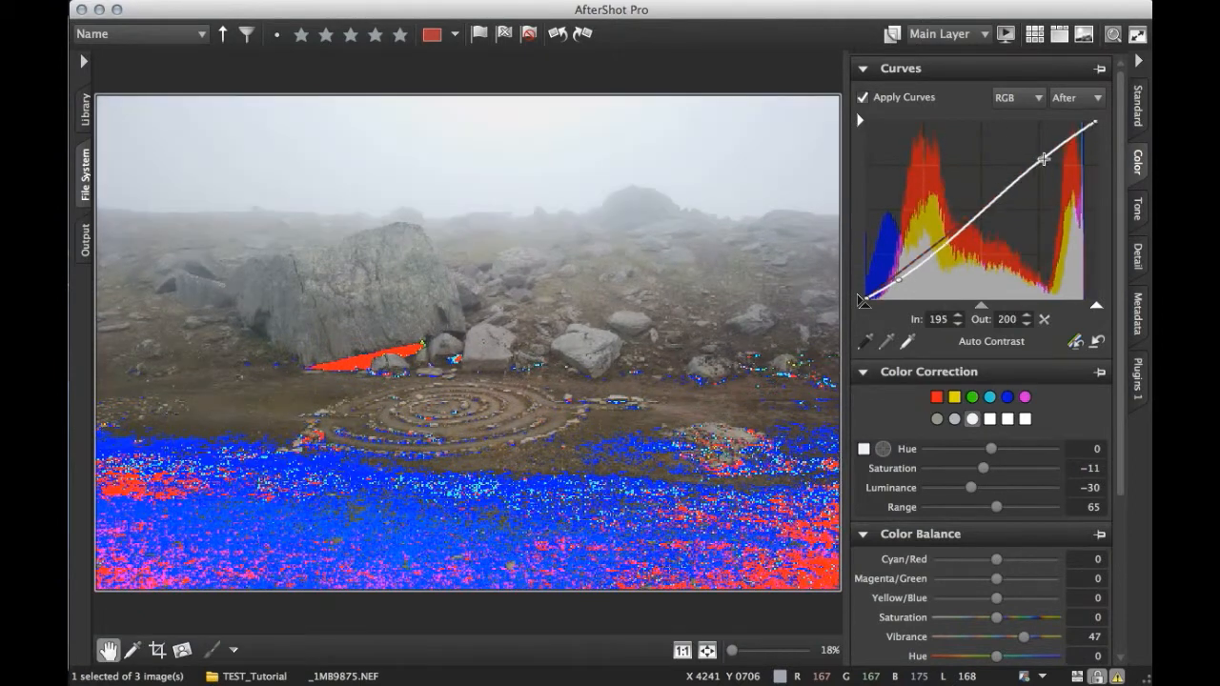
pyautogui.moveTo(1043, 160); pyautogui.dragTo(1042, 155)
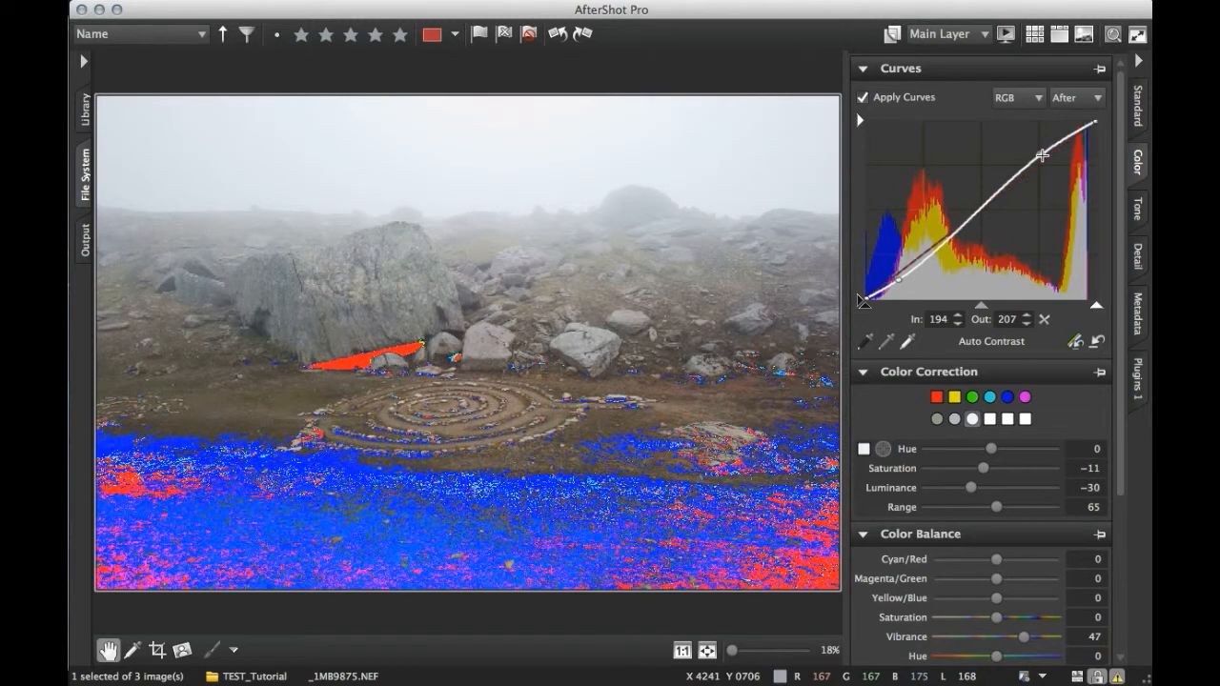
pyautogui.moveTo(1041, 155); pyautogui.dragTo(900, 282)
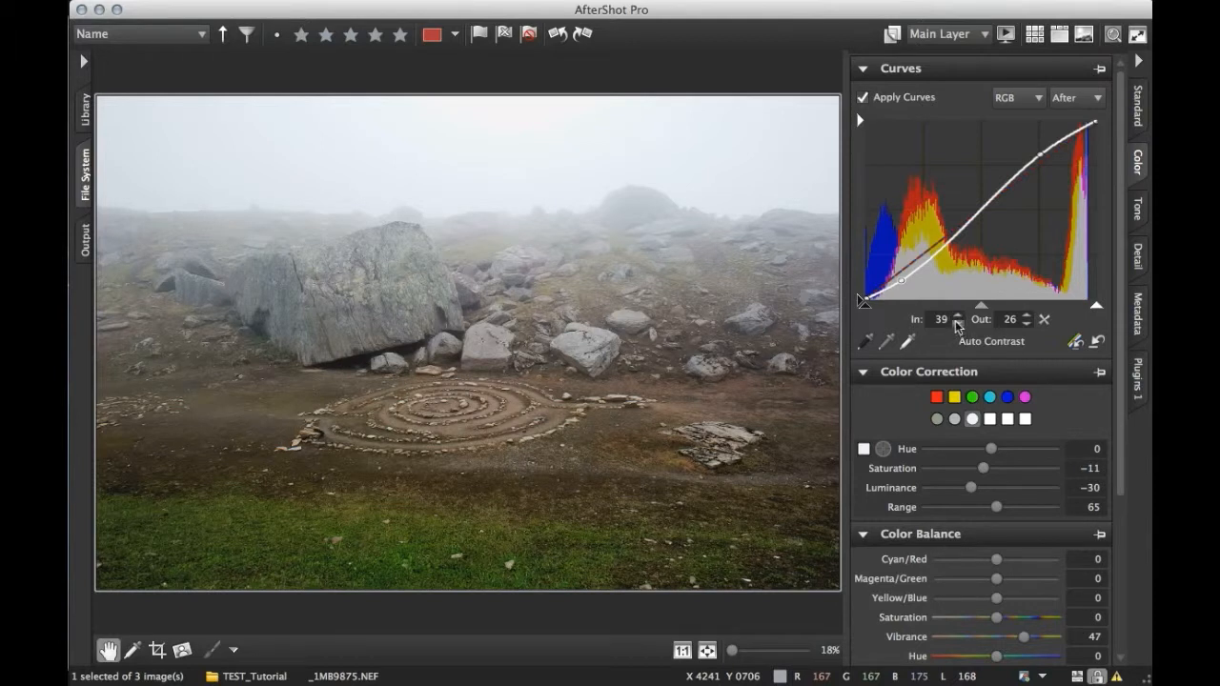
pyautogui.moveTo(636, 551)
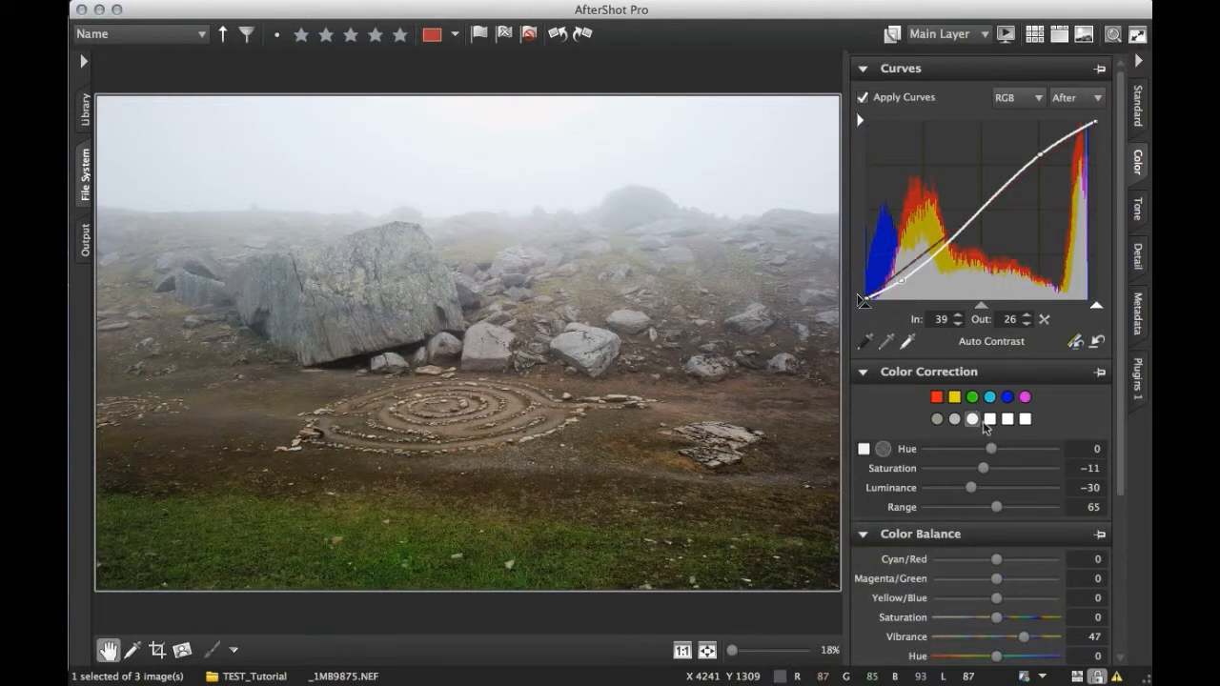
pyautogui.moveTo(996, 431)
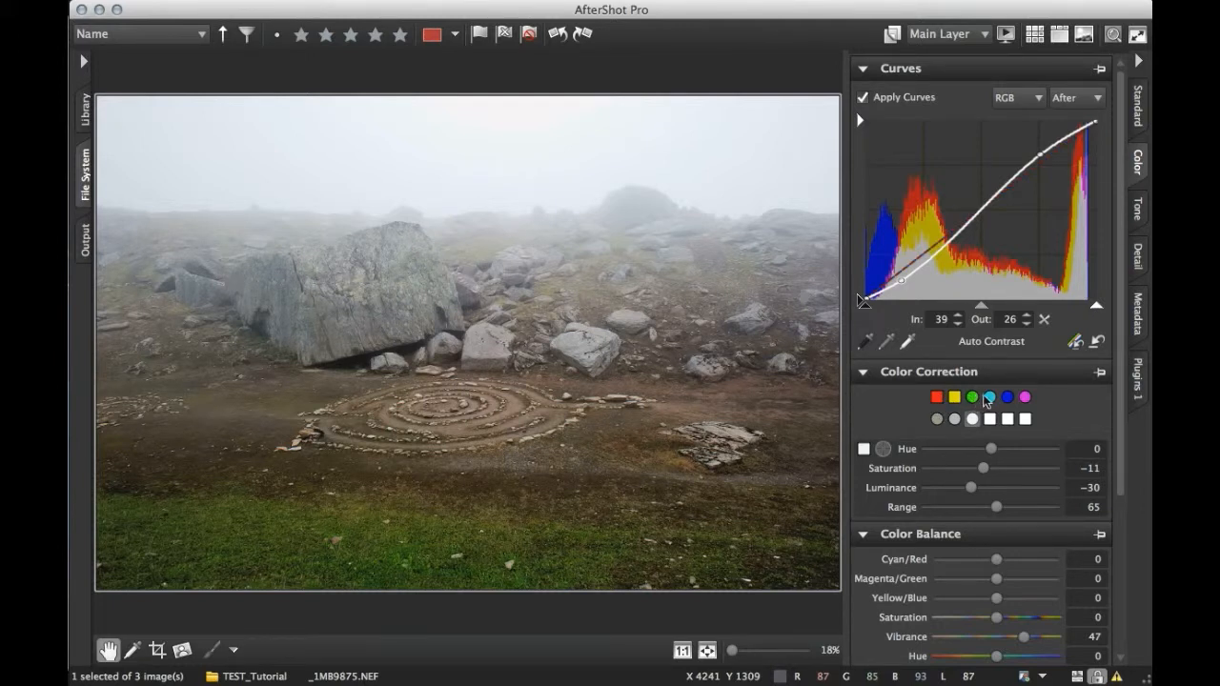
pyautogui.click(1025, 398)
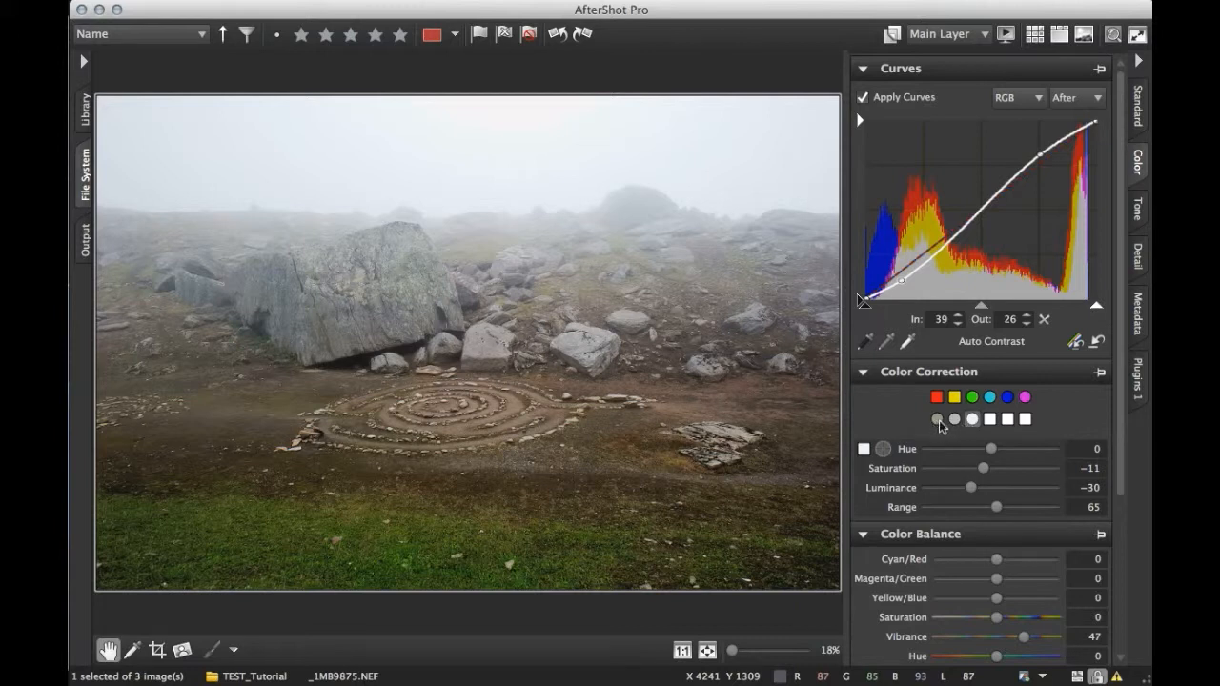
pyautogui.moveTo(967, 426)
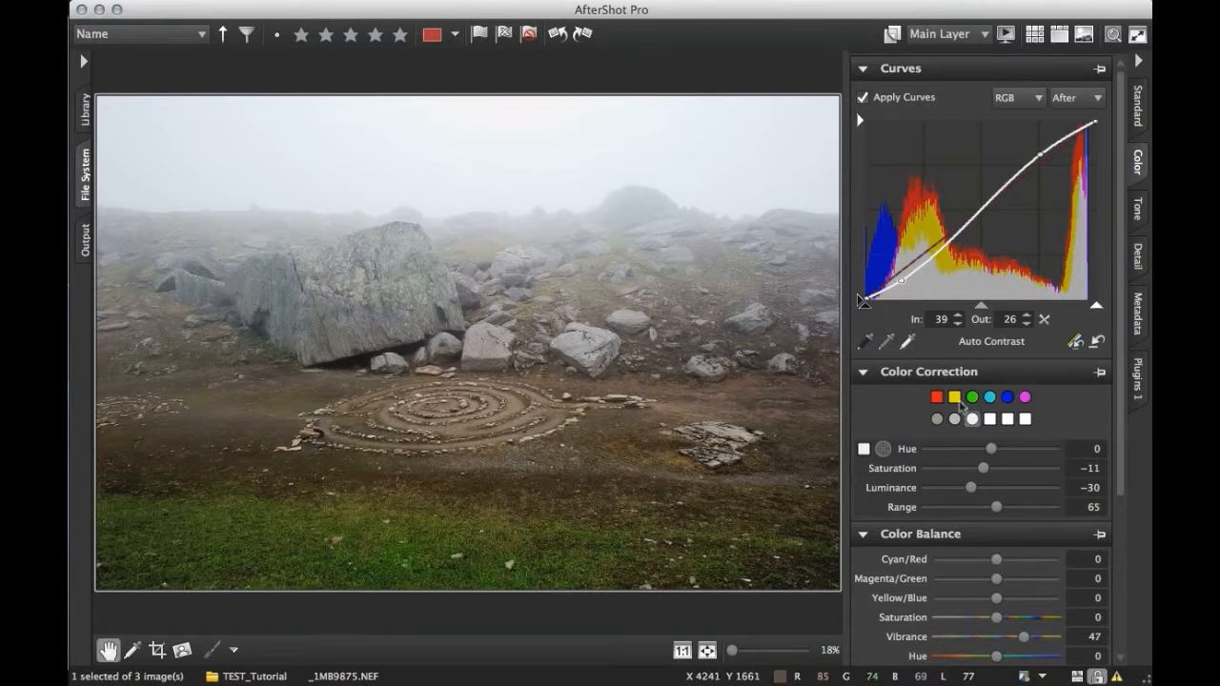
pyautogui.click(937, 396)
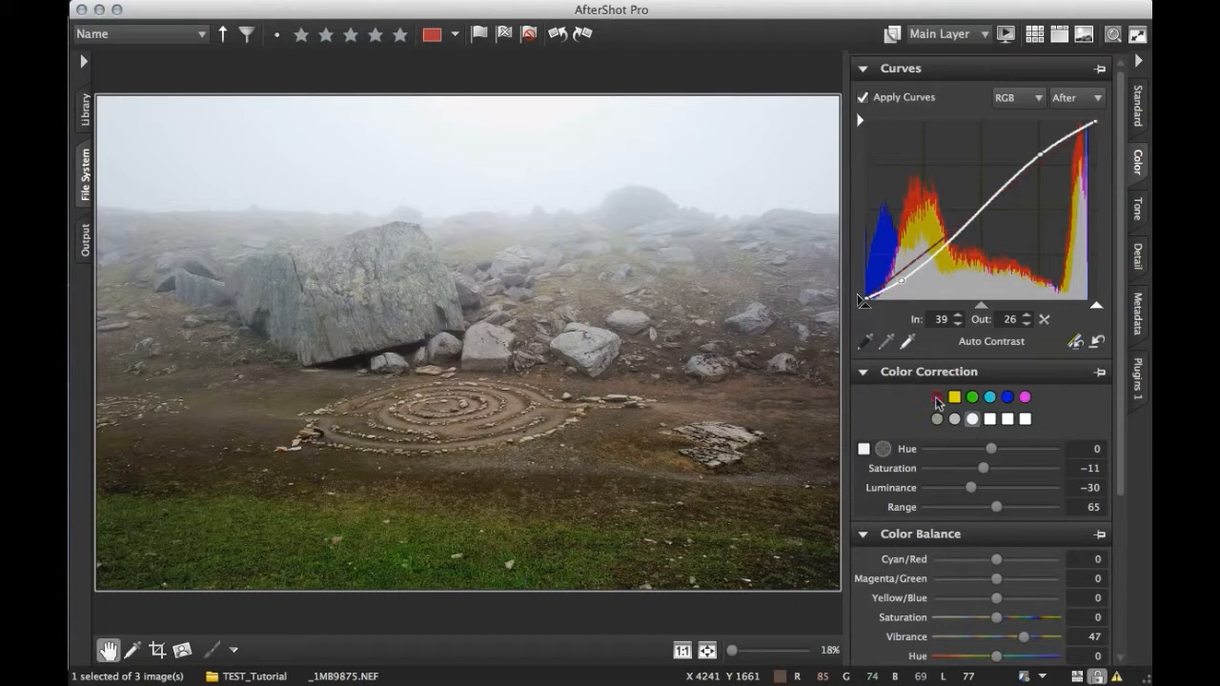
# Select the red colour swatch and raise its saturation to 38
pyautogui.click(937, 397)
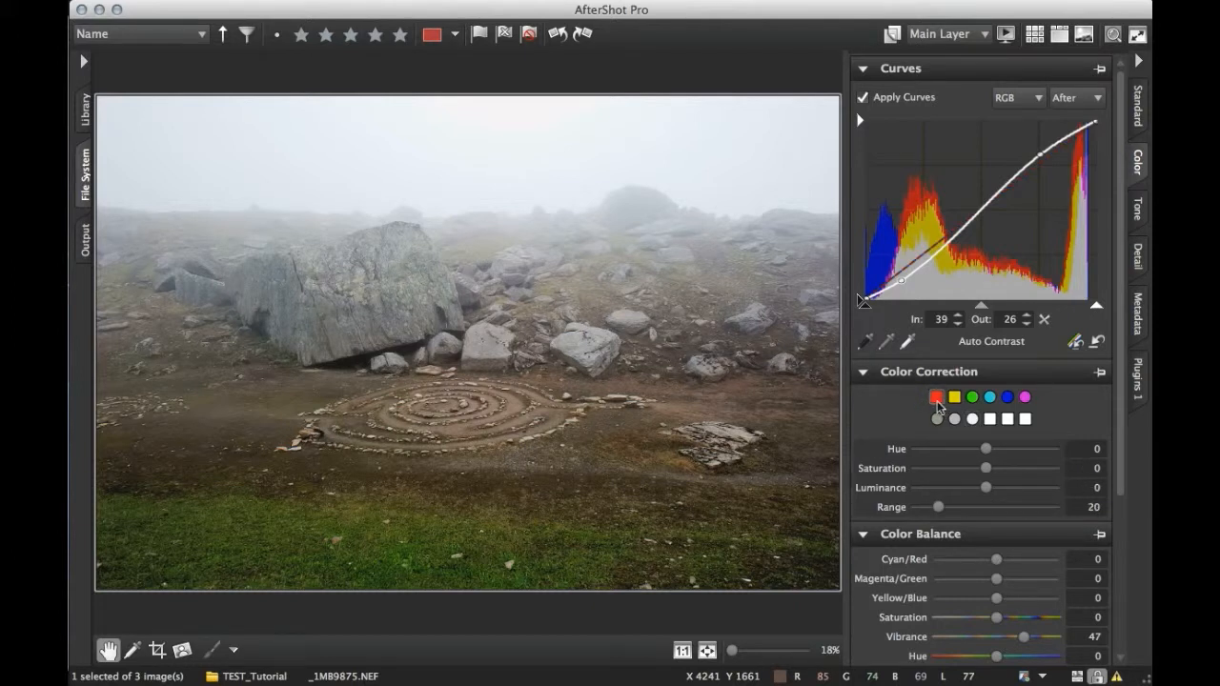
pyautogui.moveTo(962, 407)
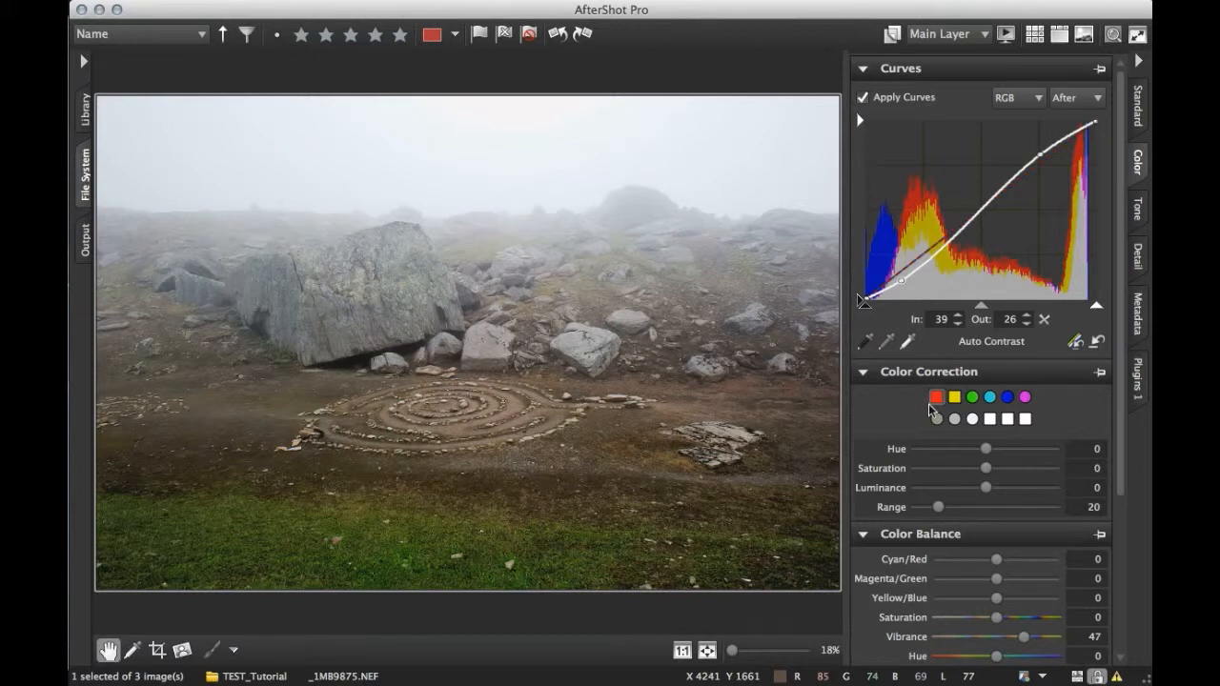
pyautogui.moveTo(910, 458)
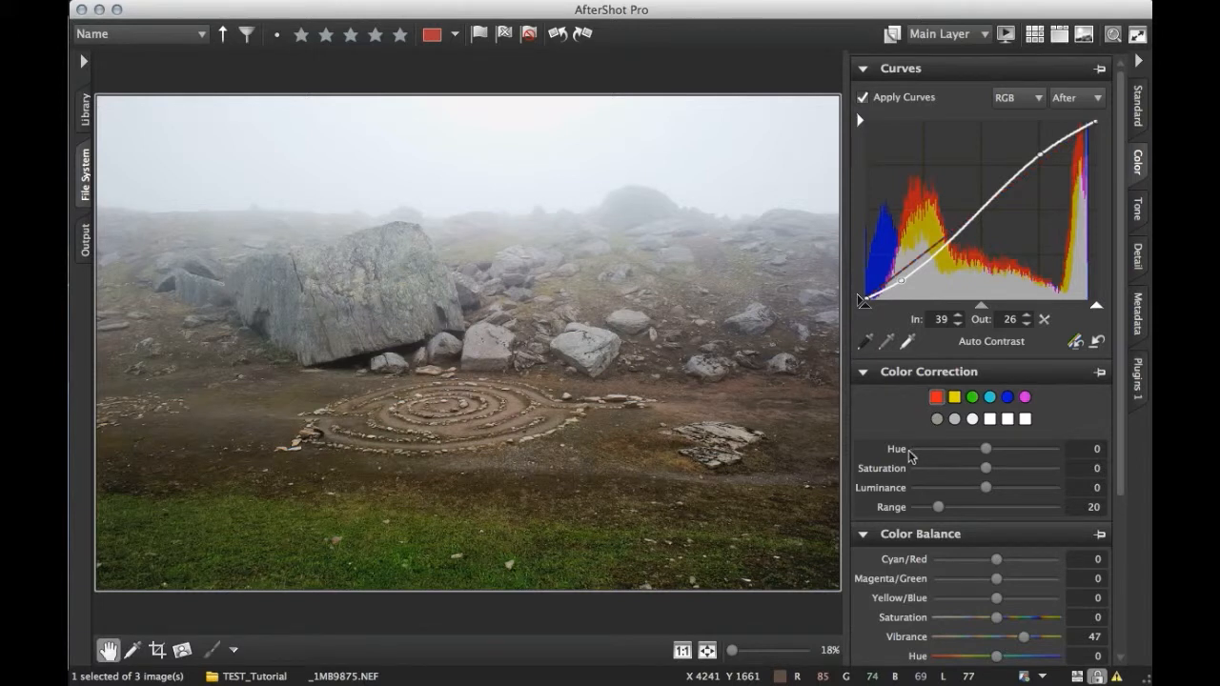
pyautogui.moveTo(971, 484)
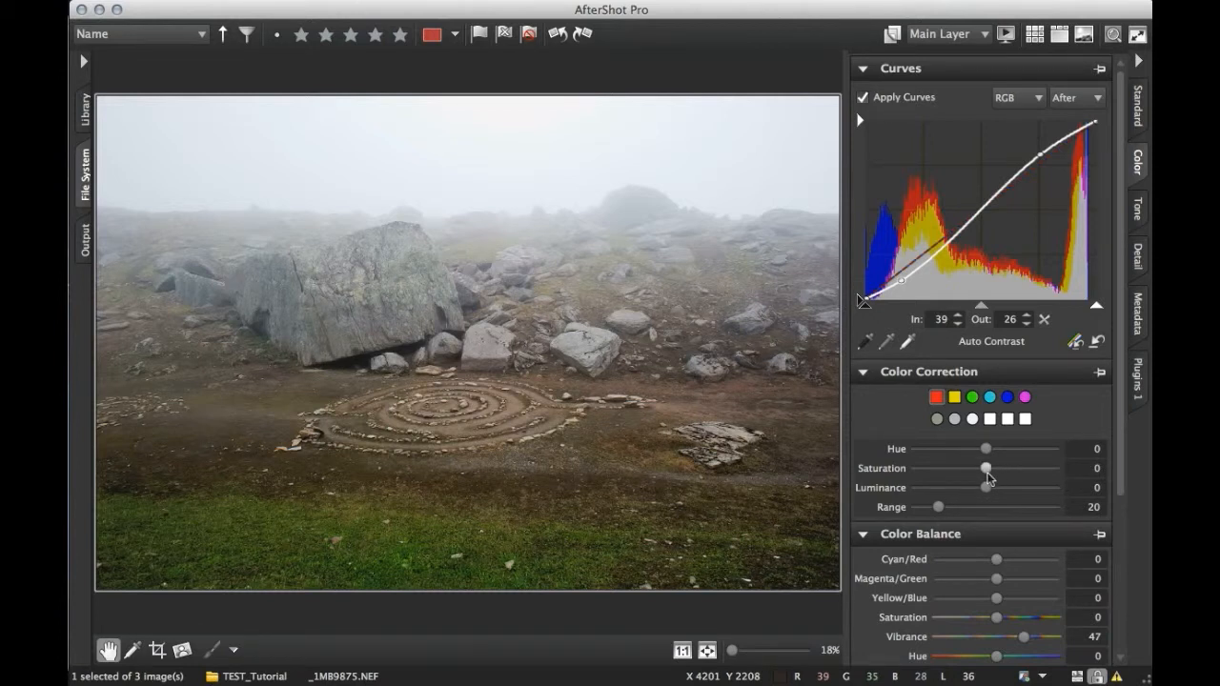
pyautogui.moveTo(985, 468); pyautogui.dragTo(997, 468)
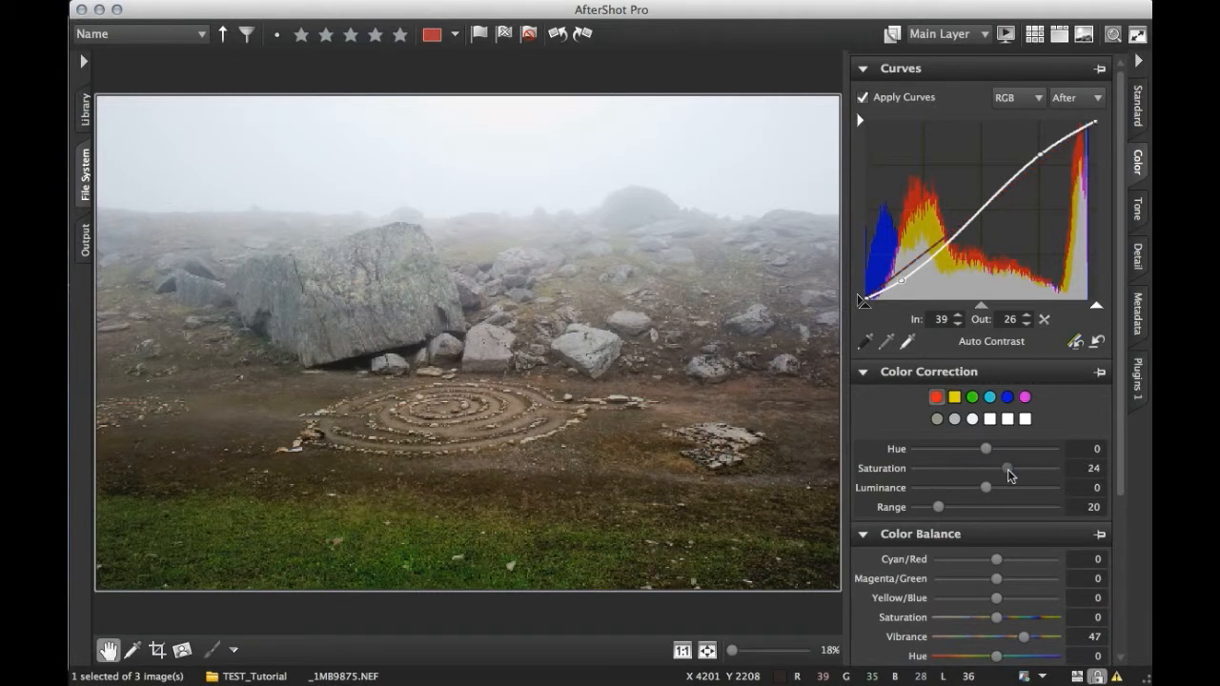
pyautogui.moveTo(988, 468); pyautogui.dragTo(1011, 468)
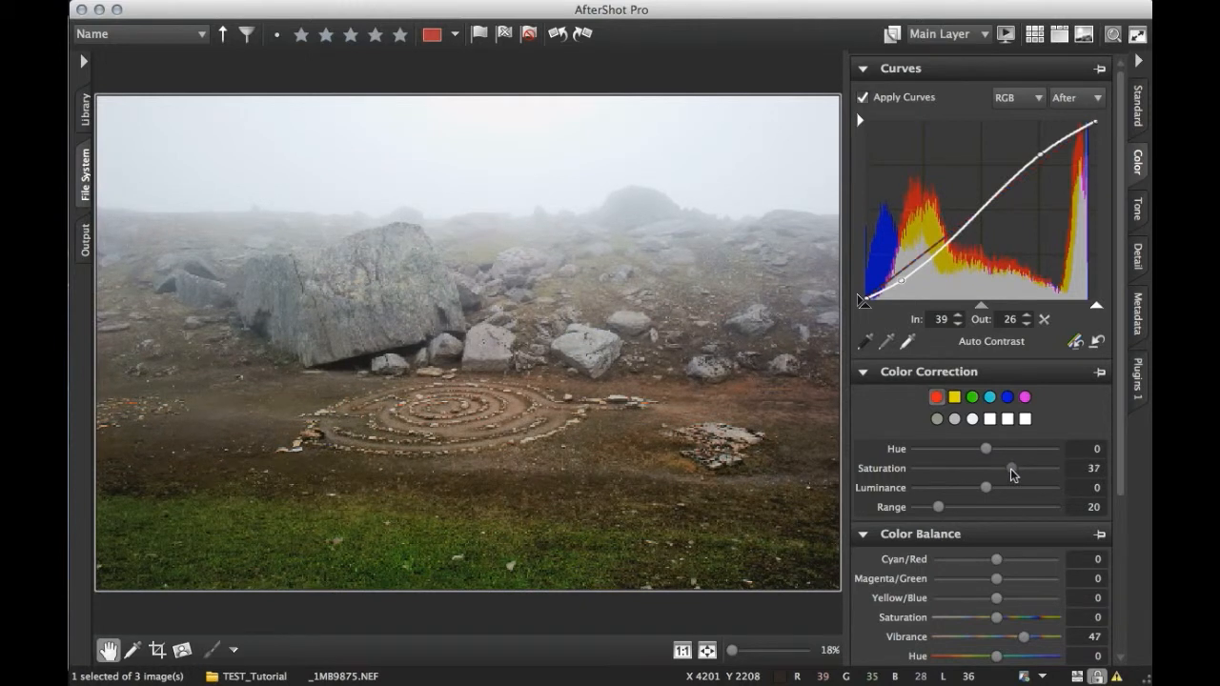
pyautogui.moveTo(1011, 468); pyautogui.dragTo(1013, 468)
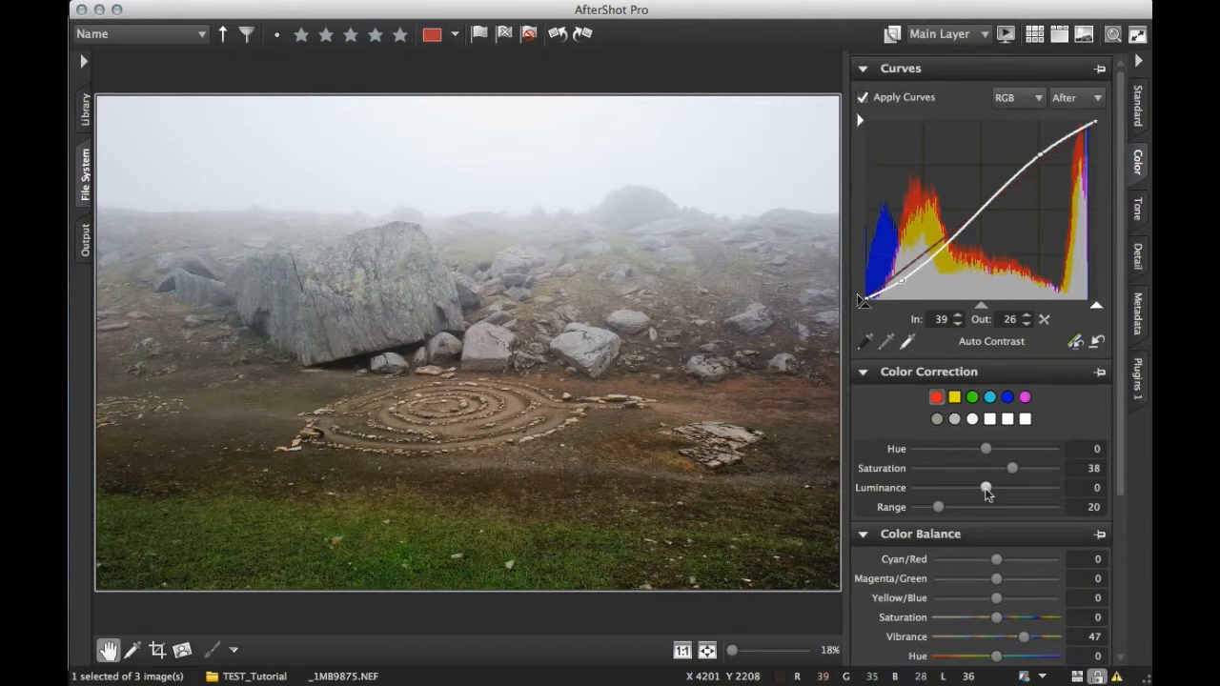
# Darken the red tones with the Luminance slider
pyautogui.moveTo(987, 487); pyautogui.dragTo(970, 487)
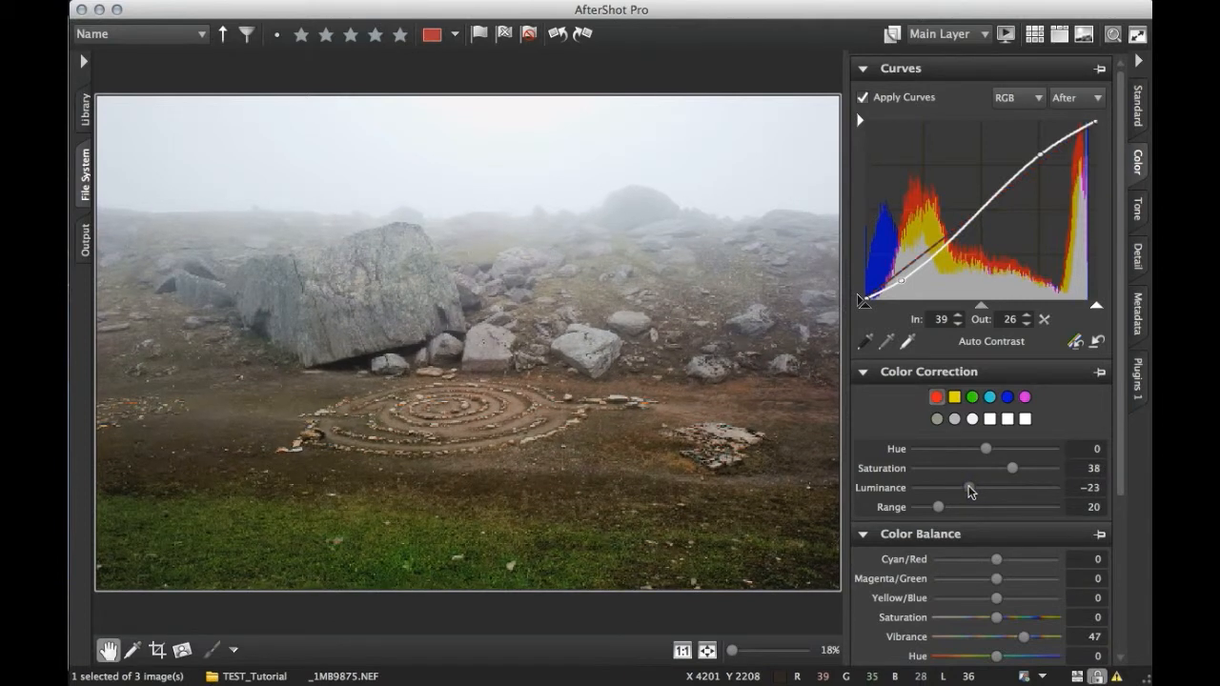
pyautogui.moveTo(953, 487); pyautogui.dragTo(967, 487)
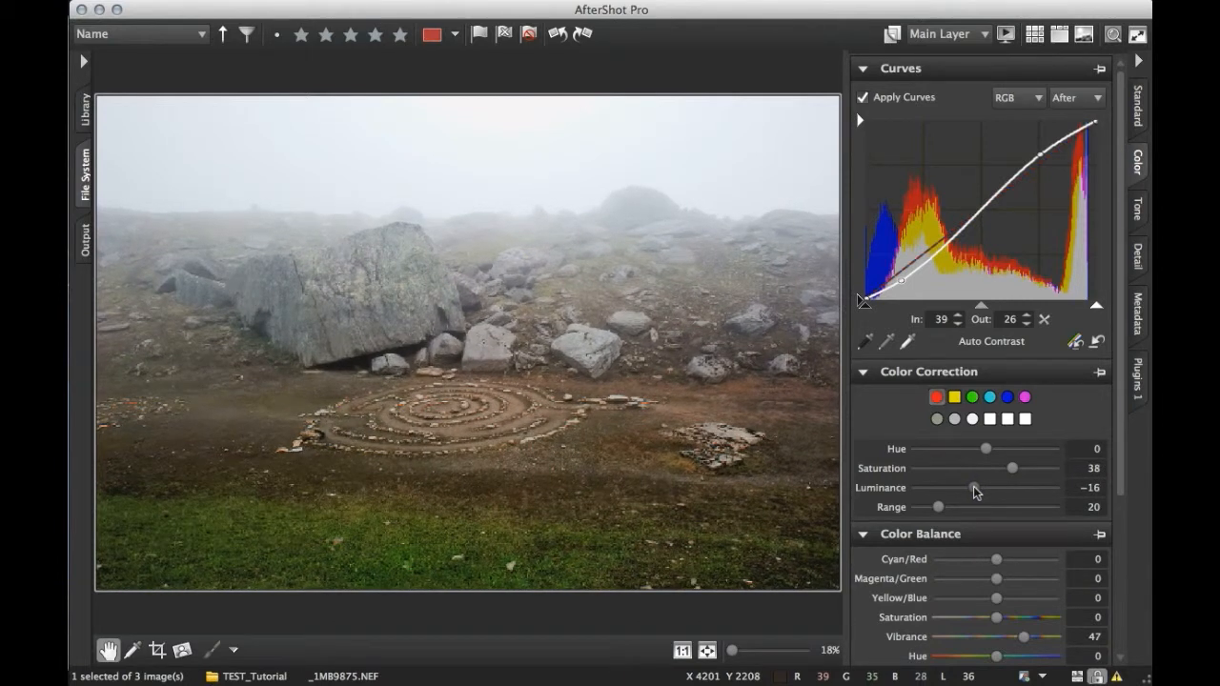
pyautogui.moveTo(986, 487); pyautogui.dragTo(967, 487)
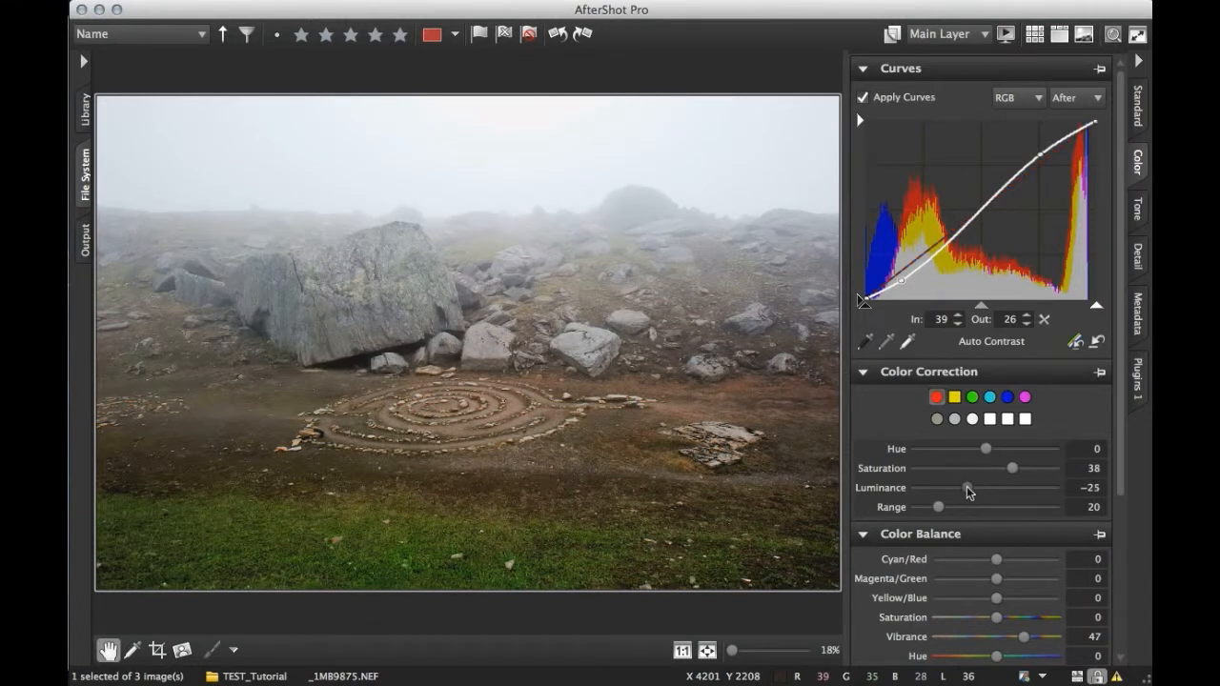
pyautogui.moveTo(970, 487); pyautogui.dragTo(964, 487)
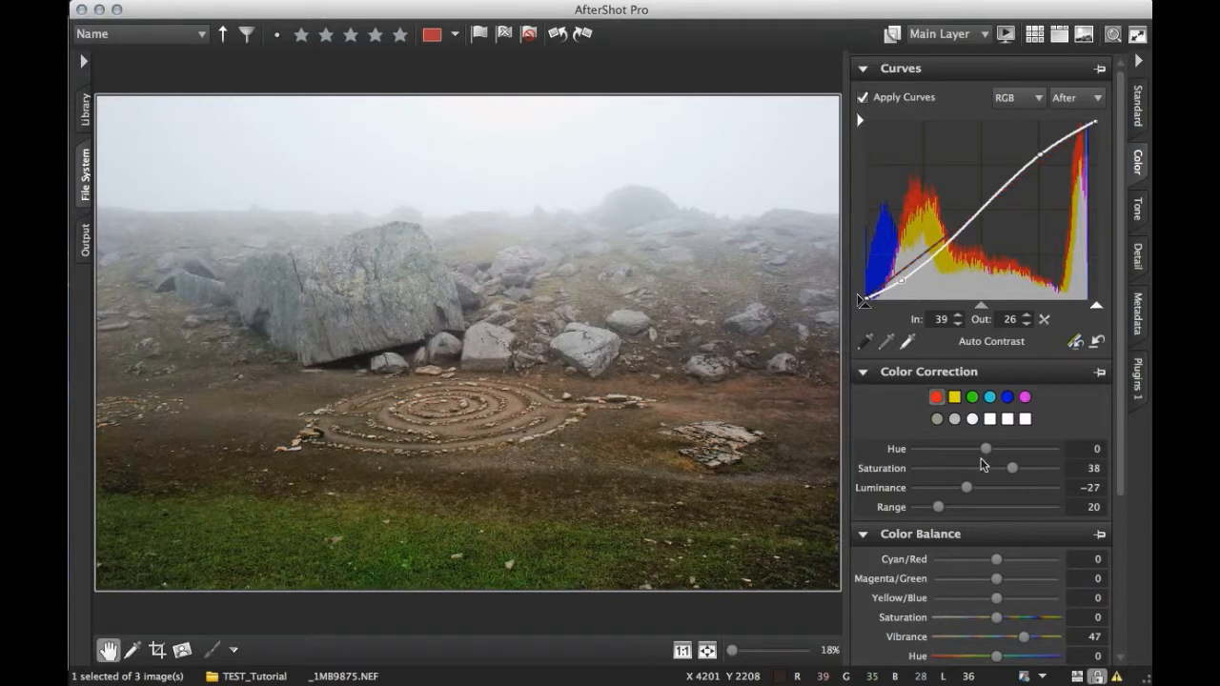
# Test narrowest to widest Range, settle at 45, and darken luminance to -39
pyautogui.moveTo(937, 506); pyautogui.dragTo(941, 506)
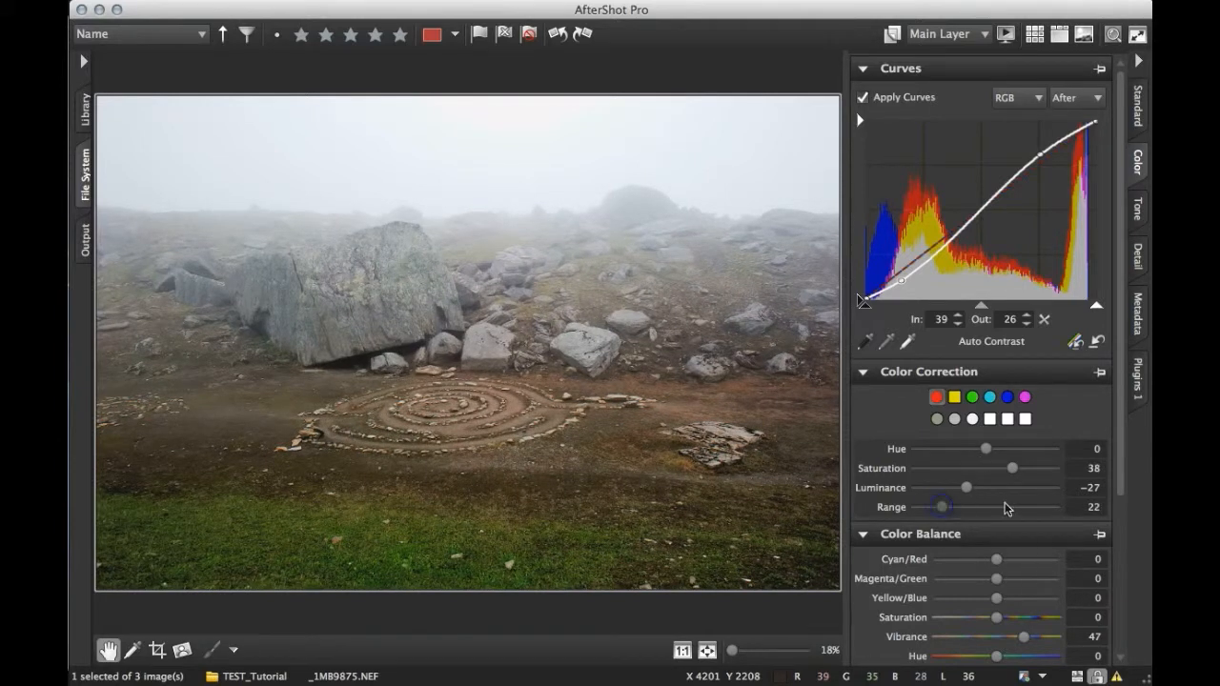
pyautogui.moveTo(942, 506); pyautogui.dragTo(958, 506)
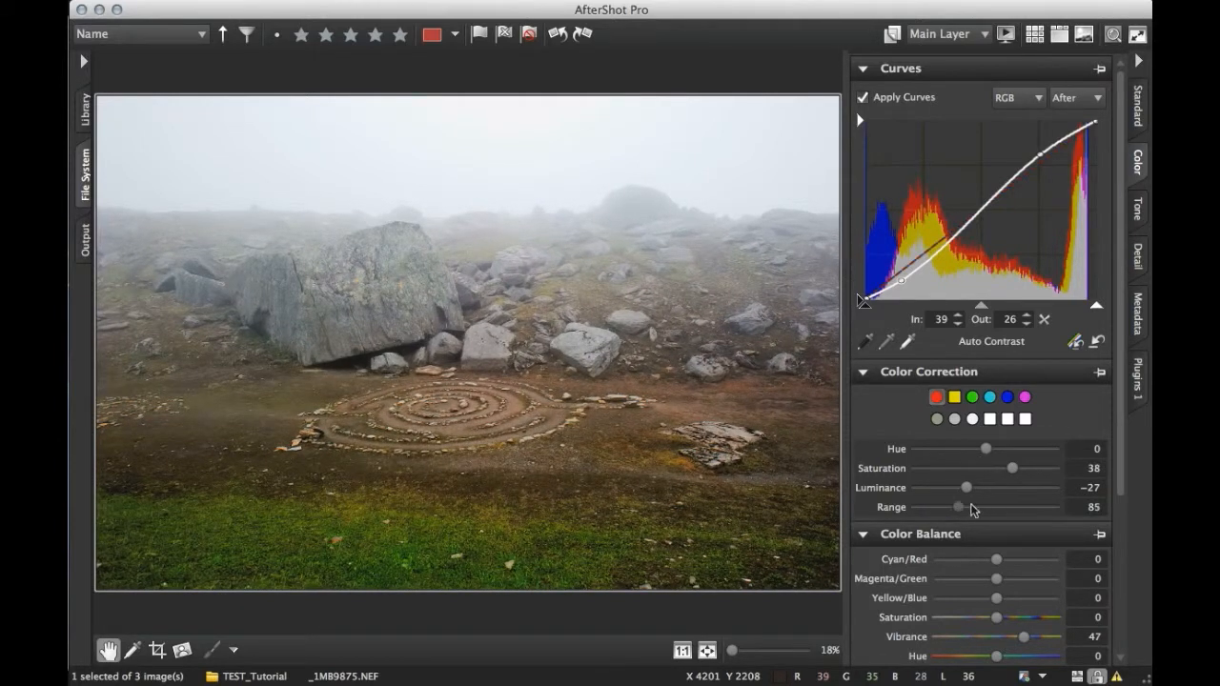
pyautogui.moveTo(956, 506); pyautogui.dragTo(922, 506)
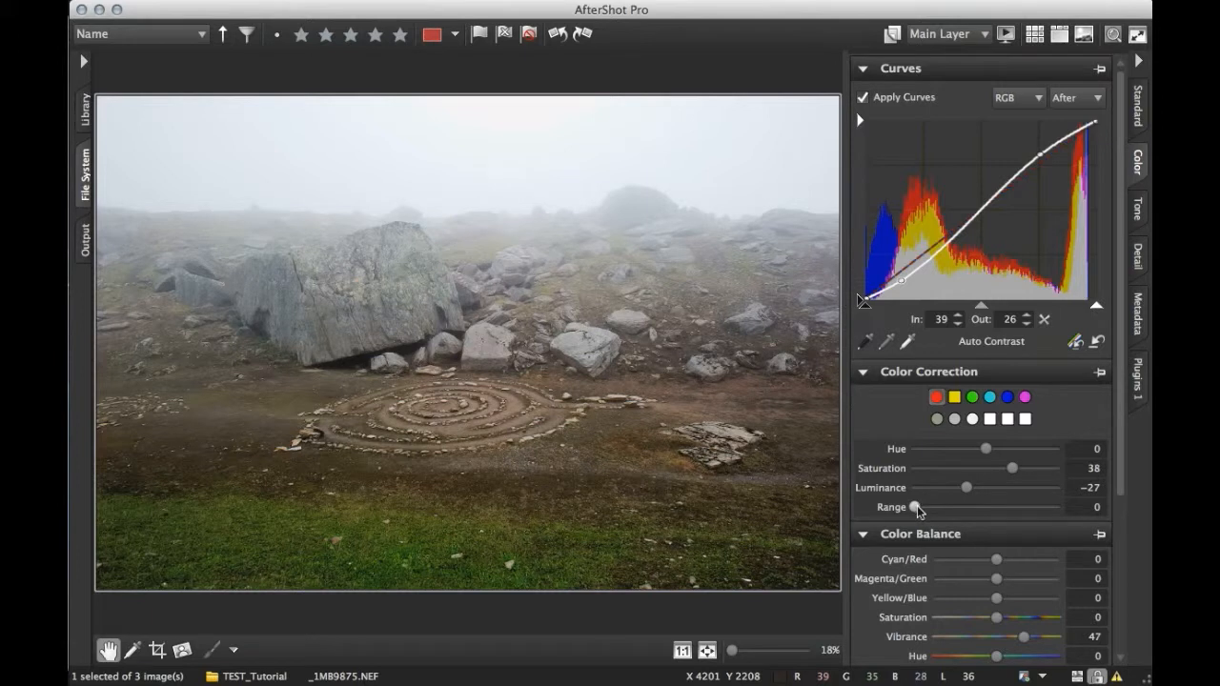
pyautogui.moveTo(918, 507); pyautogui.dragTo(1056, 507)
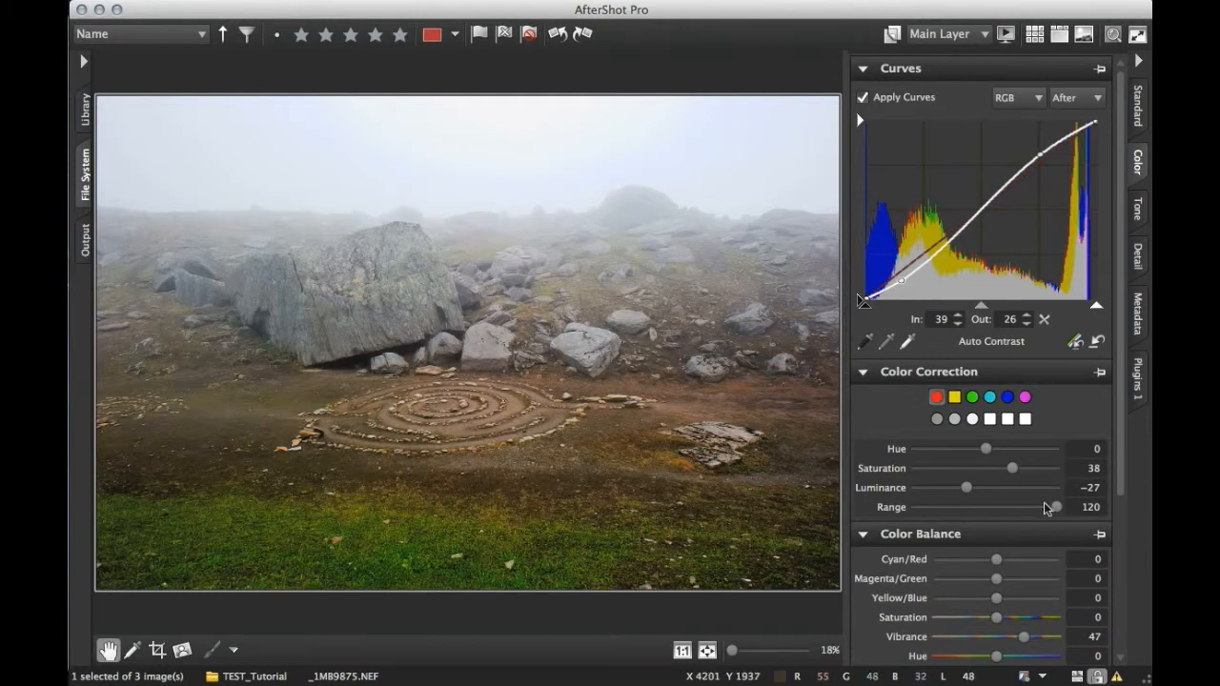
pyautogui.moveTo(1047, 507); pyautogui.dragTo(971, 507)
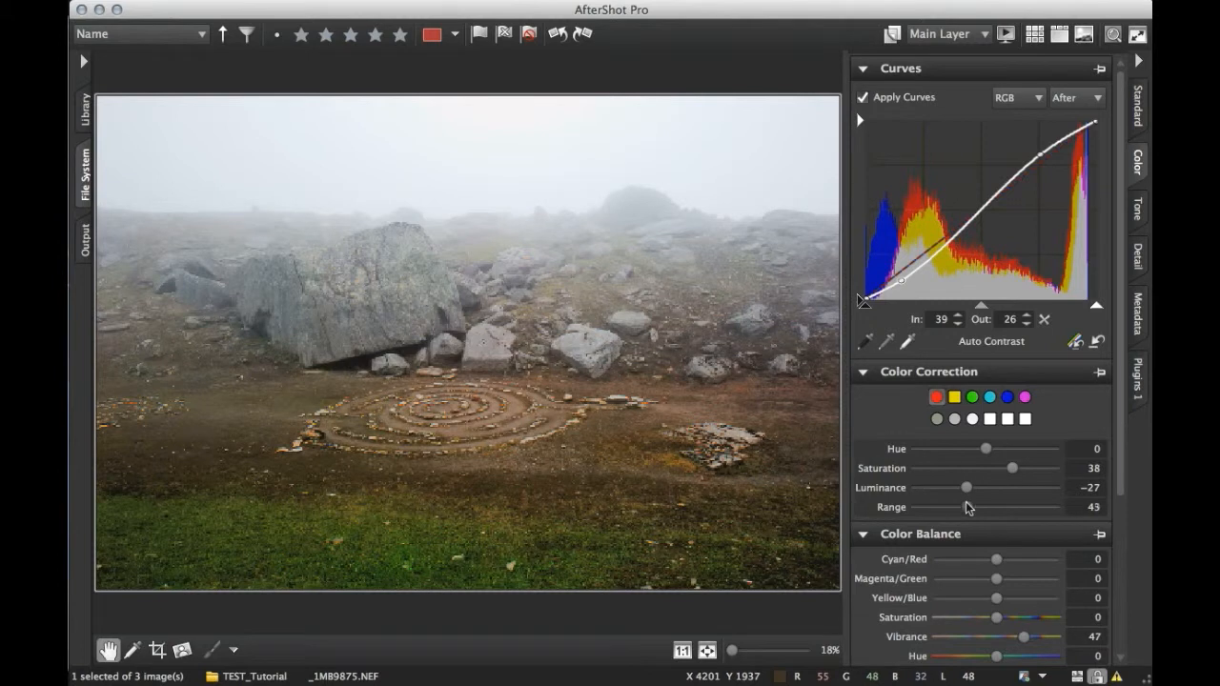
pyautogui.moveTo(939, 507); pyautogui.dragTo(972, 507)
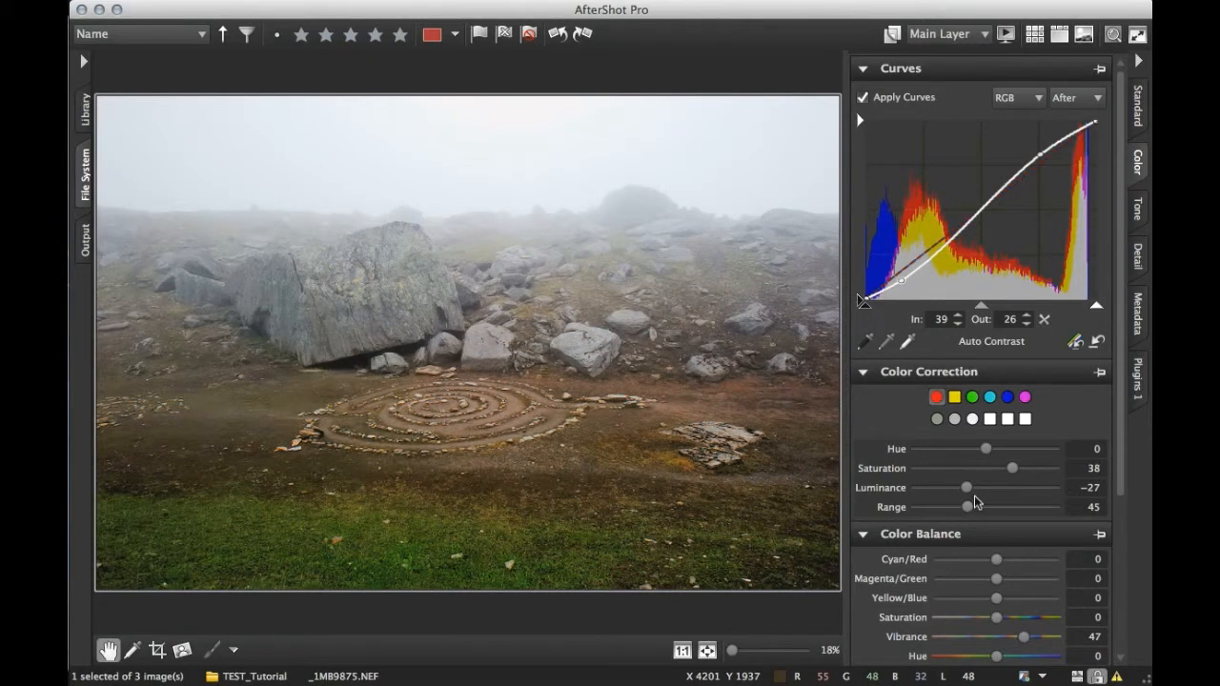
pyautogui.moveTo(966, 487); pyautogui.dragTo(939, 487)
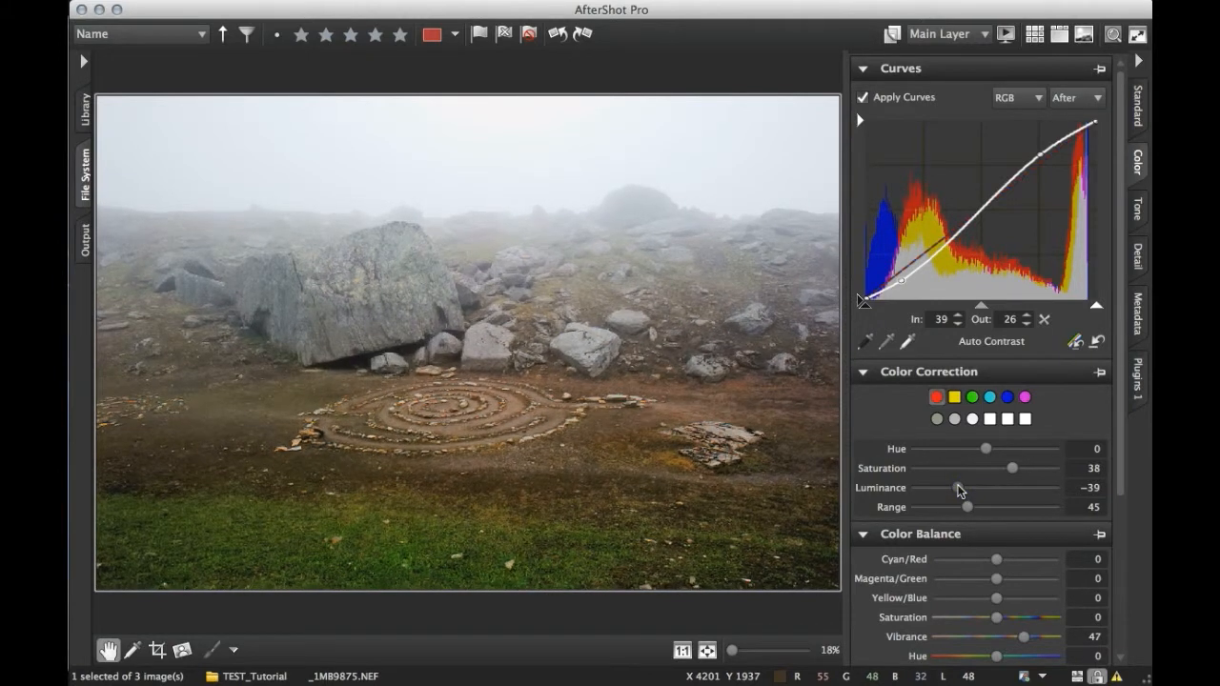
pyautogui.moveTo(963, 506); pyautogui.dragTo(972, 506)
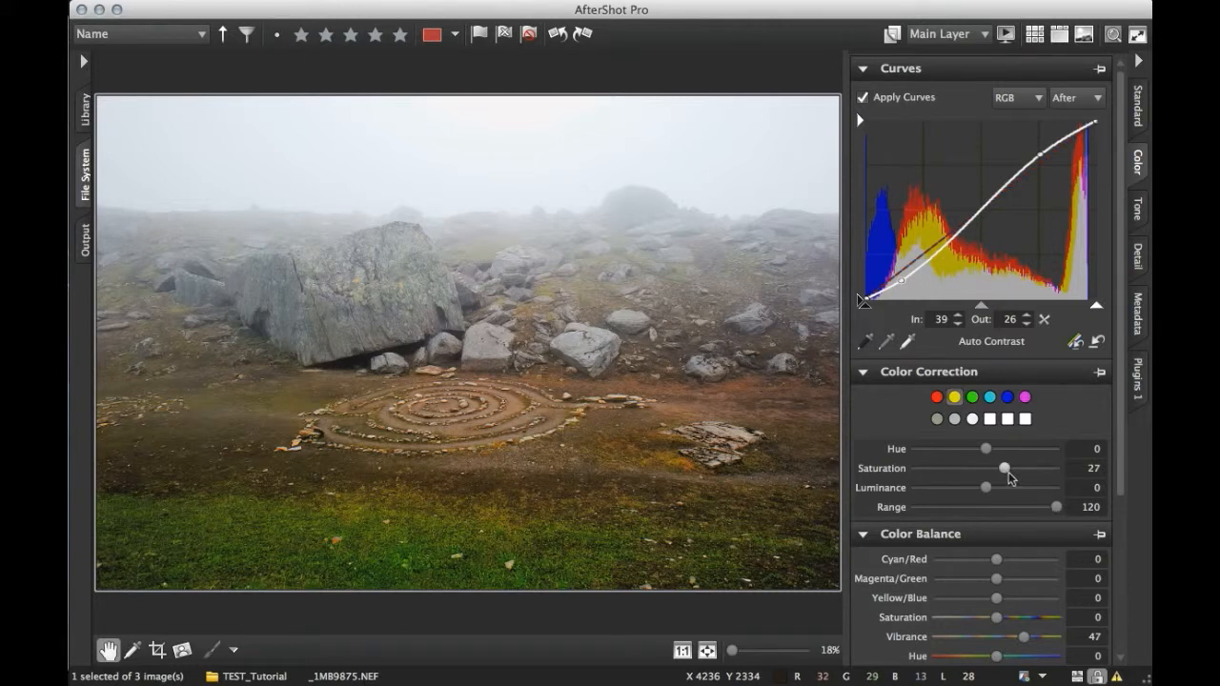
# Try saturation and luminance extremes on the second colour
pyautogui.moveTo(1002, 468); pyautogui.dragTo(1027, 468)
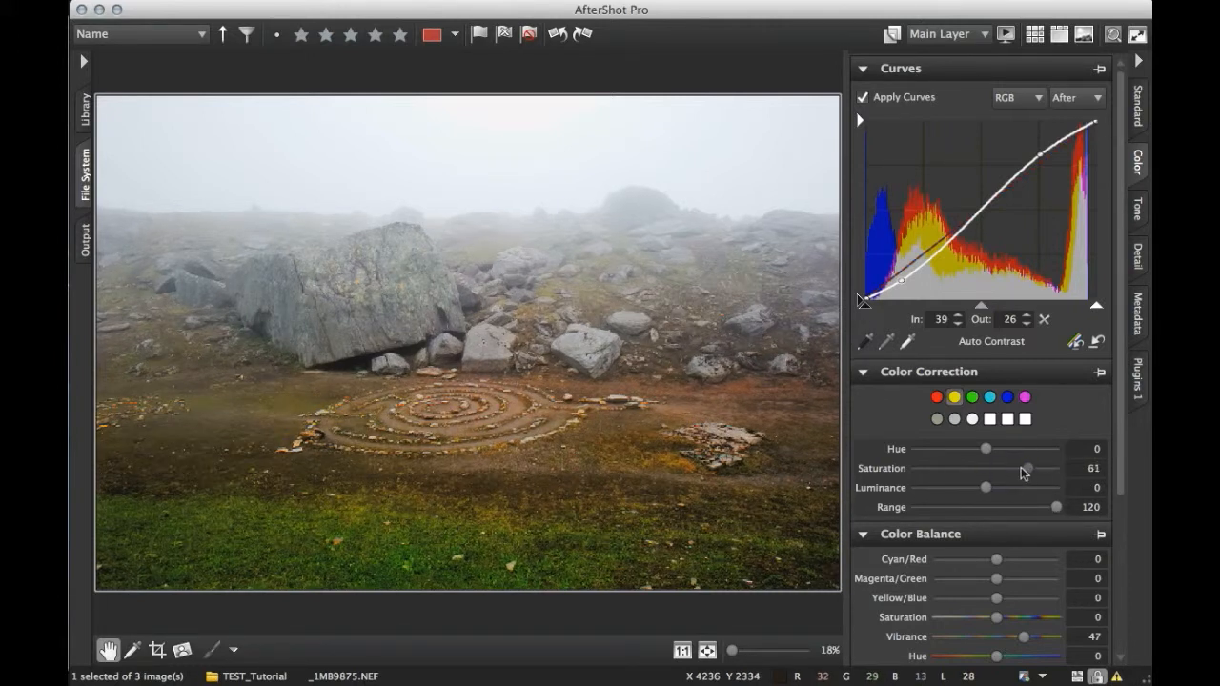
pyautogui.moveTo(1028, 468); pyautogui.dragTo(1010, 468)
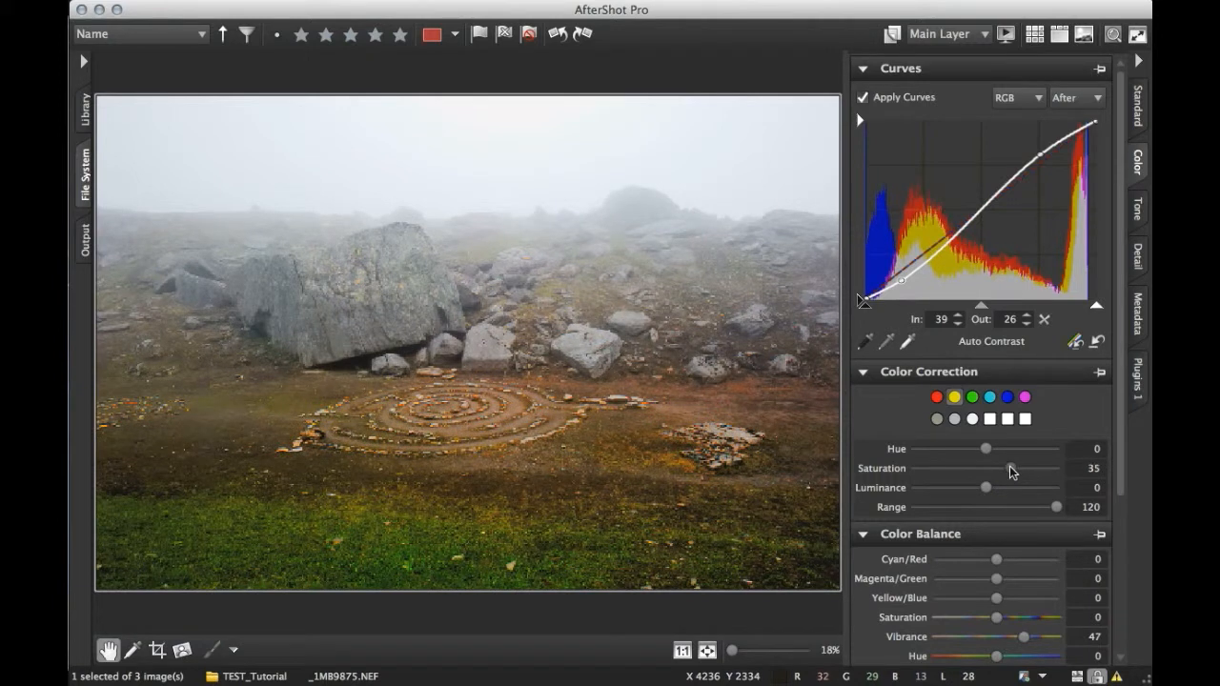
pyautogui.moveTo(1009, 487); pyautogui.dragTo(975, 487)
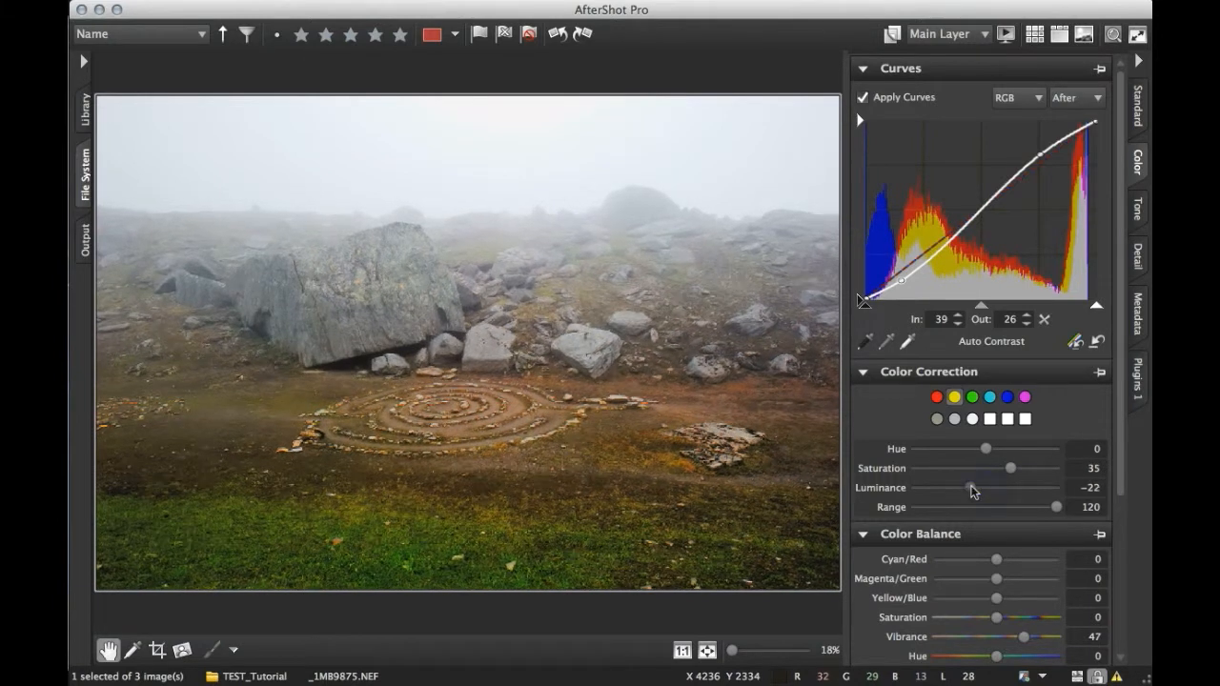
pyautogui.moveTo(984, 487); pyautogui.dragTo(922, 487)
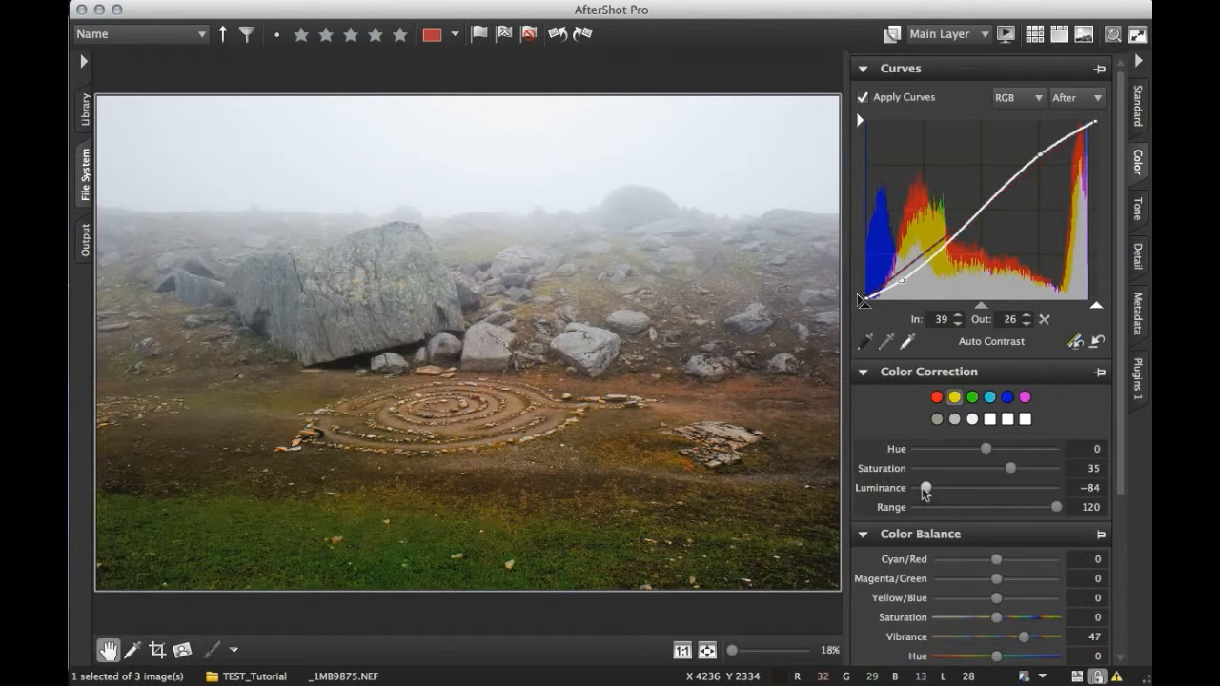
pyautogui.moveTo(930, 488); pyautogui.dragTo(1010, 488)
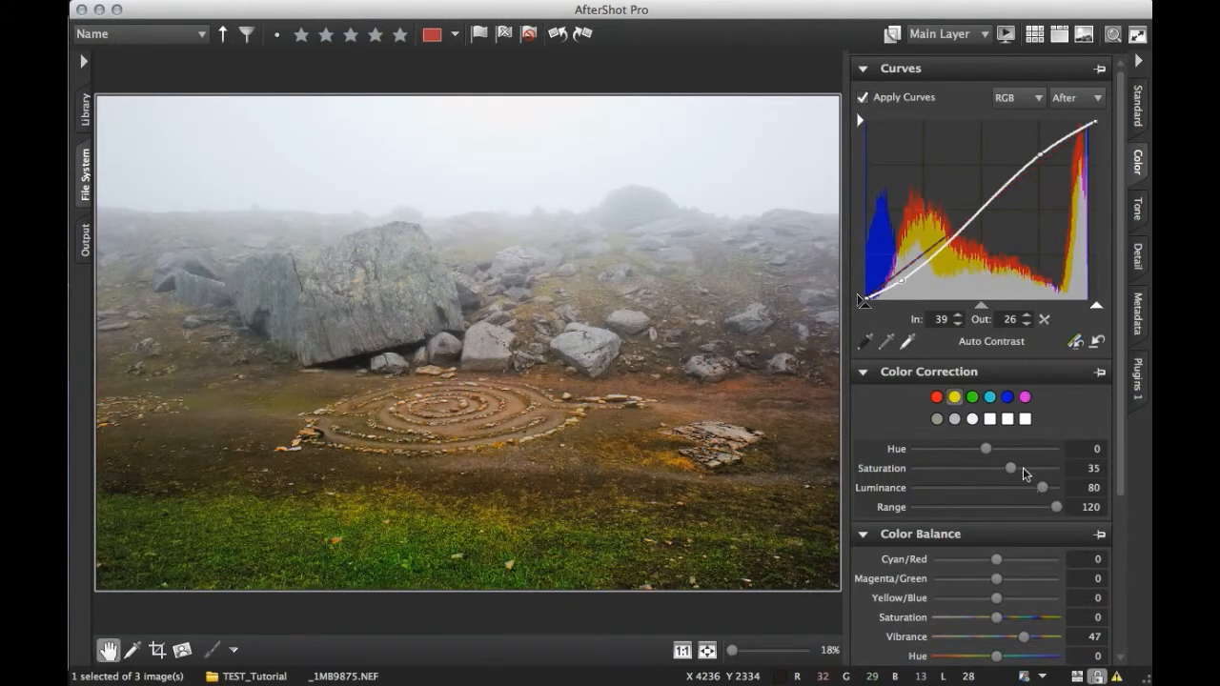
# Settle the second colour at saturation 18, luminance 13 and range 75
pyautogui.moveTo(1010, 468); pyautogui.dragTo(991, 468)
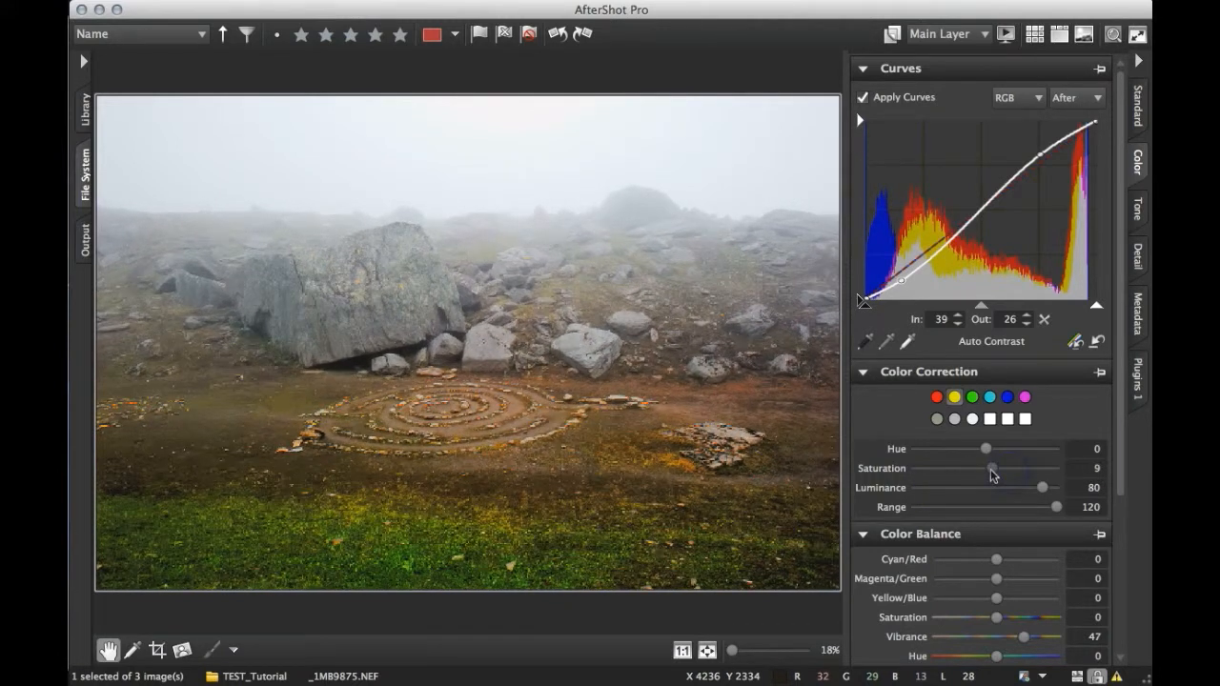
pyautogui.moveTo(1041, 487); pyautogui.dragTo(998, 487)
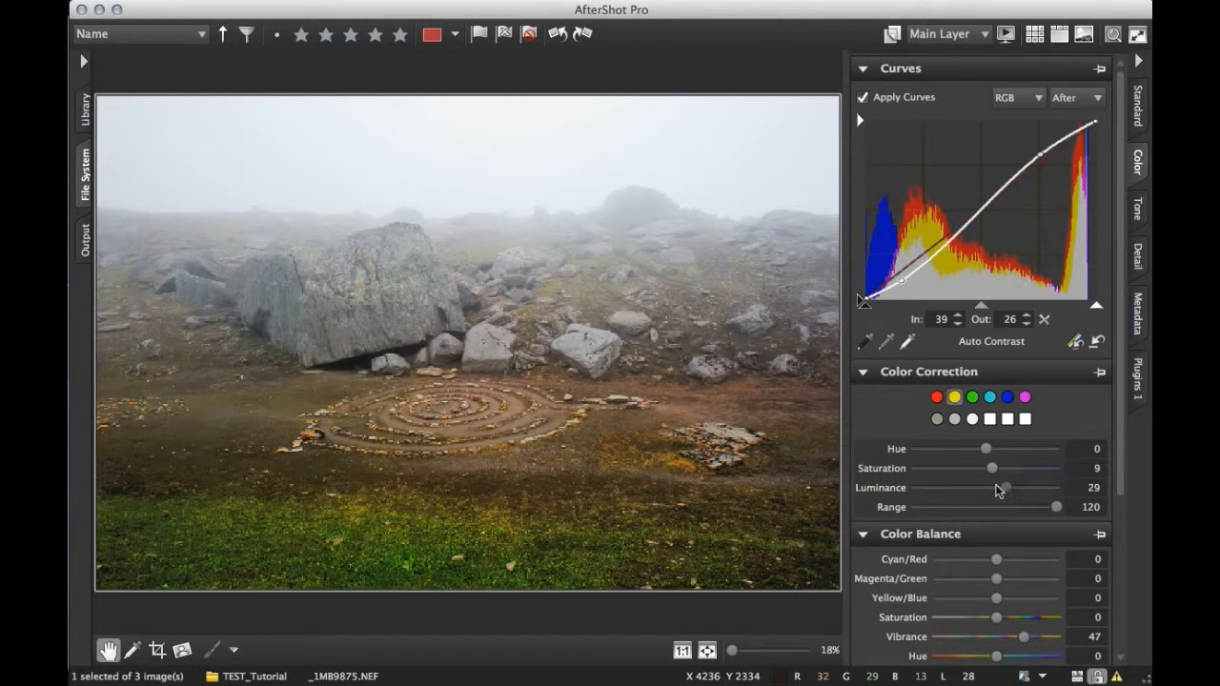
pyautogui.moveTo(1000, 487); pyautogui.dragTo(972, 487)
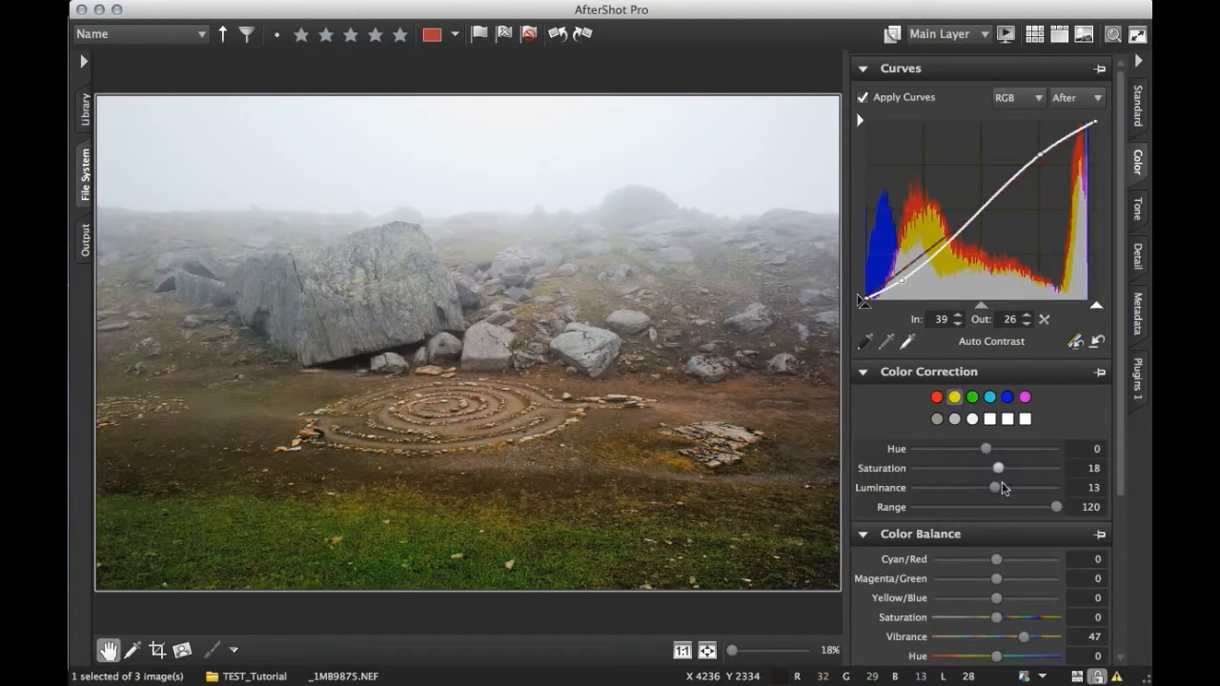
pyautogui.moveTo(1057, 506); pyautogui.dragTo(998, 506)
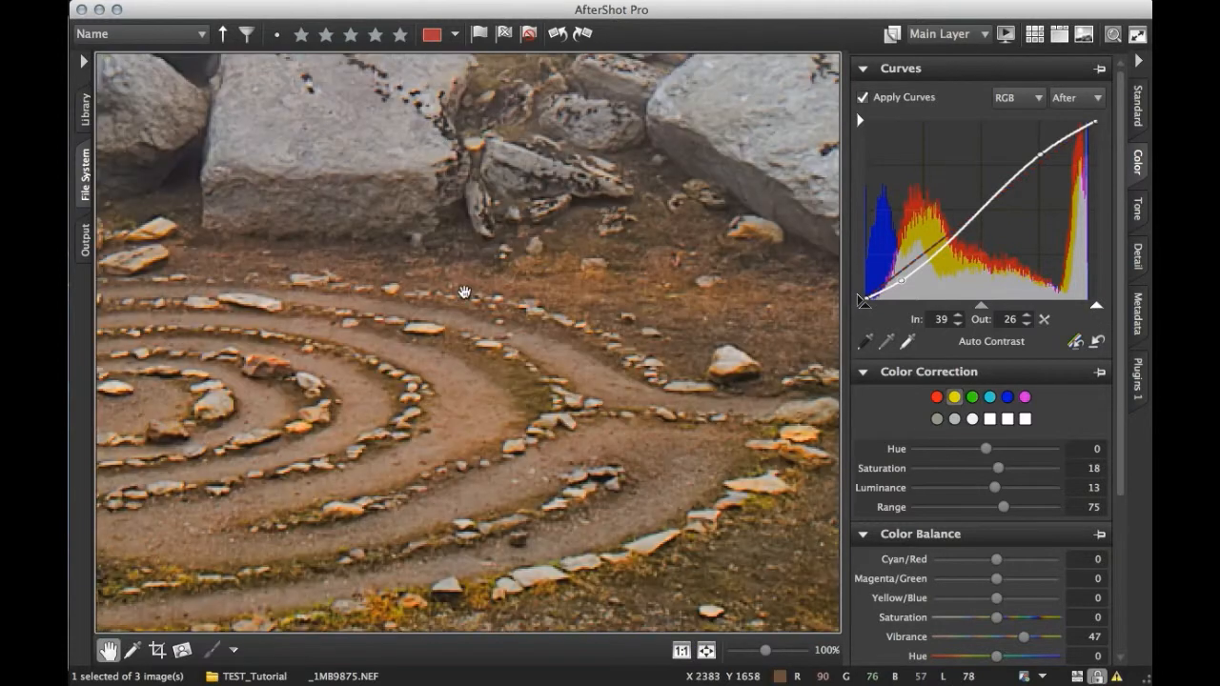
# Pan the full-size view across the earth below the spiral and the green grass
pyautogui.moveTo(464, 292); pyautogui.dragTo(328, 167)
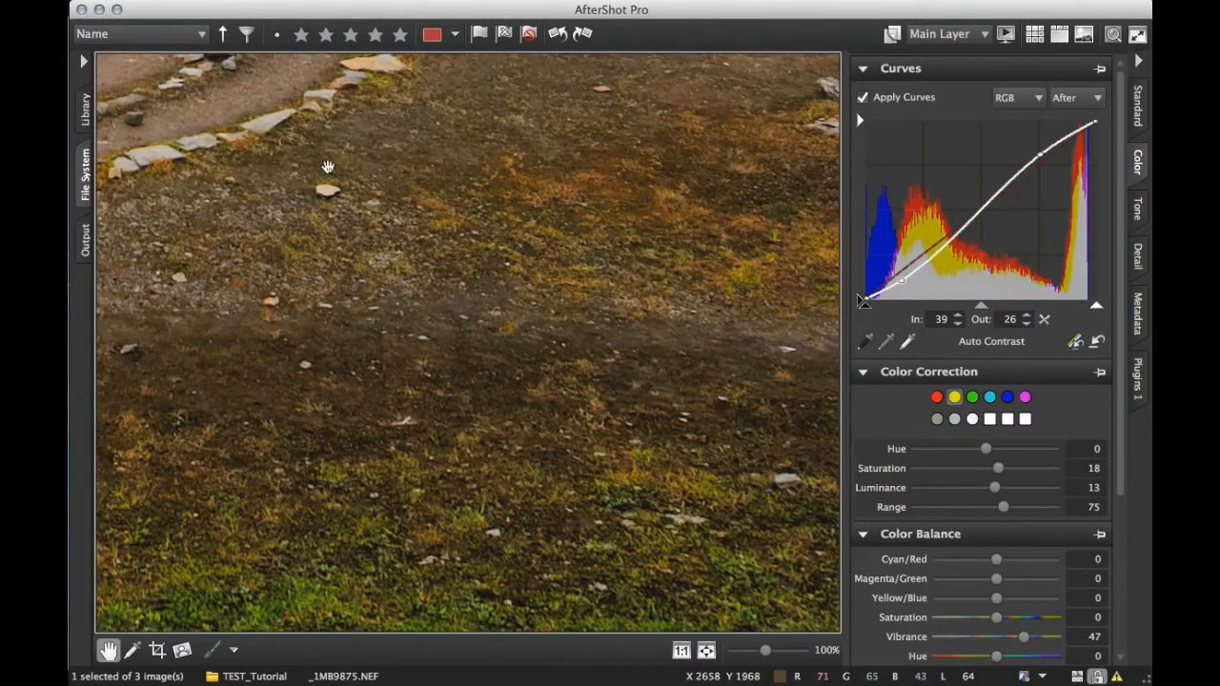
pyautogui.moveTo(328, 167); pyautogui.dragTo(361, 399)
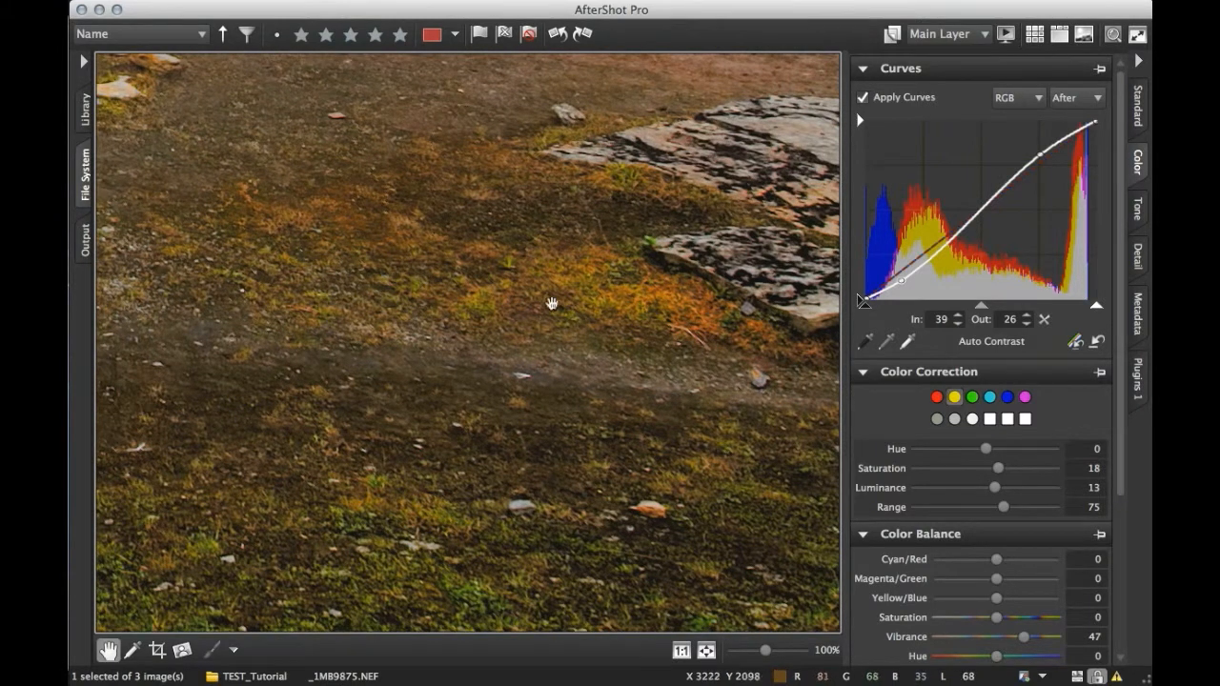
pyautogui.moveTo(567, 282)
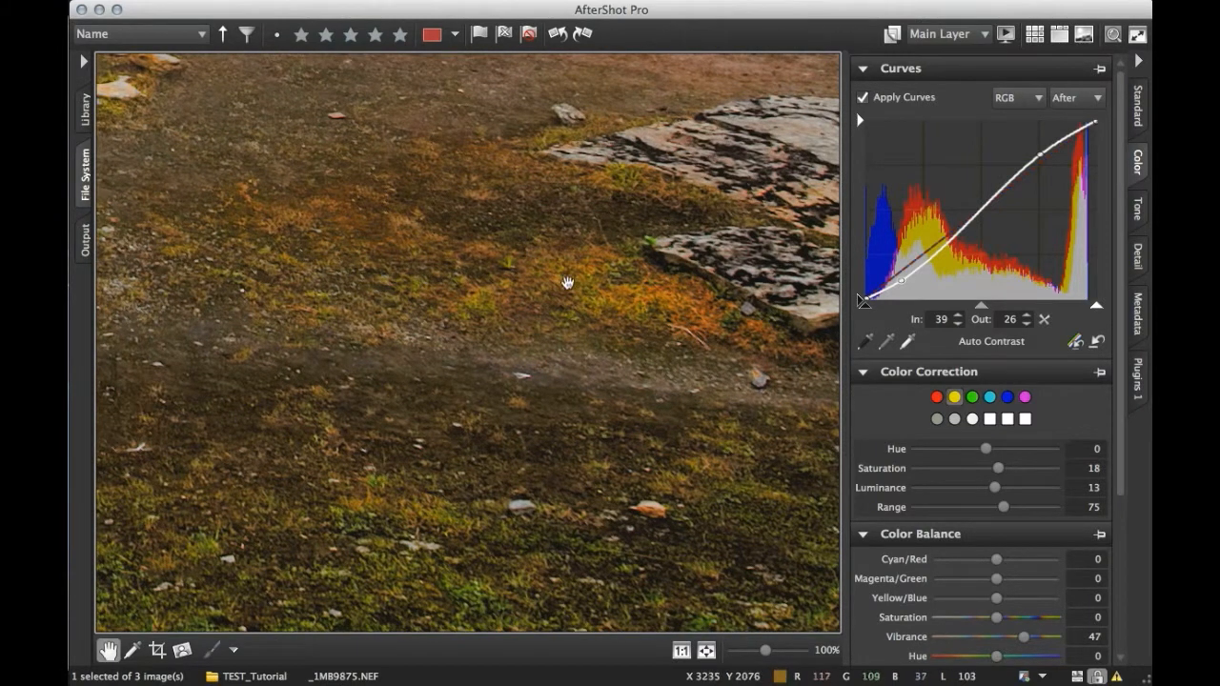
pyautogui.moveTo(567, 283); pyautogui.dragTo(520, 402)
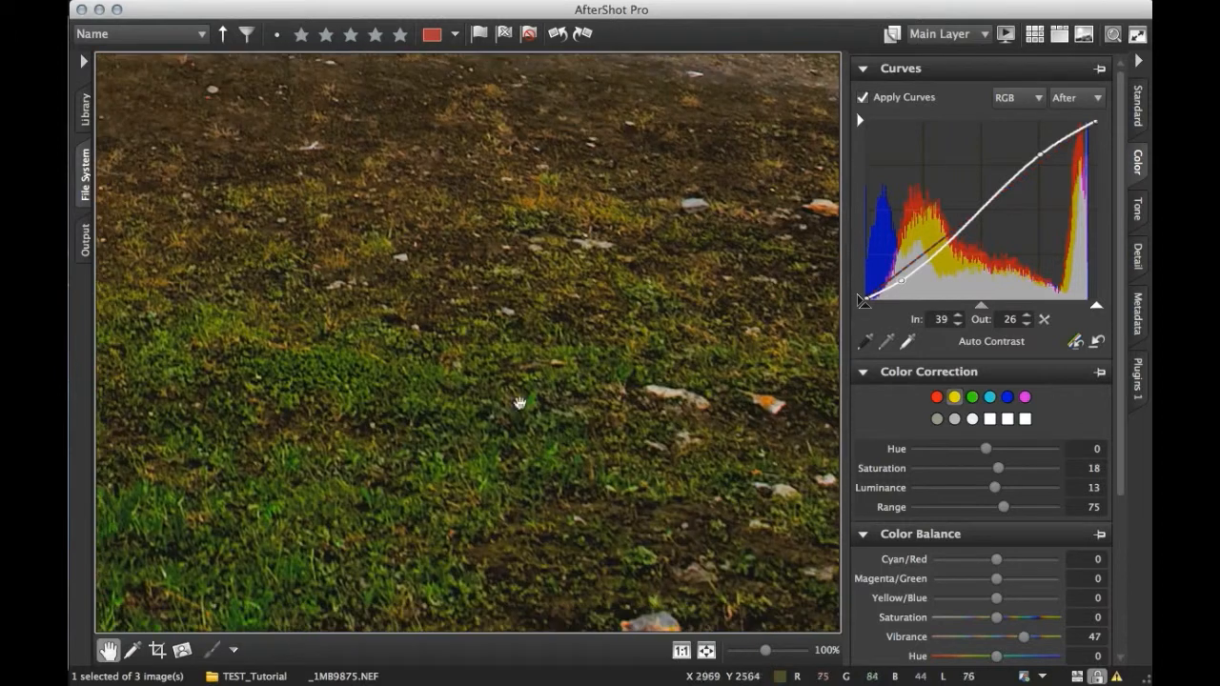
pyautogui.moveTo(520, 400); pyautogui.dragTo(562, 404)
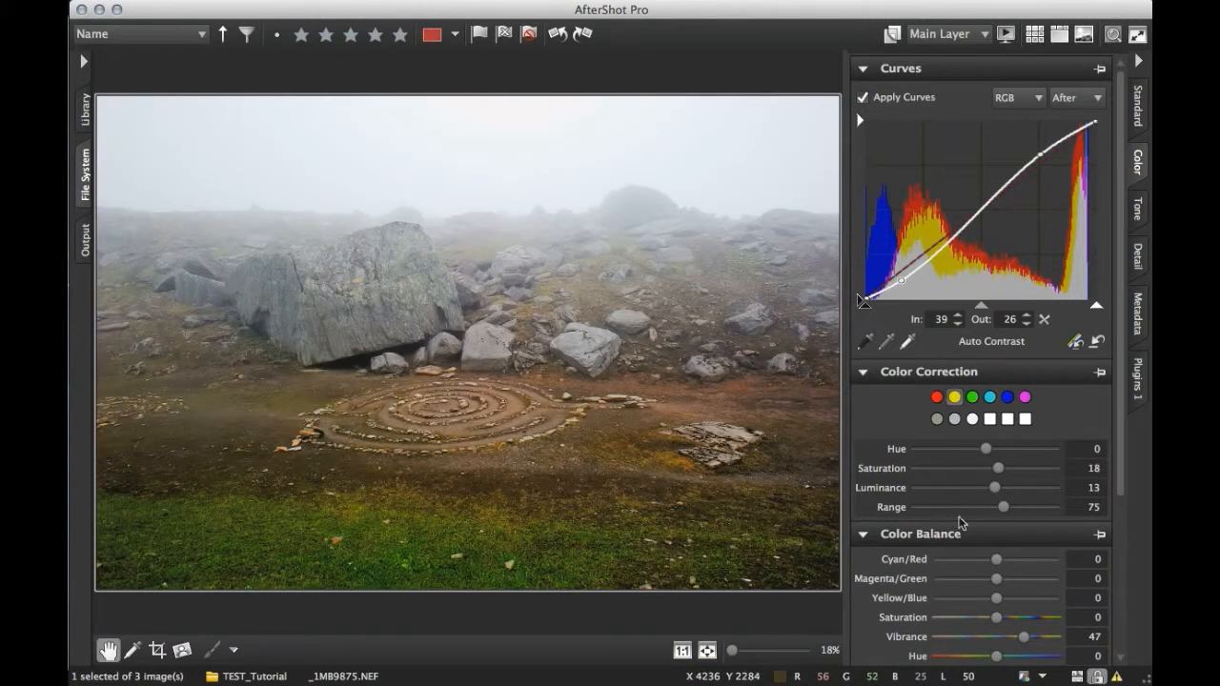
pyautogui.moveTo(865, 449)
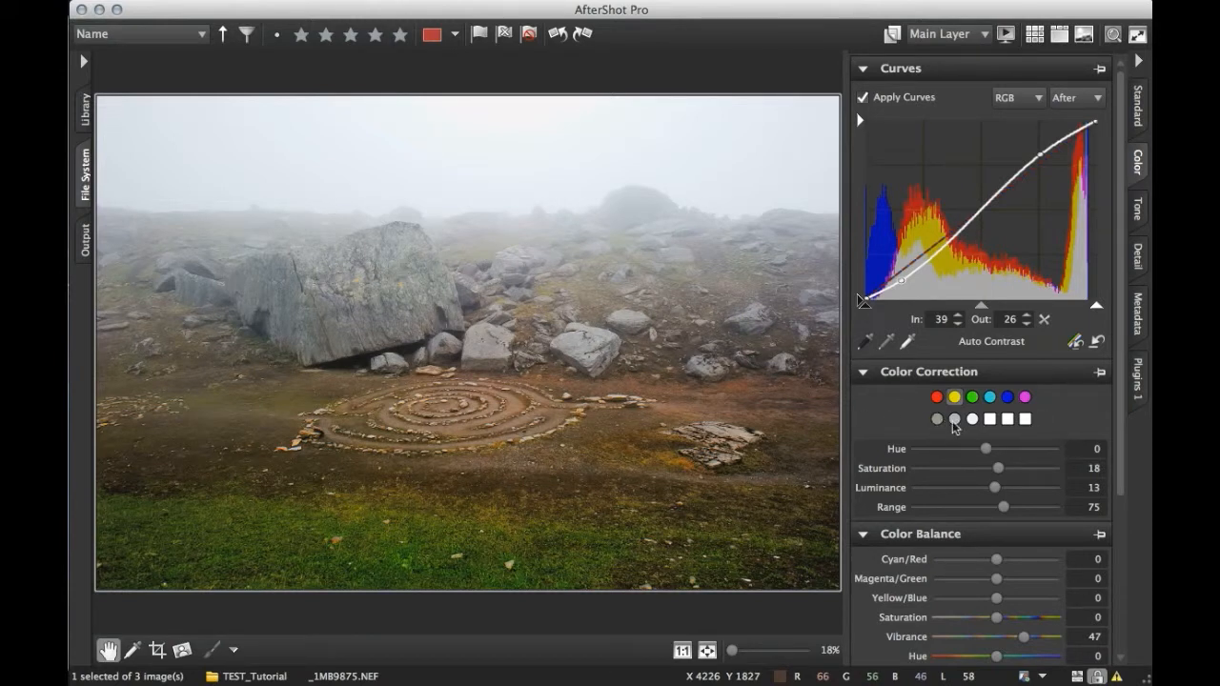
# Sample a grey fog tone into an empty colour well
pyautogui.click(954, 420)
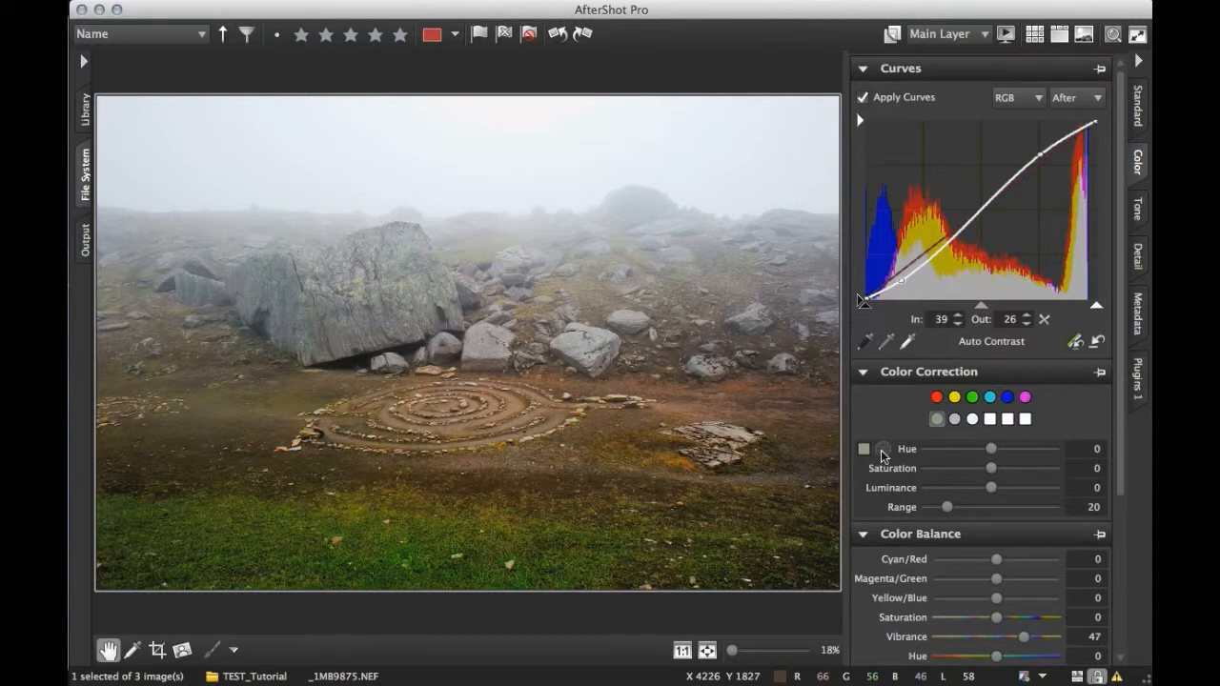
pyautogui.moveTo(403, 271)
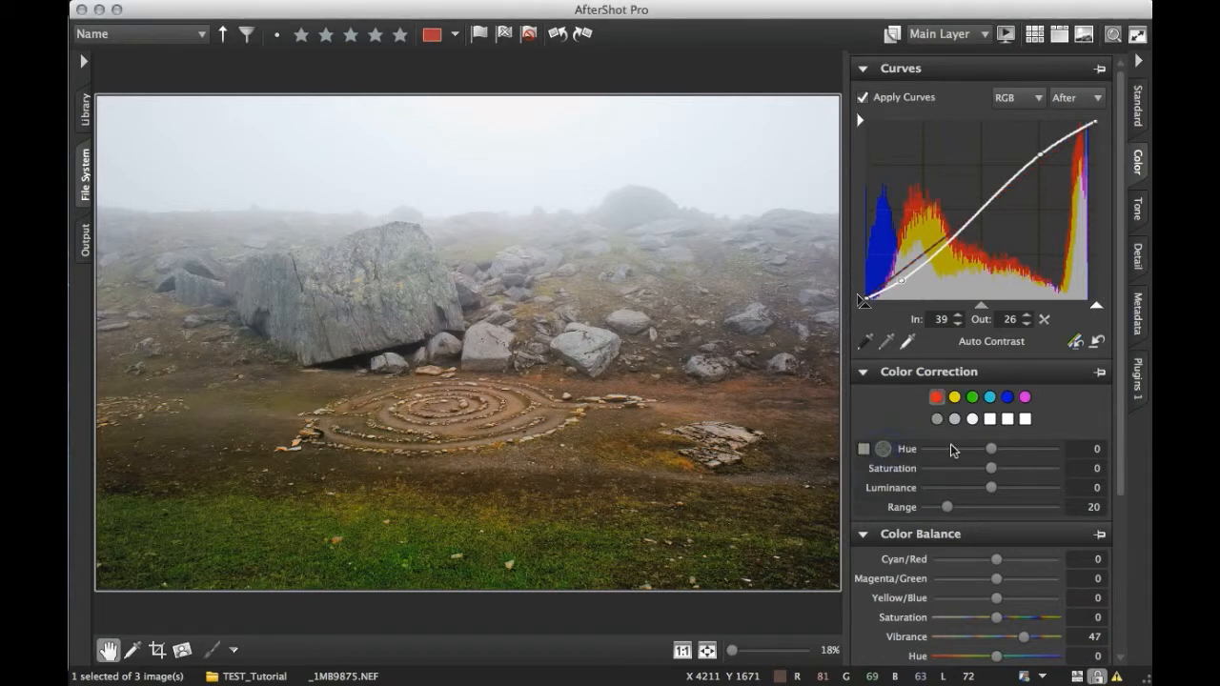
pyautogui.click(937, 419)
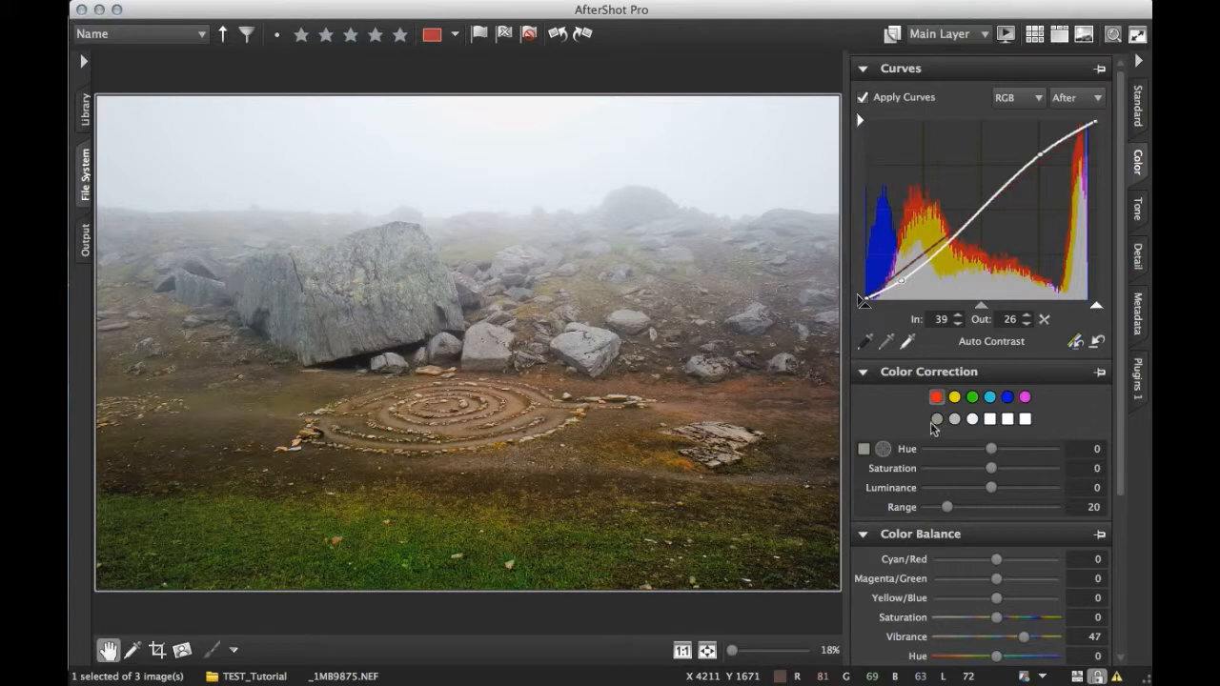
pyautogui.moveTo(419, 297)
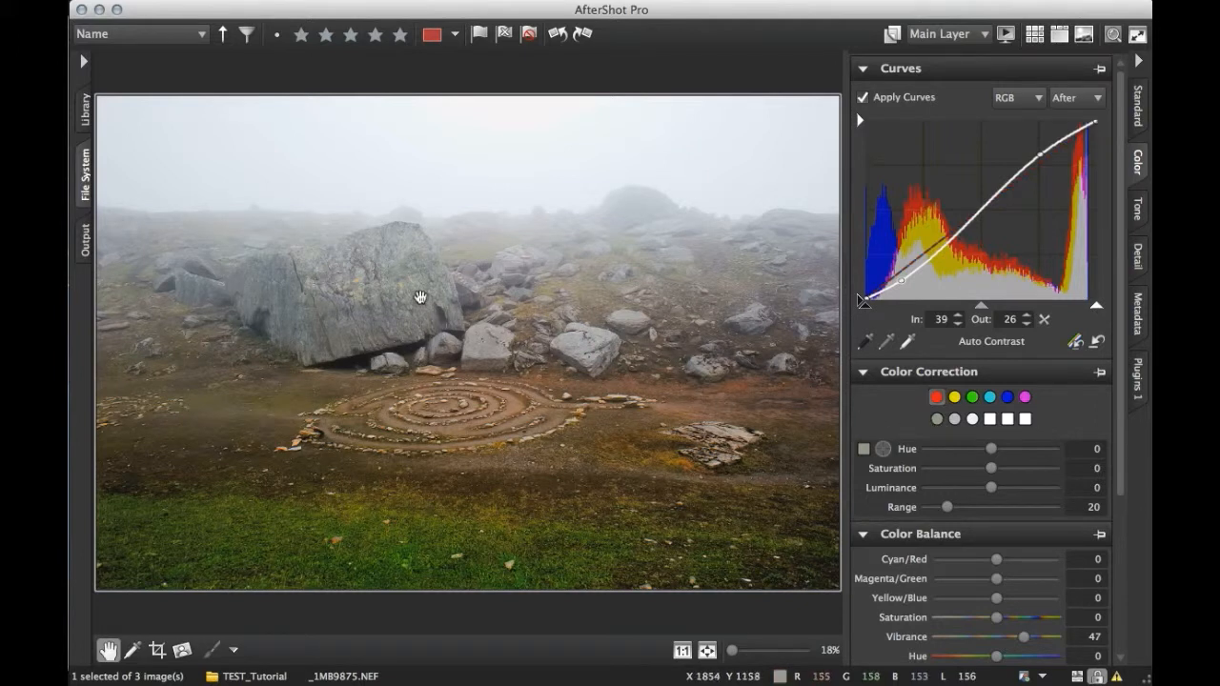
pyautogui.moveTo(910, 426)
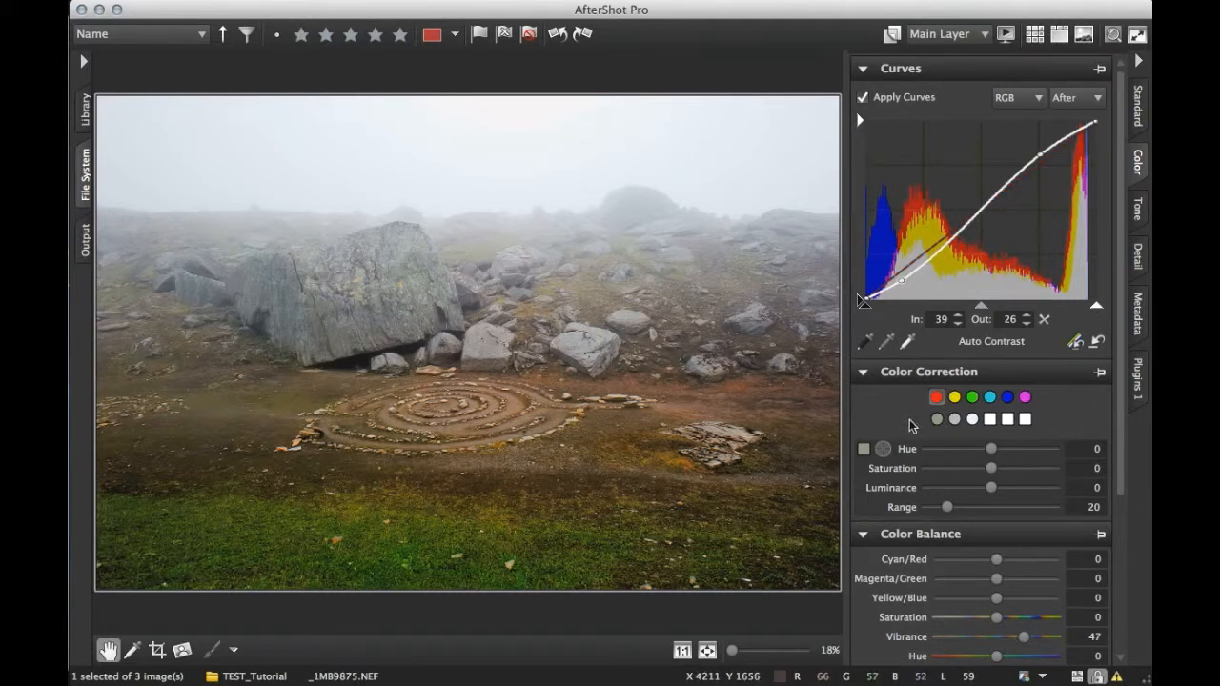
pyautogui.moveTo(953, 419)
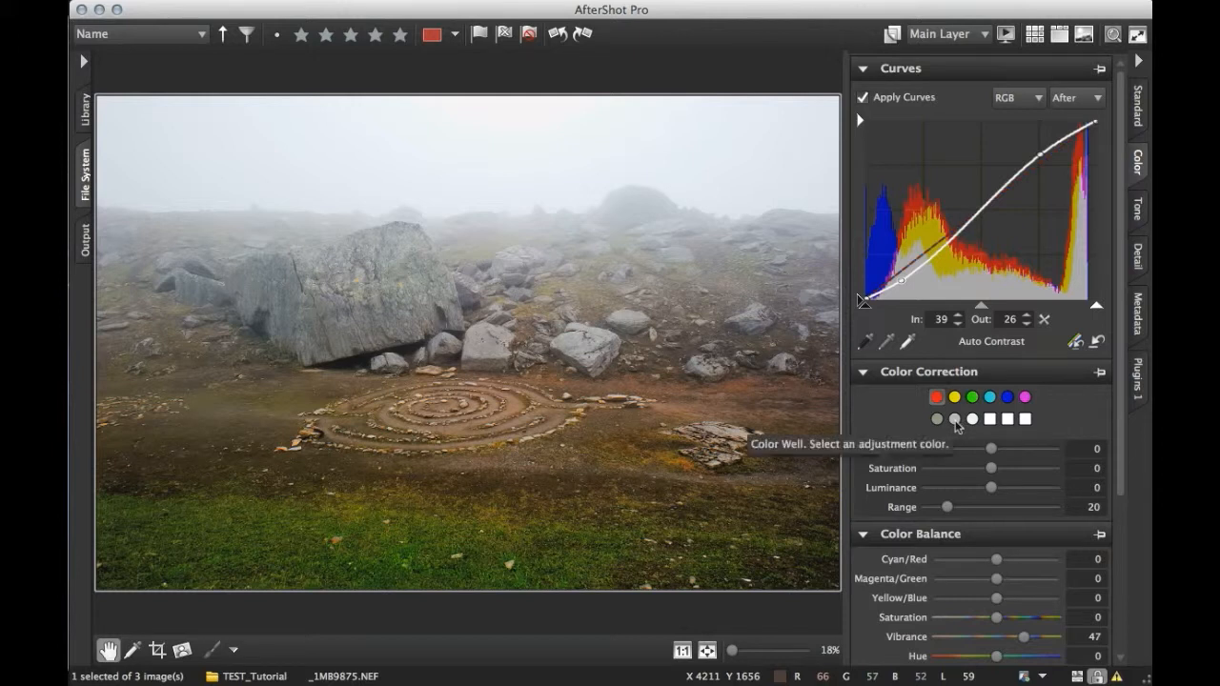
pyautogui.moveTo(507, 211)
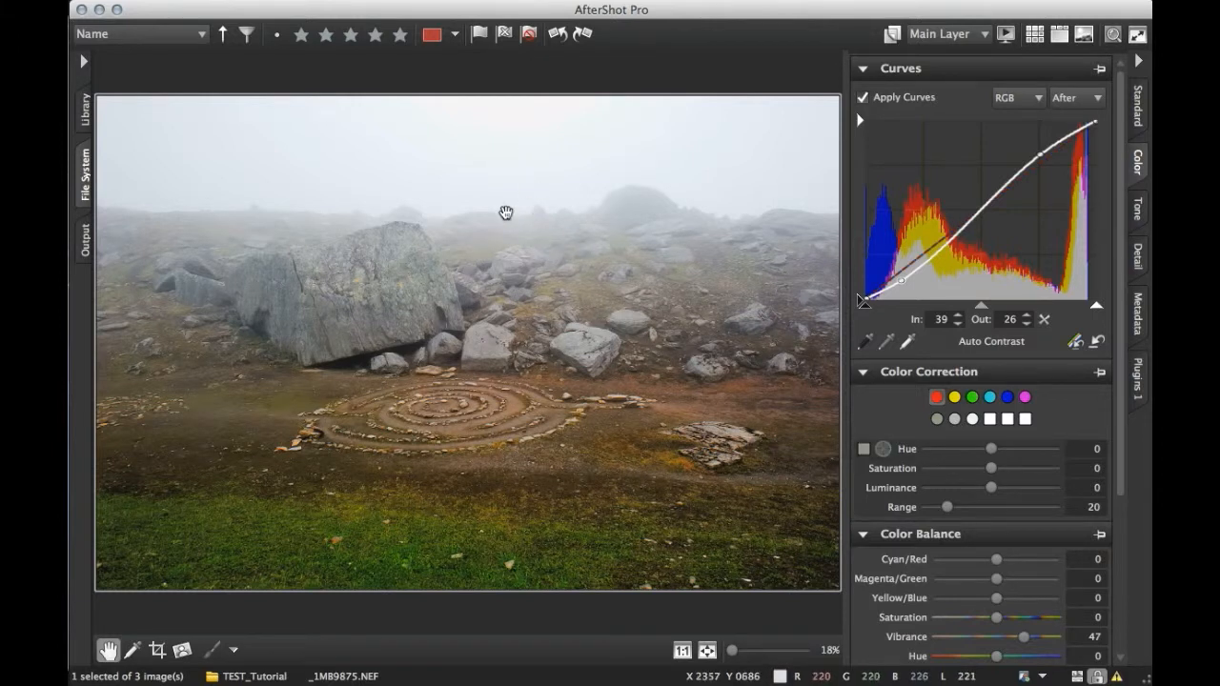
pyautogui.moveTo(791, 325)
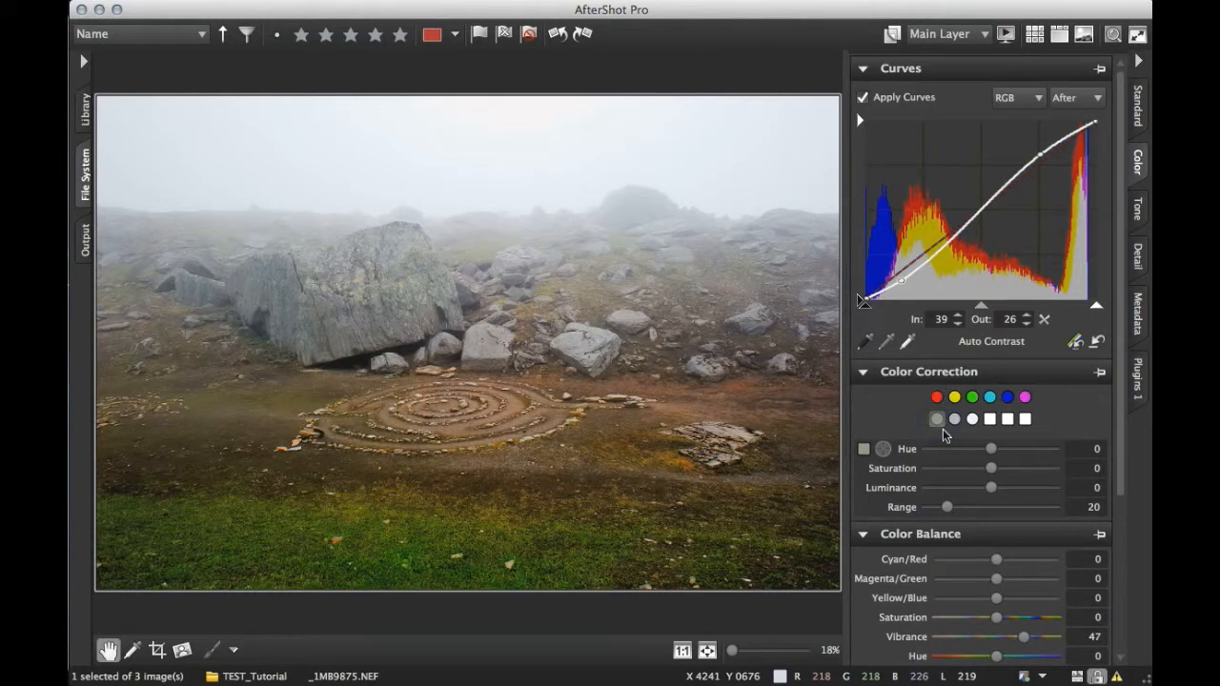
pyautogui.moveTo(996, 472)
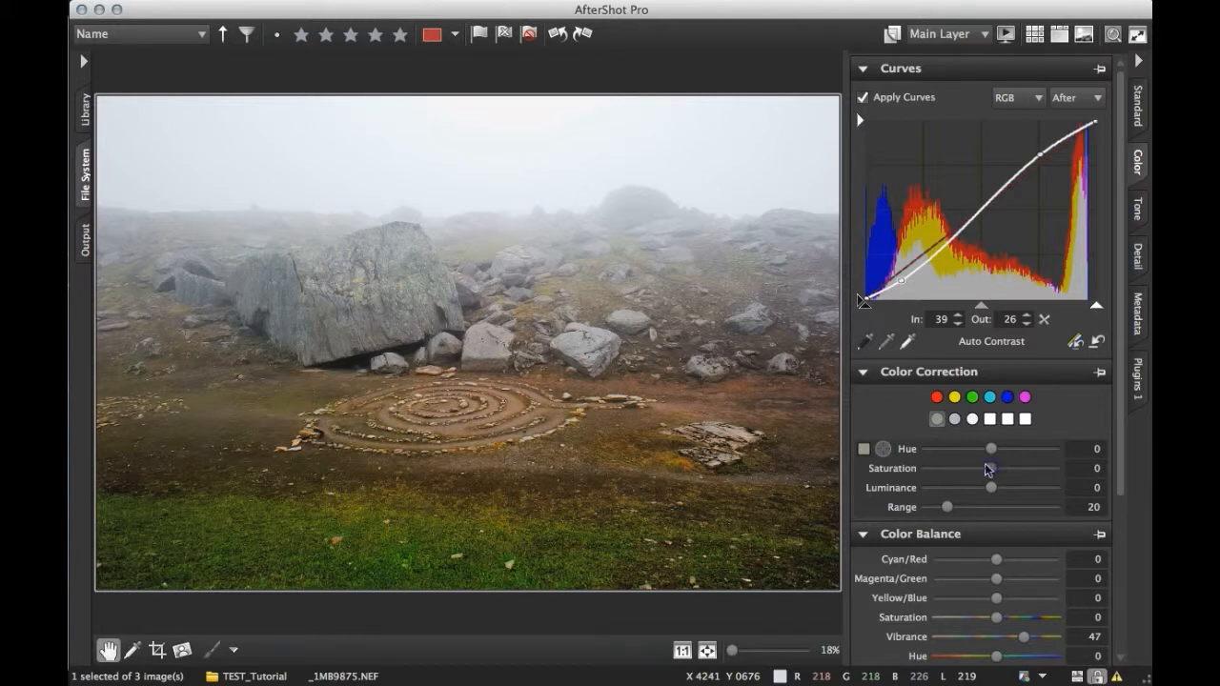
# Desaturate and darken the first grey fog tone, then widen and trim its range
pyautogui.moveTo(996, 468); pyautogui.dragTo(977, 468)
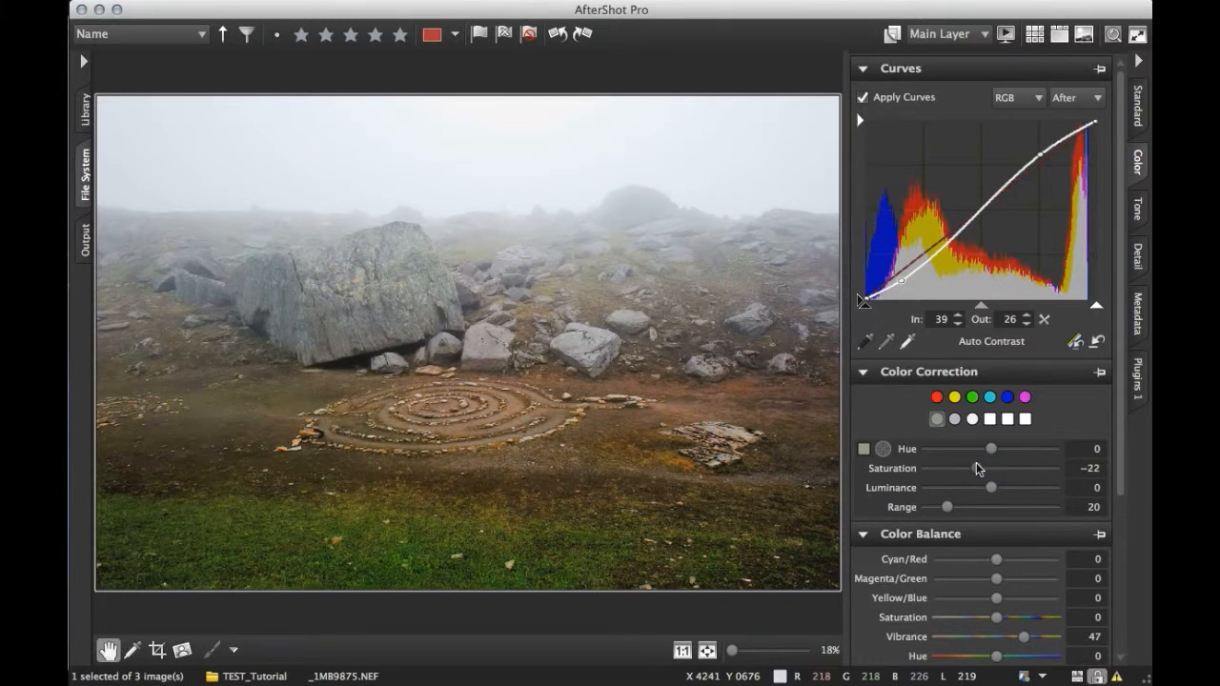
pyautogui.moveTo(991, 487); pyautogui.dragTo(974, 487)
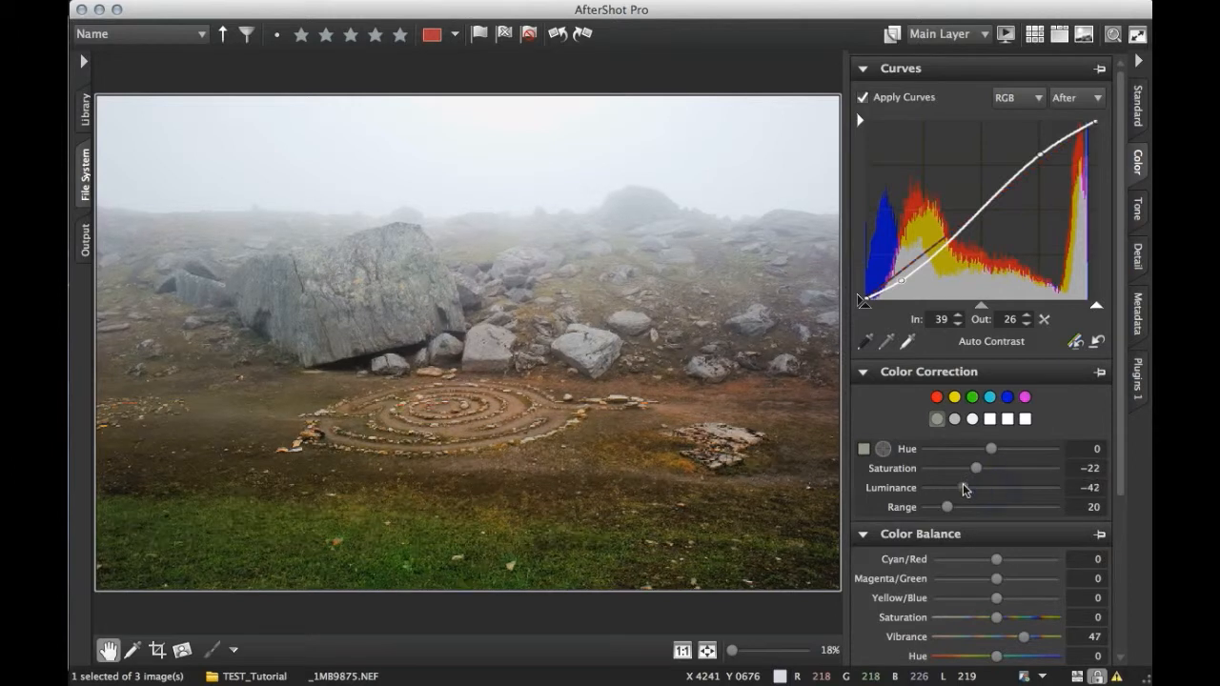
pyautogui.moveTo(945, 487); pyautogui.dragTo(963, 487)
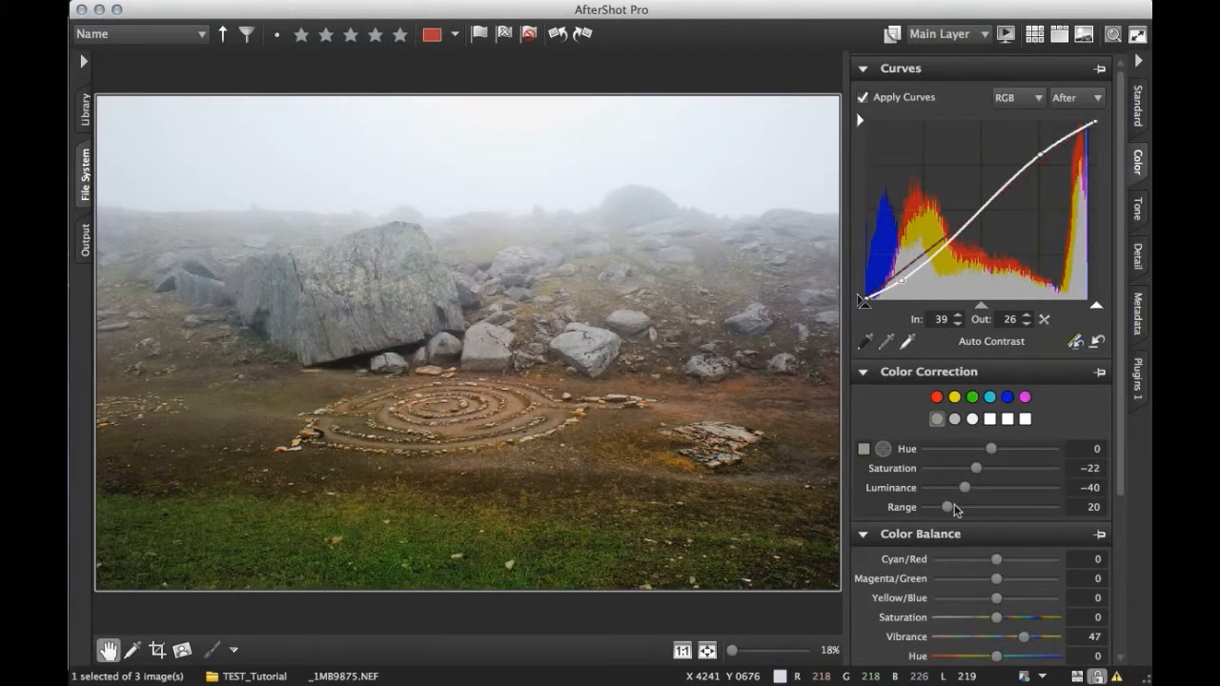
pyautogui.moveTo(943, 506); pyautogui.dragTo(1006, 506)
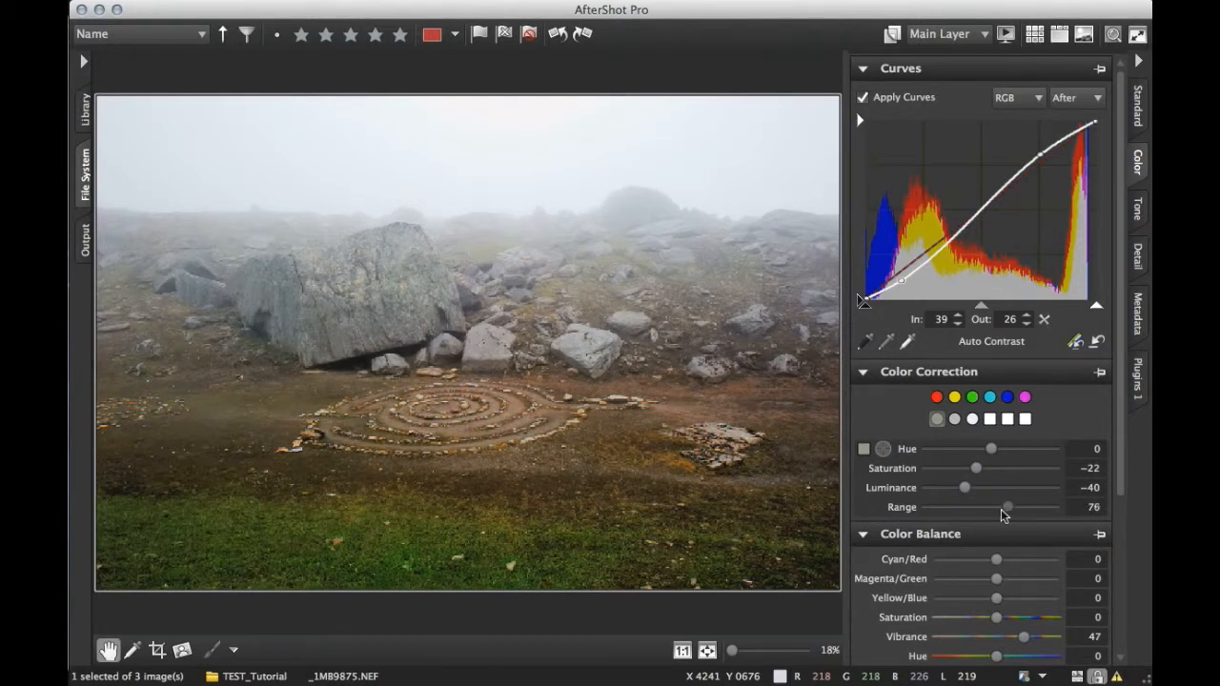
pyautogui.moveTo(1006, 507); pyautogui.dragTo(981, 507)
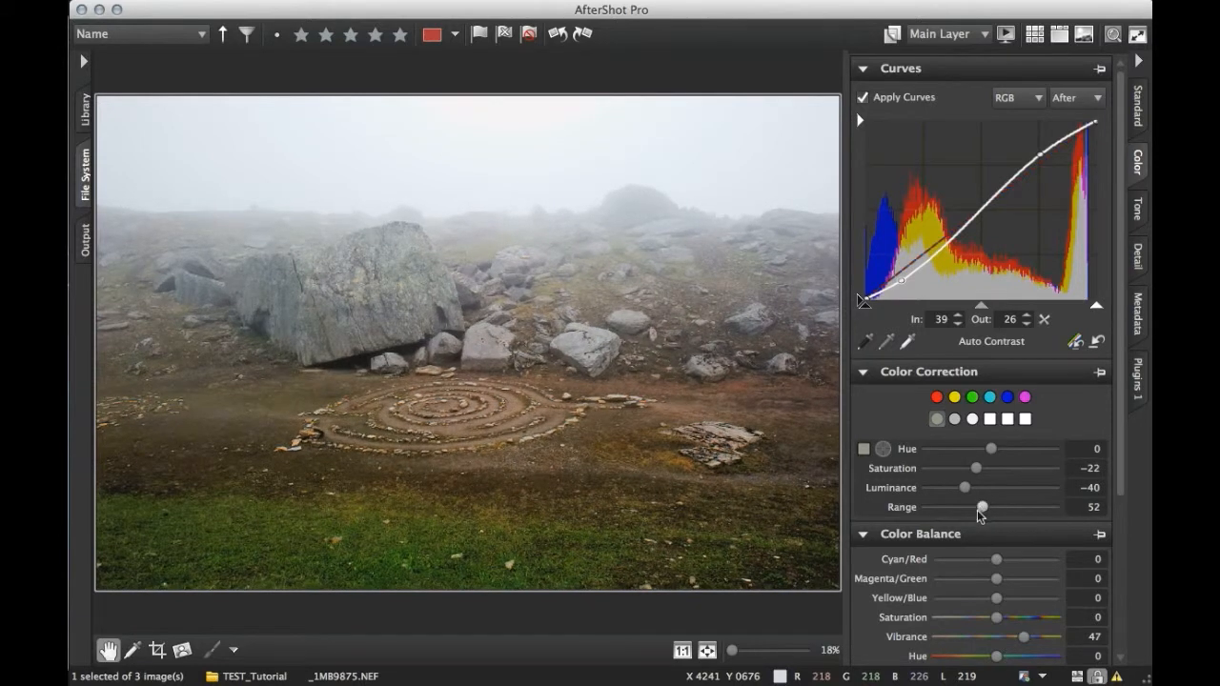
pyautogui.moveTo(1010, 470)
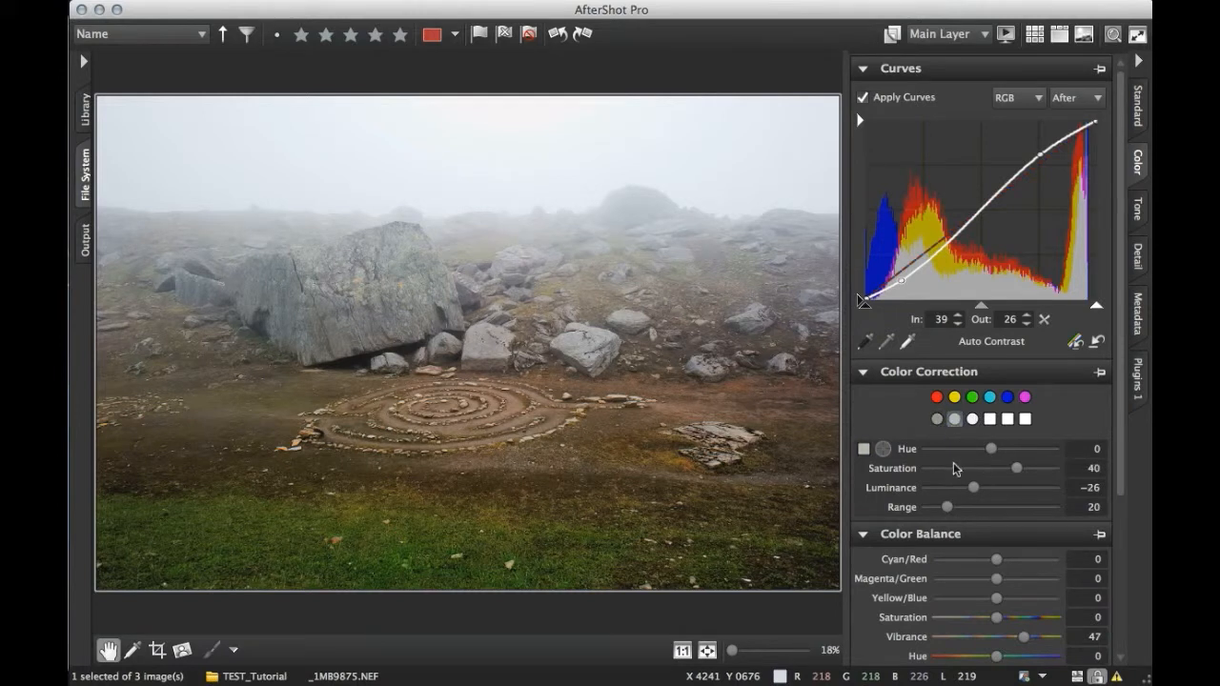
# Widen the second grey tone's range and desaturate the pale grey further
pyautogui.moveTo(945, 506); pyautogui.dragTo(995, 506)
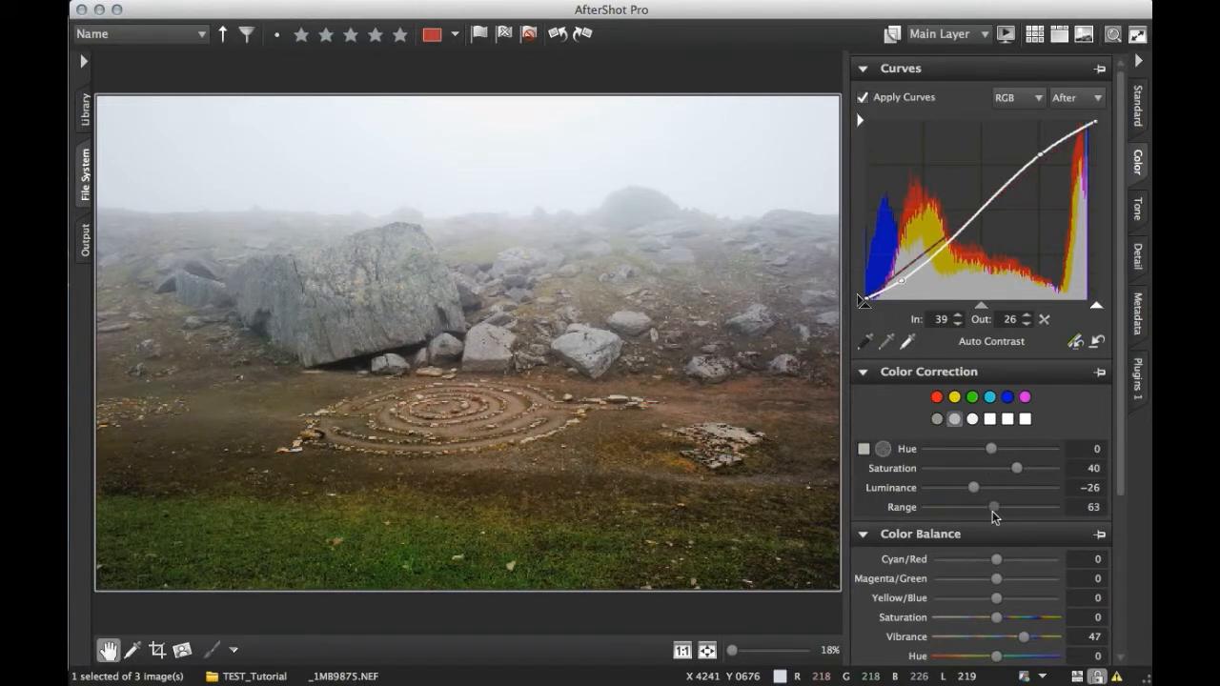
pyautogui.moveTo(998, 507); pyautogui.dragTo(980, 507)
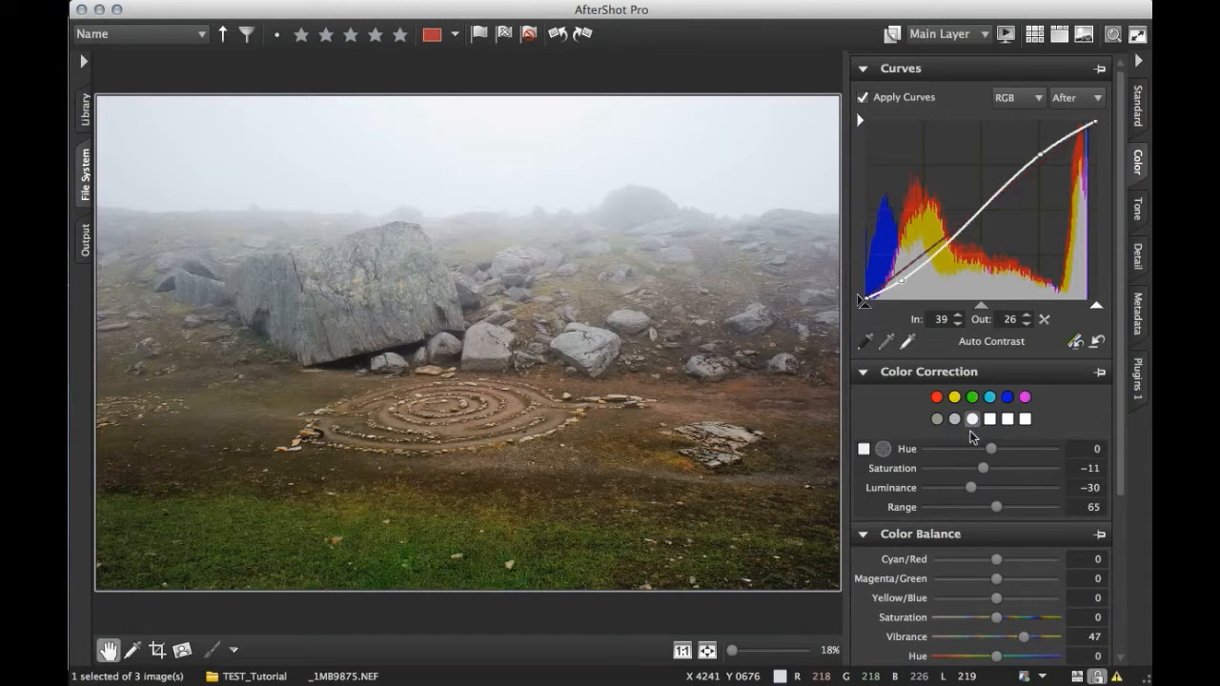
pyautogui.moveTo(988, 494)
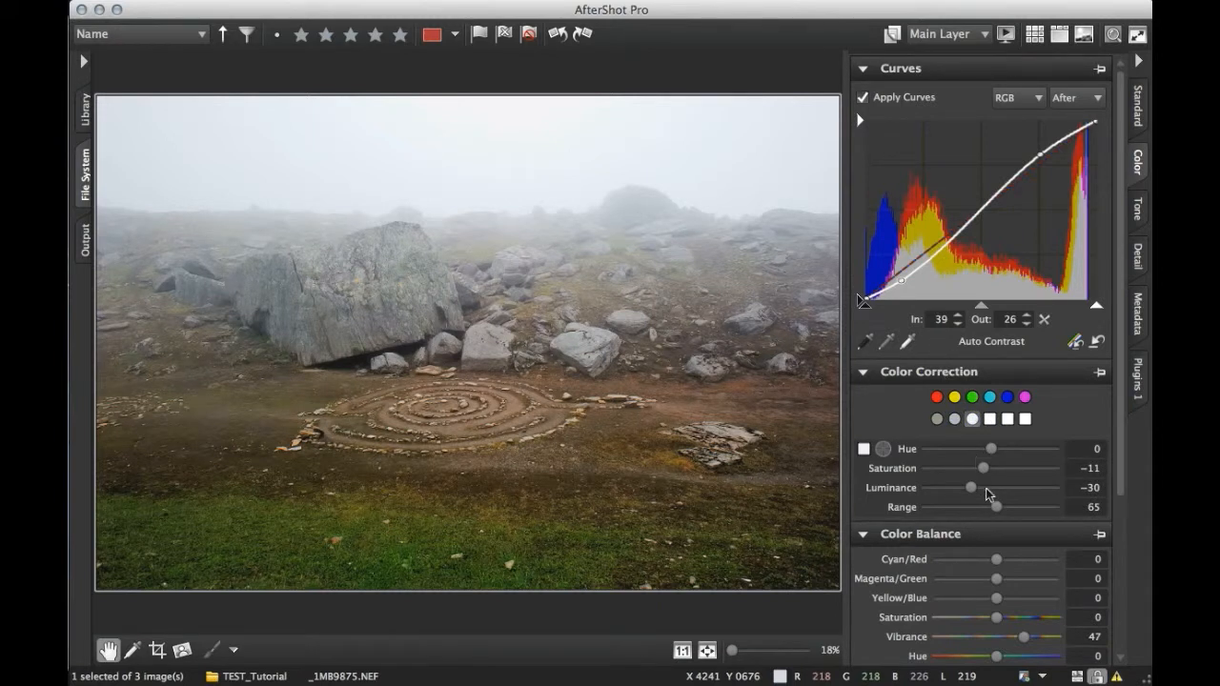
pyautogui.moveTo(984, 468); pyautogui.dragTo(974, 468)
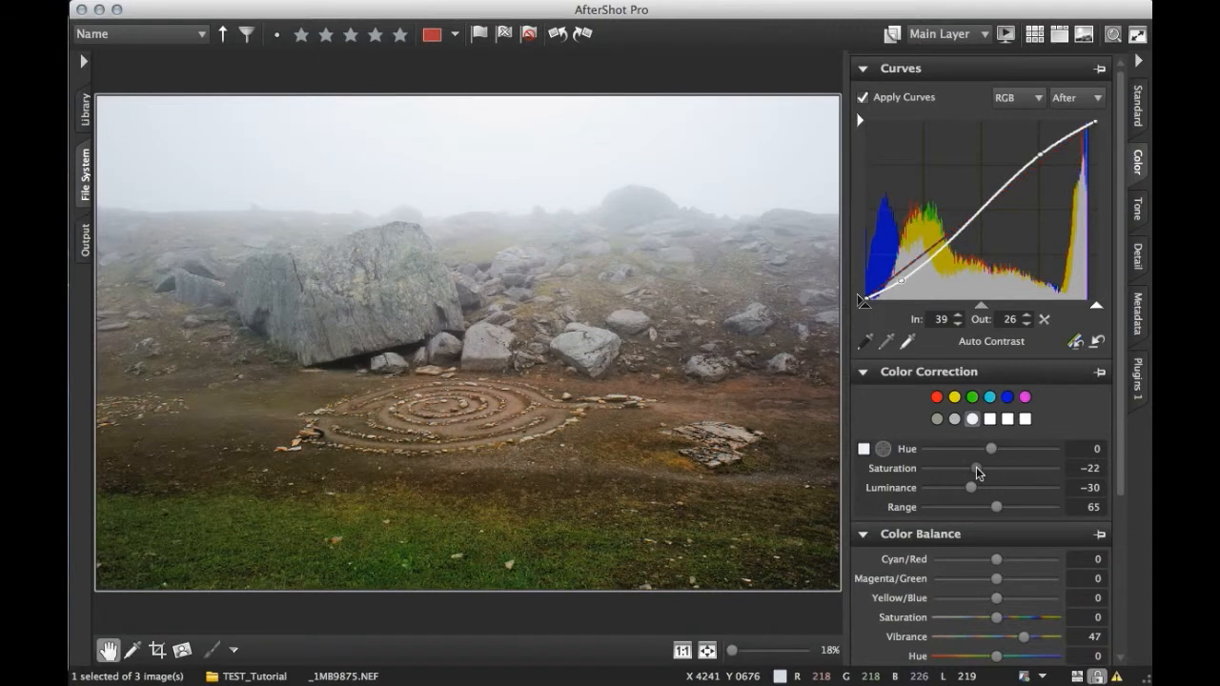
pyautogui.moveTo(844, 339)
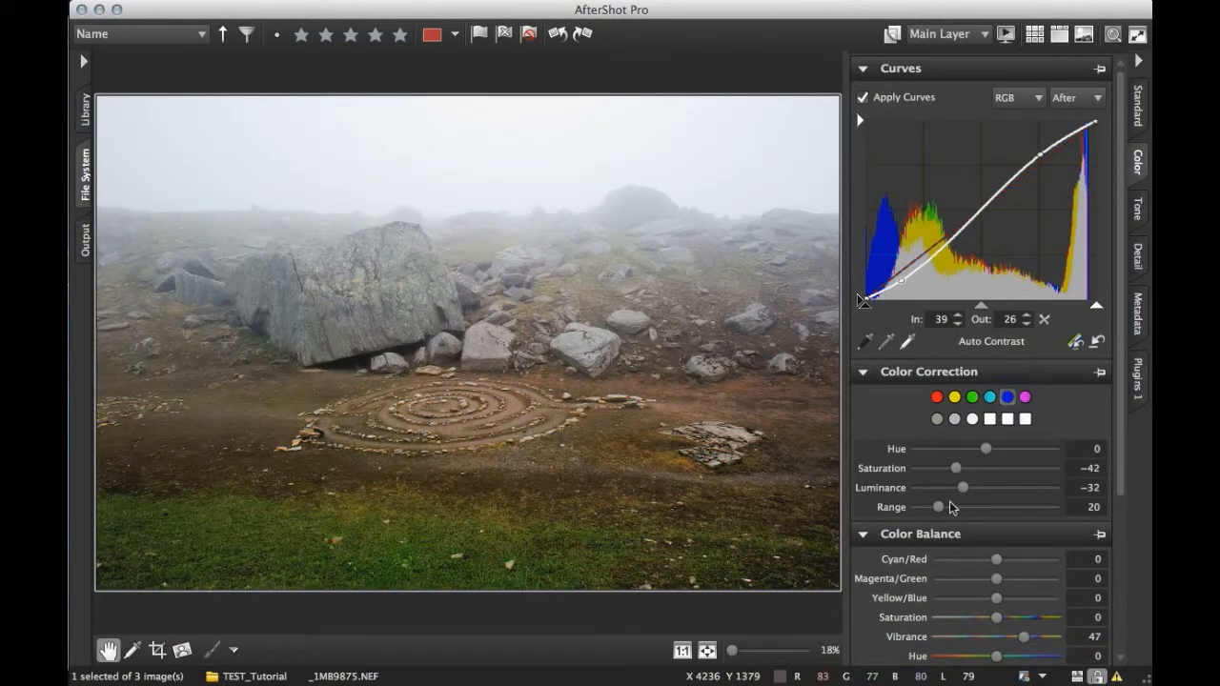
# Widen the blue tones' range and strongly desaturate them
pyautogui.moveTo(963, 506); pyautogui.dragTo(999, 506)
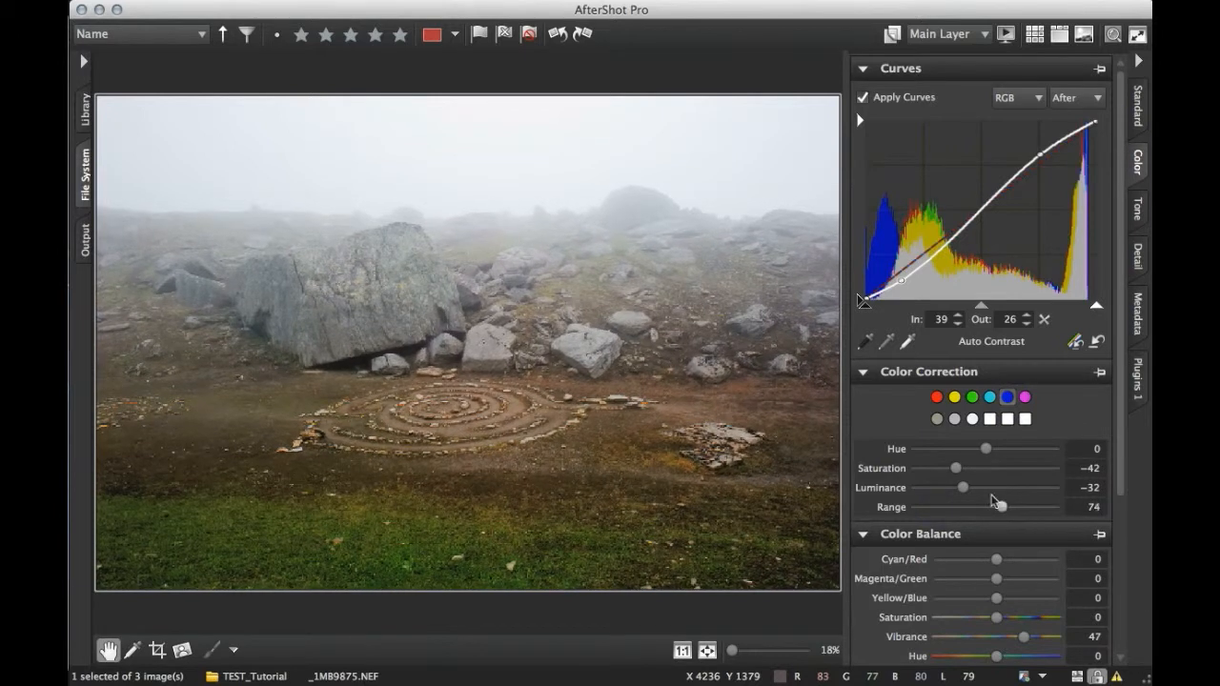
pyautogui.moveTo(956, 468); pyautogui.dragTo(944, 468)
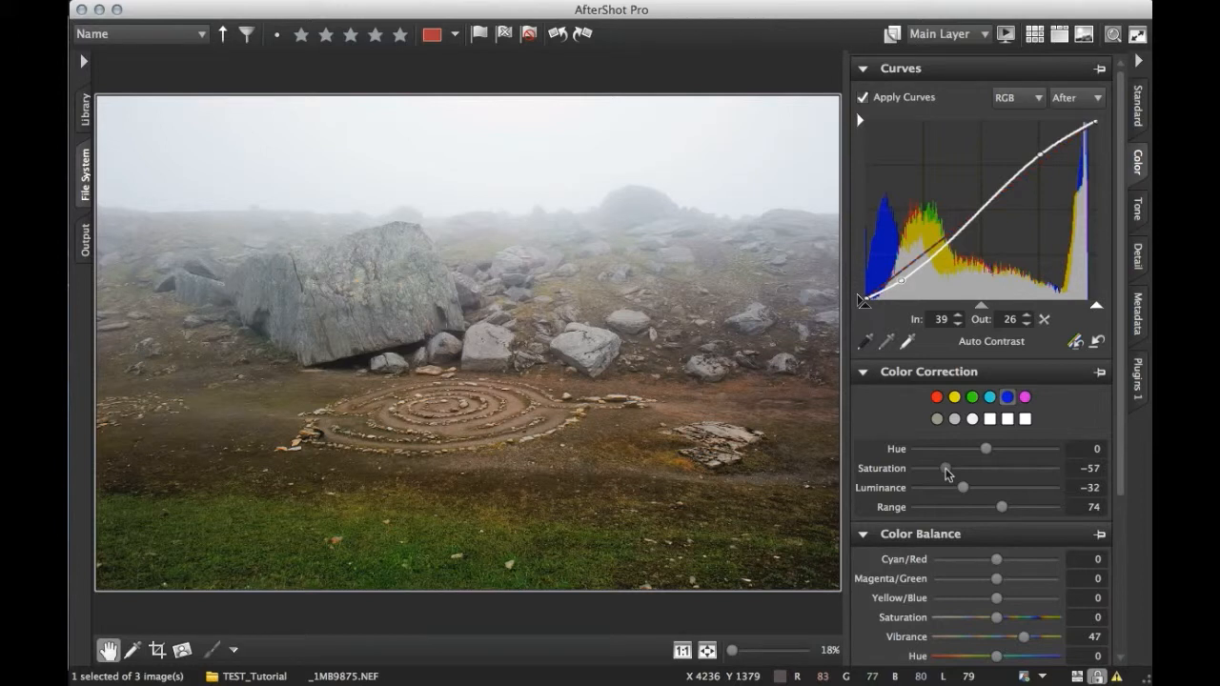
pyautogui.moveTo(946, 468); pyautogui.dragTo(945, 468)
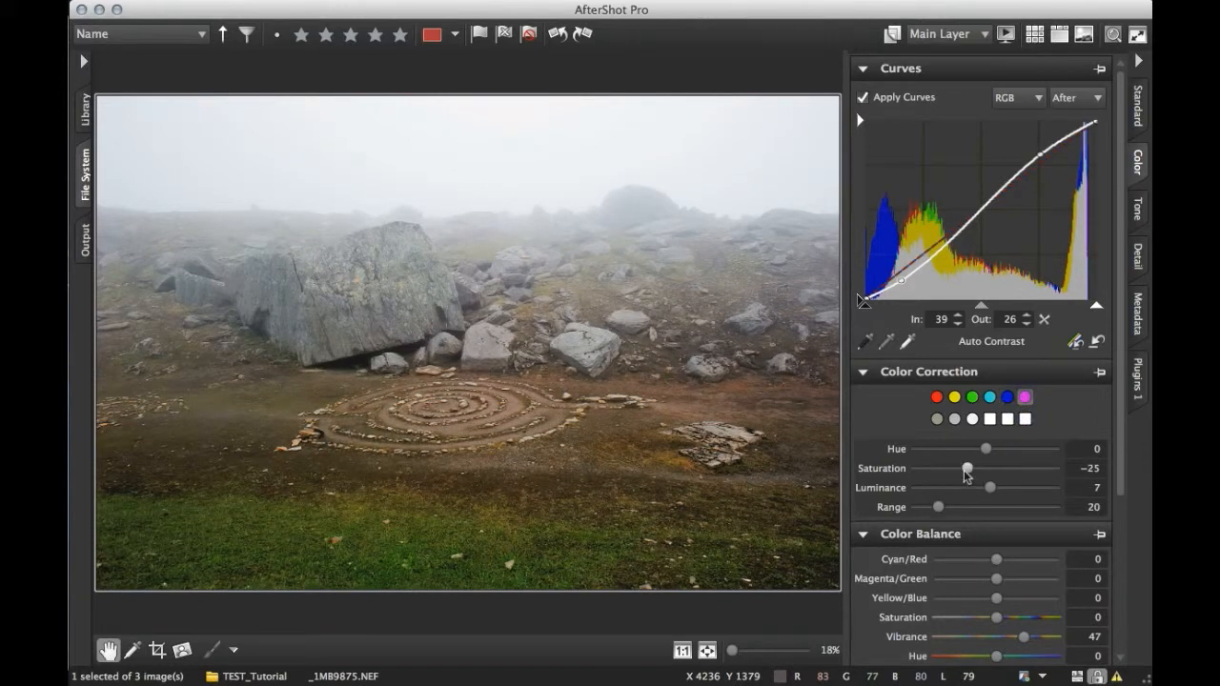
# Set the magenta tones to saturation −45 and luminance −12
pyautogui.moveTo(966, 468); pyautogui.dragTo(952, 468)
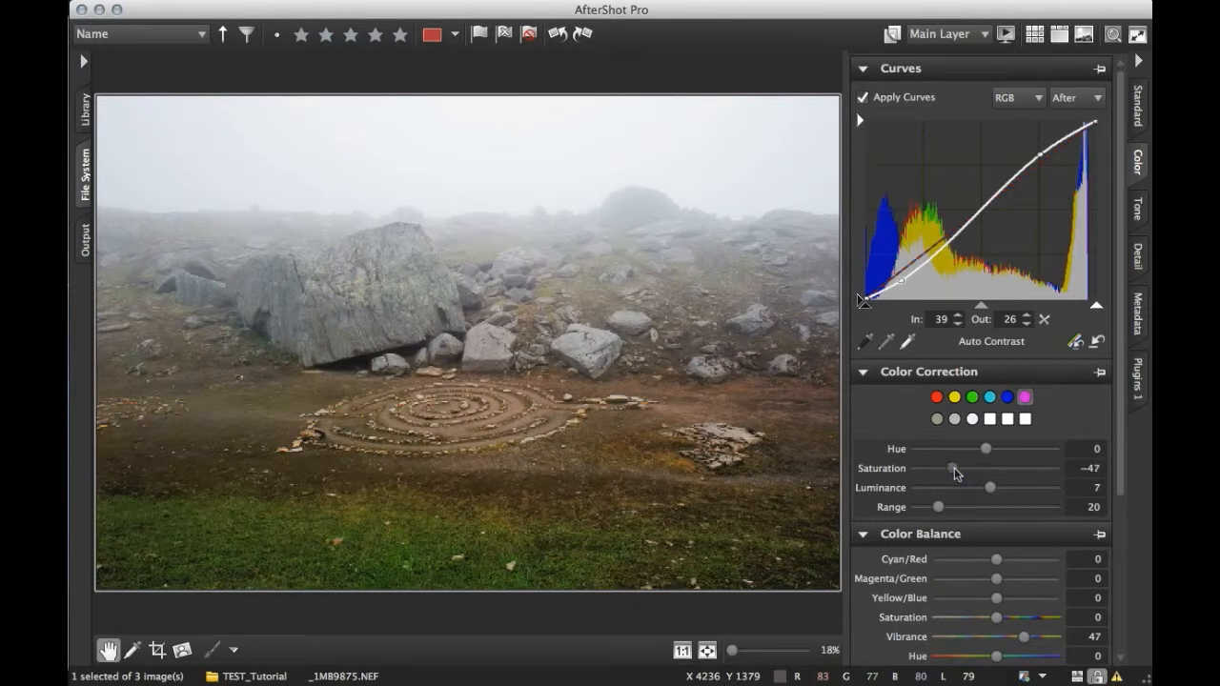
pyautogui.moveTo(953, 468); pyautogui.dragTo(951, 468)
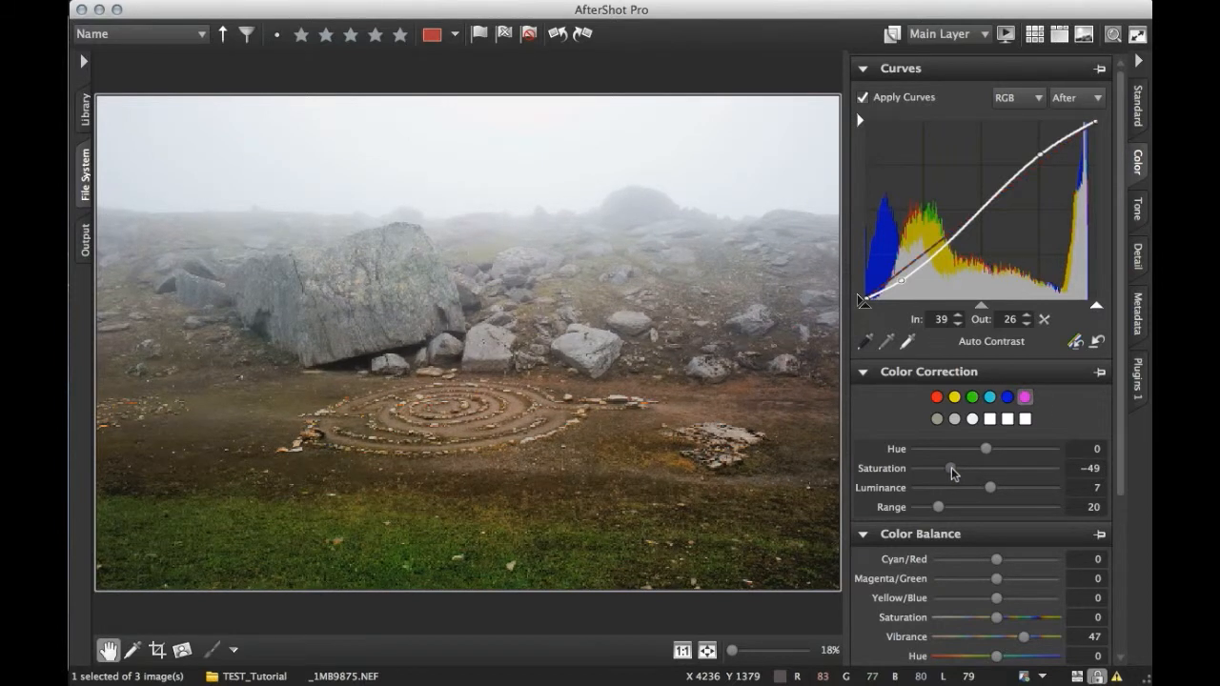
pyautogui.moveTo(949, 468); pyautogui.dragTo(953, 468)
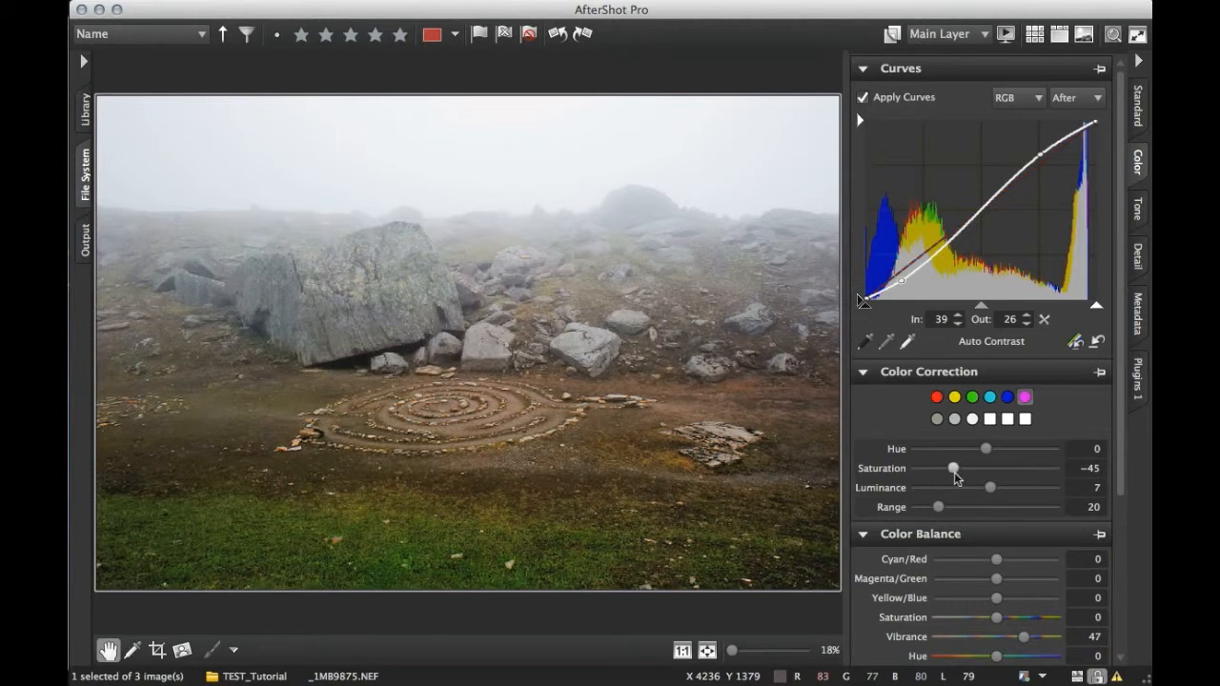
pyautogui.moveTo(989, 487); pyautogui.dragTo(972, 487)
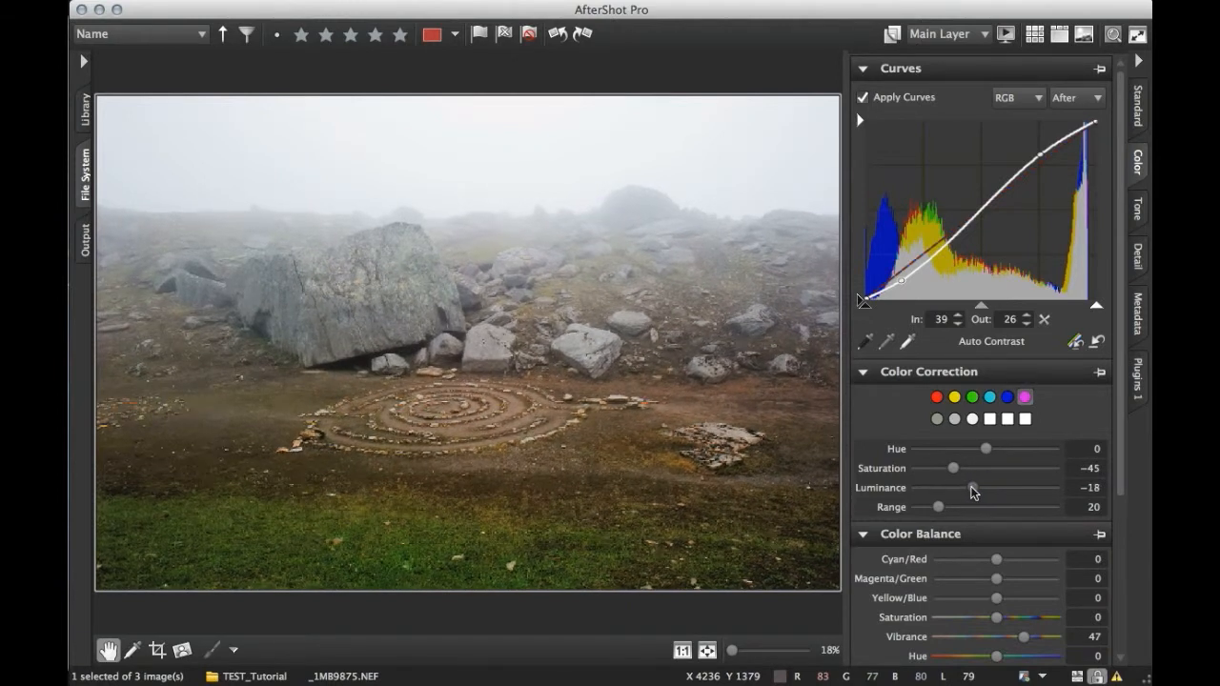
pyautogui.moveTo(939, 487); pyautogui.dragTo(972, 487)
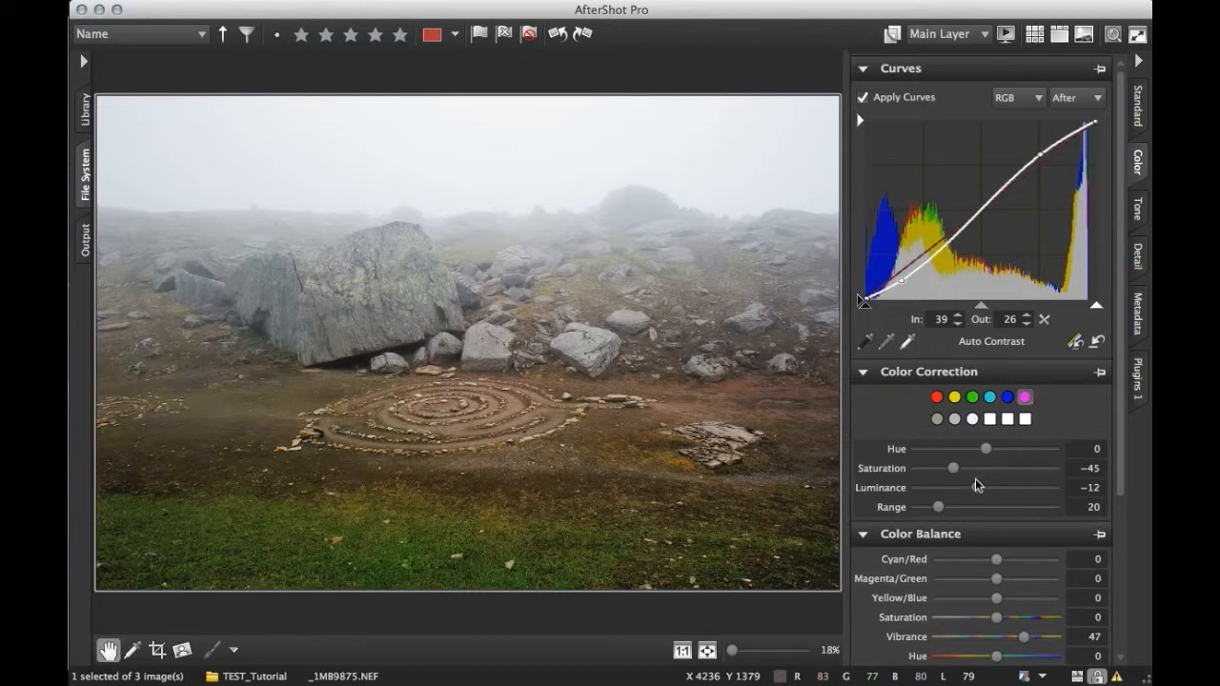
pyautogui.moveTo(1000, 448)
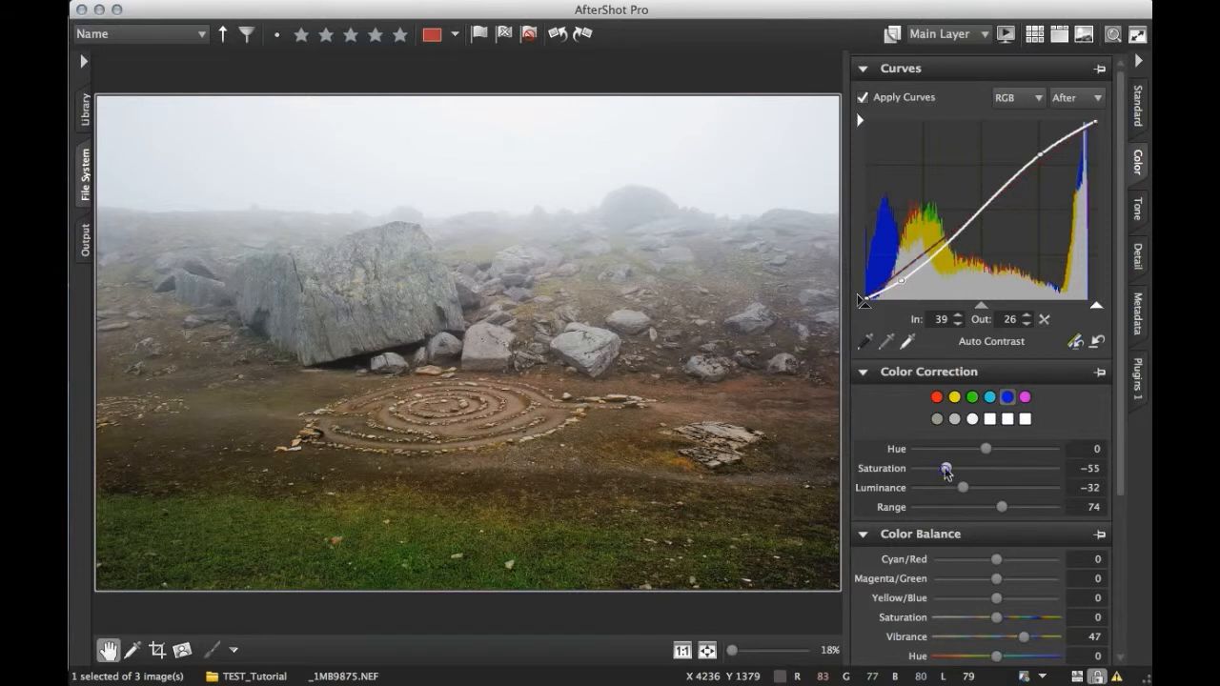
# Set the pale grey to saturation −33 and luminance −41 after testing strong saturation
pyautogui.click(971, 420)
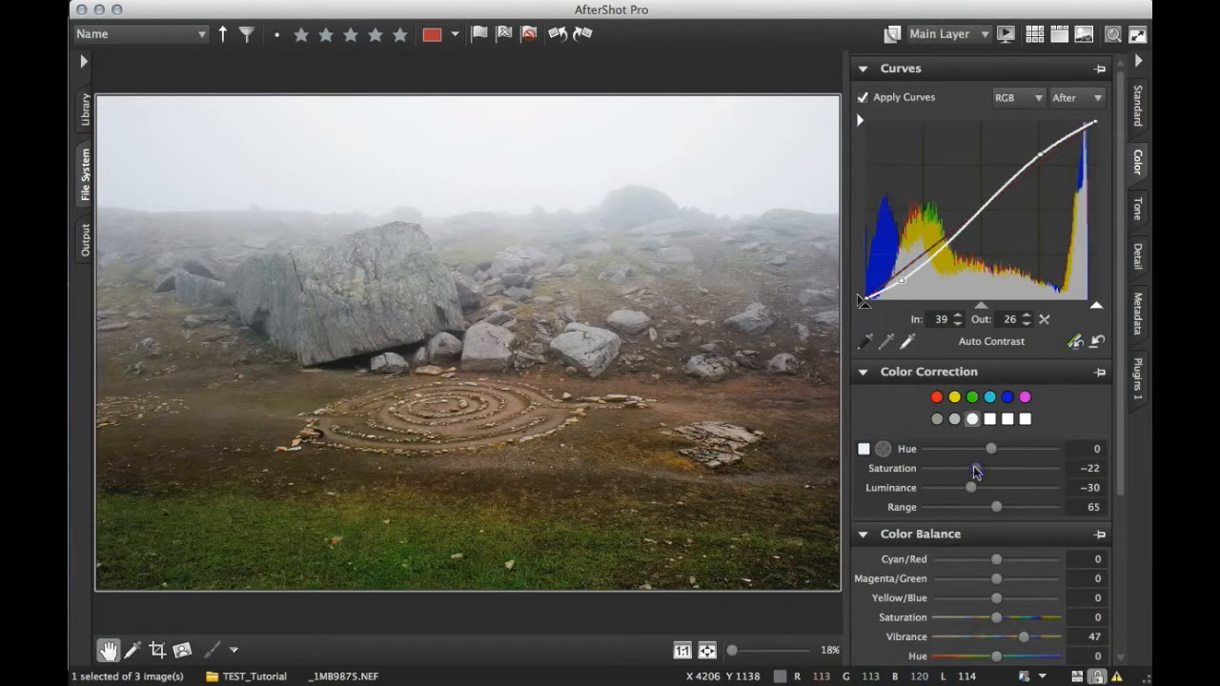
pyautogui.moveTo(976, 468); pyautogui.dragTo(962, 468)
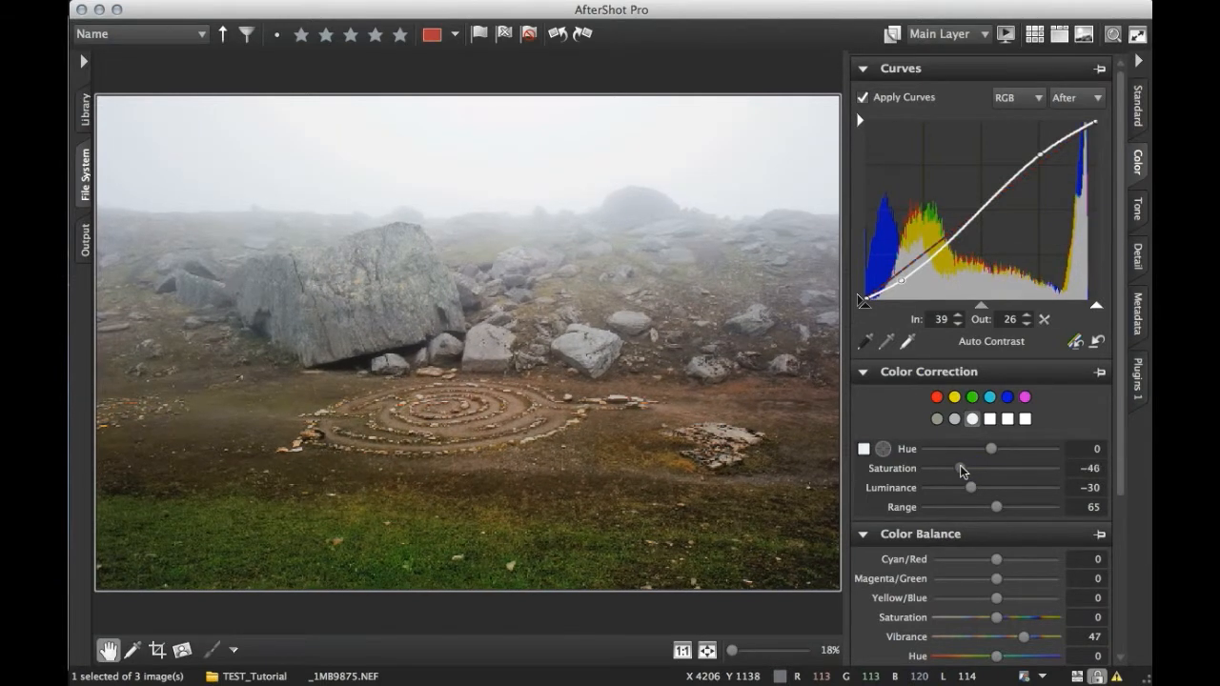
pyautogui.moveTo(967, 468); pyautogui.dragTo(962, 468)
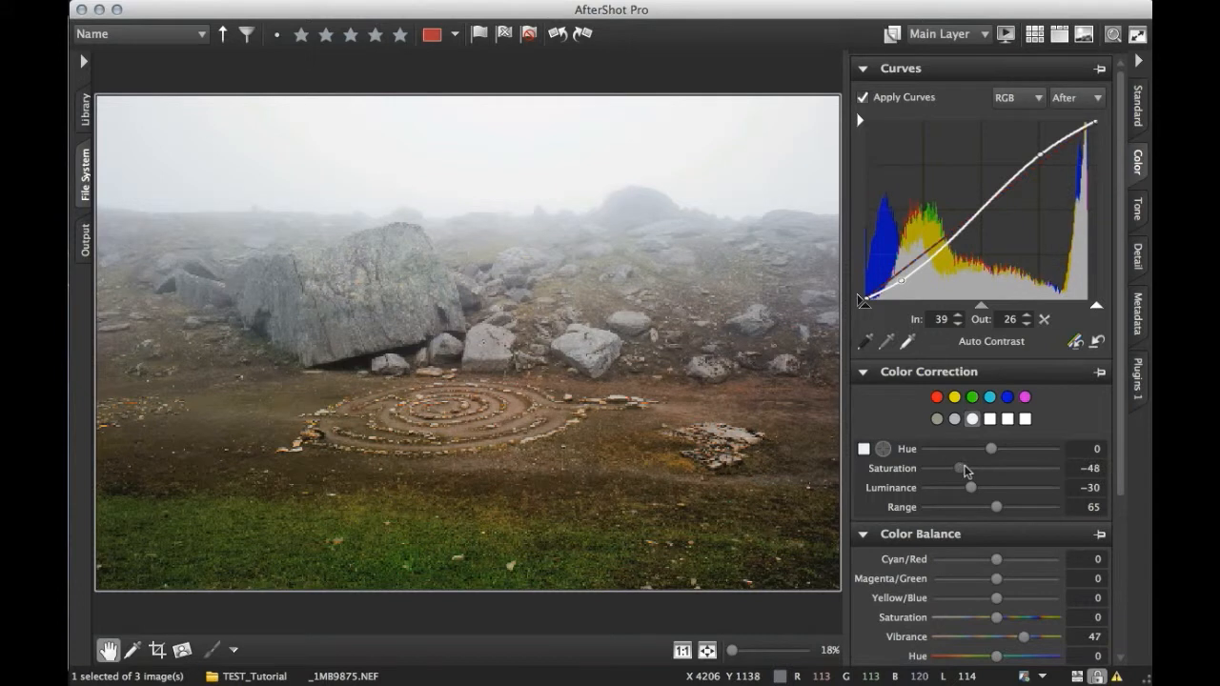
pyautogui.moveTo(970, 488); pyautogui.dragTo(961, 487)
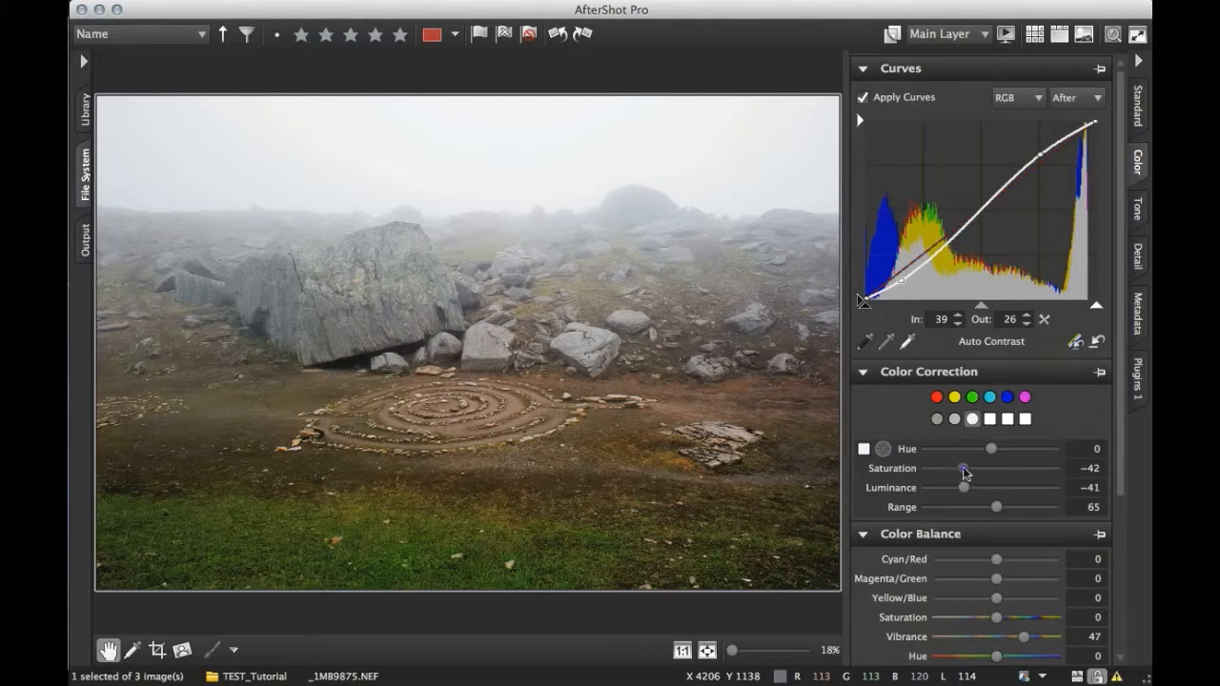
pyautogui.moveTo(964, 468); pyautogui.dragTo(1034, 468)
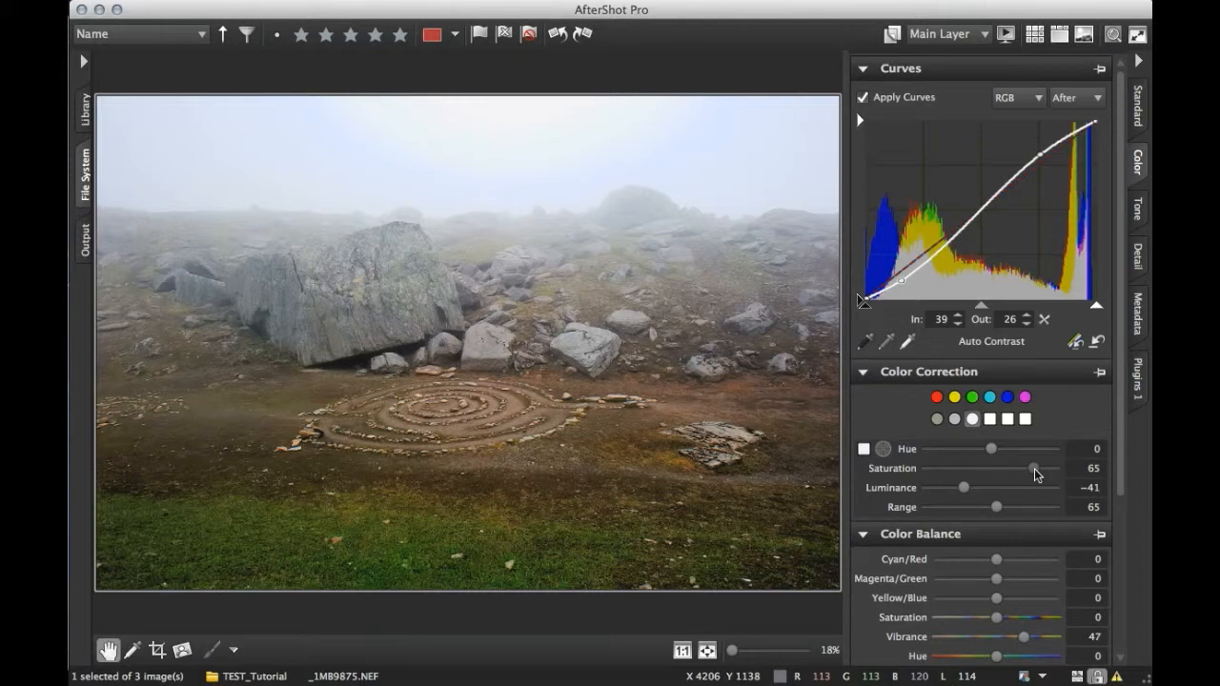
pyautogui.moveTo(984, 454)
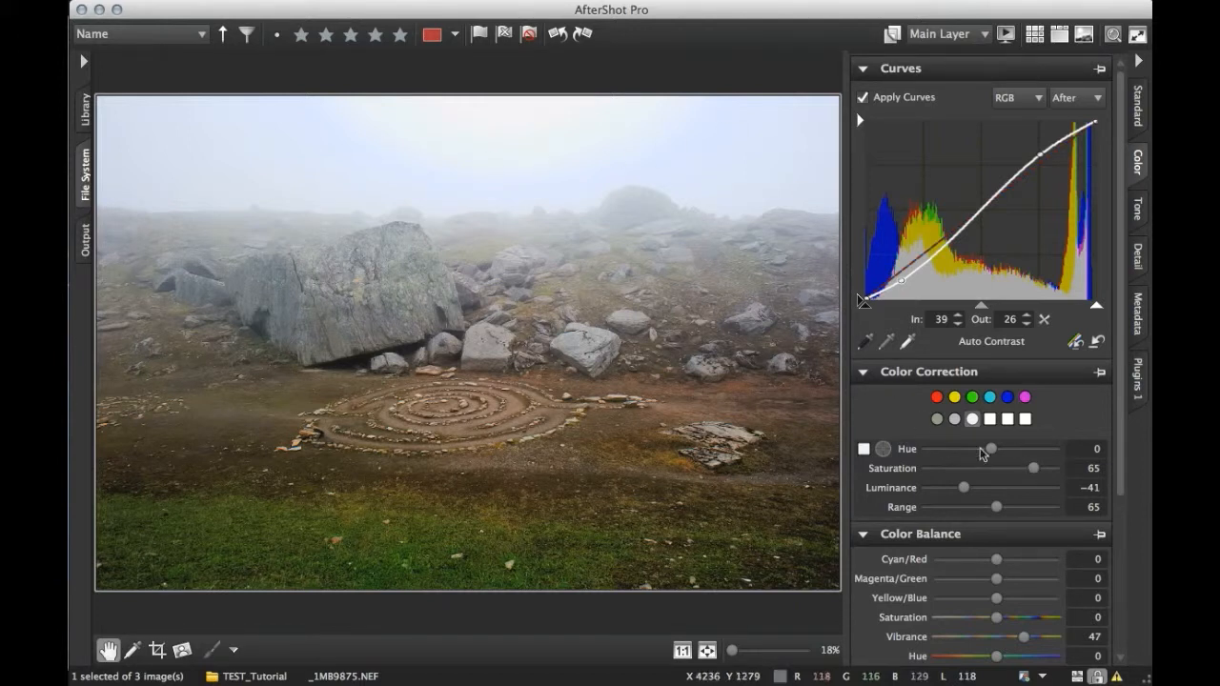
pyautogui.moveTo(1033, 467); pyautogui.dragTo(963, 467)
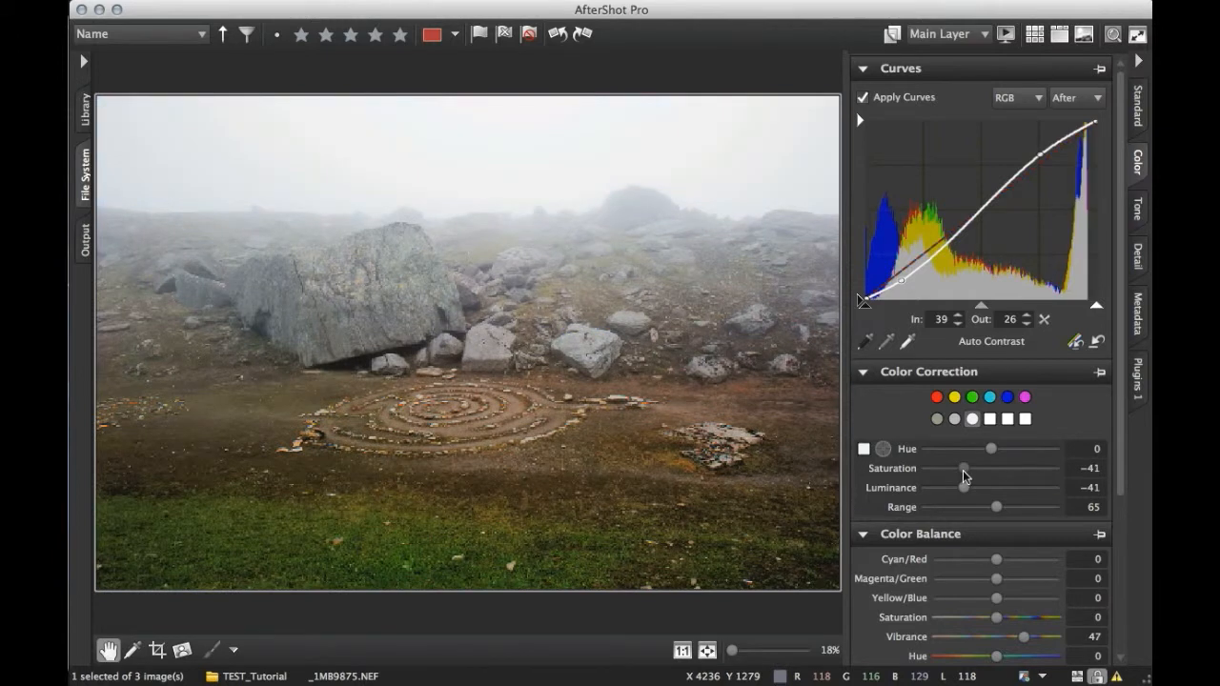
pyautogui.moveTo(963, 468); pyautogui.dragTo(968, 468)
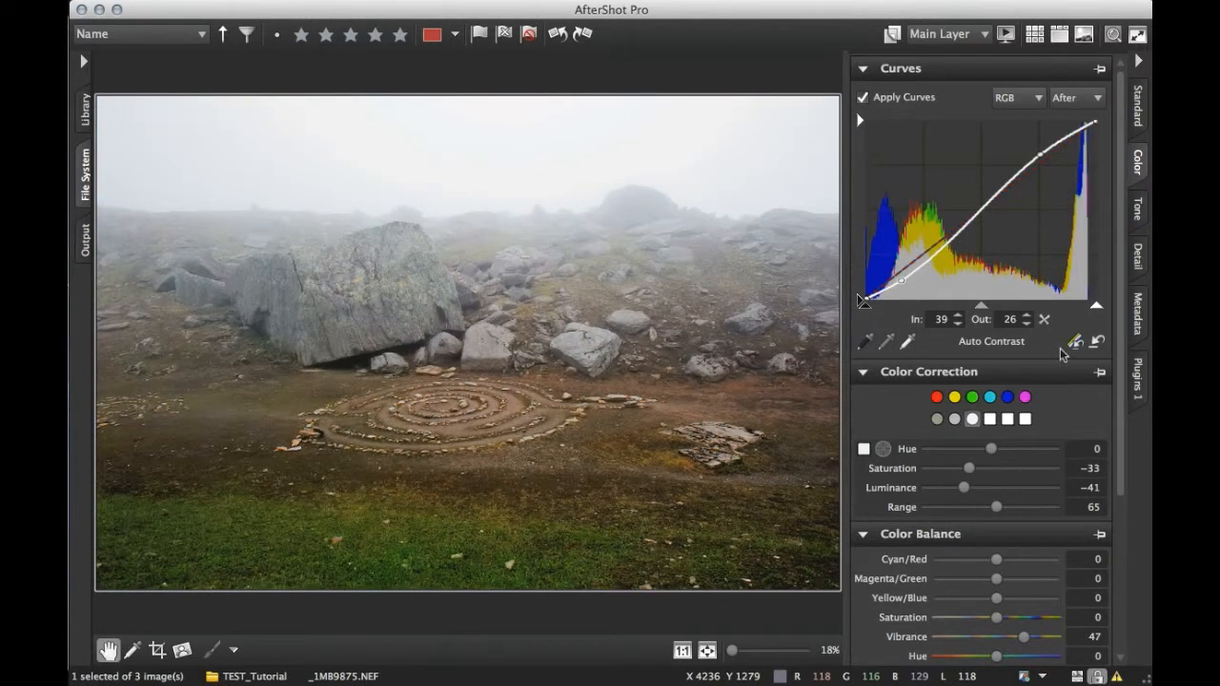
# Set White Balance to Custom Kelvin, temperature 5046 and tint 10
pyautogui.scroll(-3)
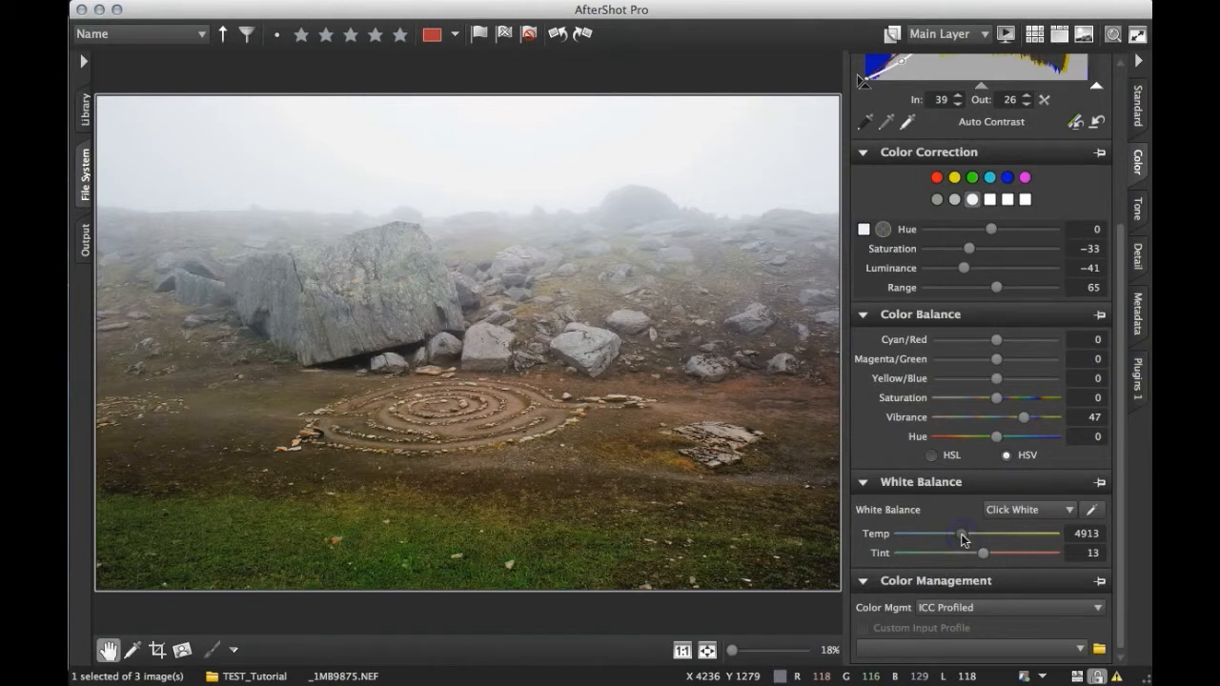
pyautogui.moveTo(961, 535); pyautogui.dragTo(965, 535)
pyautogui.write('10')
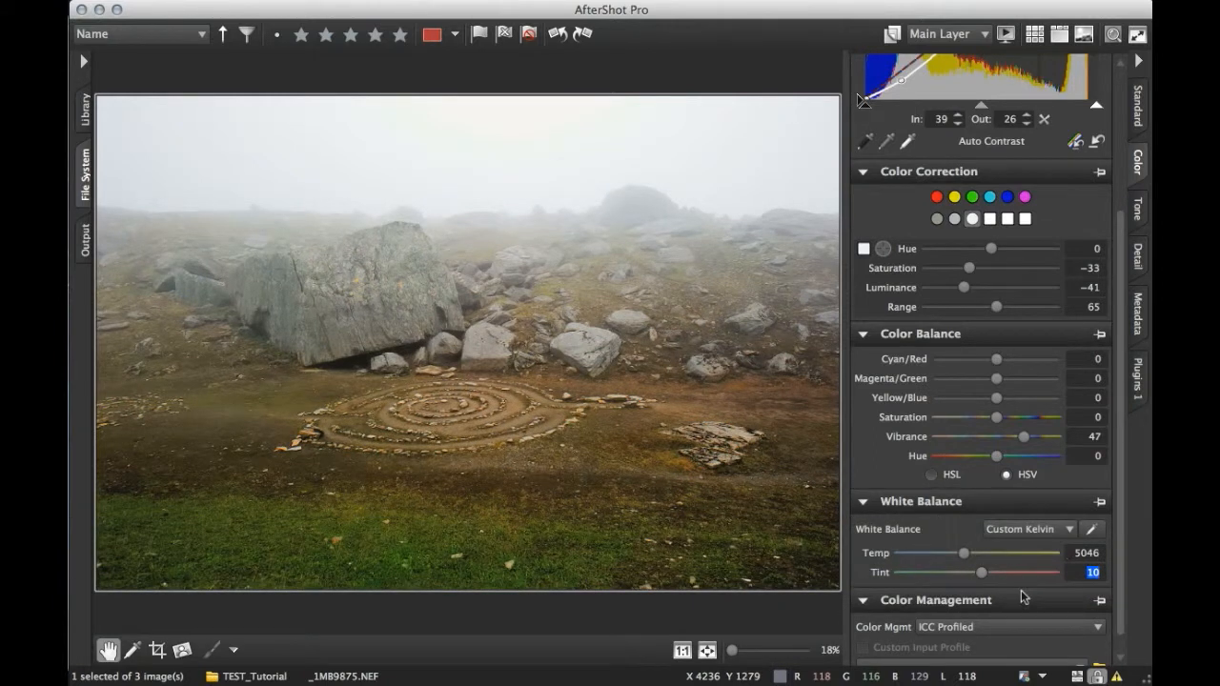
pyautogui.moveTo(987, 597)
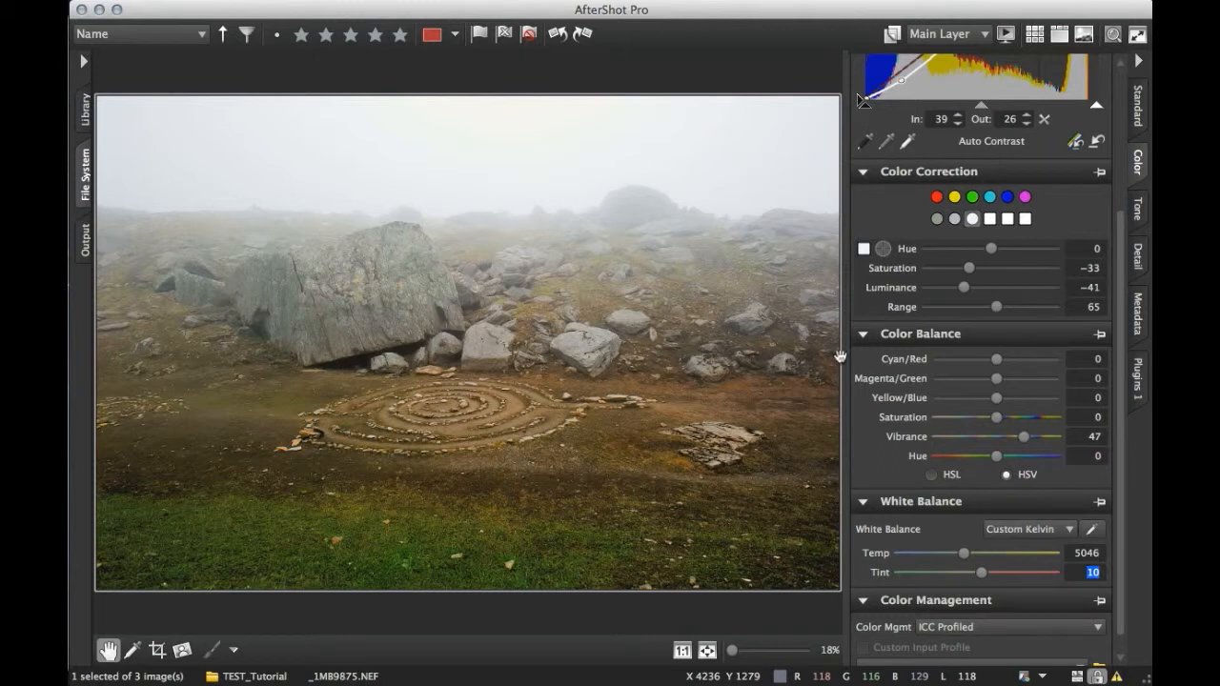
pyautogui.moveTo(813, 368)
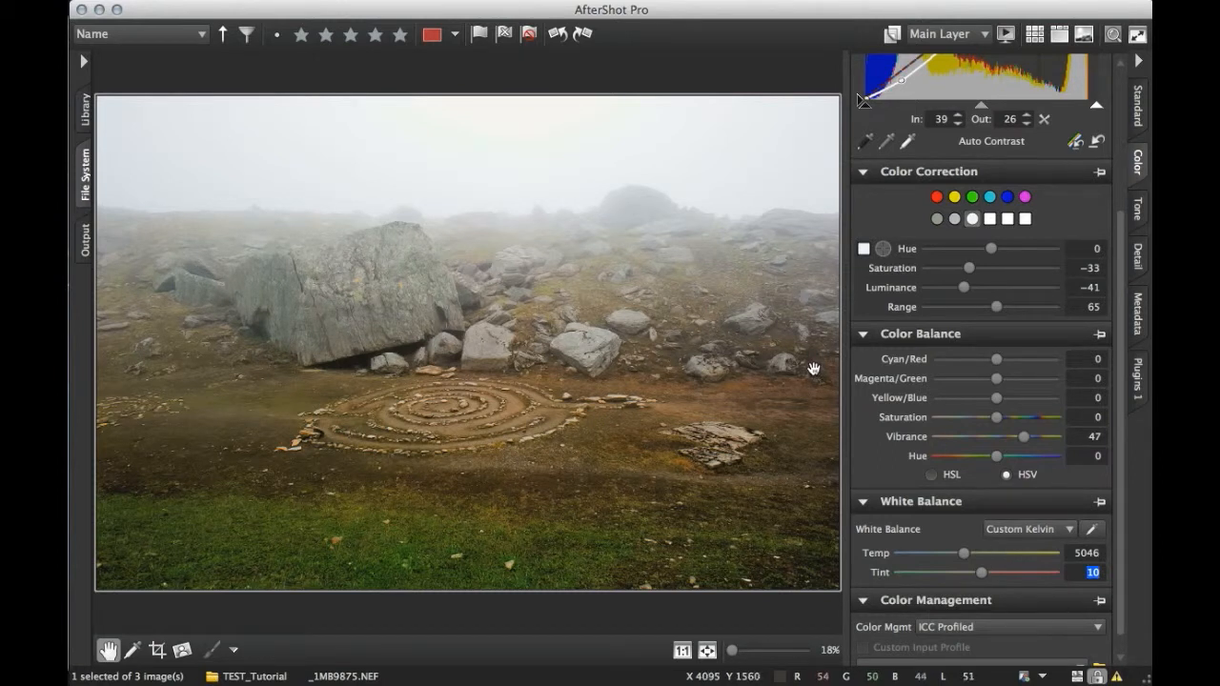
pyautogui.moveTo(810, 367)
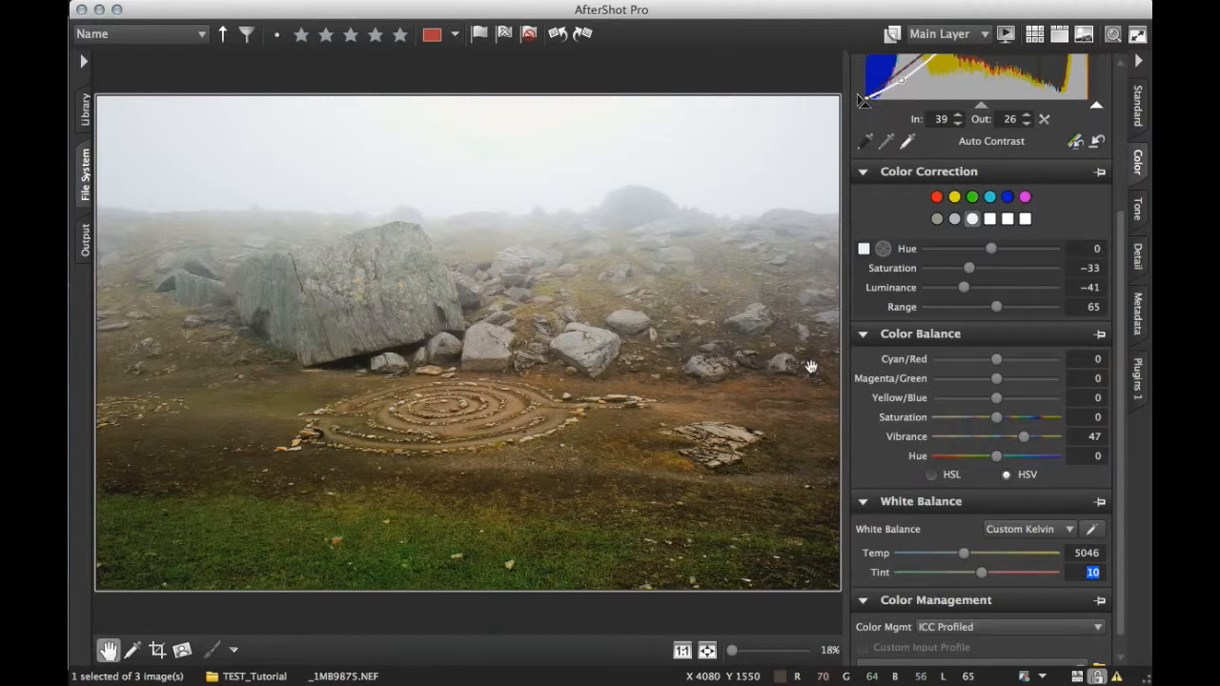
pyautogui.moveTo(1044, 327)
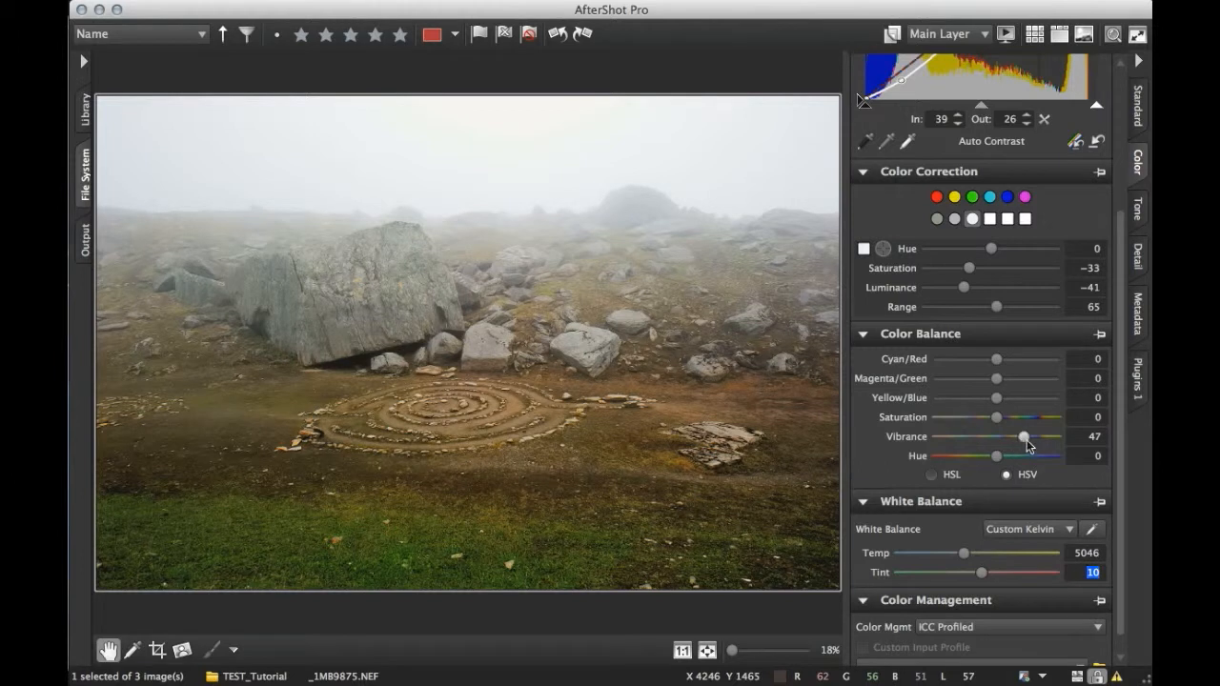
# Boost Vibrance to 58, easing it back slightly after overshooting
pyautogui.moveTo(1024, 436); pyautogui.dragTo(1043, 436)
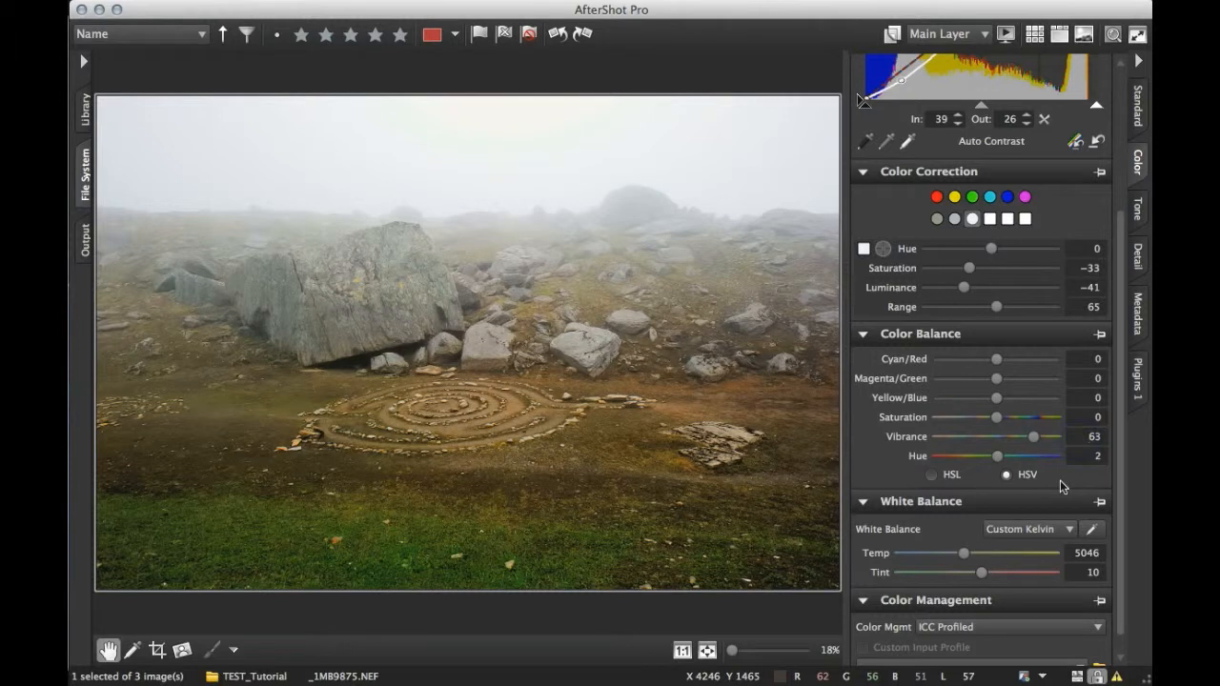
pyautogui.moveTo(1033, 437); pyautogui.dragTo(1028, 436)
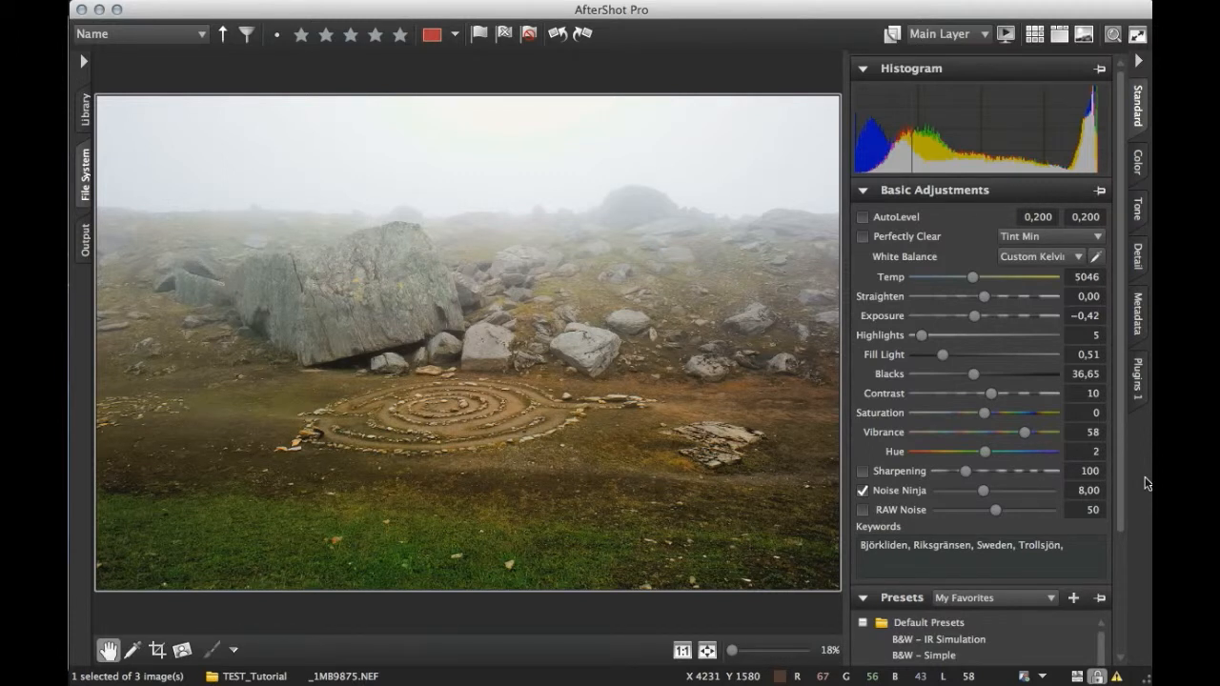
pyautogui.moveTo(448, 441)
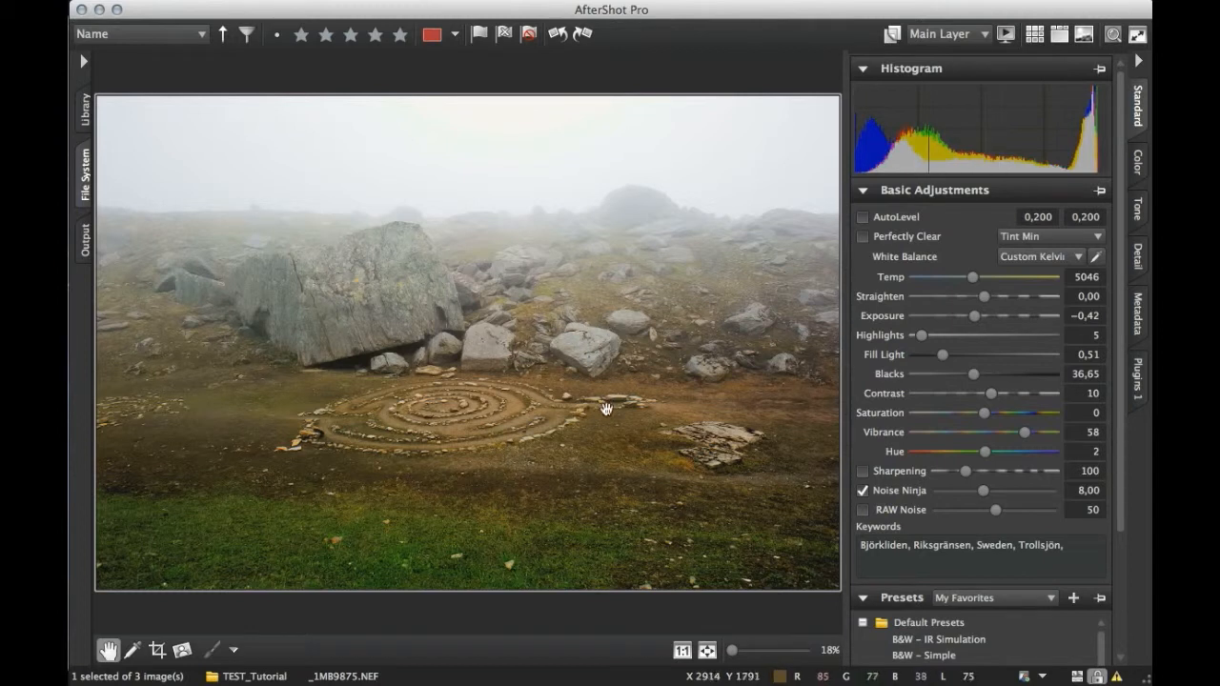
pyautogui.moveTo(575, 343)
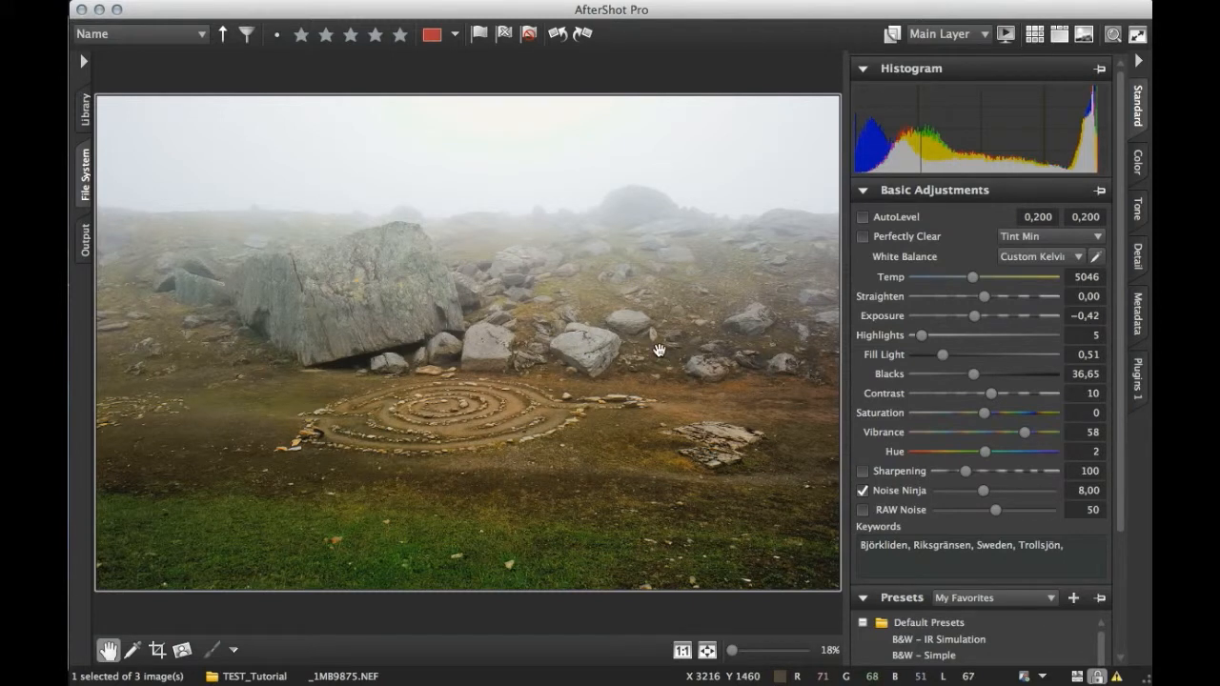
pyautogui.moveTo(523, 252)
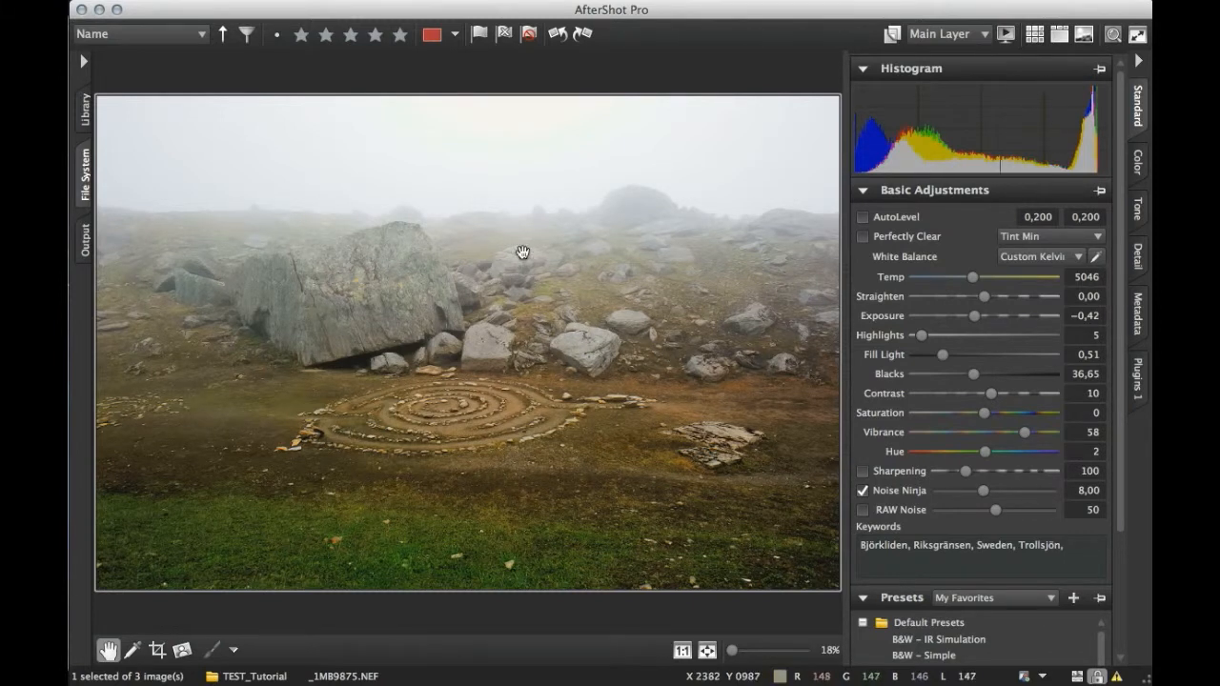
pyautogui.moveTo(562, 223)
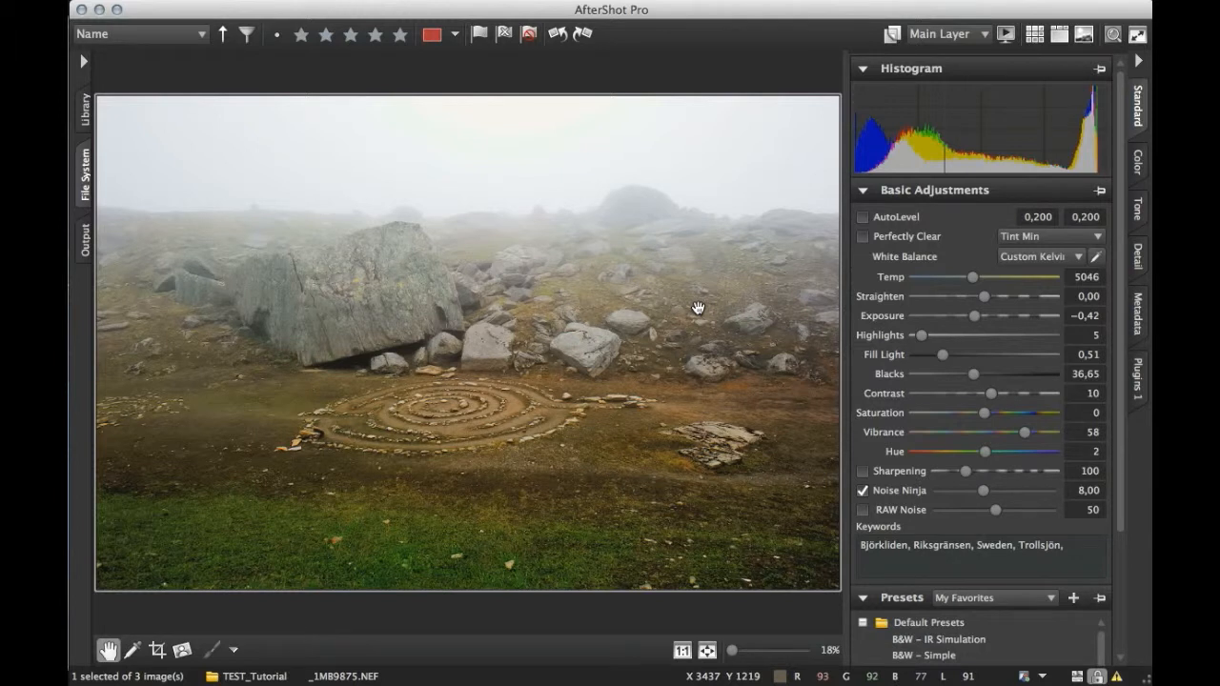
pyautogui.moveTo(785, 74)
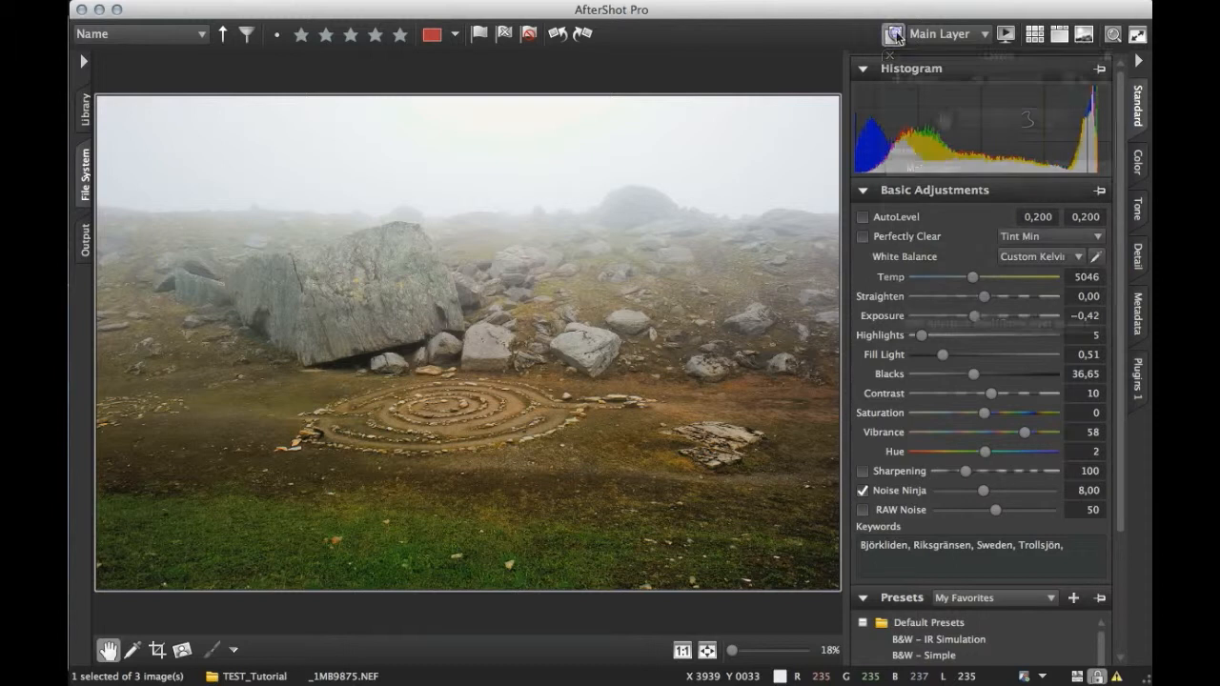
# Show the Layers panel listing only the Main Layer
pyautogui.click(892, 35)
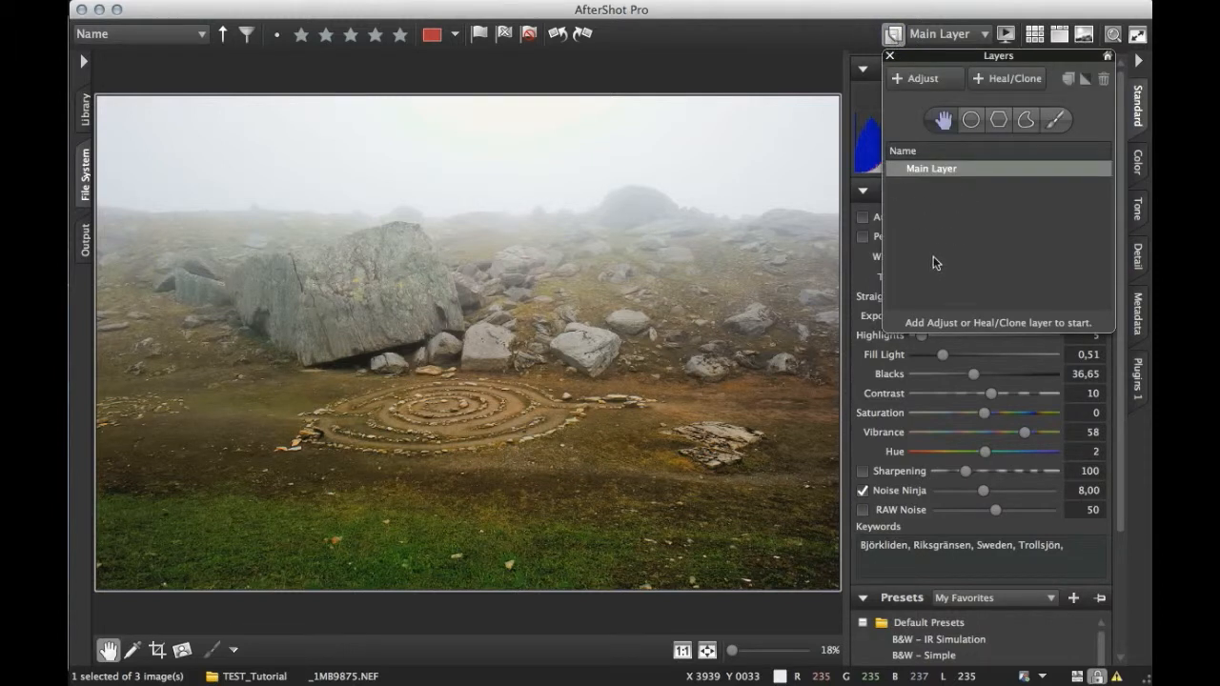
pyautogui.moveTo(944, 243)
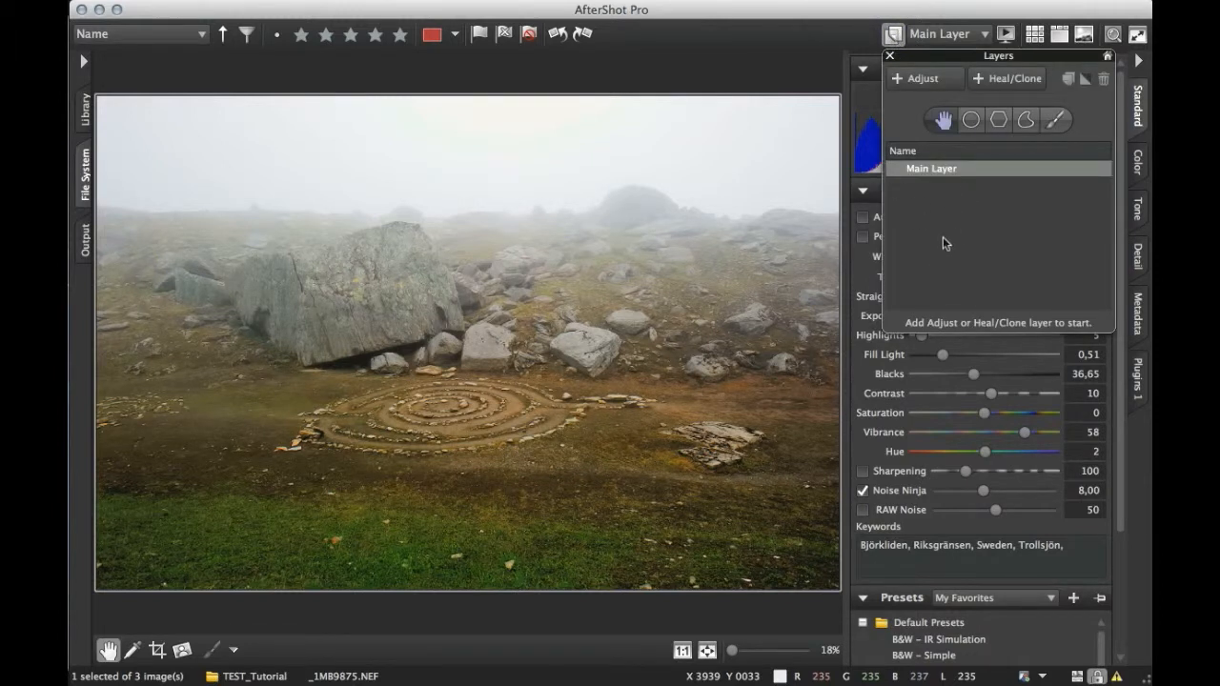
pyautogui.moveTo(1000, 231)
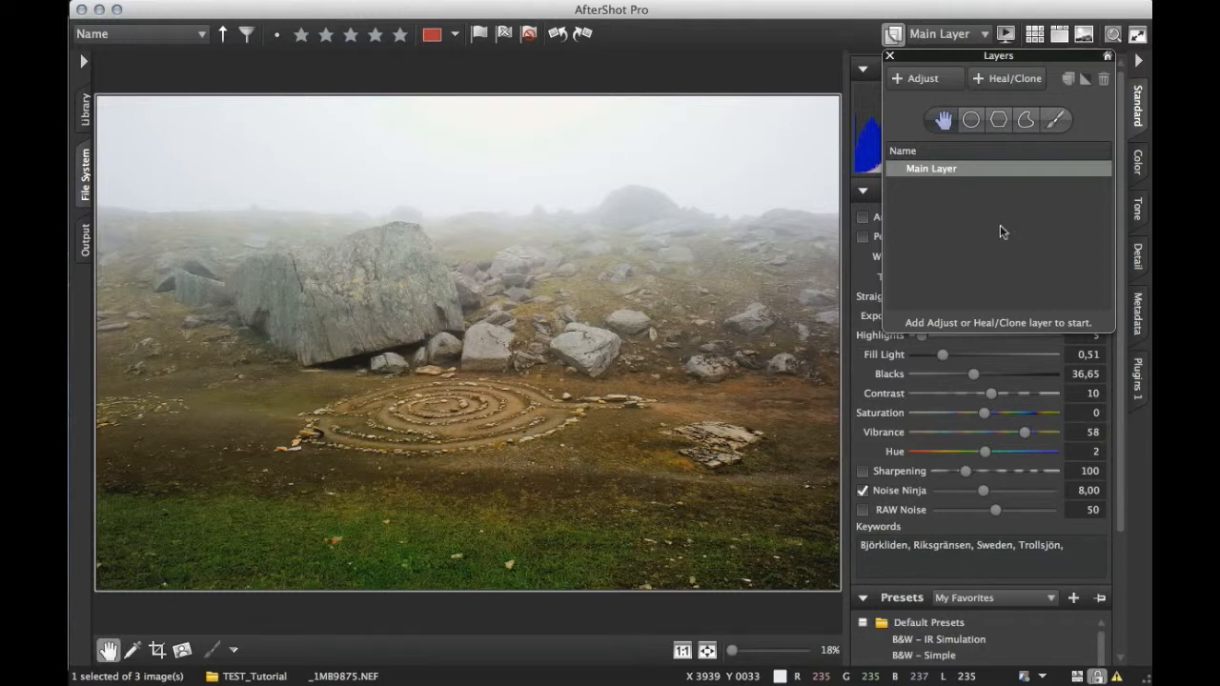
pyautogui.moveTo(977, 236)
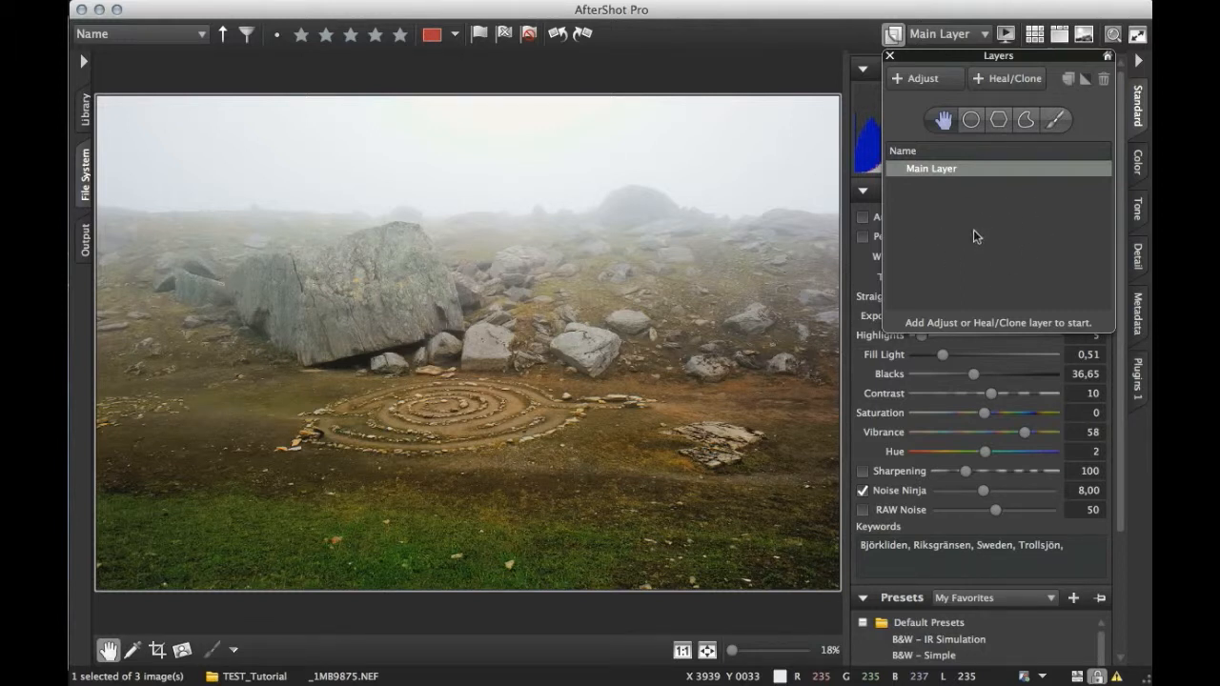
pyautogui.moveTo(967, 242)
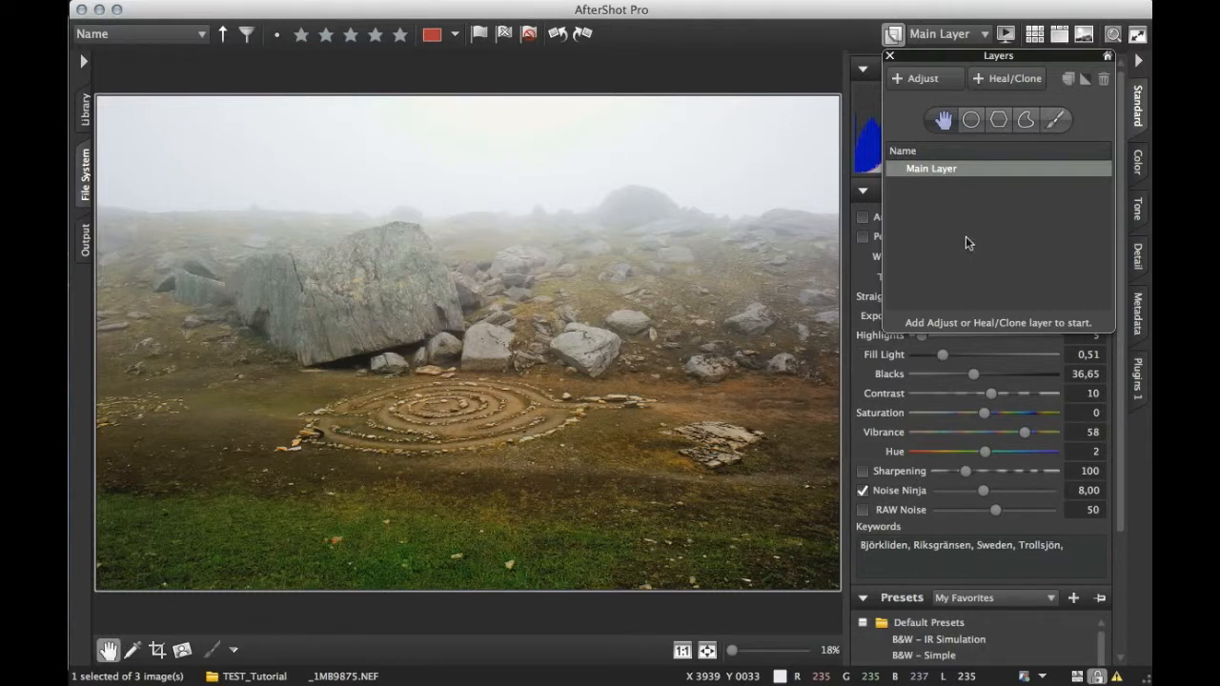
pyautogui.moveTo(949, 226)
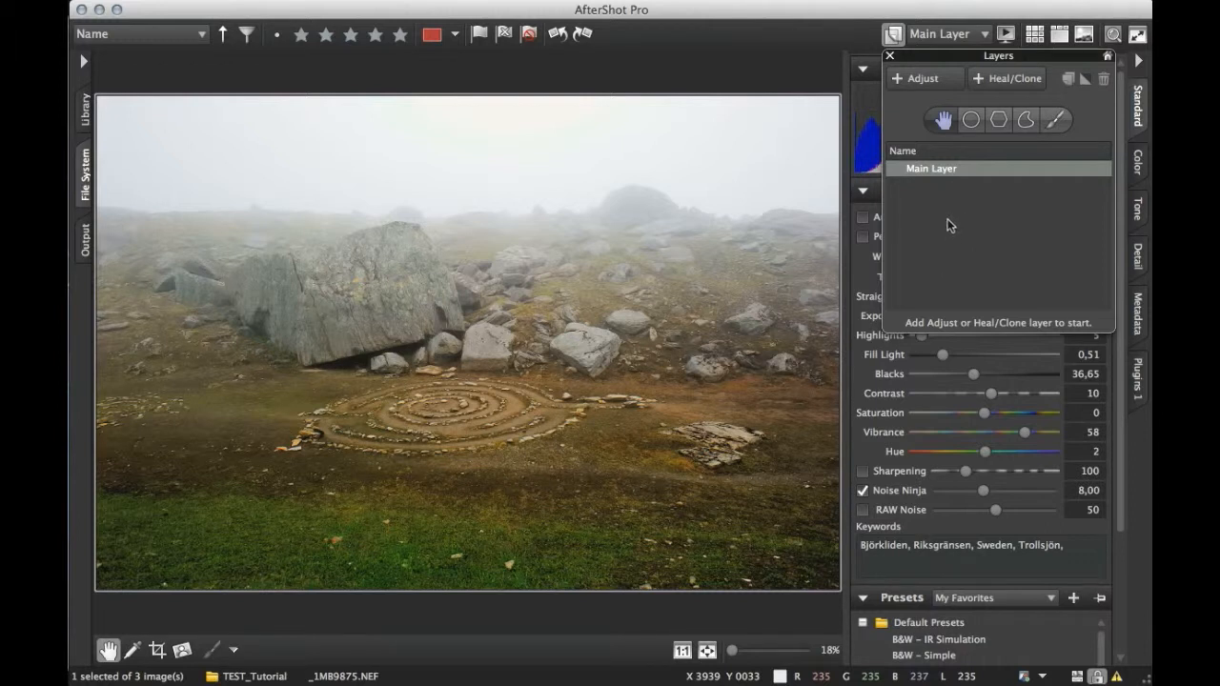
pyautogui.moveTo(955, 224)
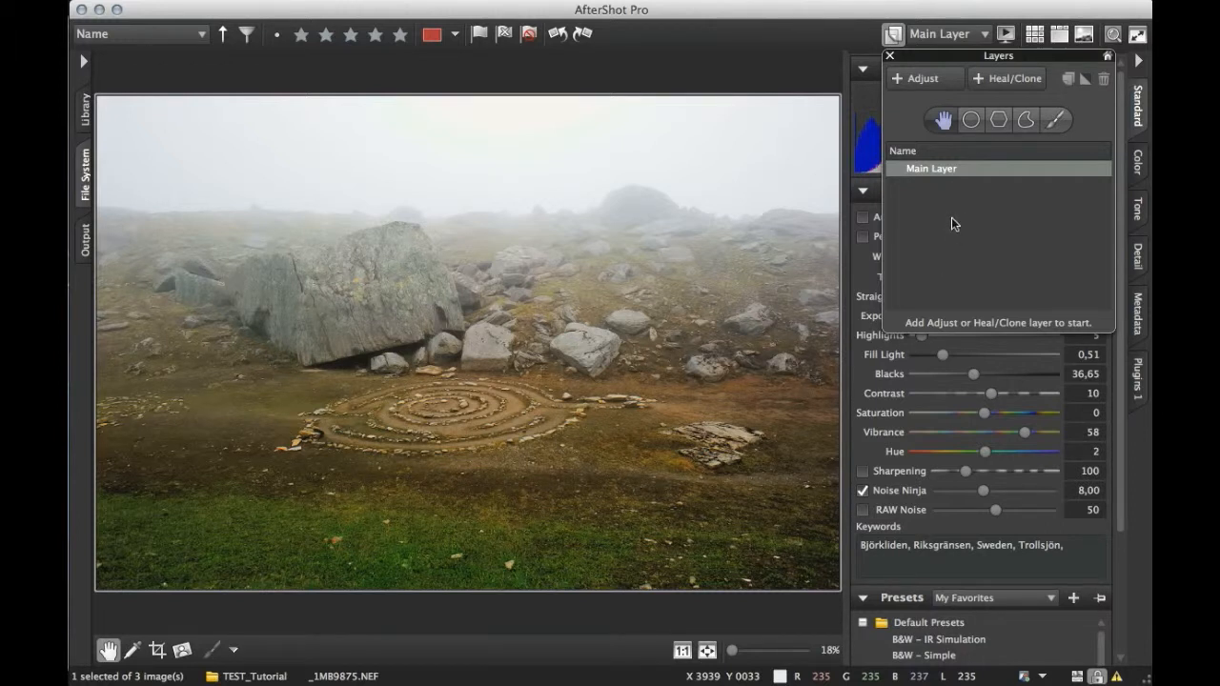
pyautogui.moveTo(929, 223)
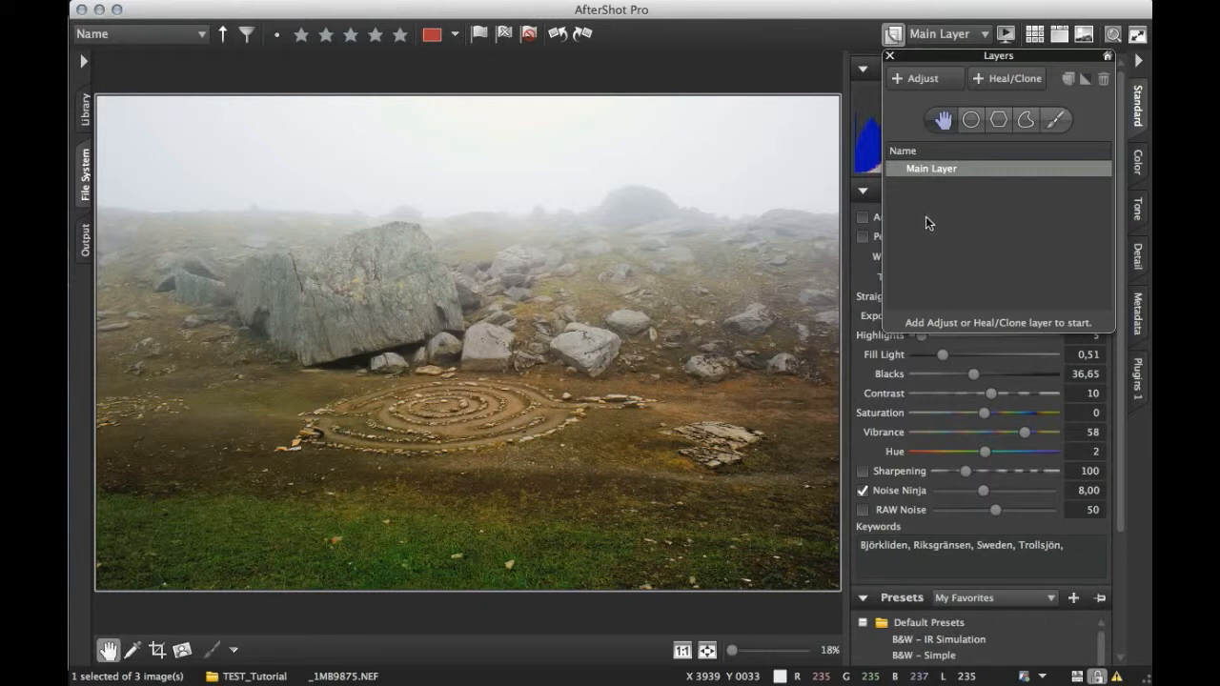
pyautogui.moveTo(936, 233)
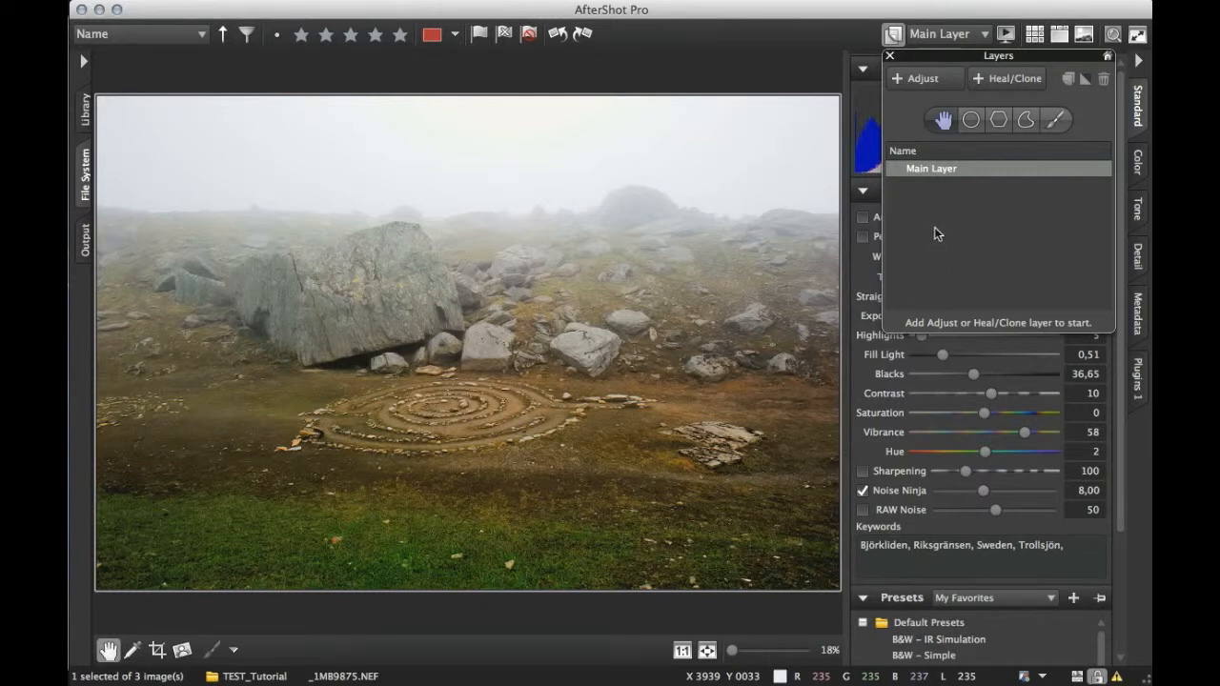
pyautogui.moveTo(938, 250)
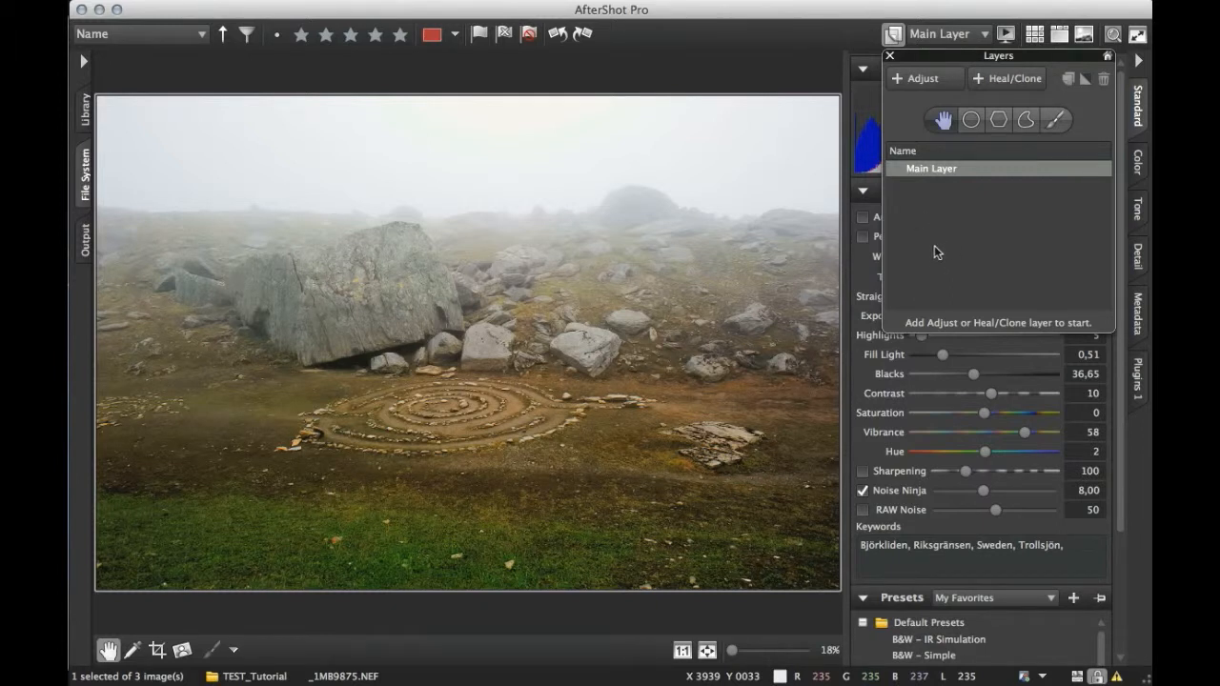
pyautogui.moveTo(934, 243)
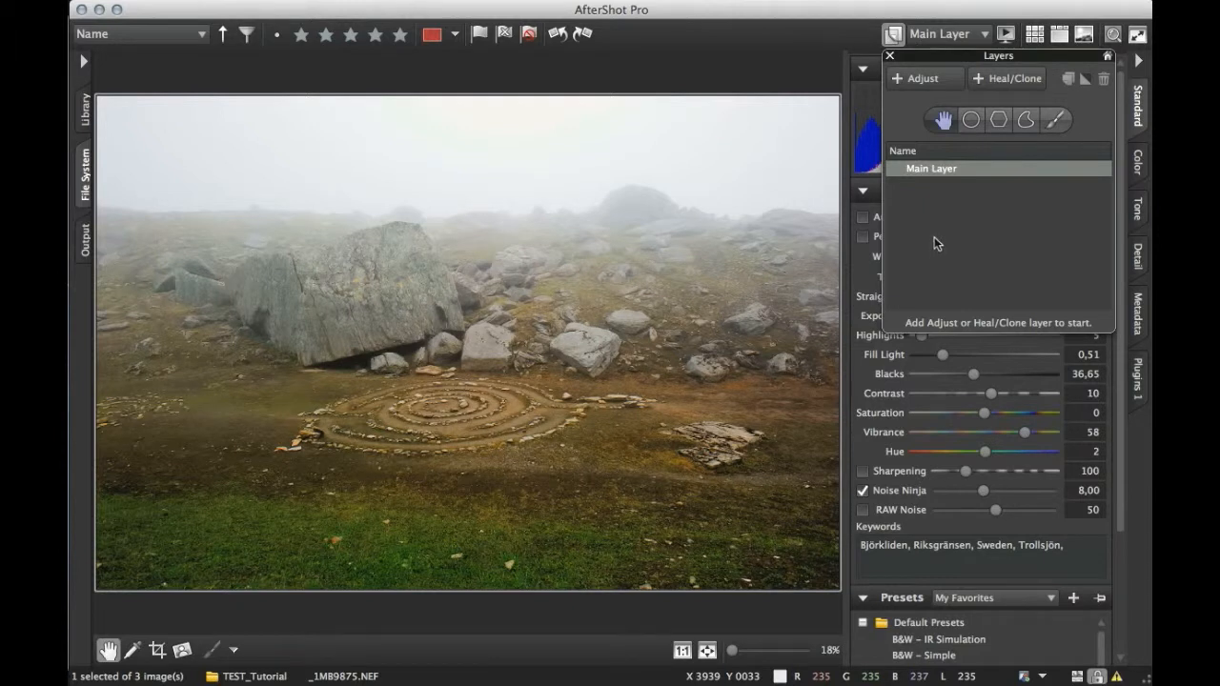